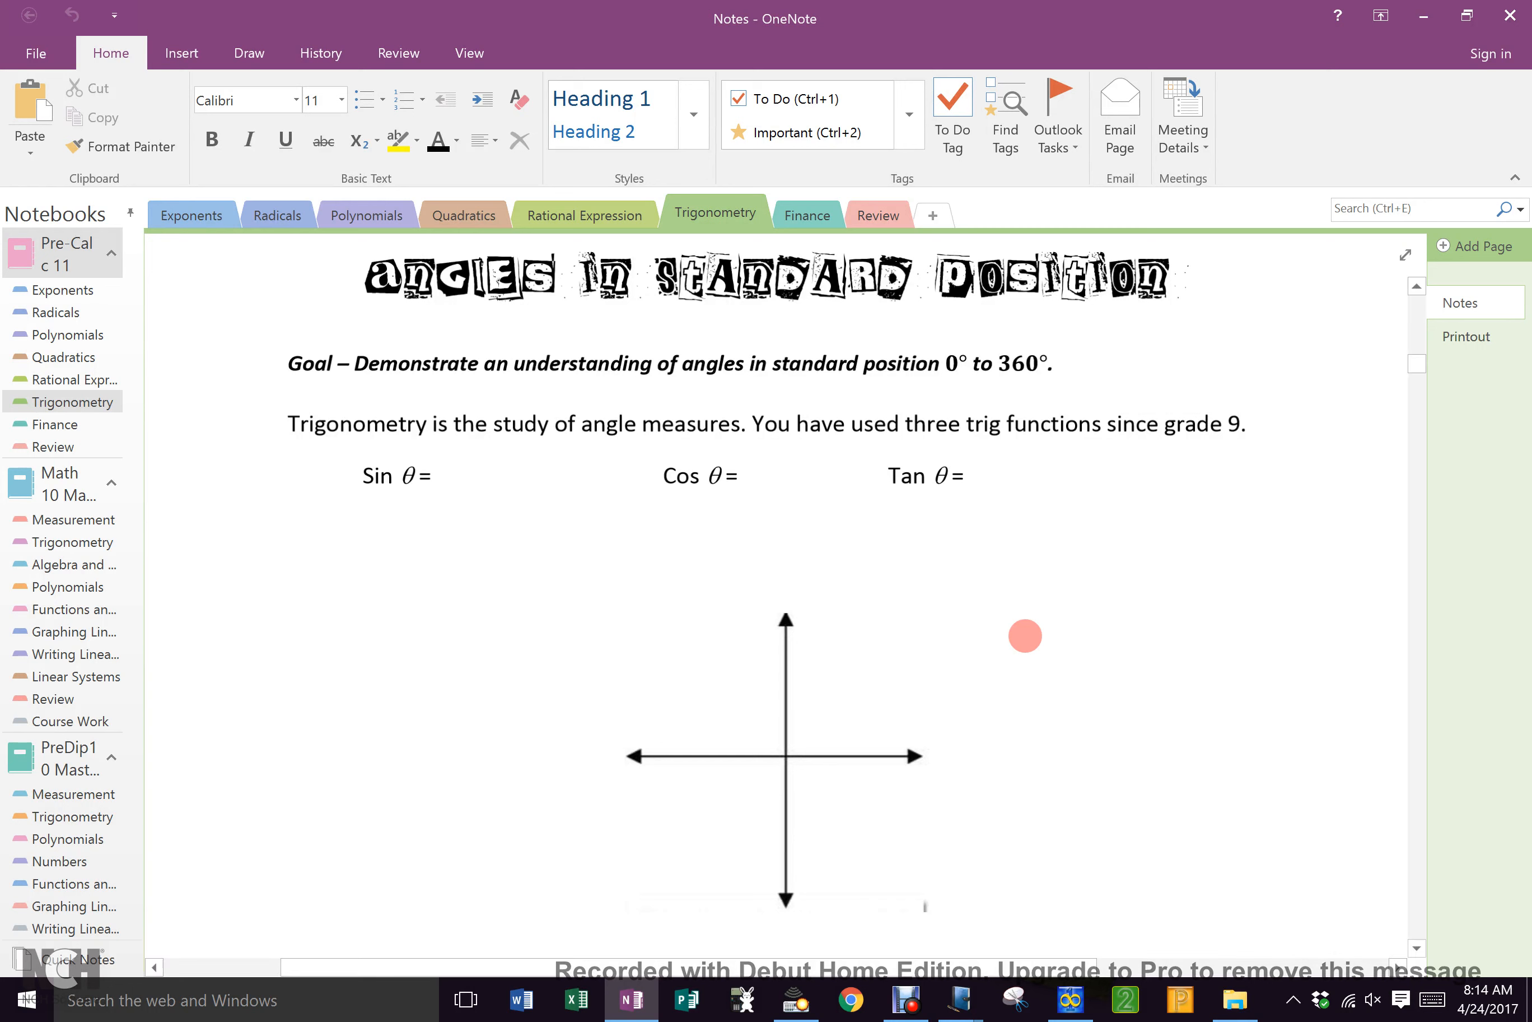
mouse_move(215, 527)
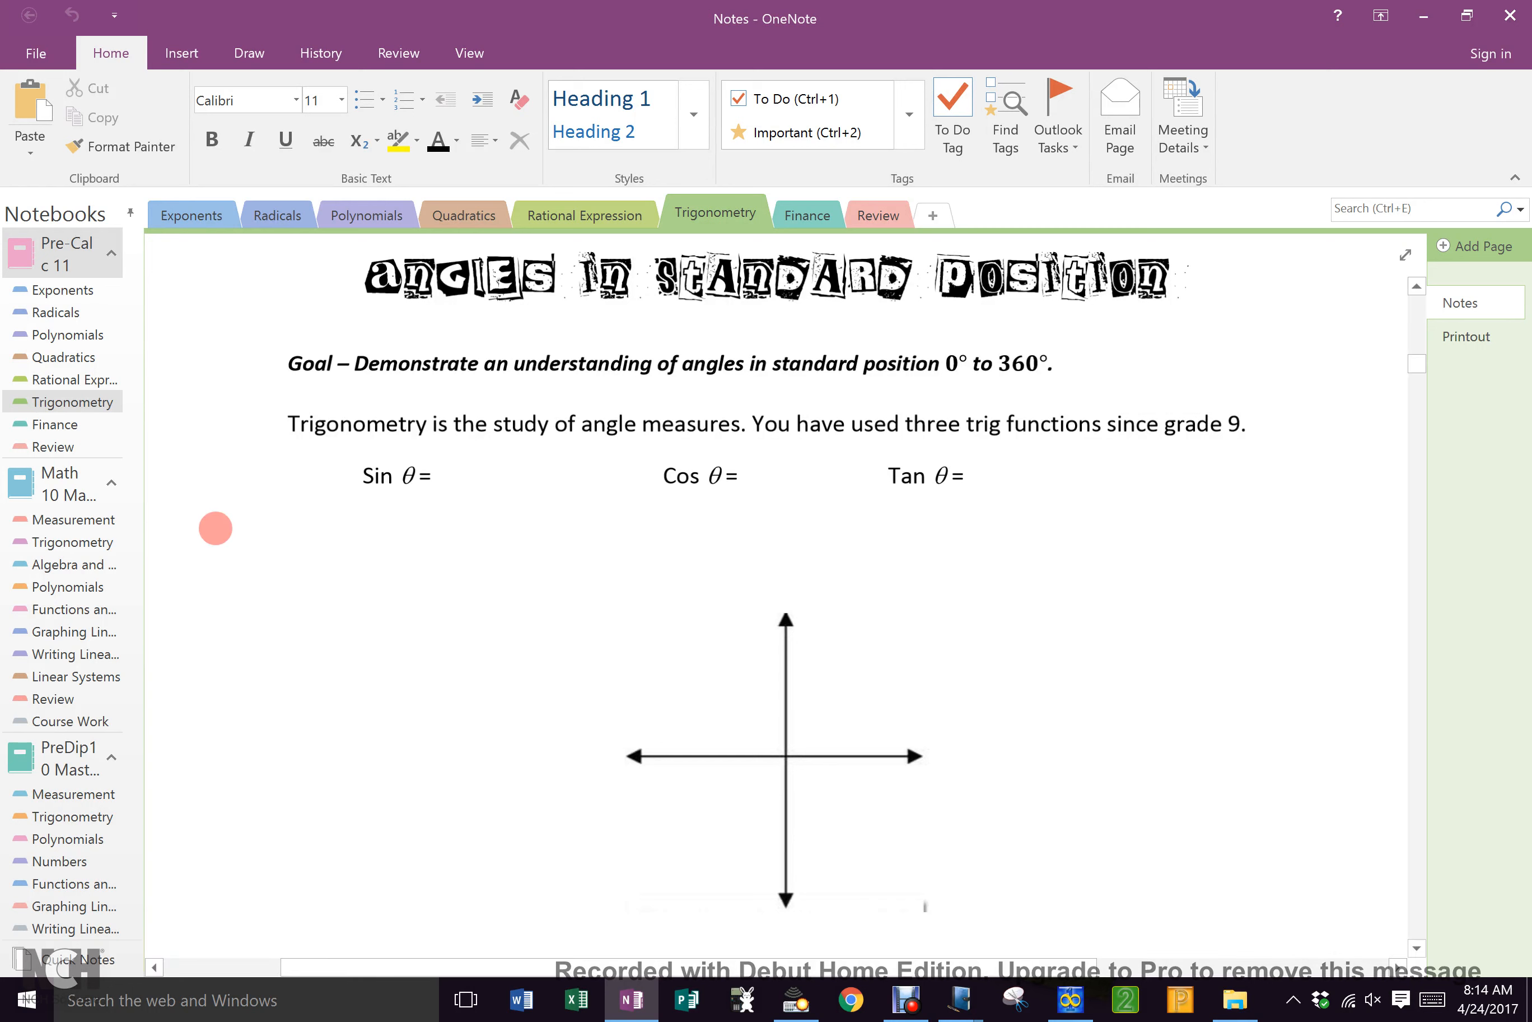
Draw a right triangle with its right-angle square left of the axes, below the Sin θ line.
drag(211, 528, 342, 665)
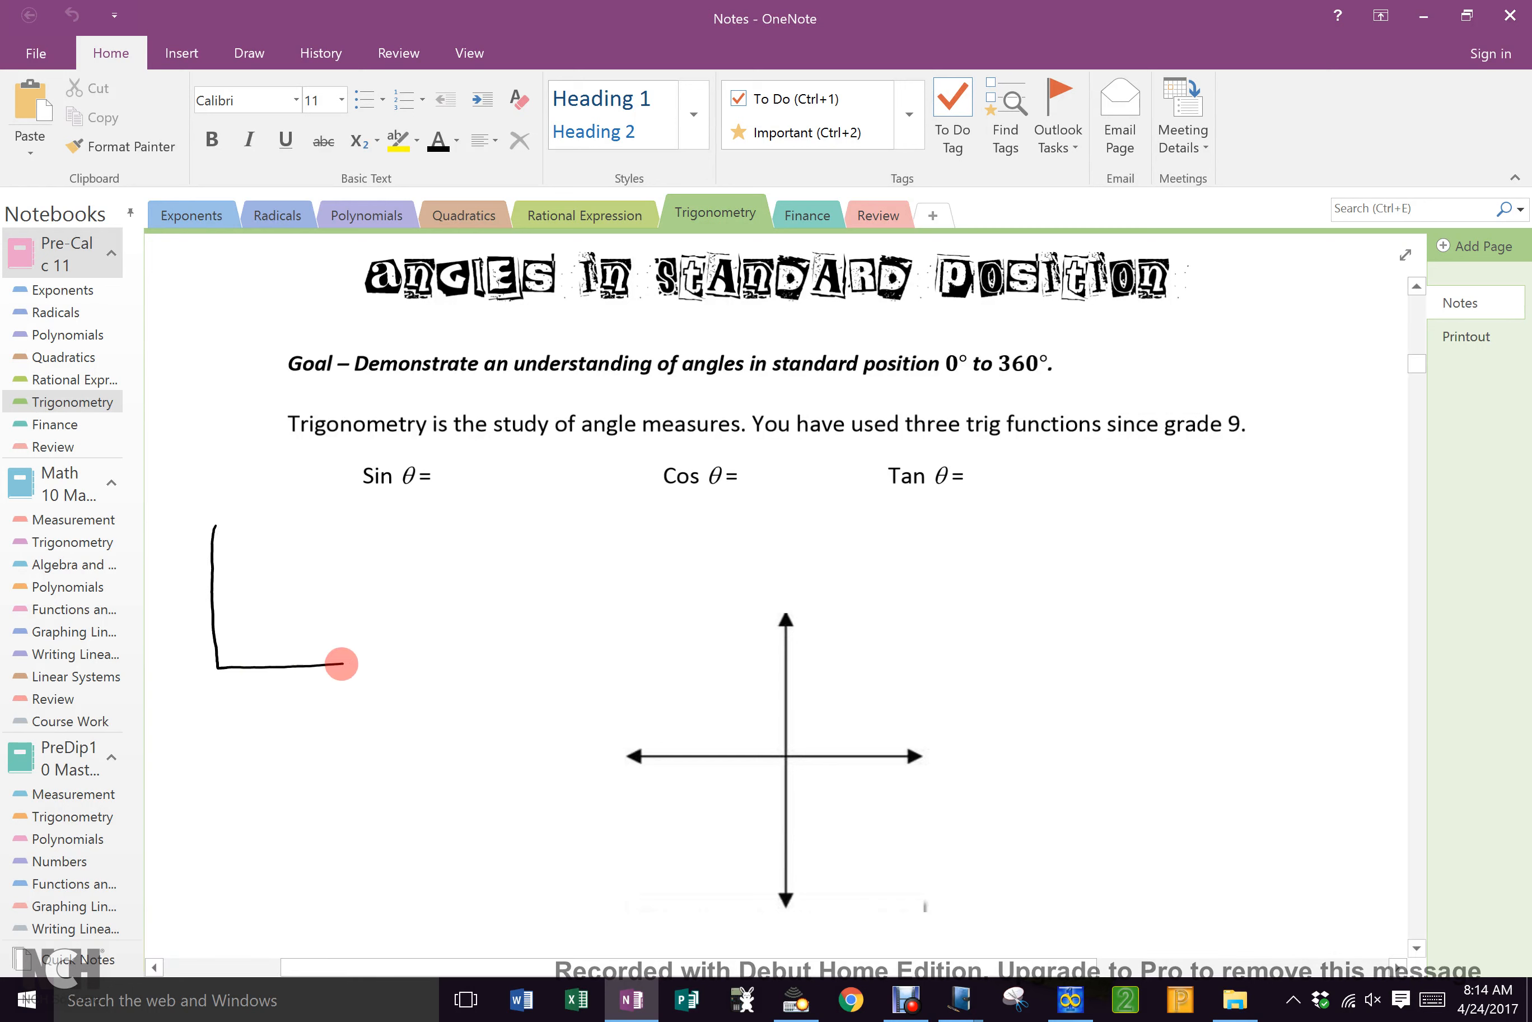
drag(342, 664, 211, 513)
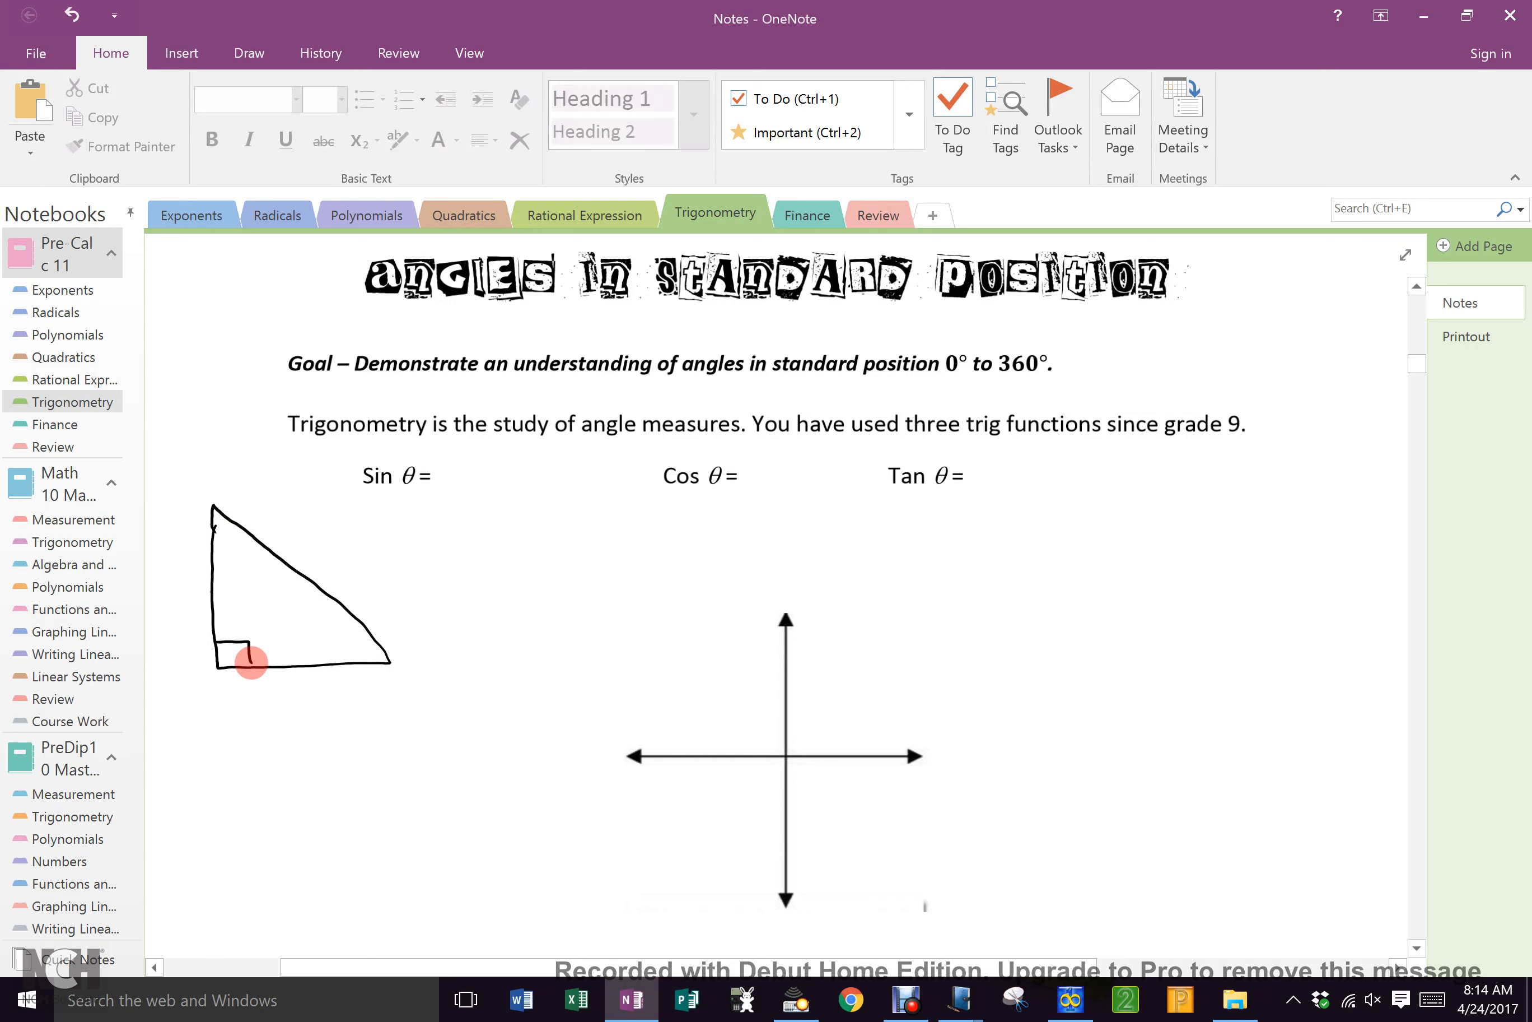
click(249, 52)
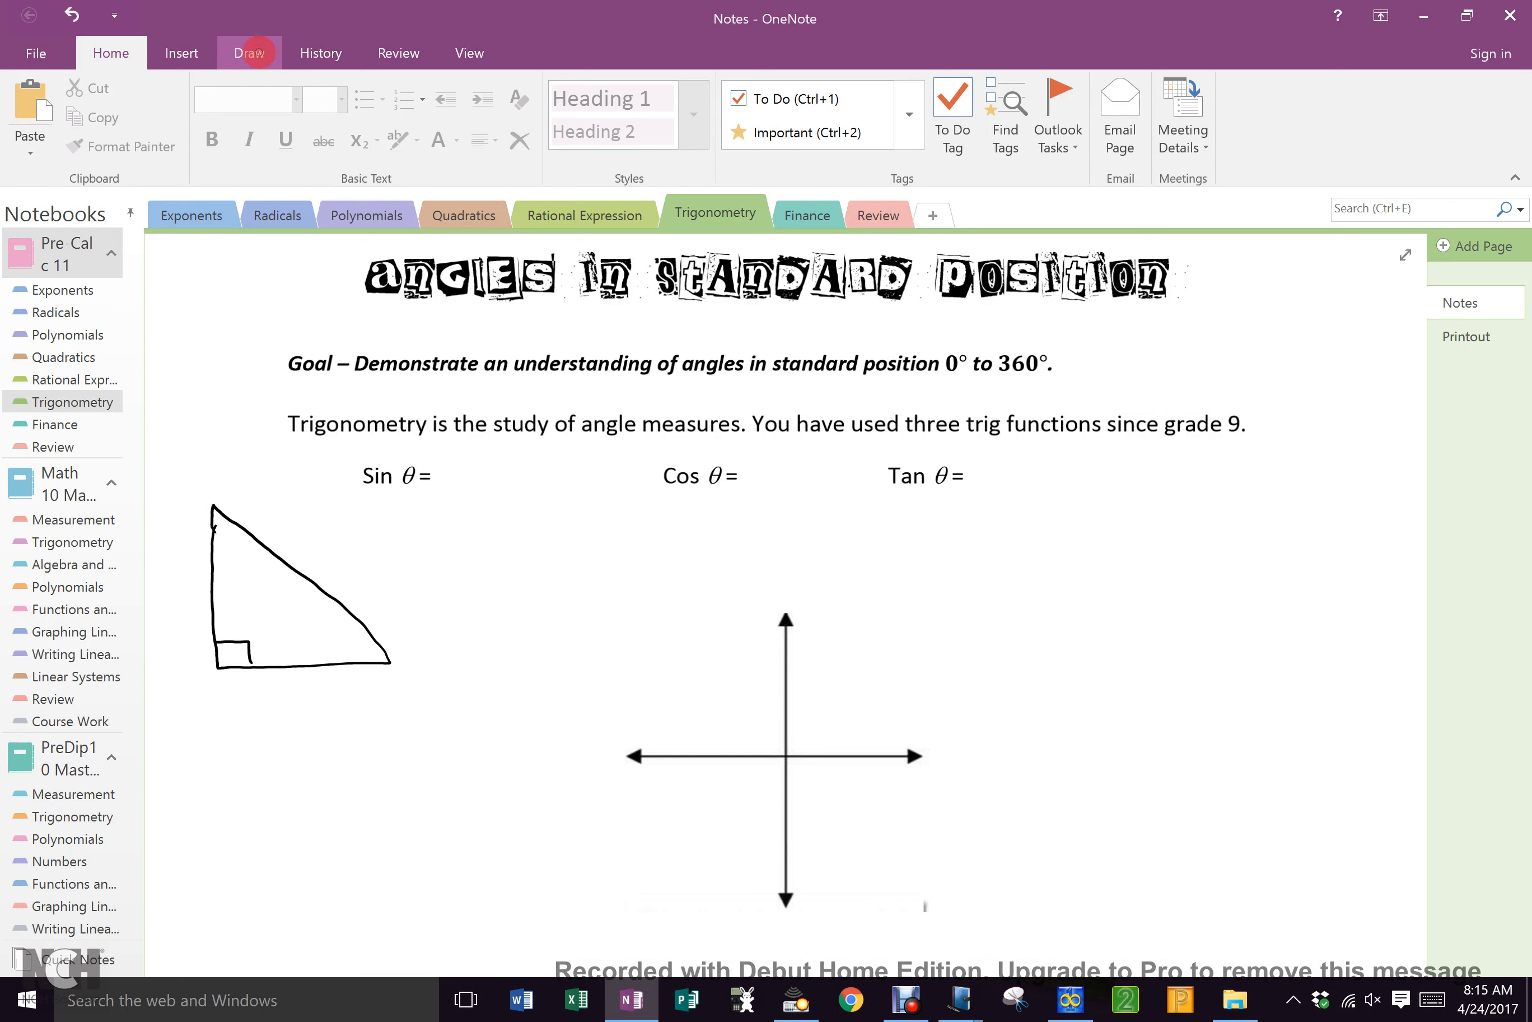
Ink red and blue θ at the acute angles and label the blue angle's sides O, A, H.
click(248, 53)
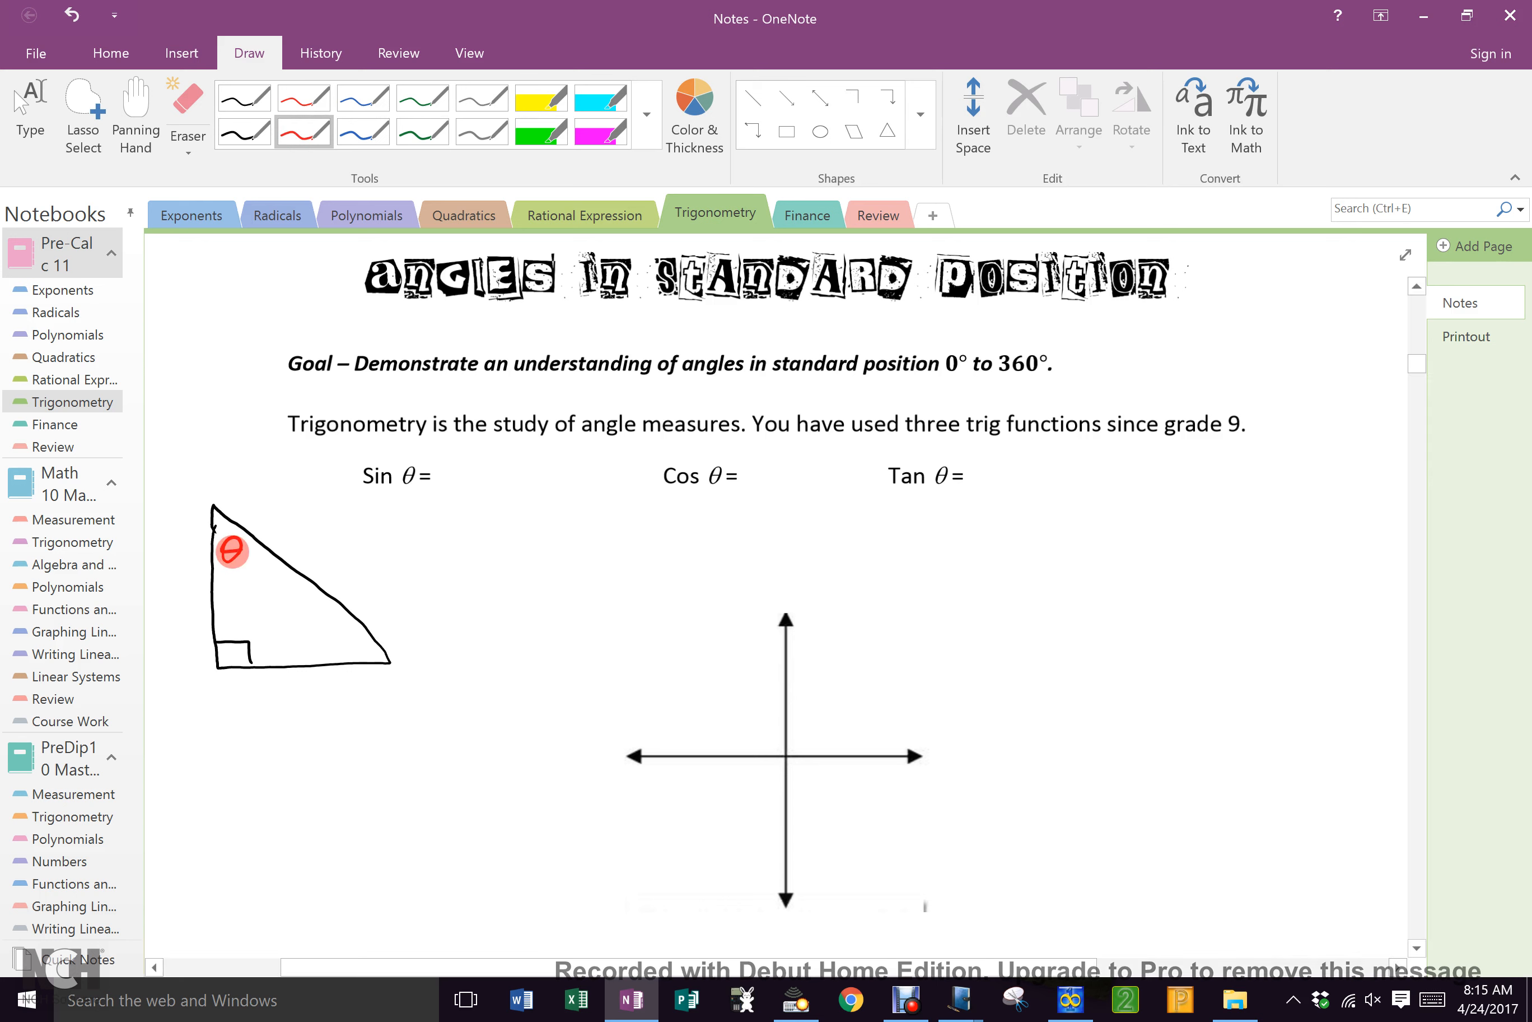
click(363, 131)
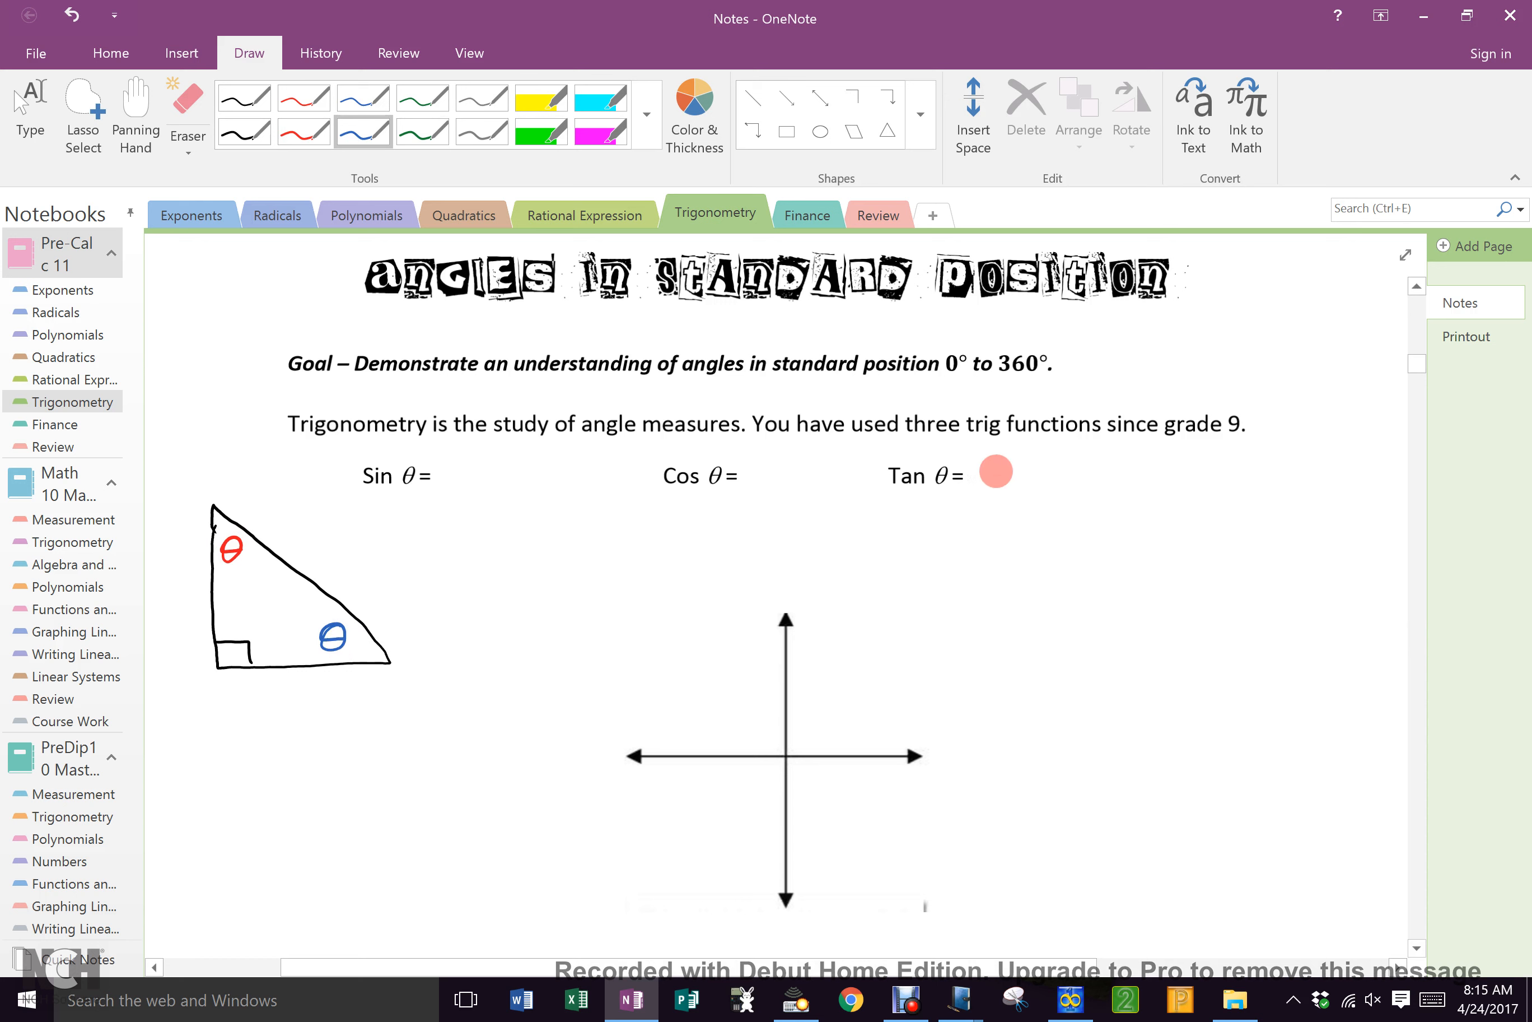
drag(996, 472, 547, 482)
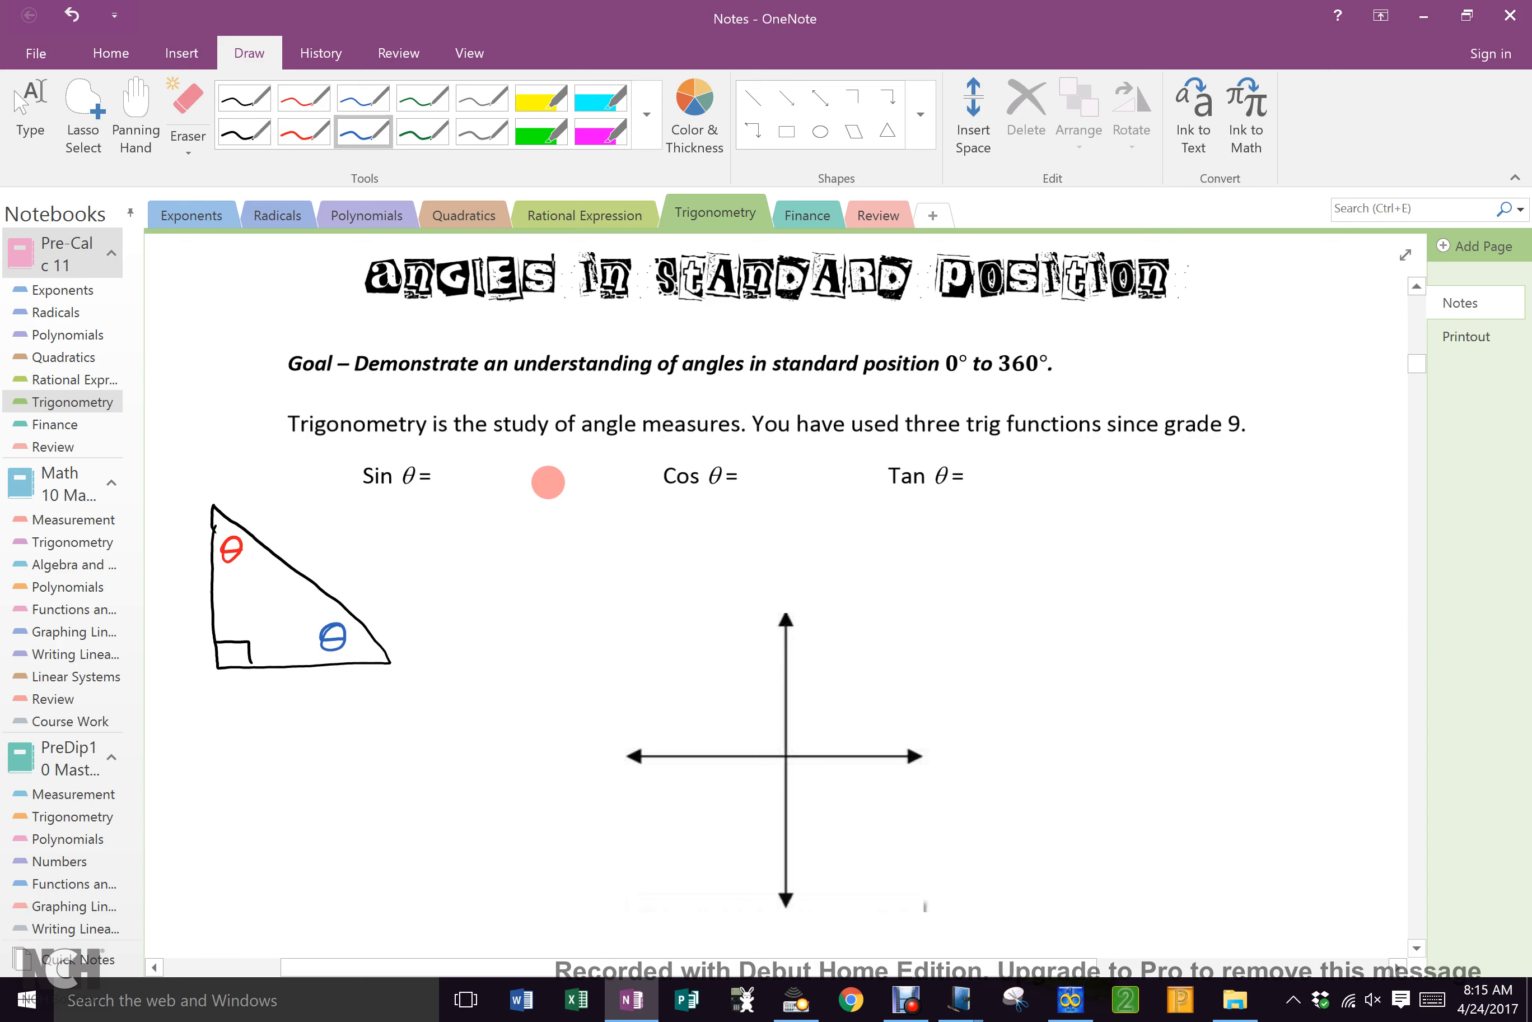
click(364, 131)
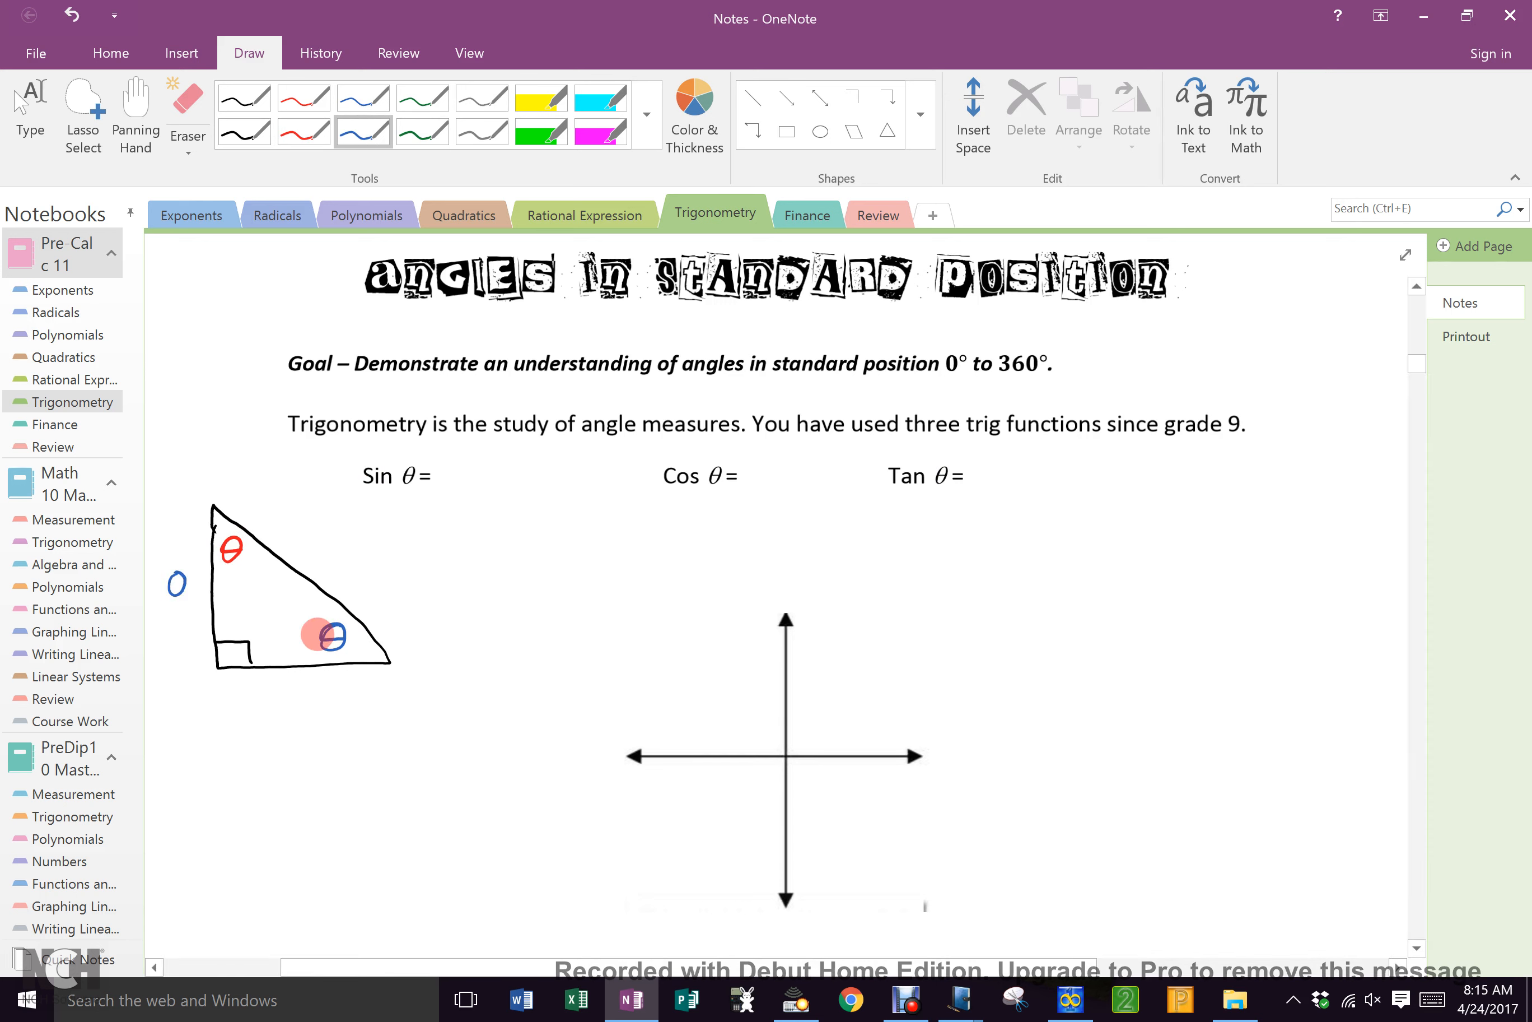
drag(327, 640, 215, 594)
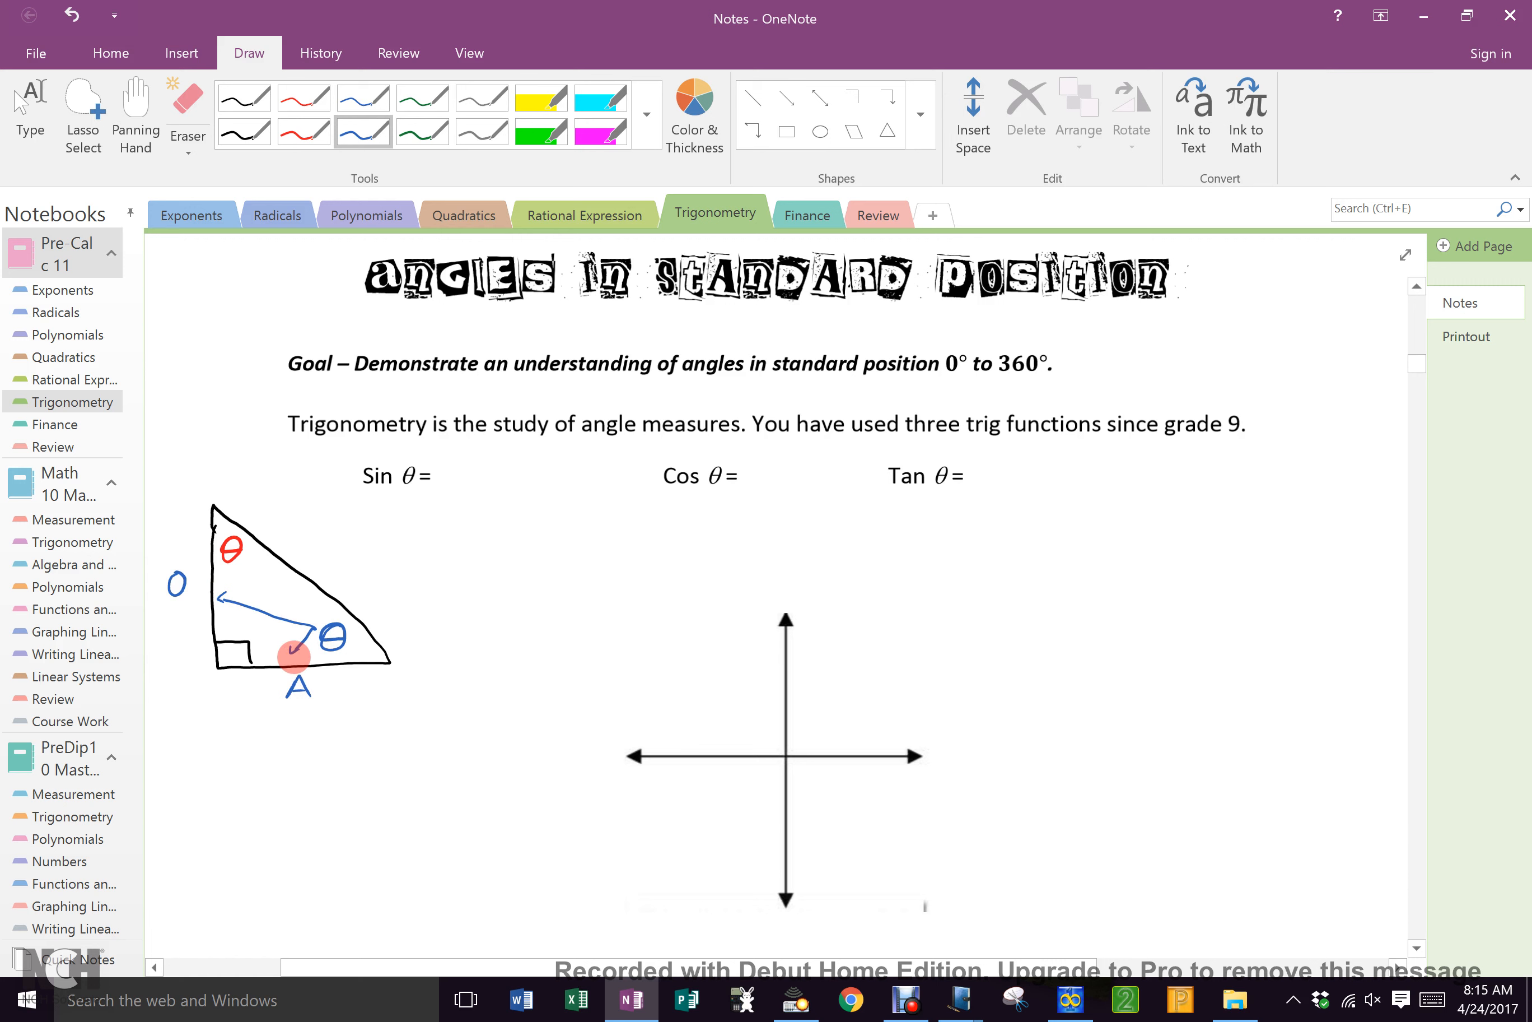
click(244, 131)
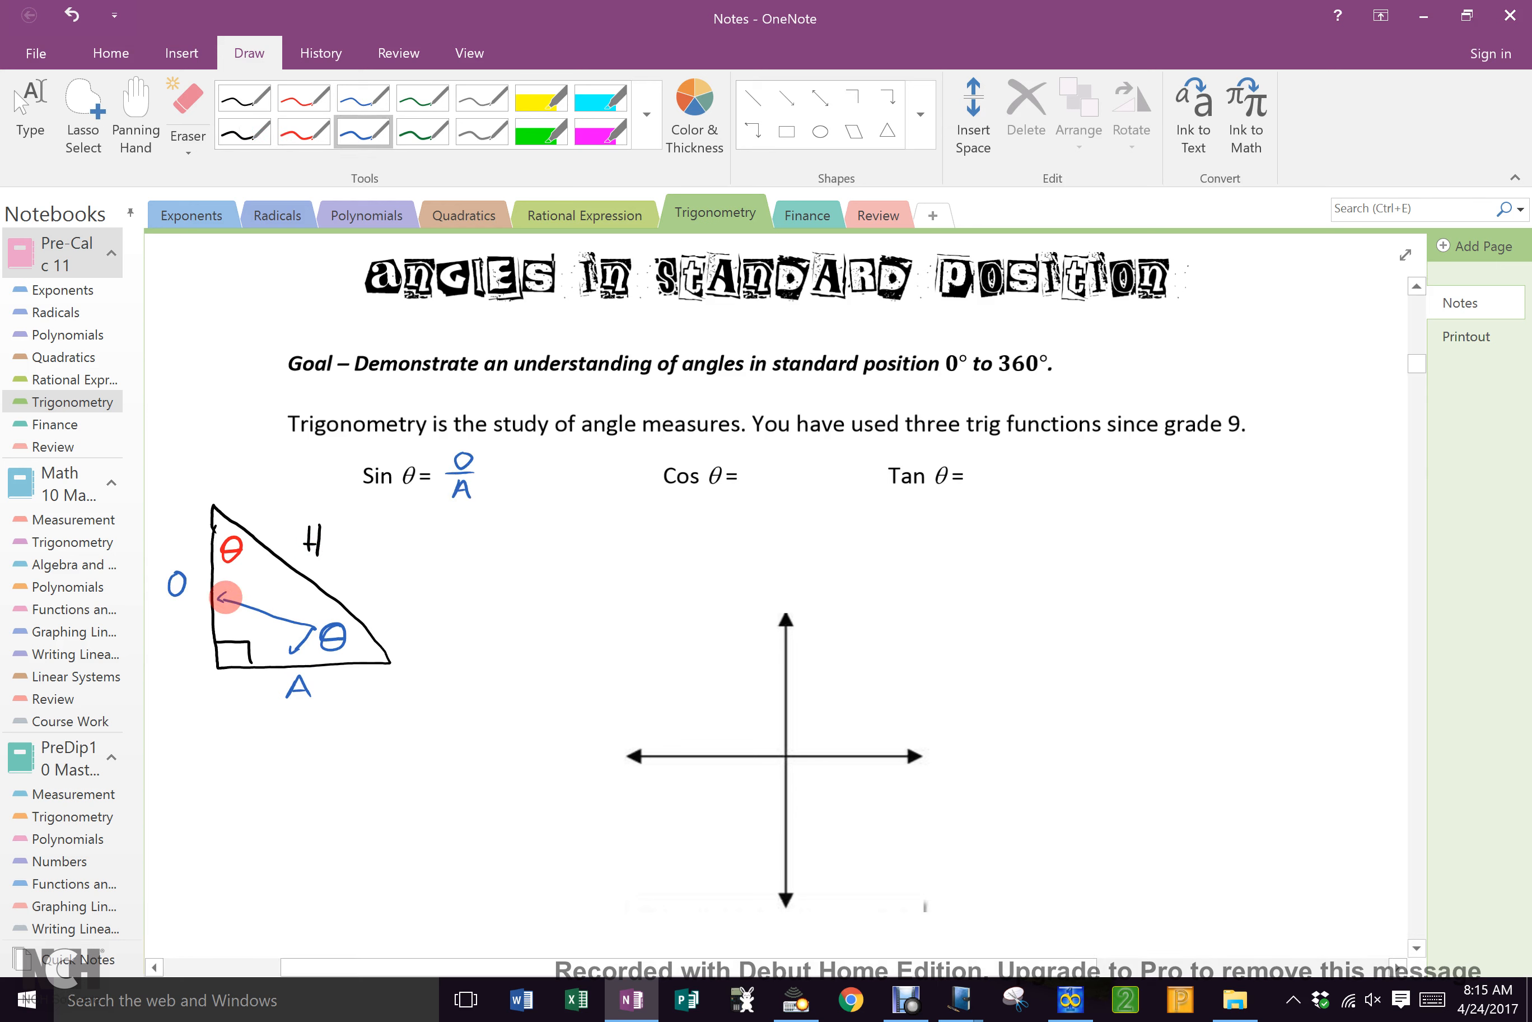
Write O/H, A/H and O/A after Sin, Cos and Tan for the red and blue angles.
click(304, 131)
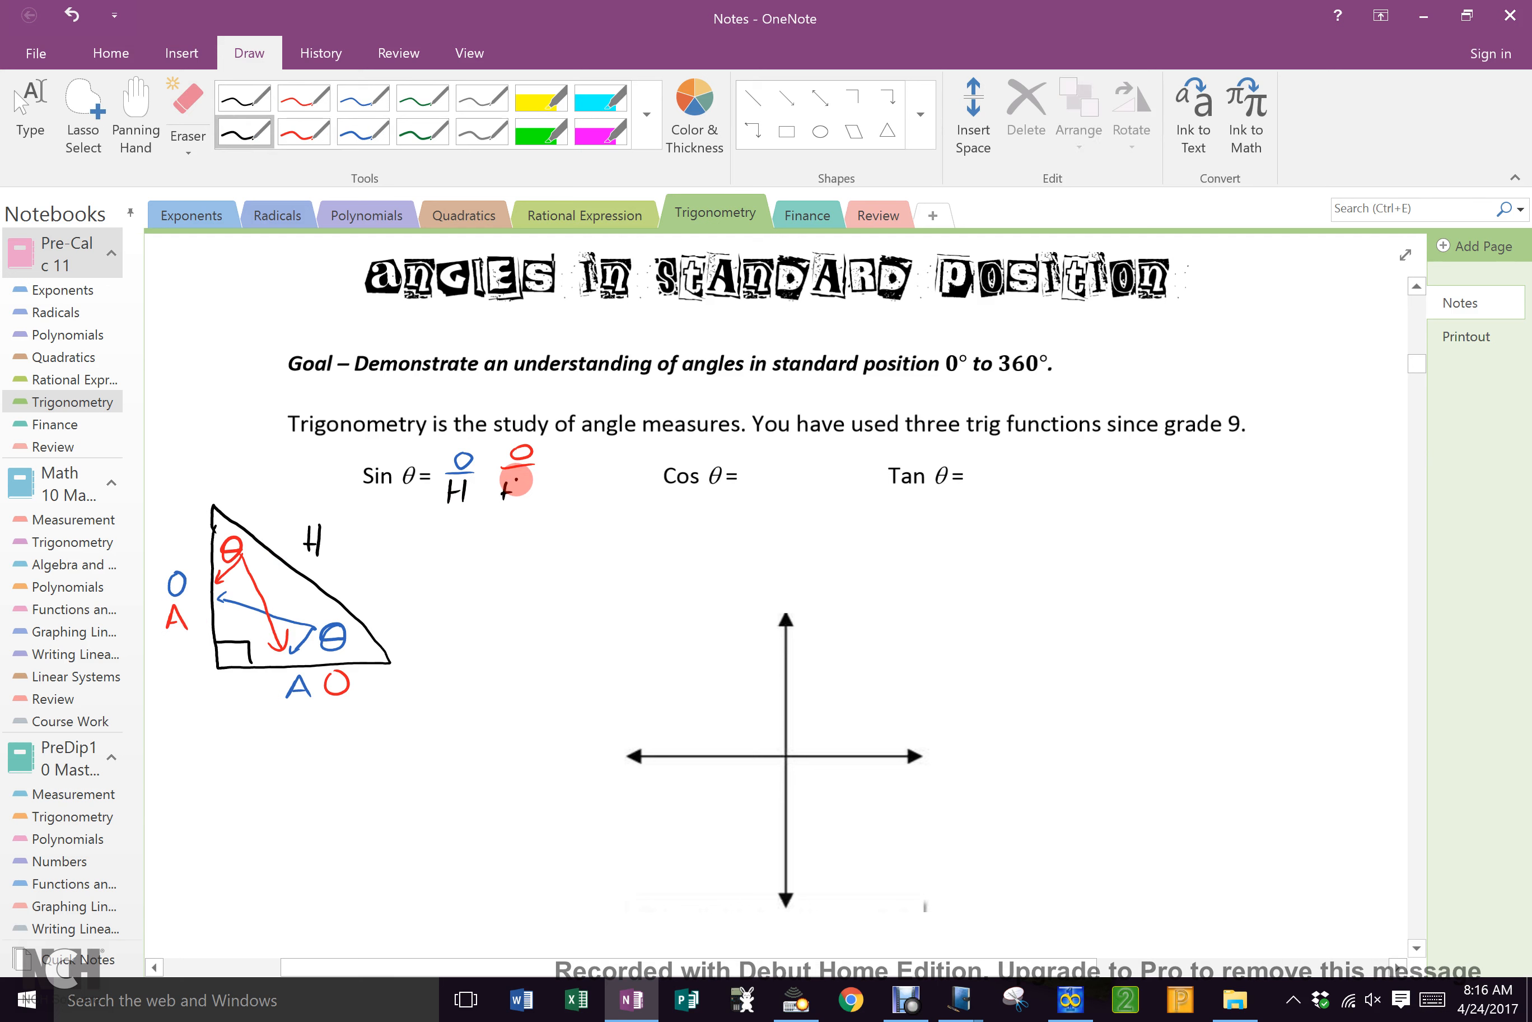
click(363, 99)
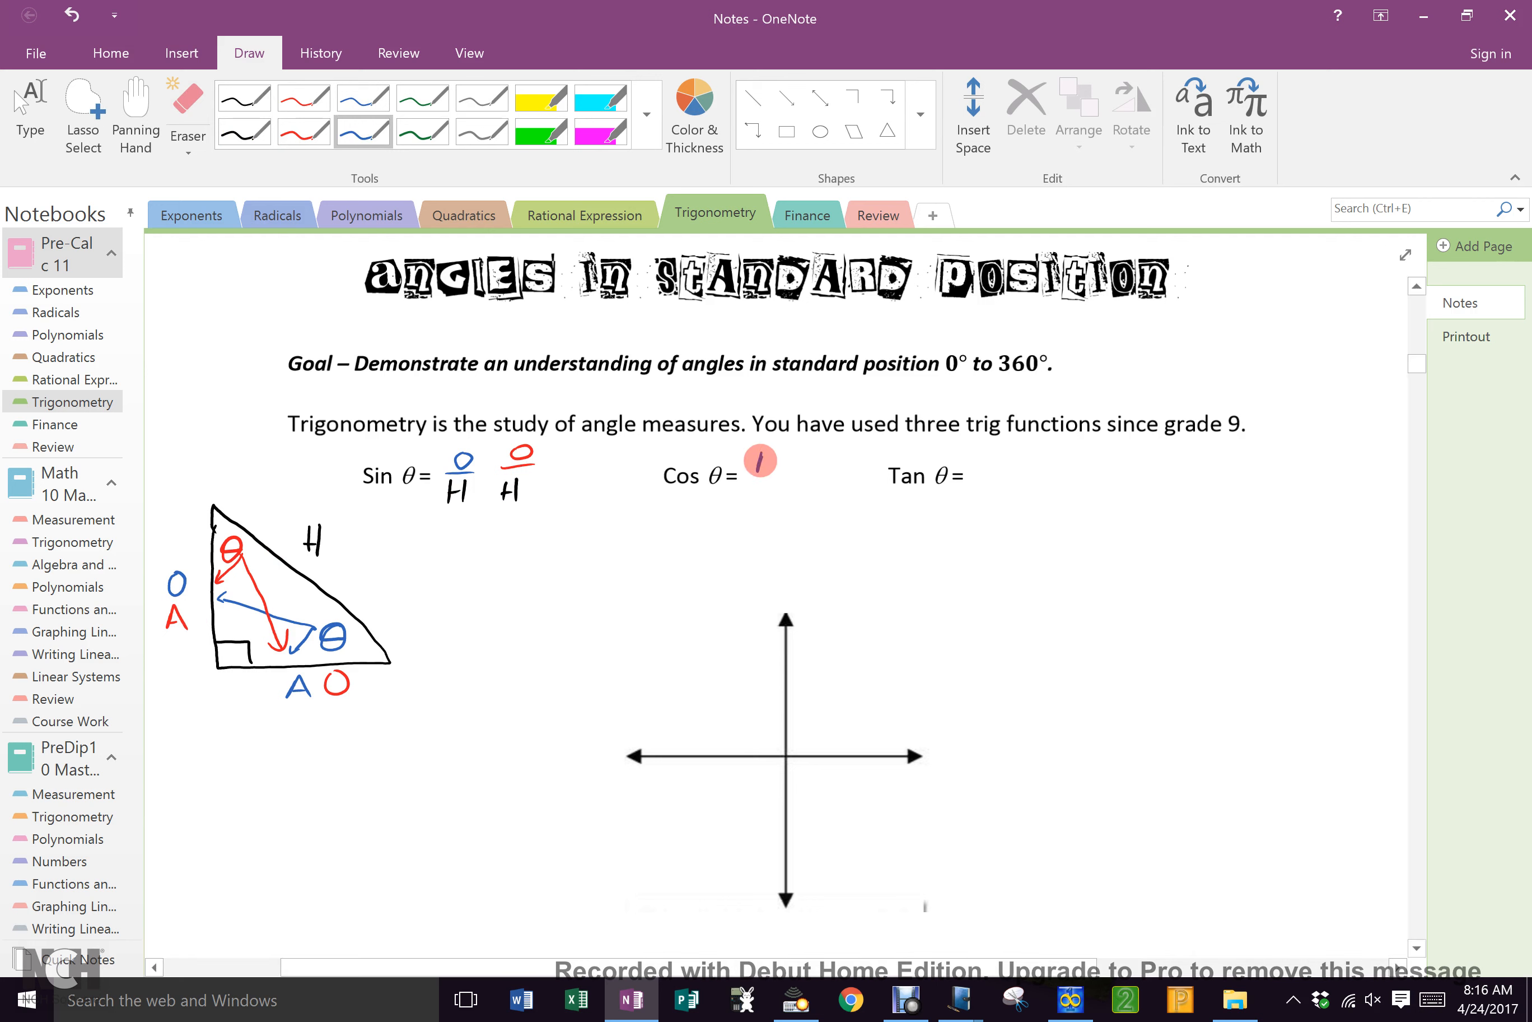
drag(757, 459, 777, 484)
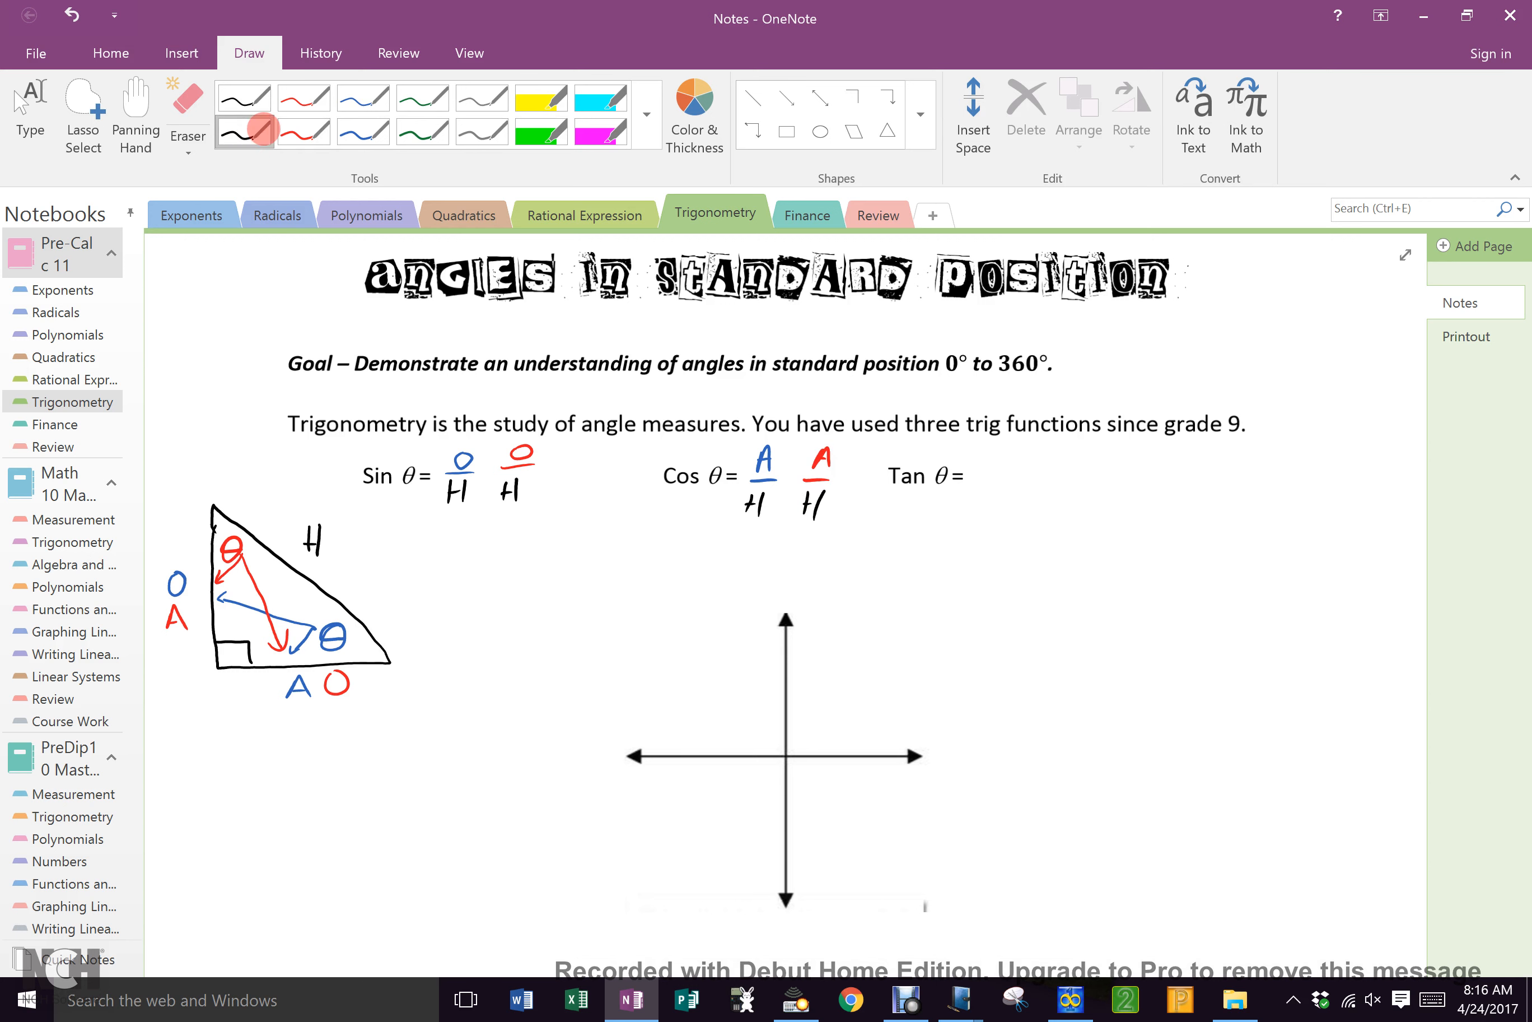
click(362, 132)
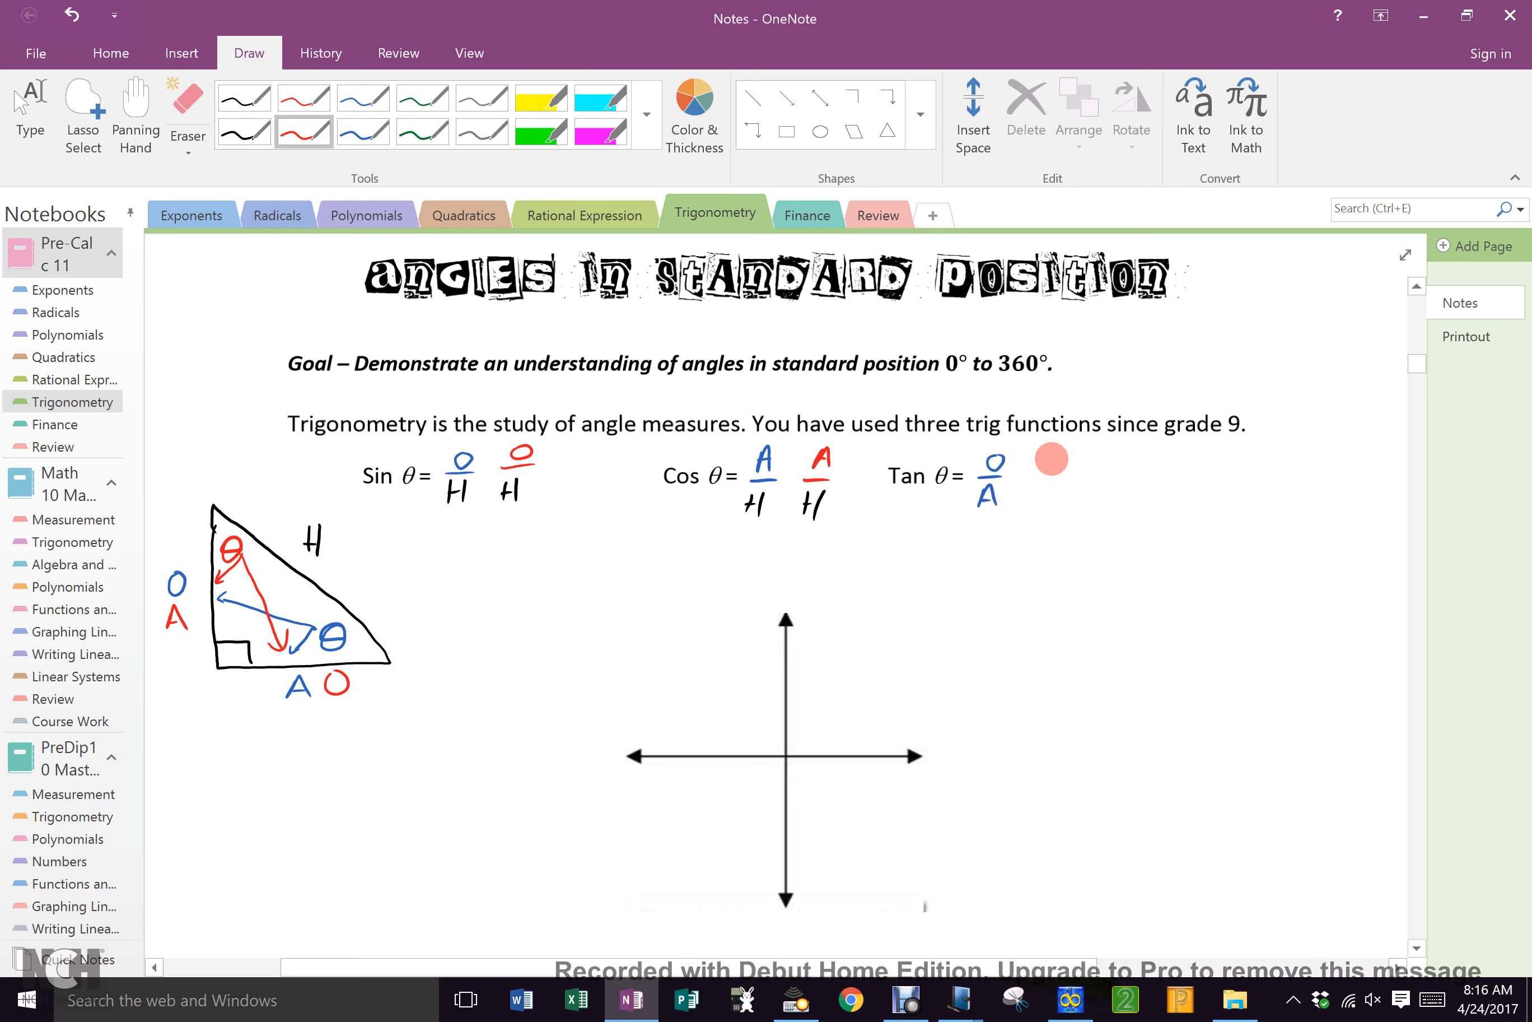
drag(1051, 460, 1070, 503)
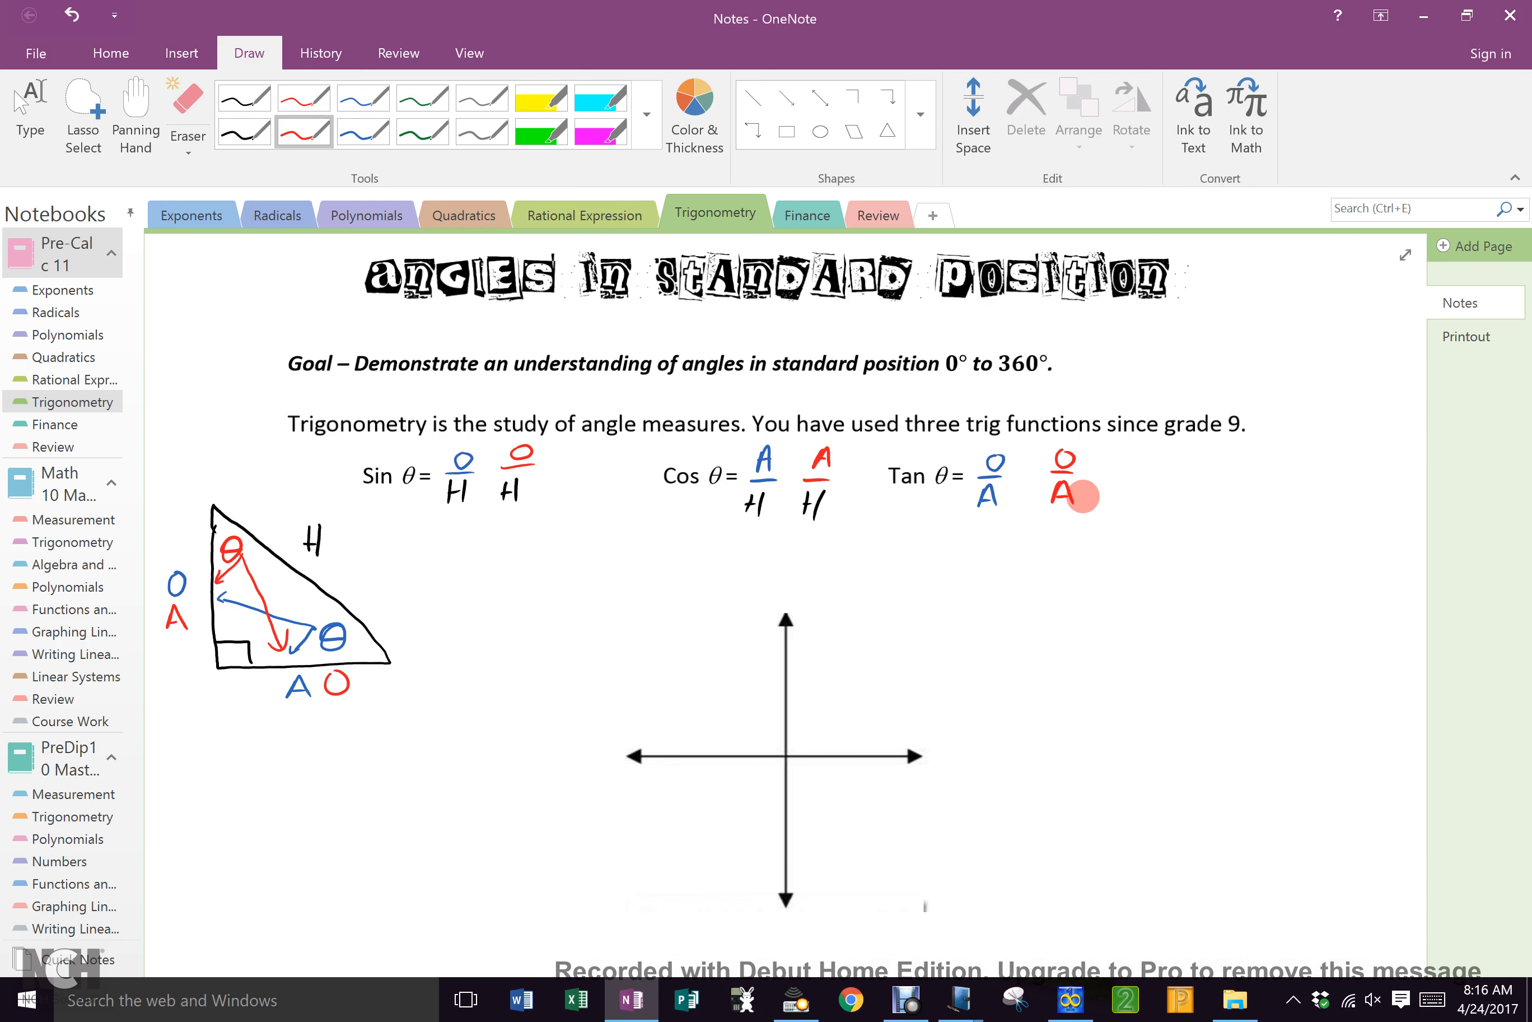
Title the axes 'cartesian plane', label x and y, and mark quadrants I x,y and II -x,y.
scroll(down, 3)
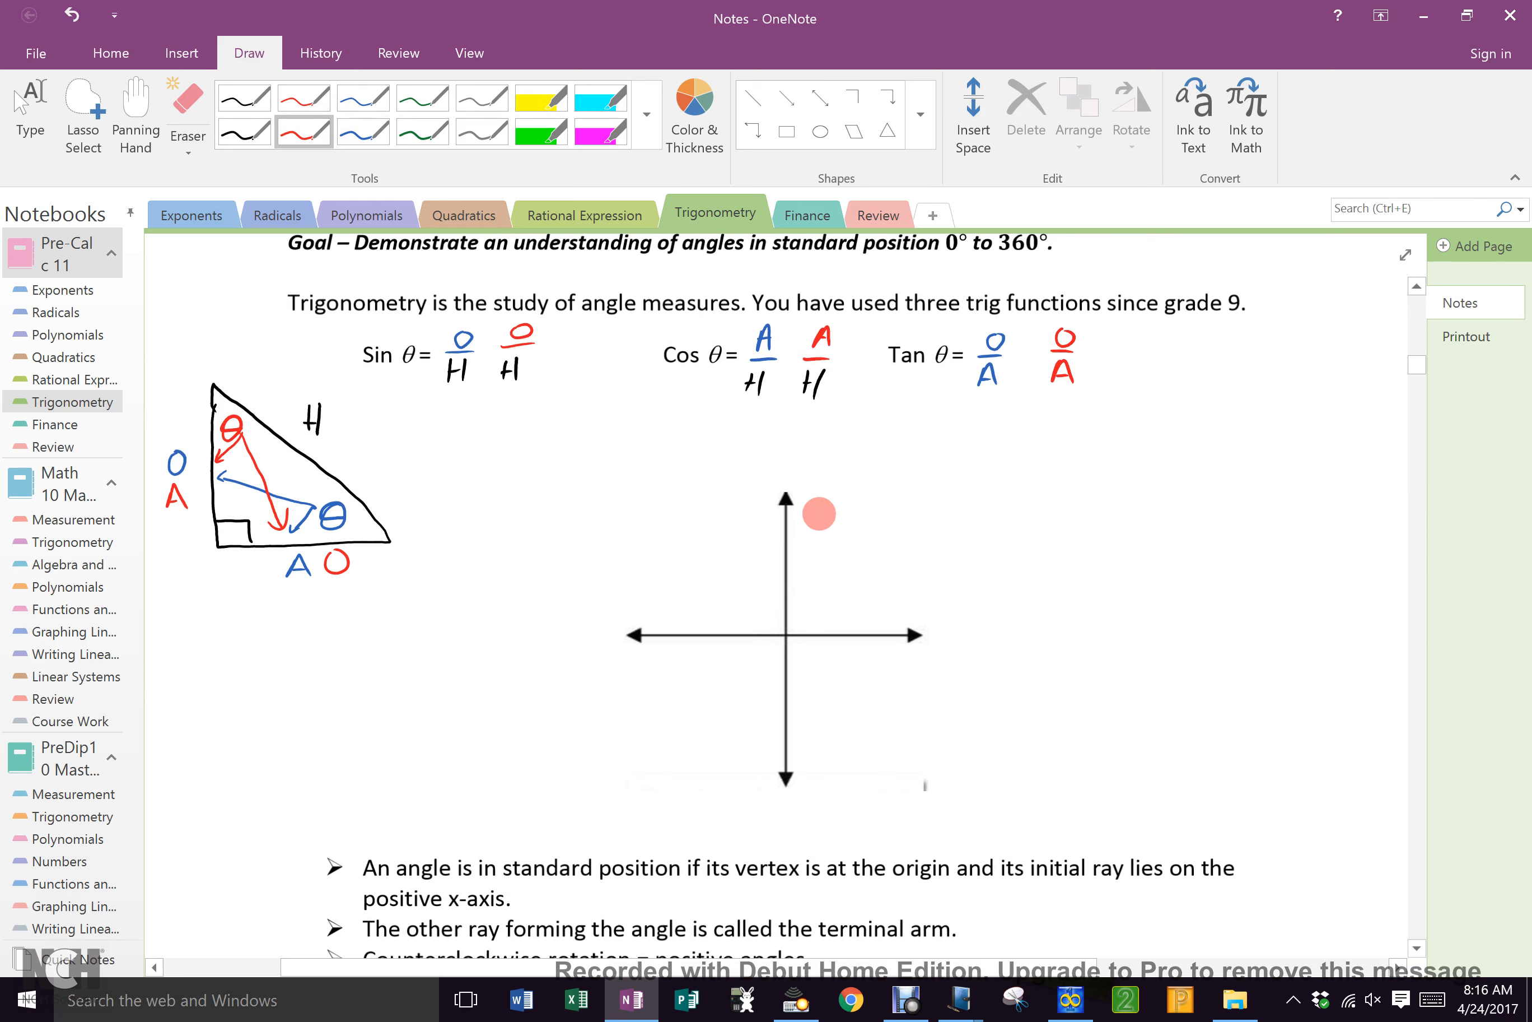
drag(818, 513, 866, 595)
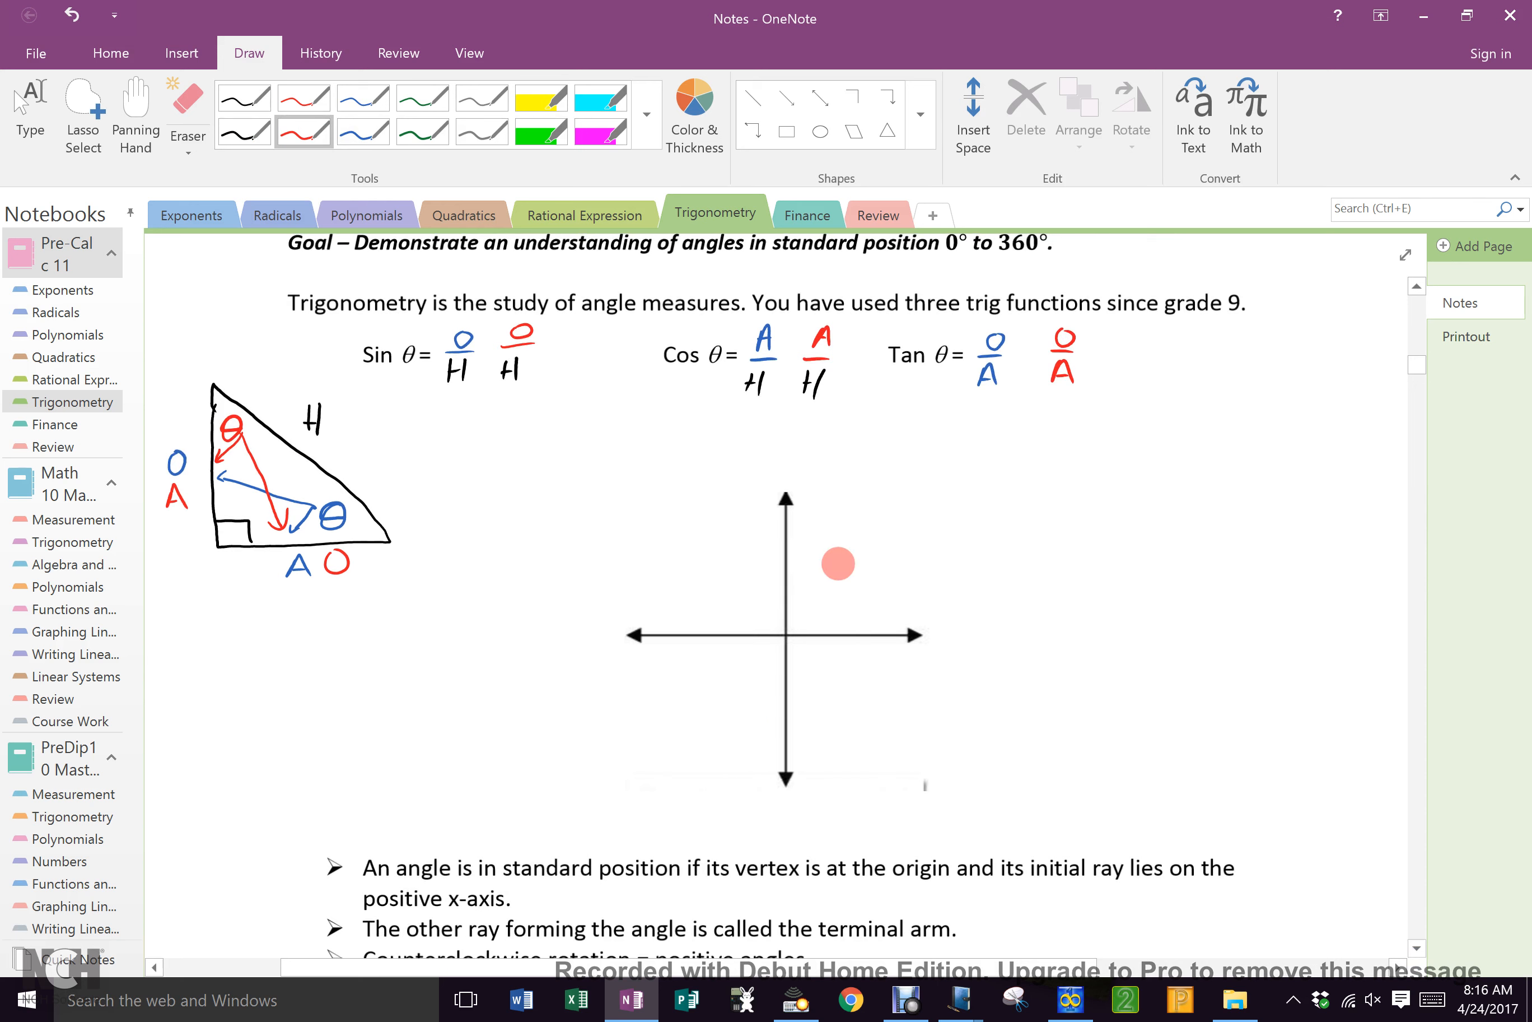
drag(838, 565, 786, 575)
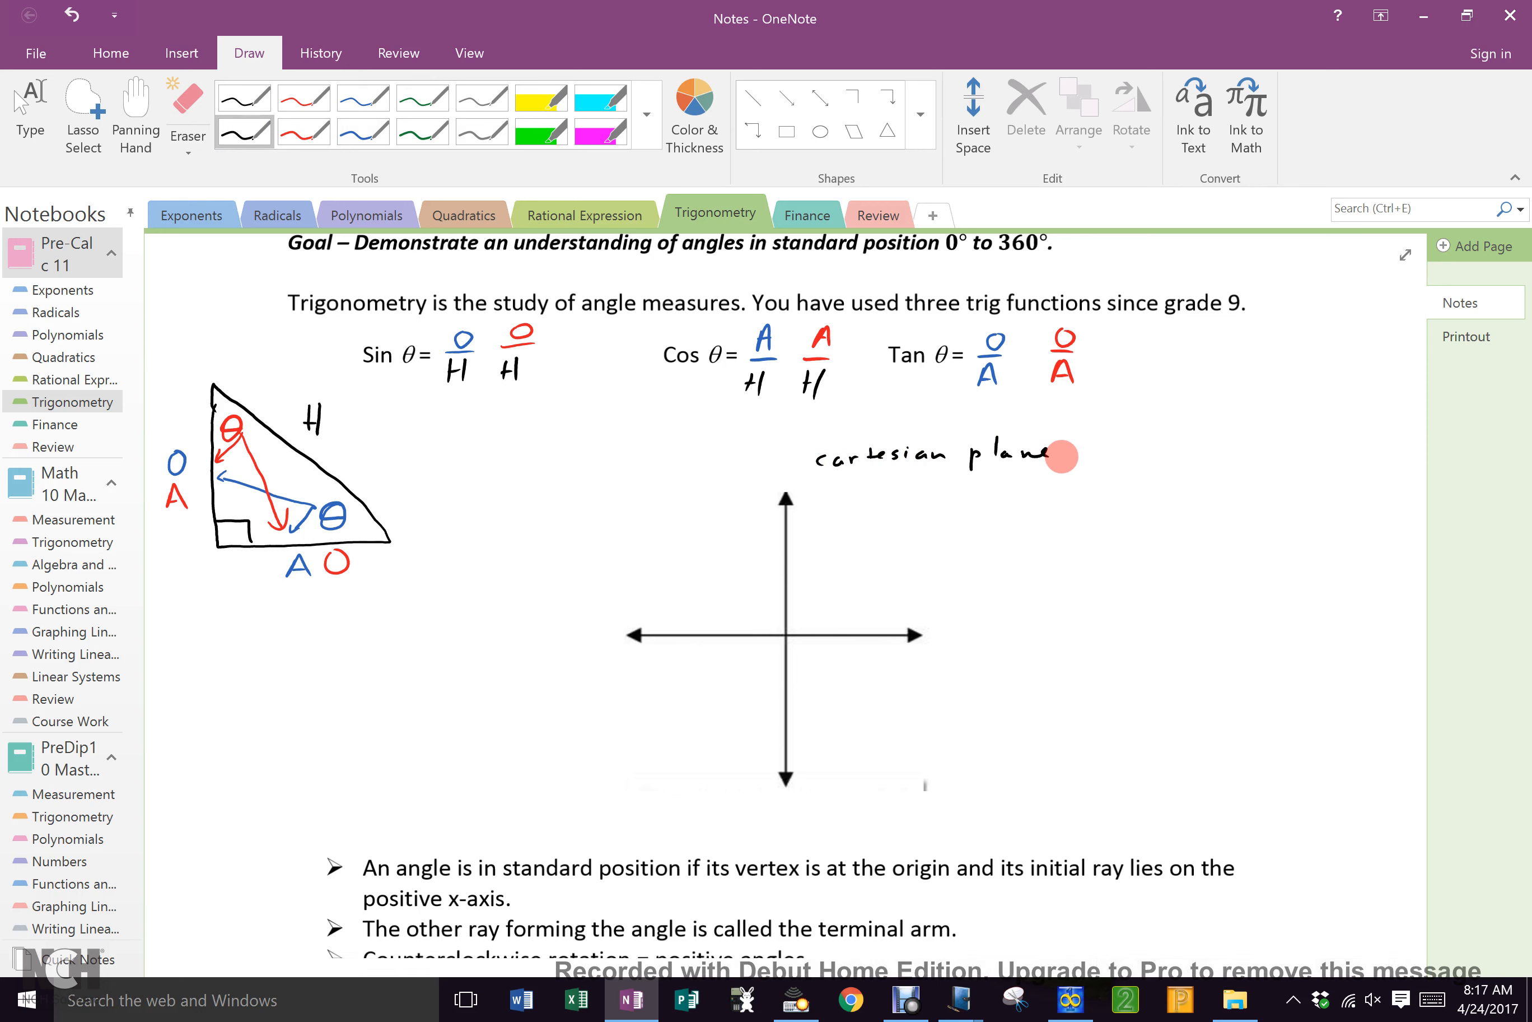
drag(1065, 454, 1109, 449)
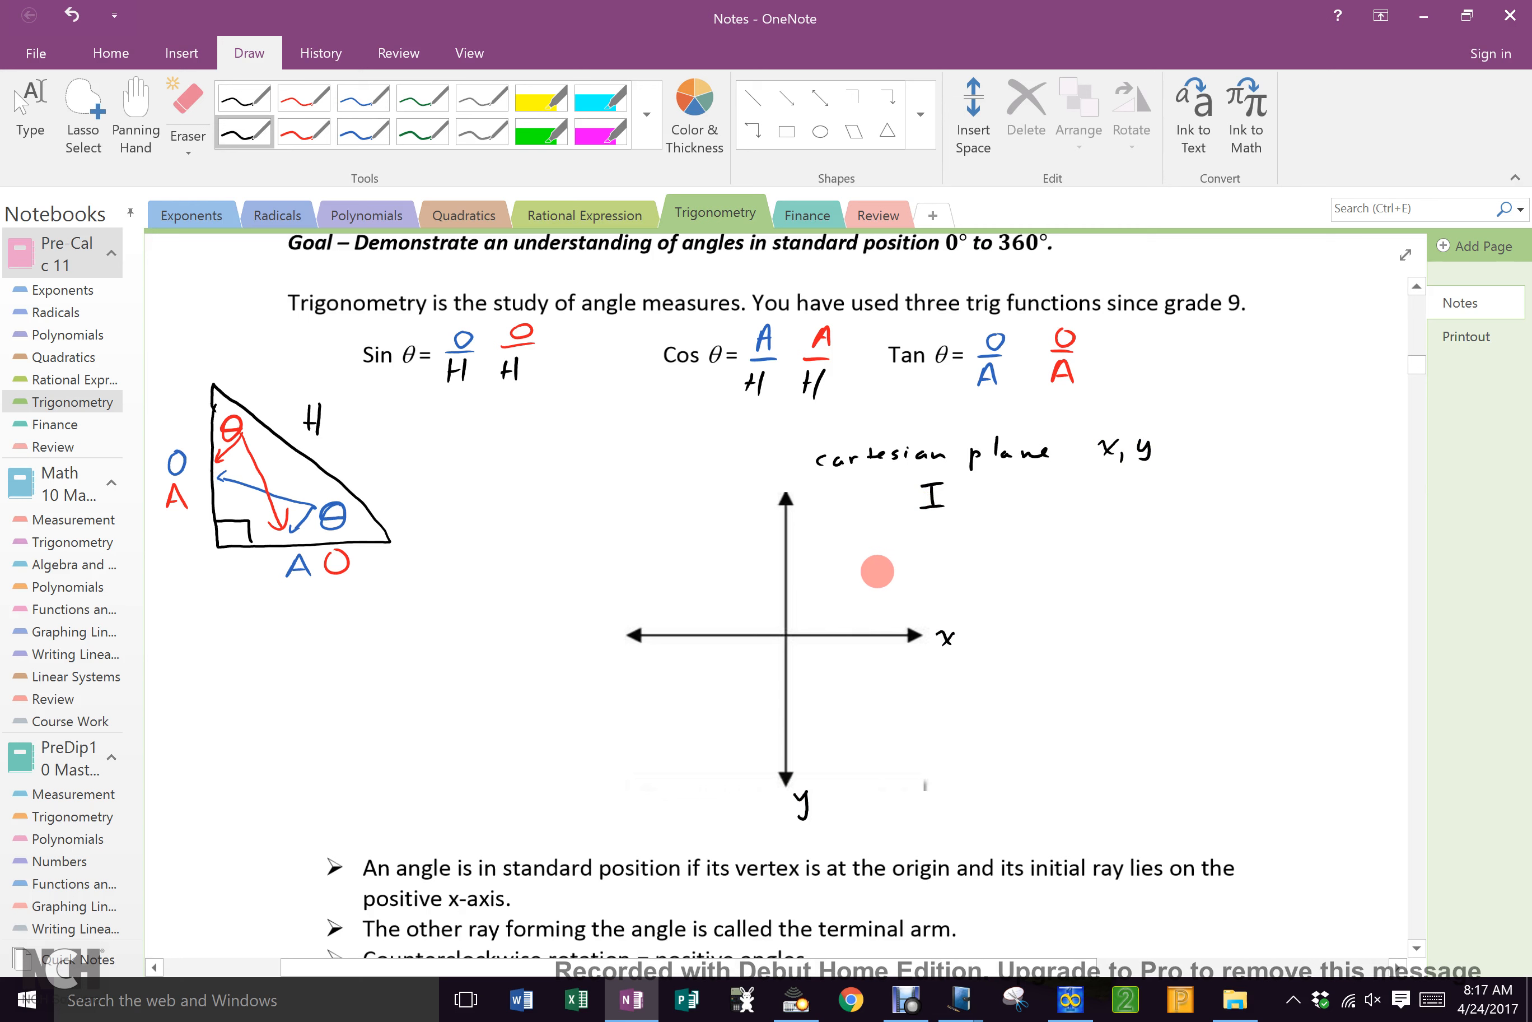
drag(876, 571, 893, 552)
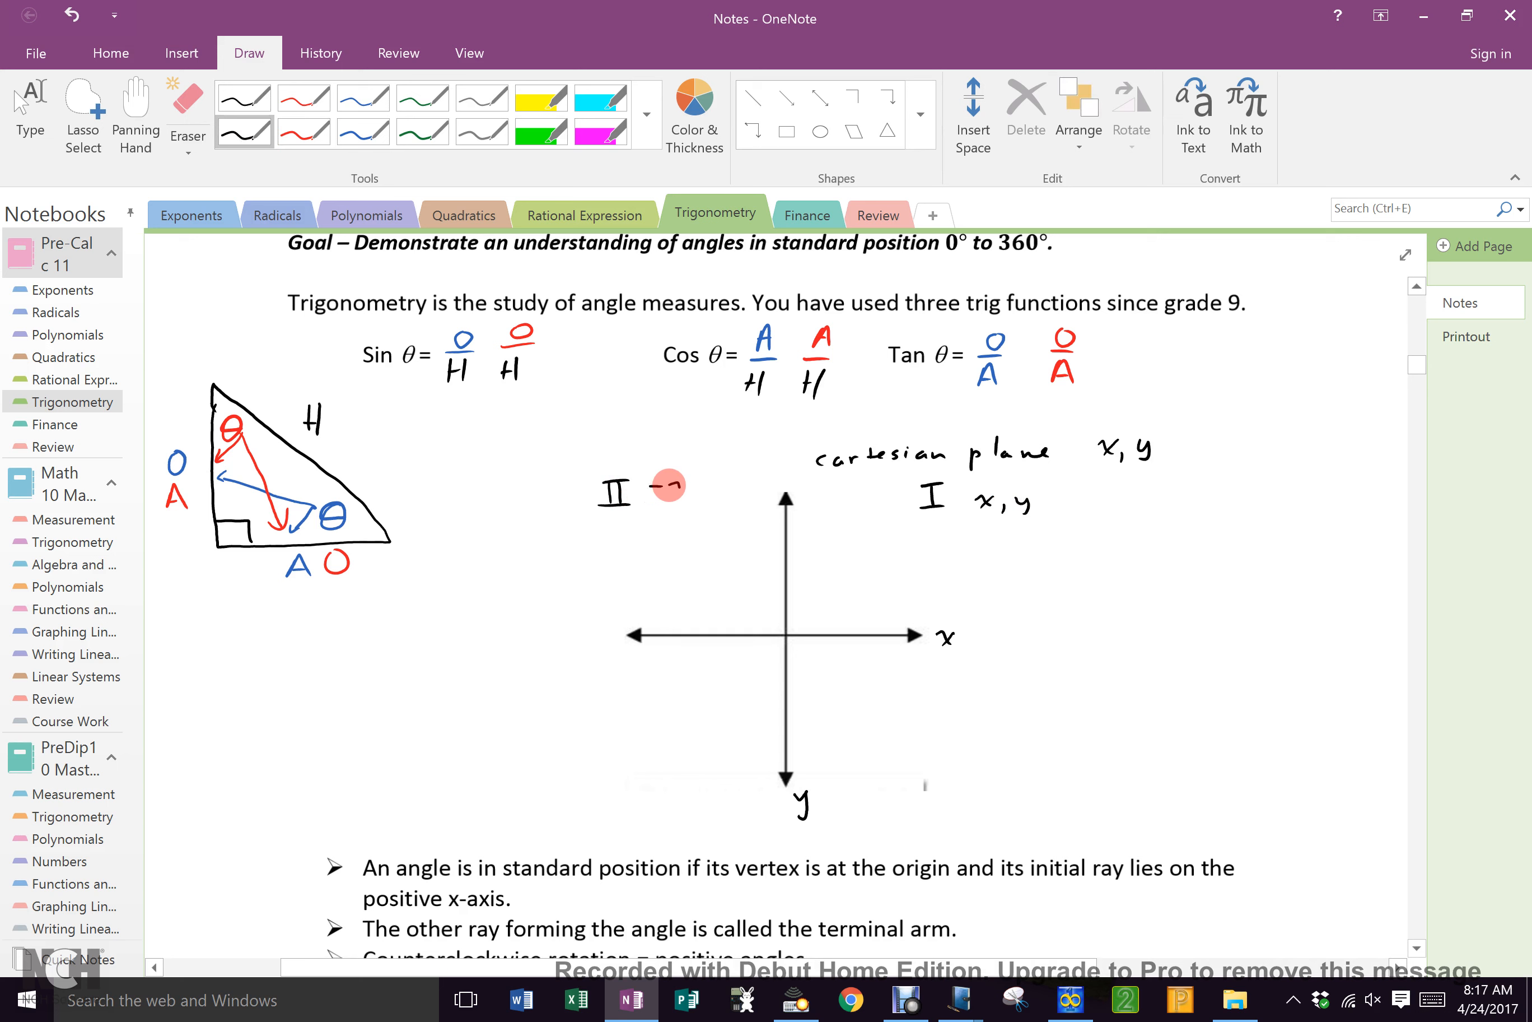
text(-x,y)
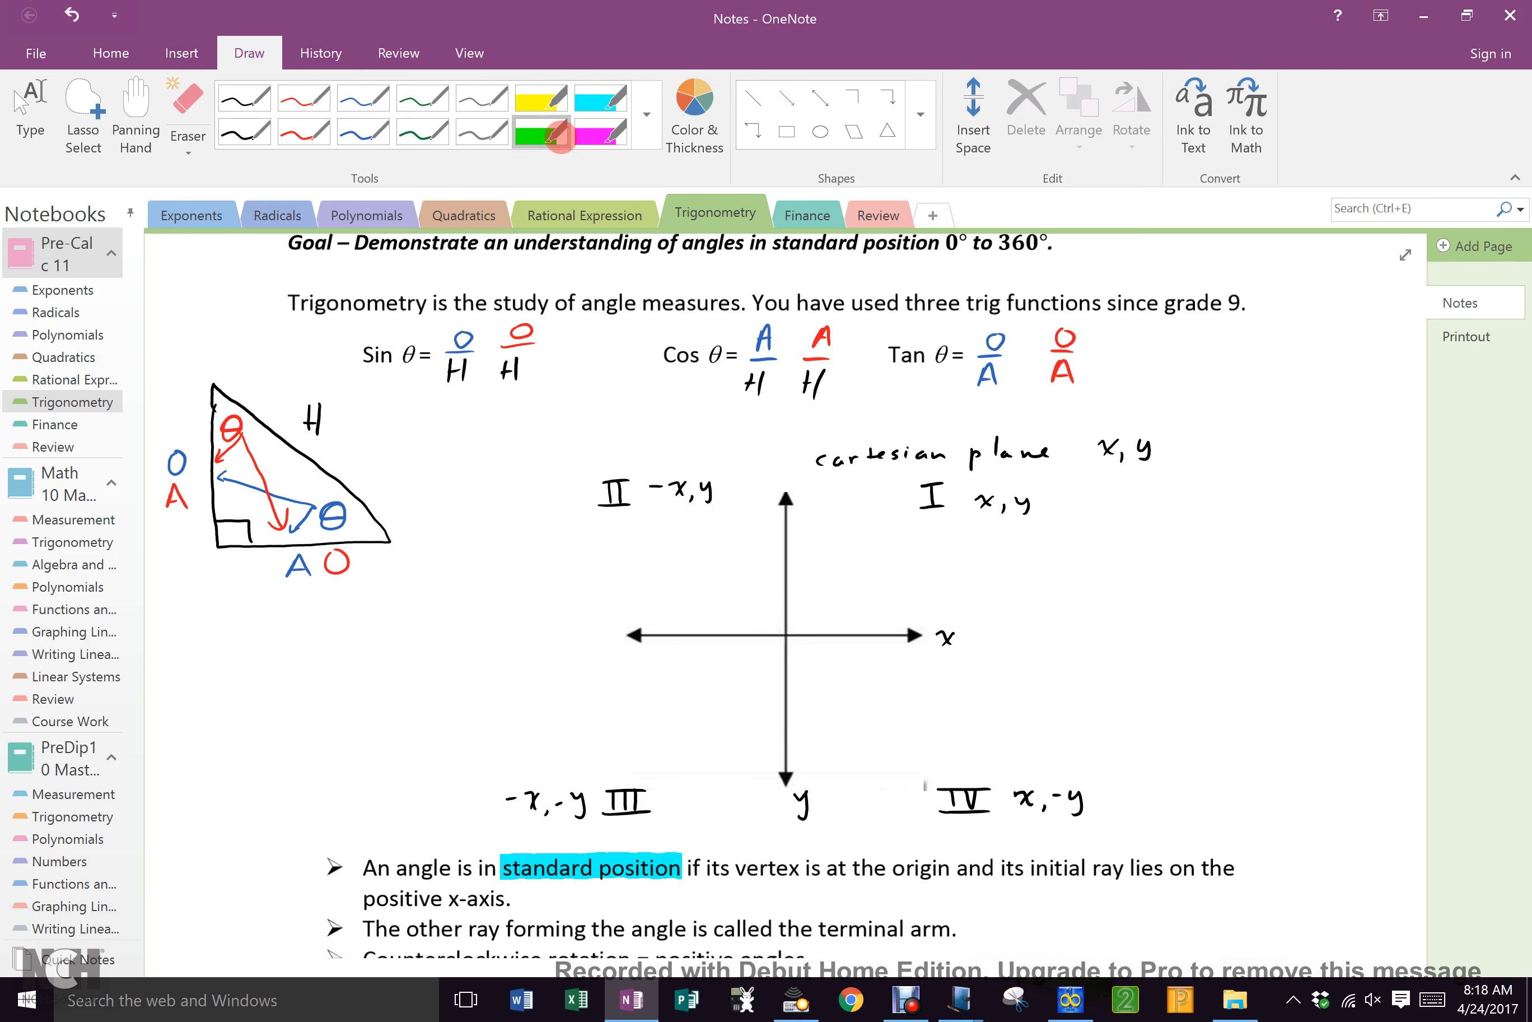
Switch to the green highlighter after marking quadrants III and IV.
click(304, 129)
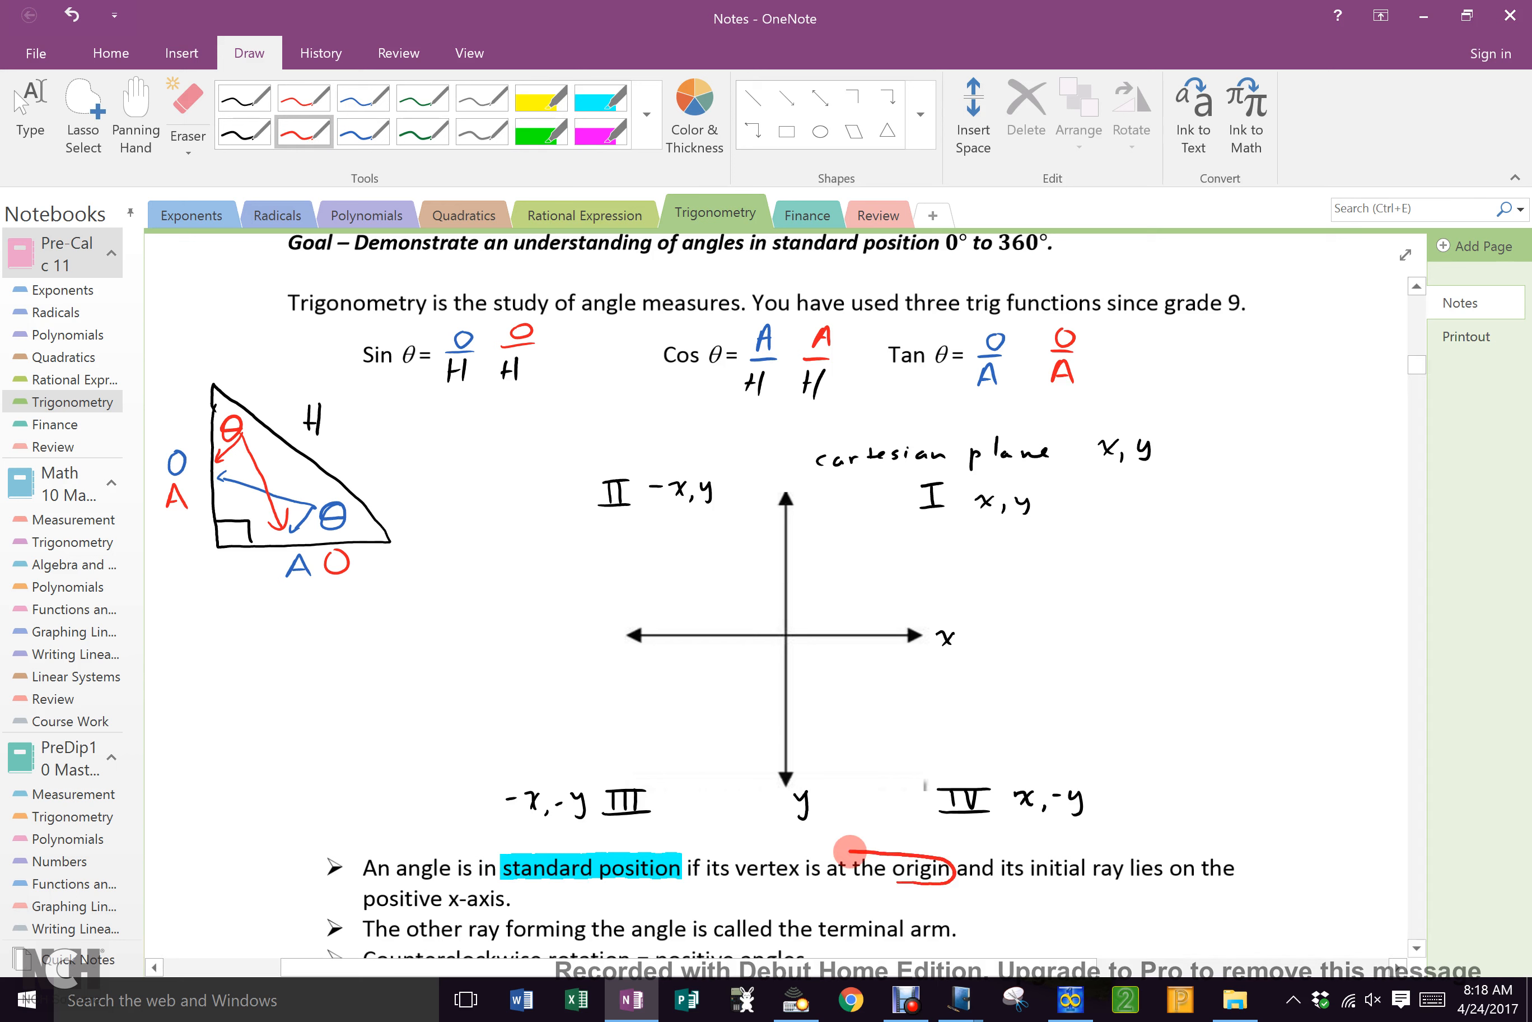
Circle 'vertex is at the origin' in red and dot the axes' origin.
drag(684, 868, 947, 868)
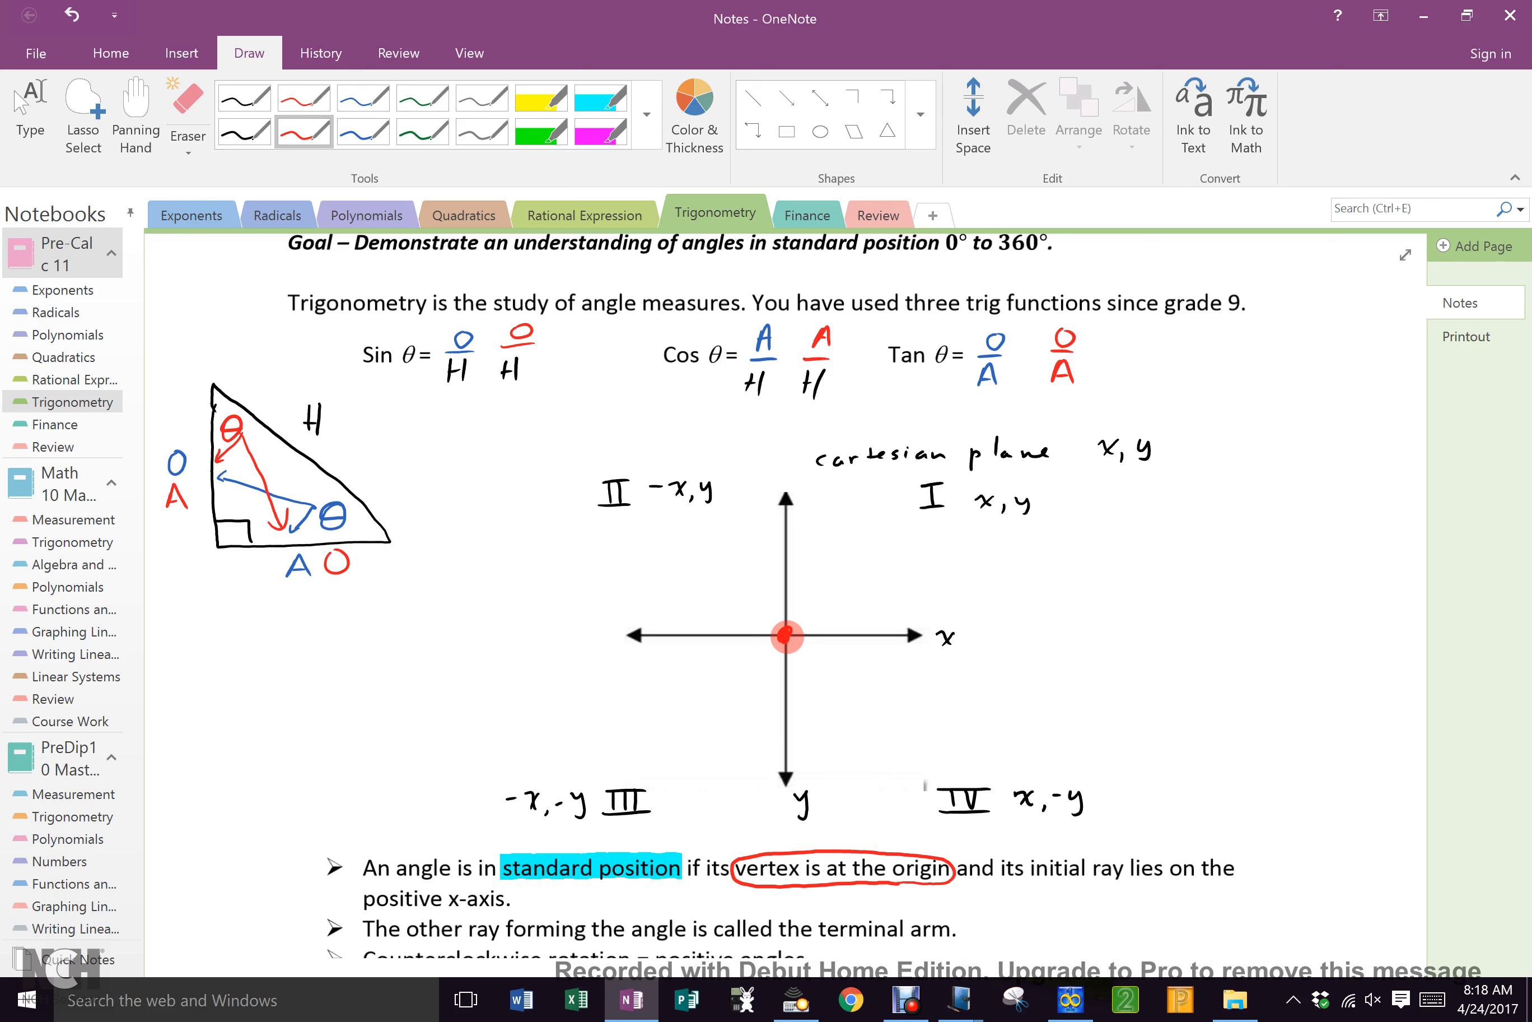
click(539, 97)
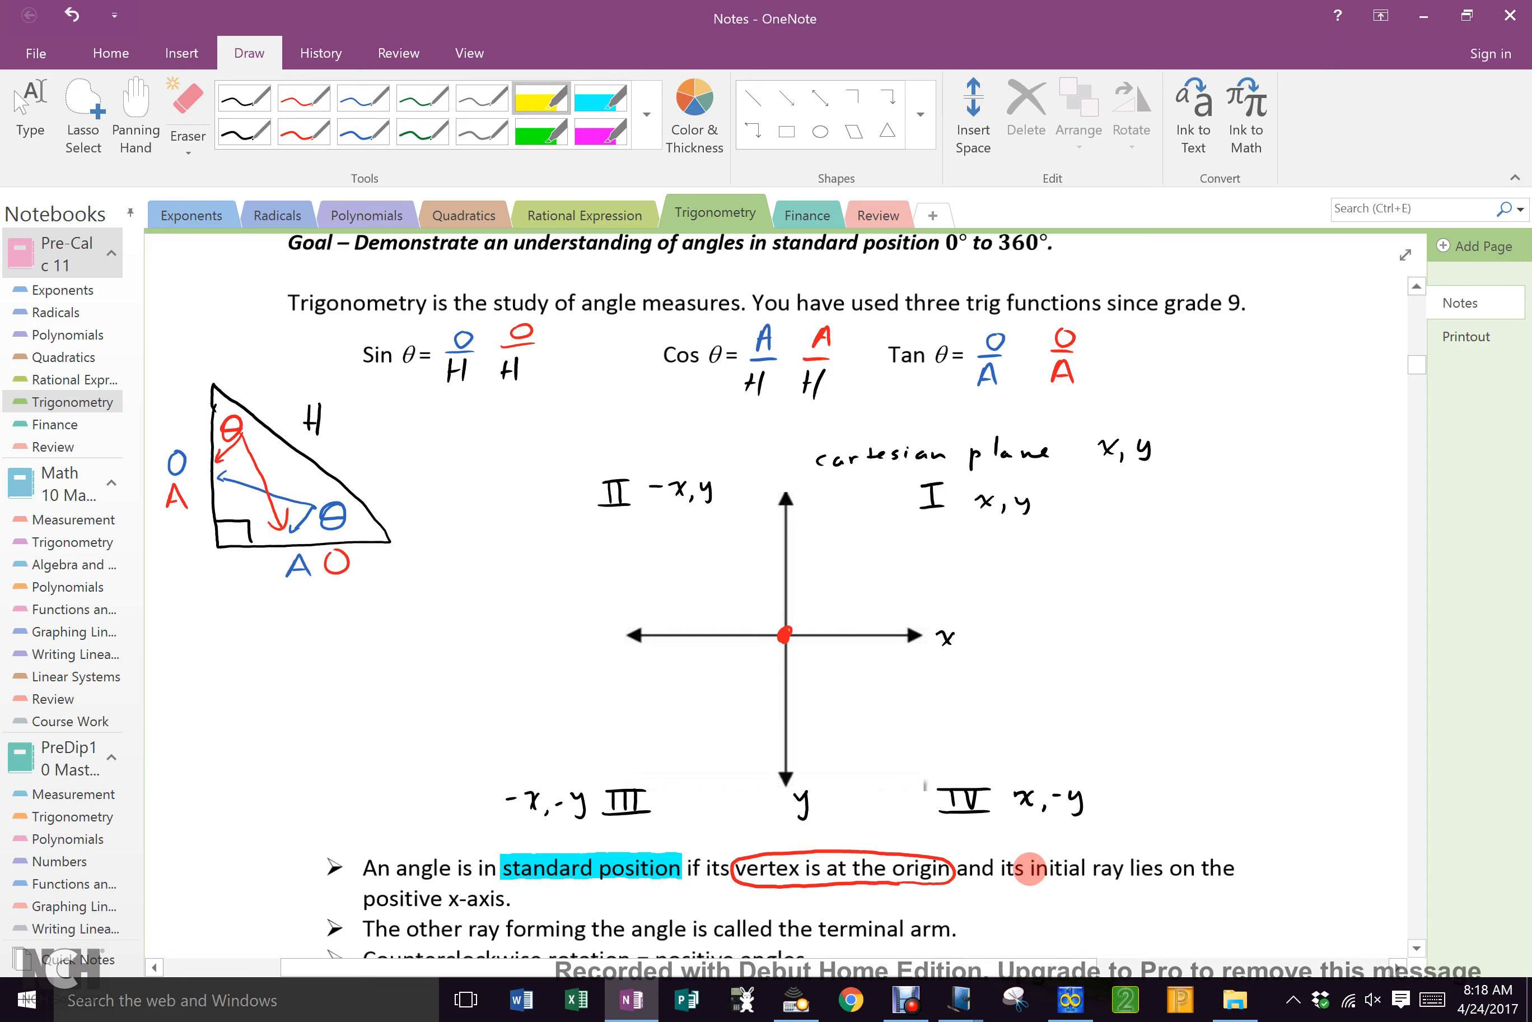
Highlight the initial-ray text and positive x-axis yellow, then draw a green terminal arm into quadrant II.
drag(1014, 868, 1217, 868)
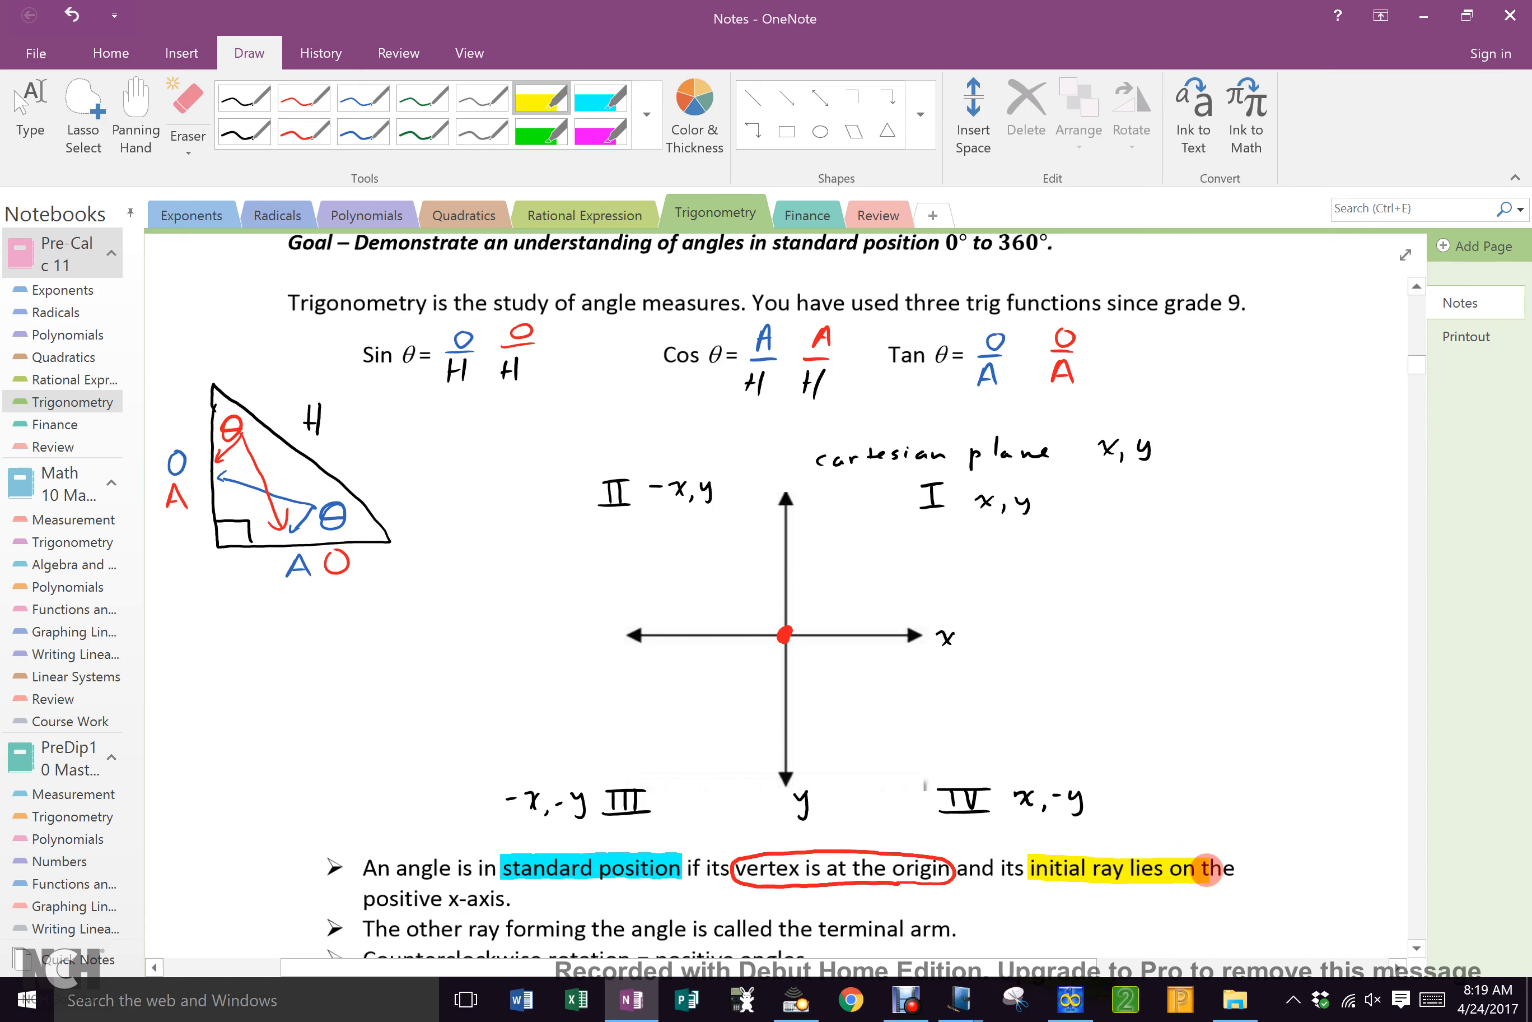
drag(1206, 868, 509, 898)
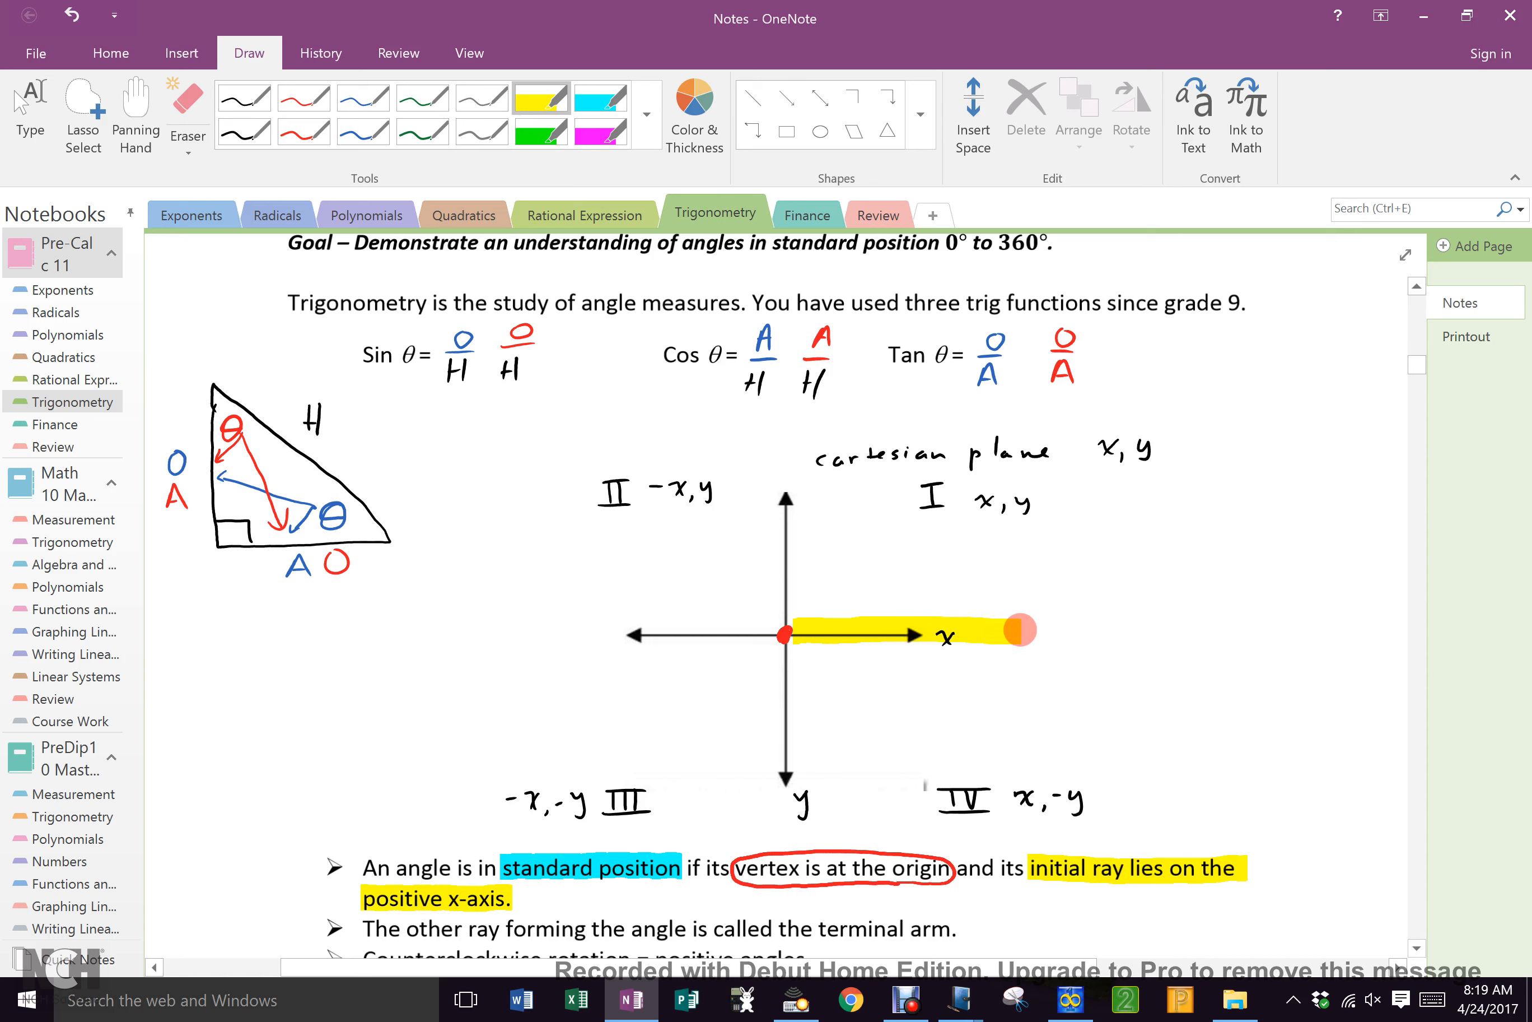
drag(1011, 631, 854, 620)
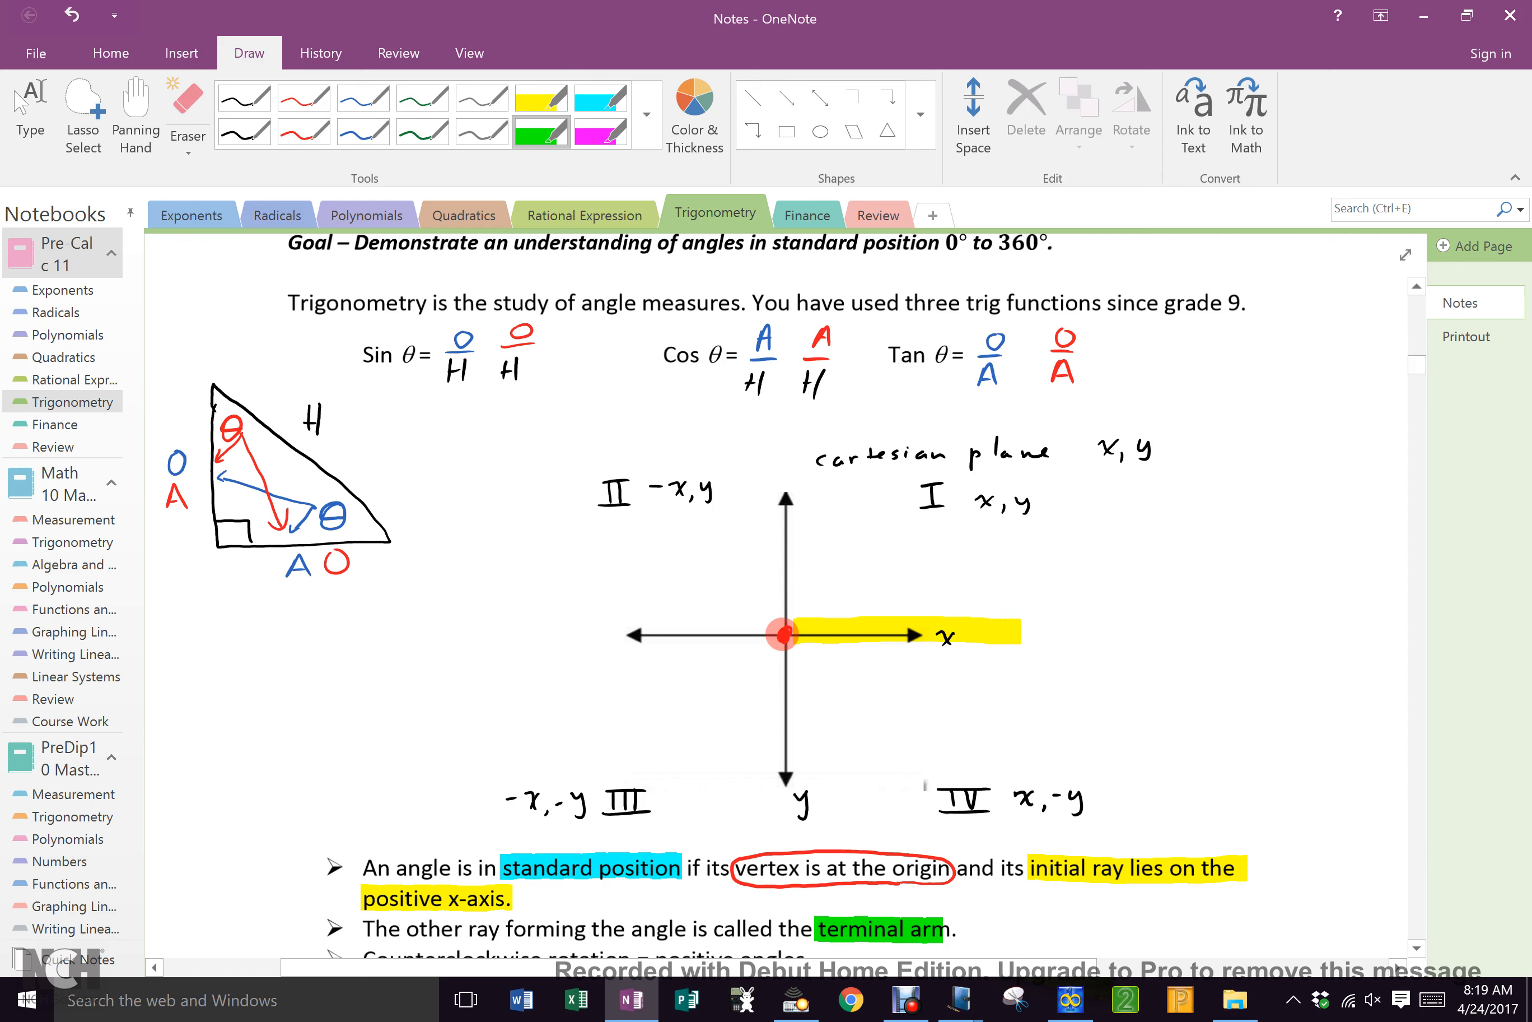
drag(781, 634, 645, 527)
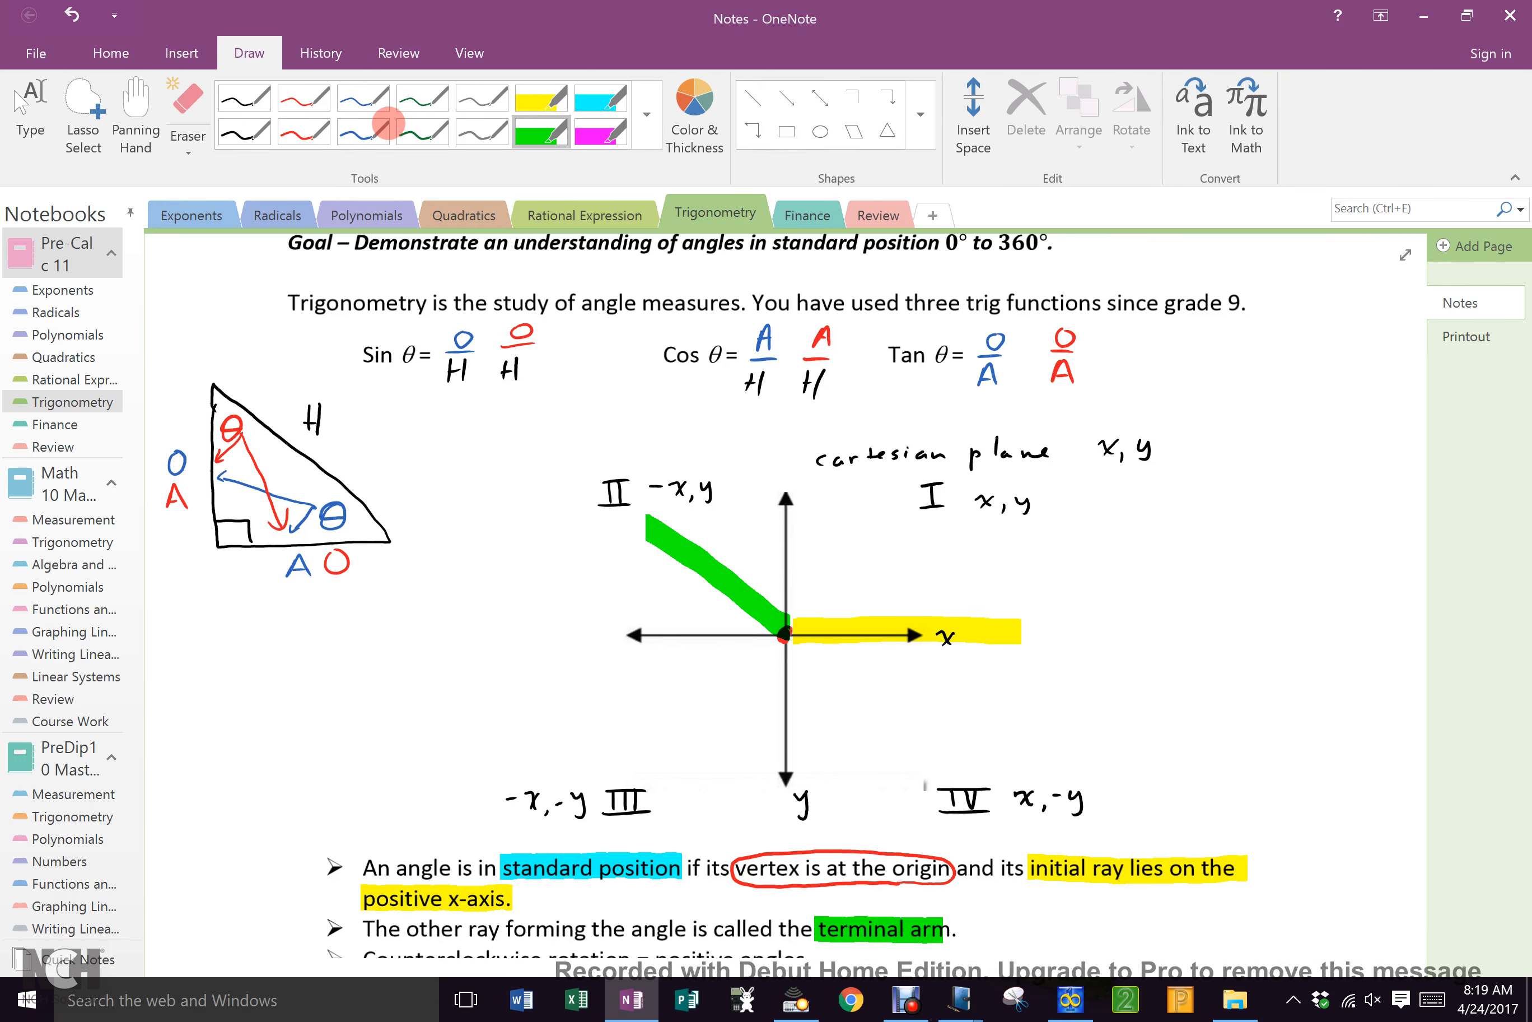
Underline the rotation rules and draw blue 'θ are growing' and red 'θ is decreasing' arrows on the axes.
scroll(down, 3)
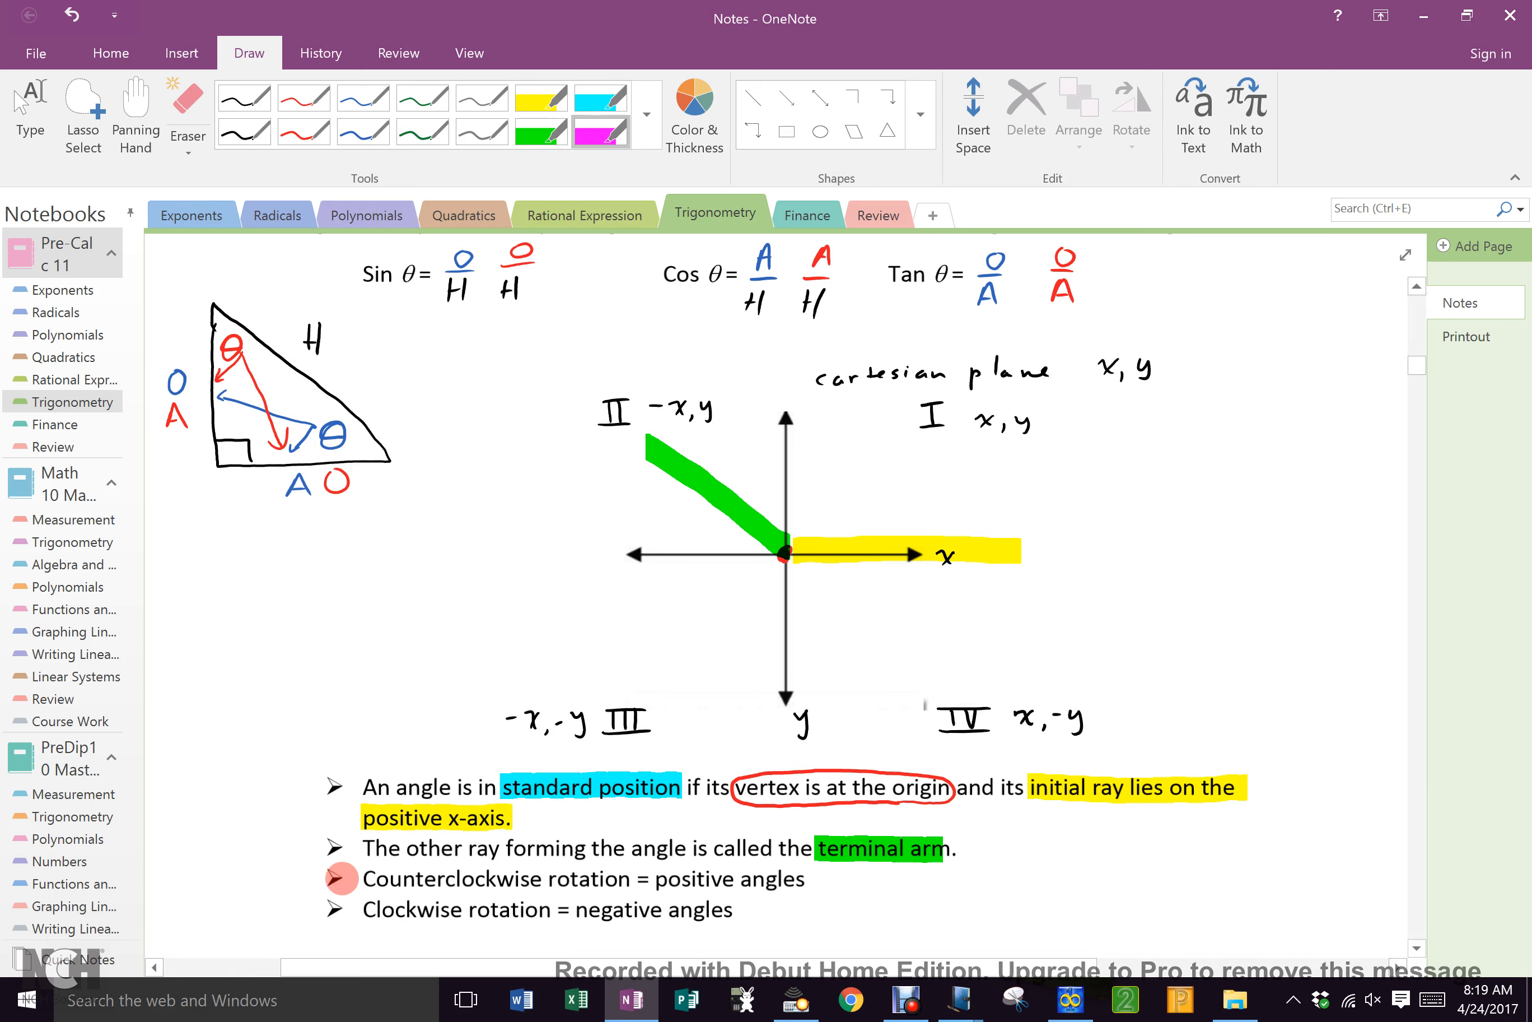
click(363, 132)
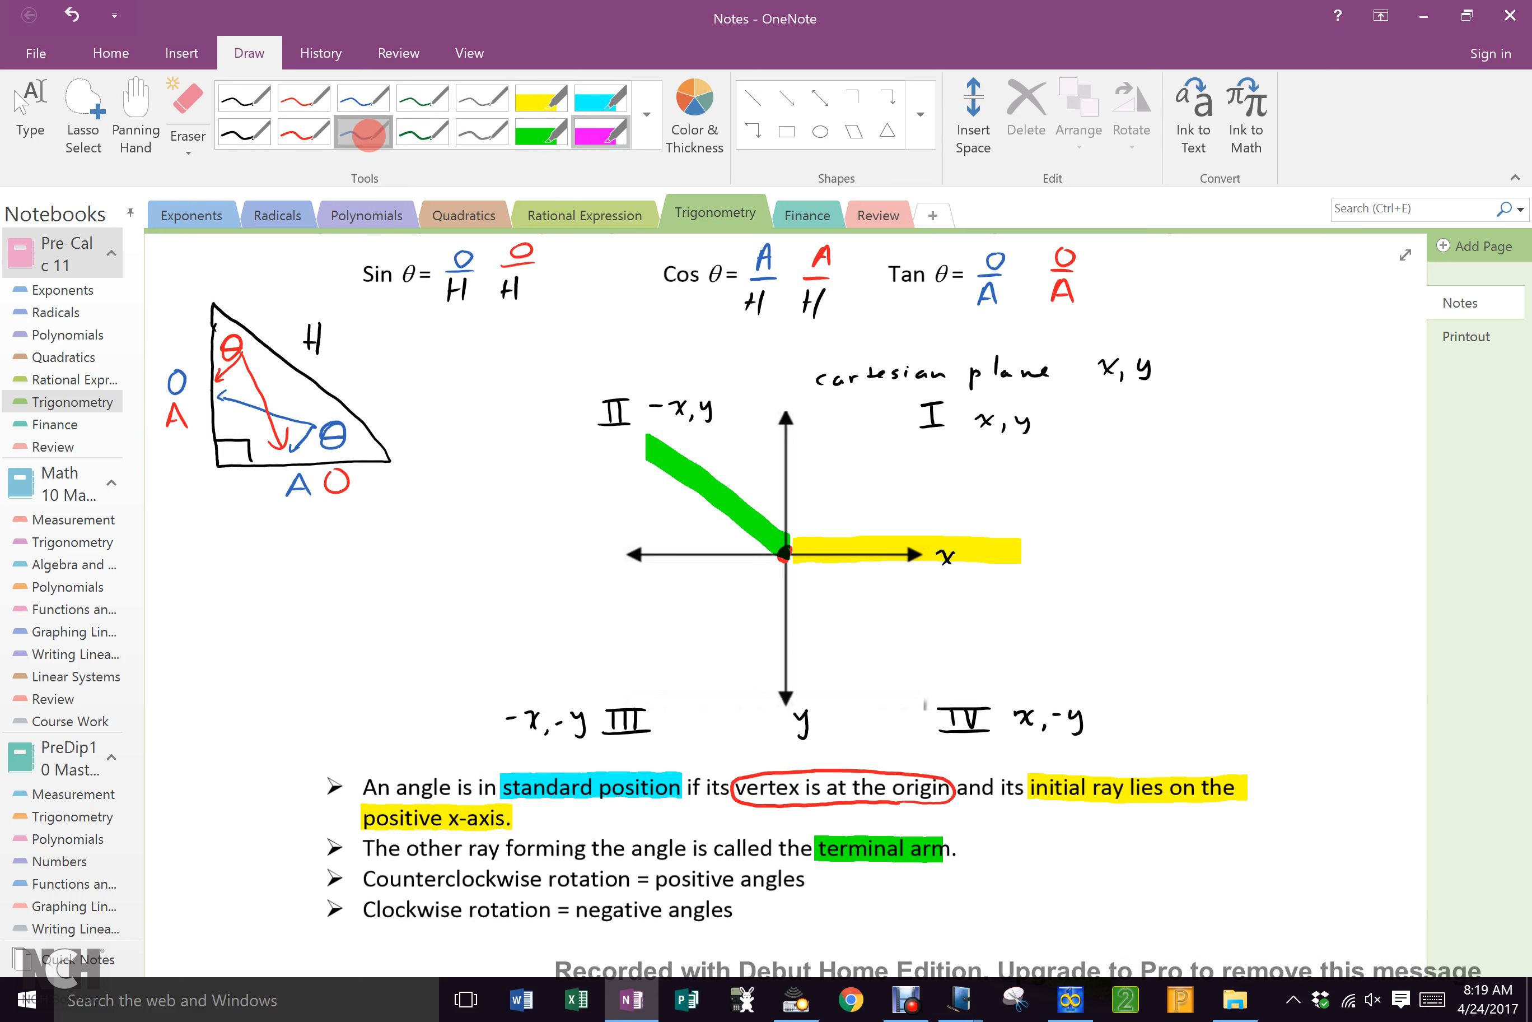
click(363, 130)
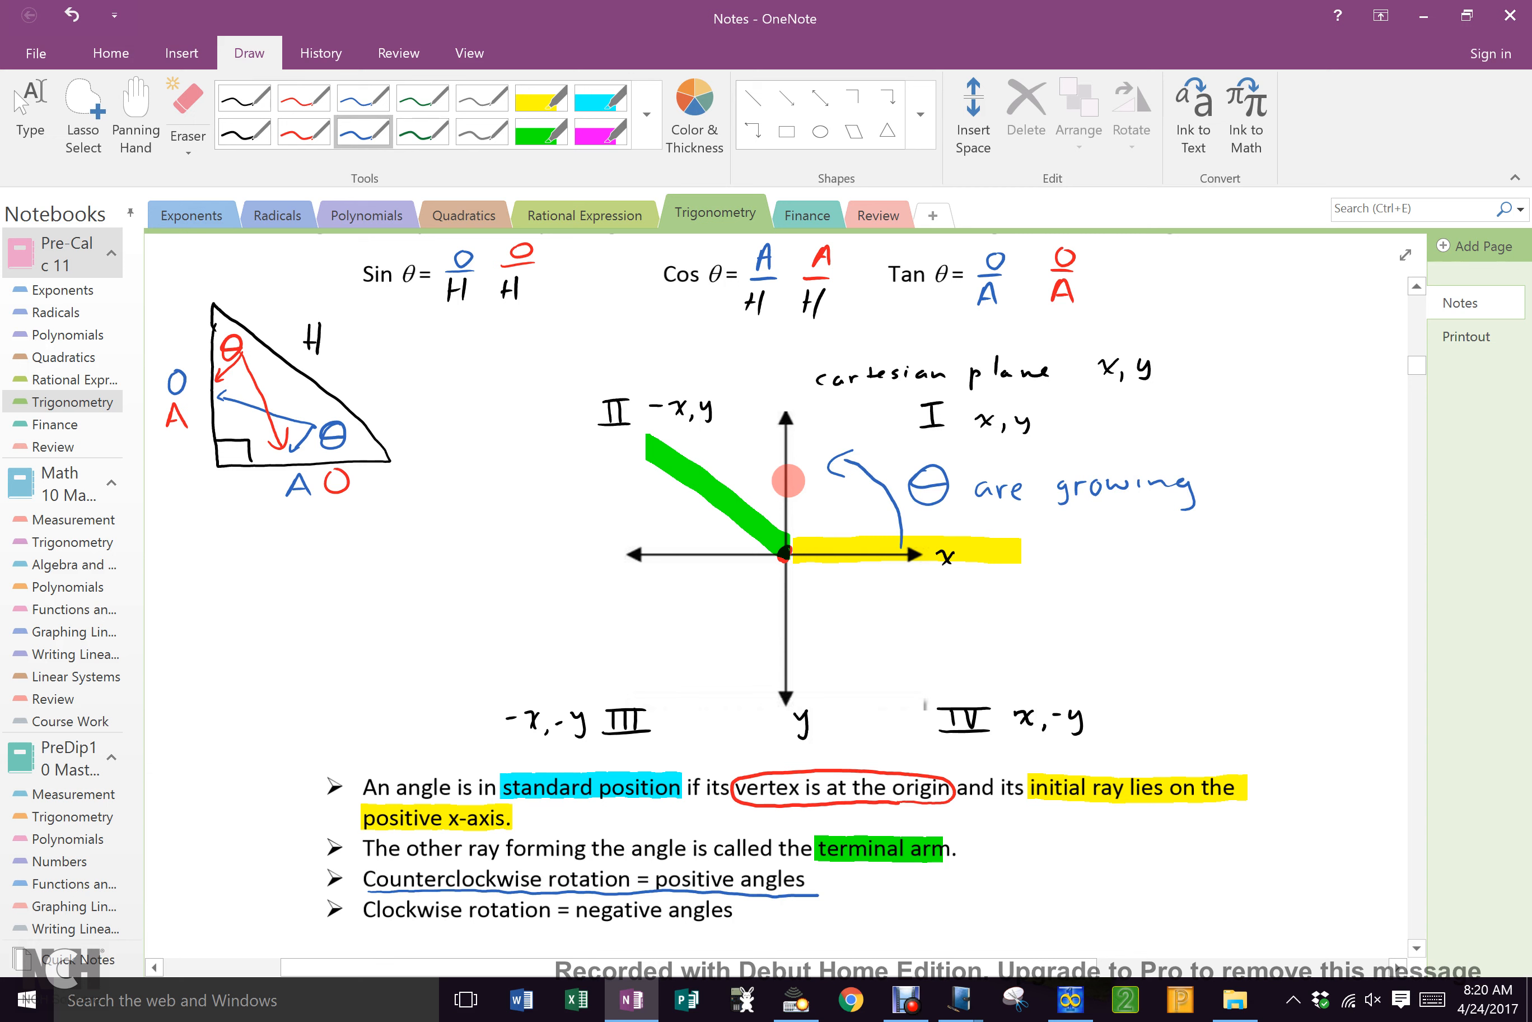
click(302, 132)
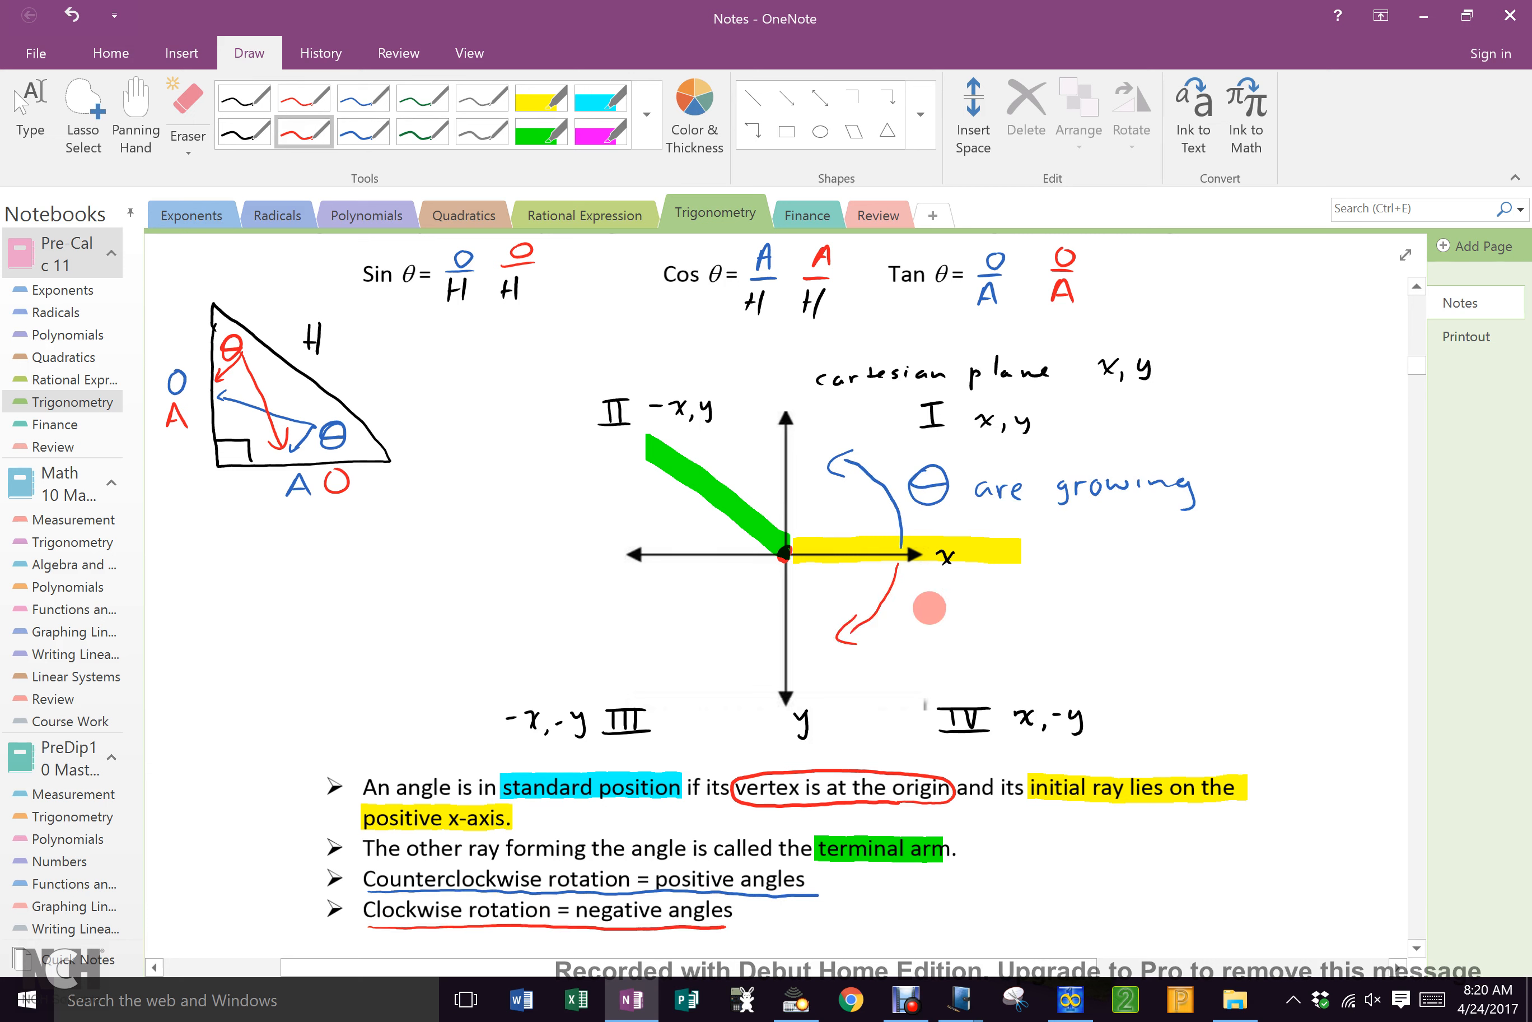
drag(943, 607, 972, 607)
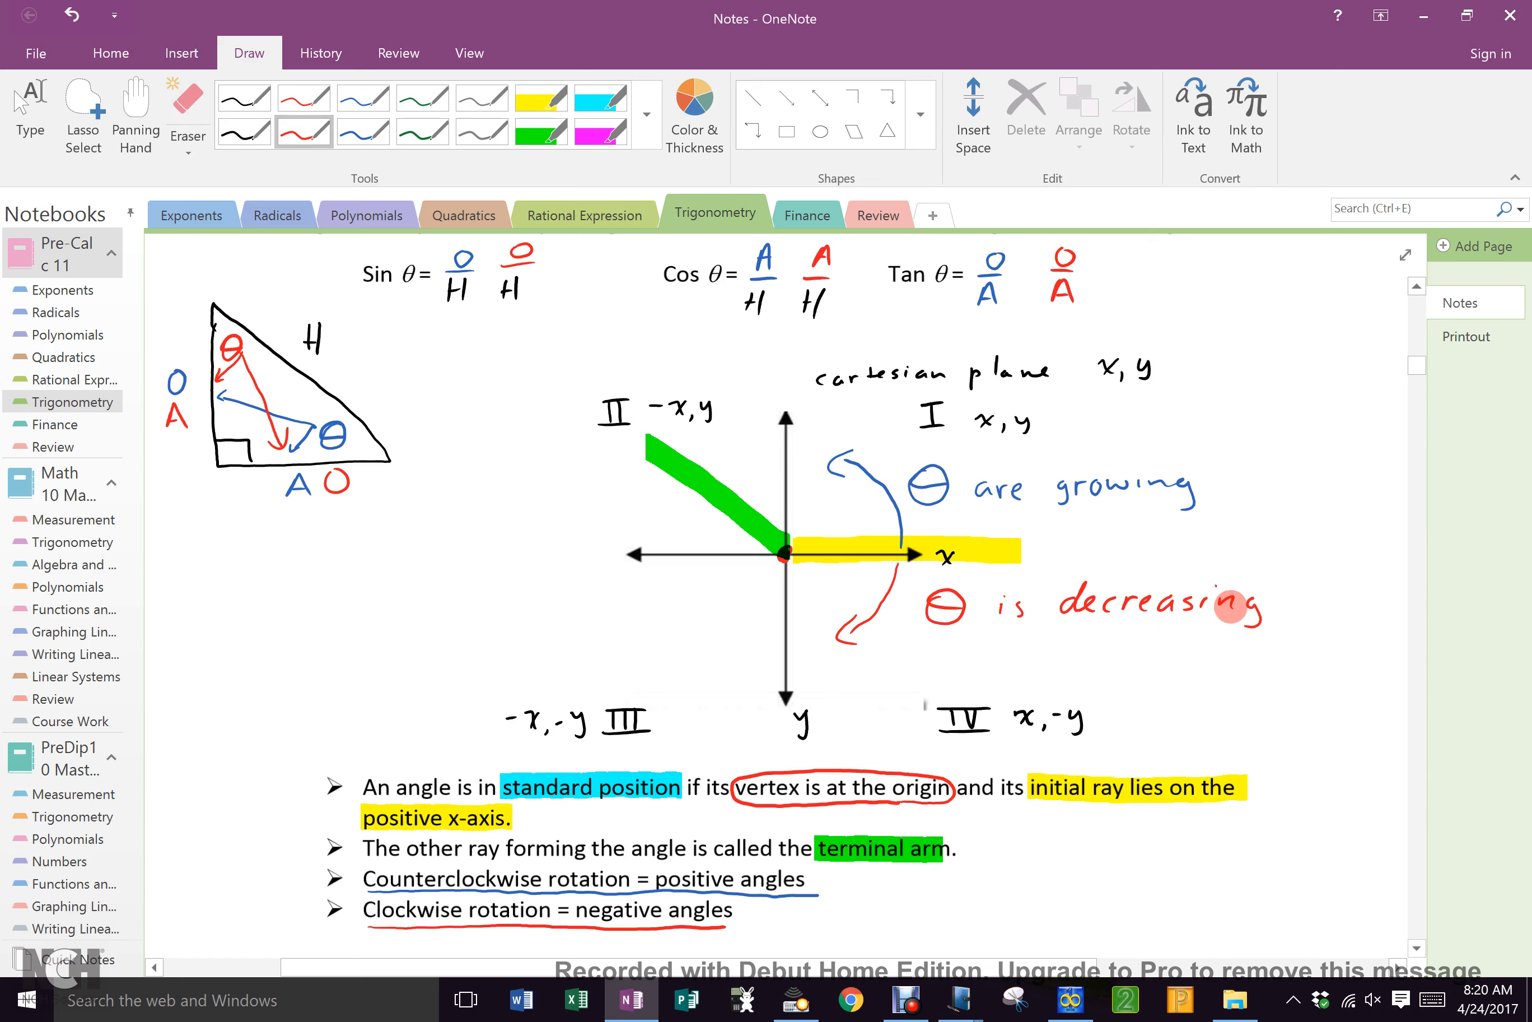
drag(1055, 602, 1280, 602)
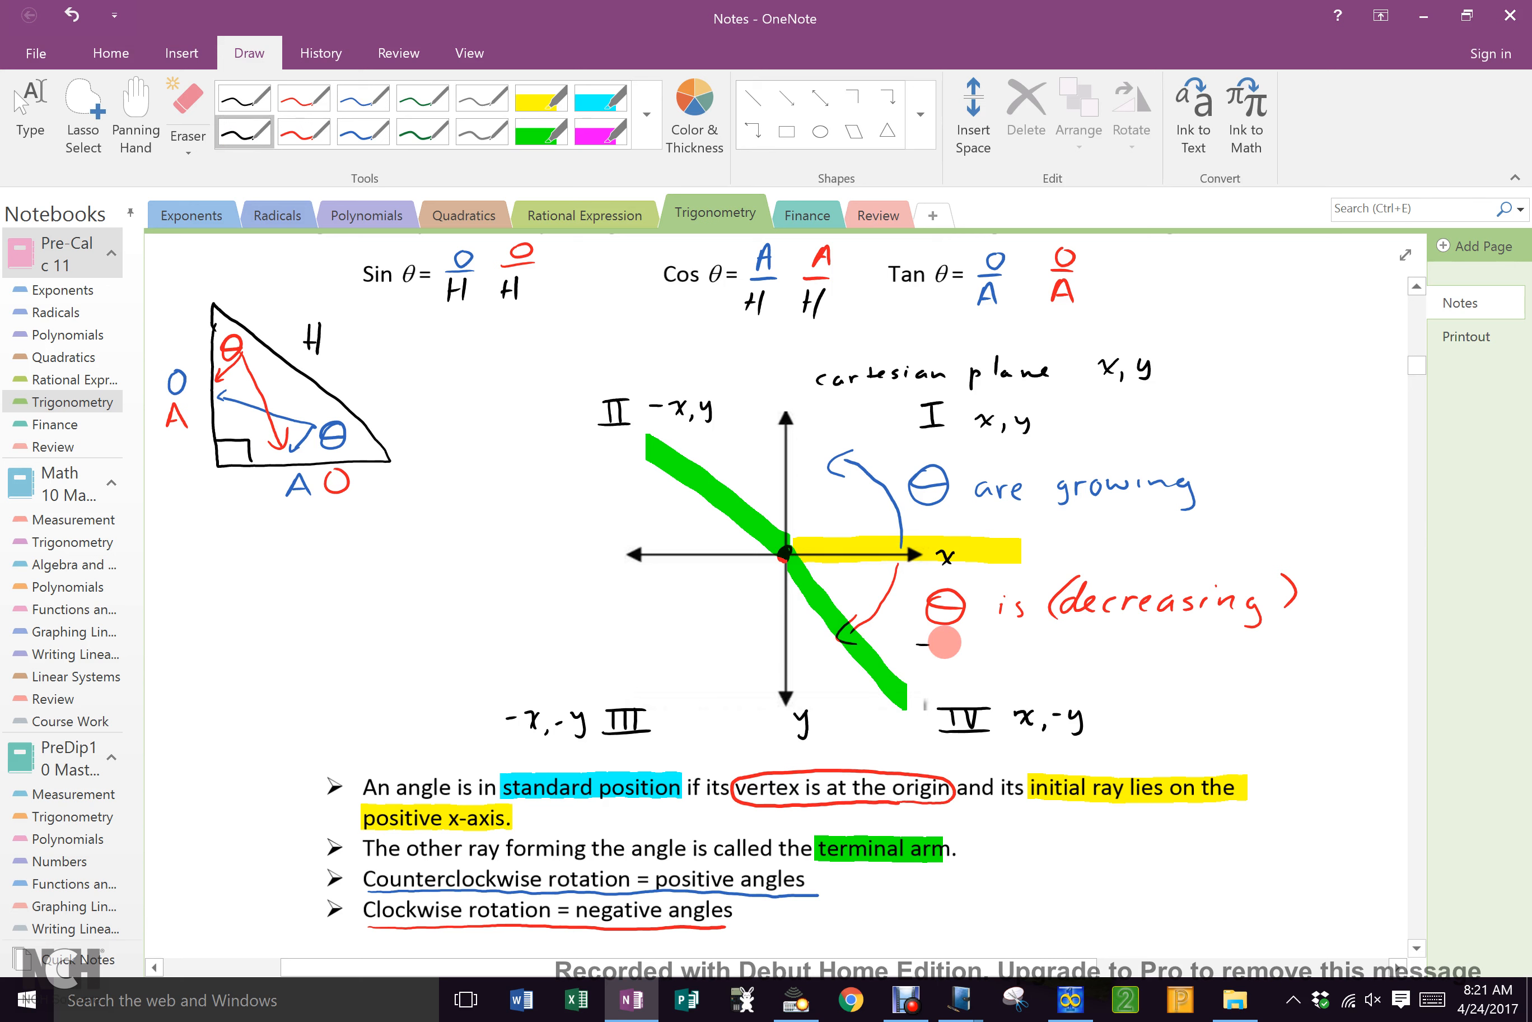
Label the quadrant IV arm -60° and 300°, draw its rotation arc, and highlight the triangle's legs.
text(-60)
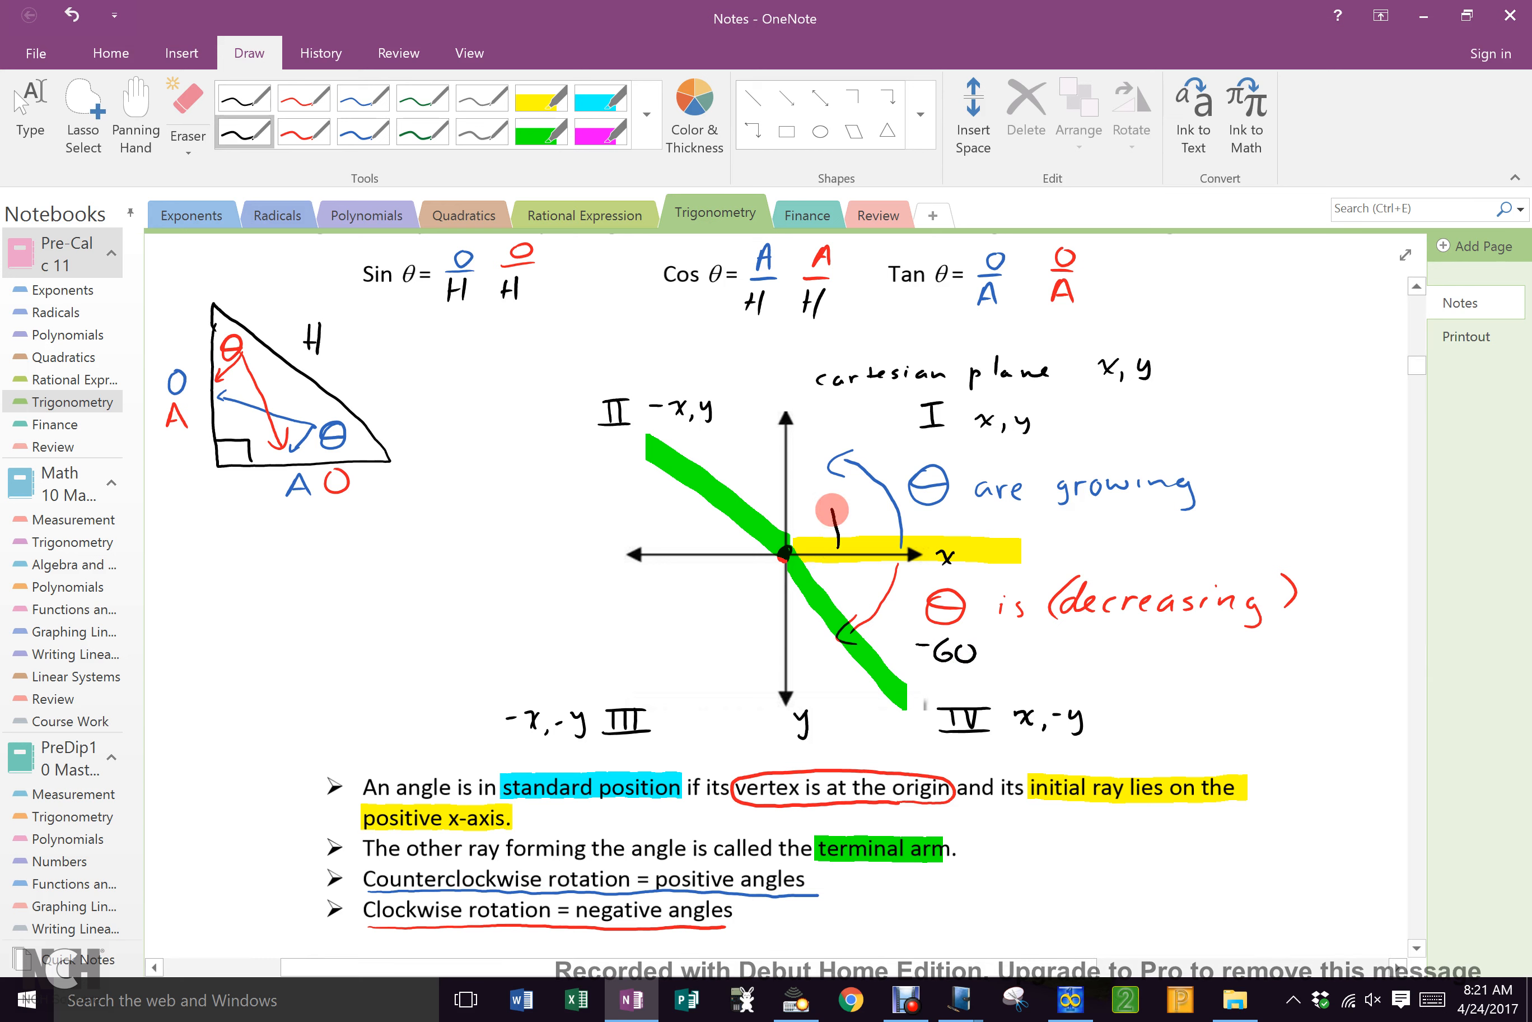
drag(819, 519, 722, 538)
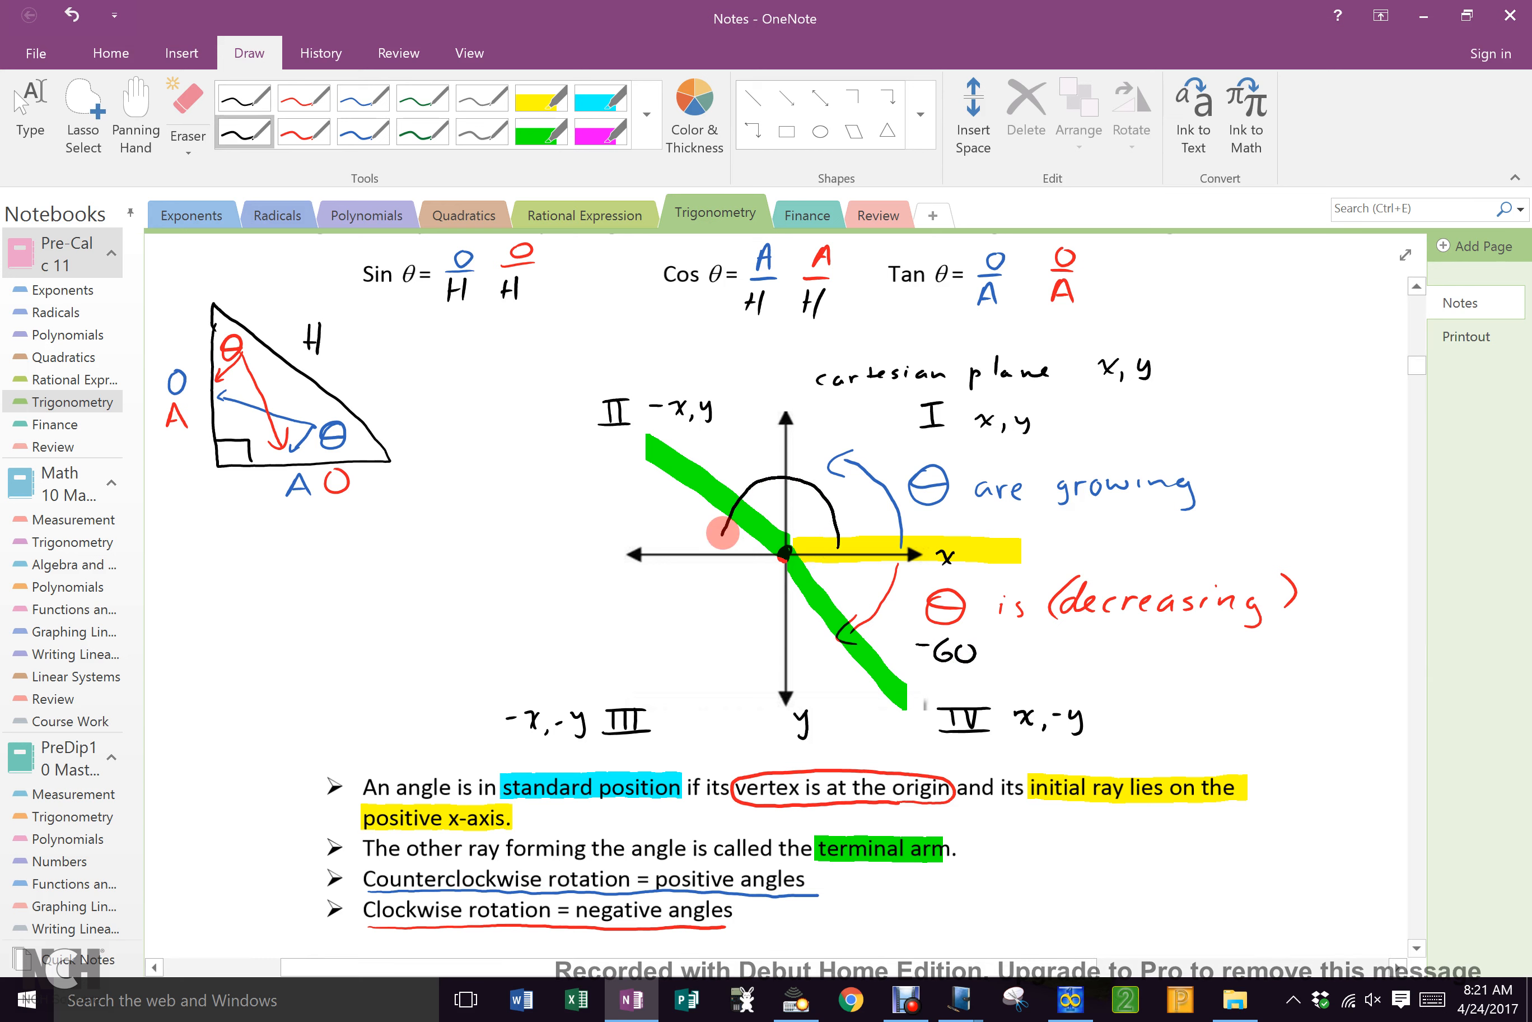
drag(723, 533, 770, 635)
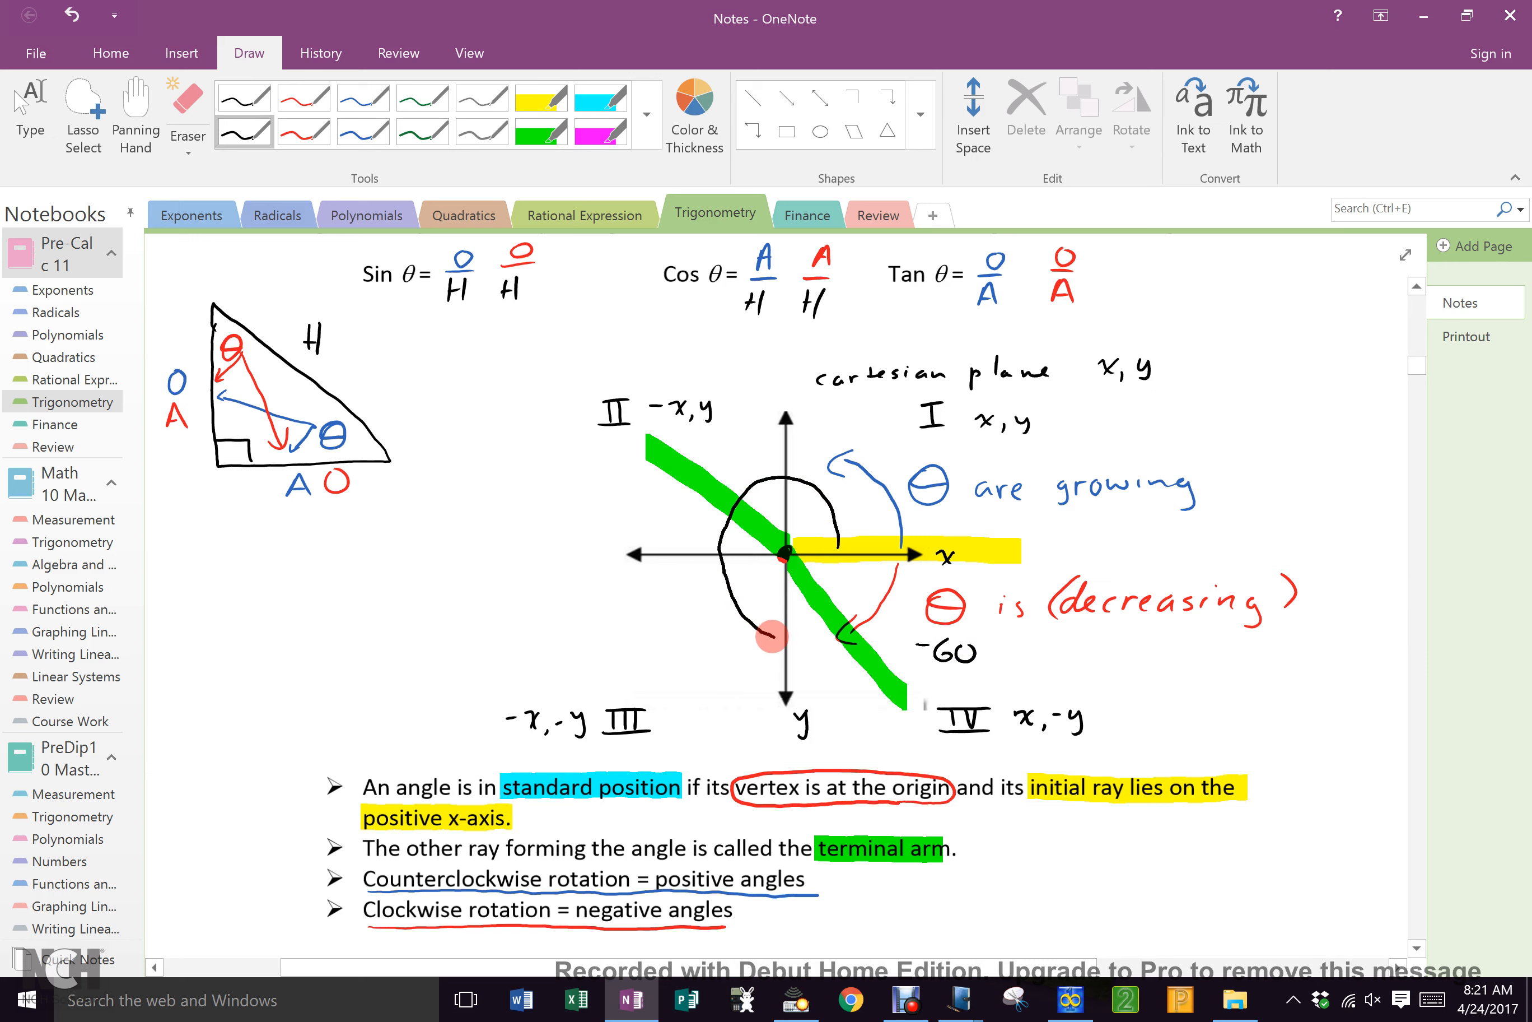
drag(770, 635, 823, 631)
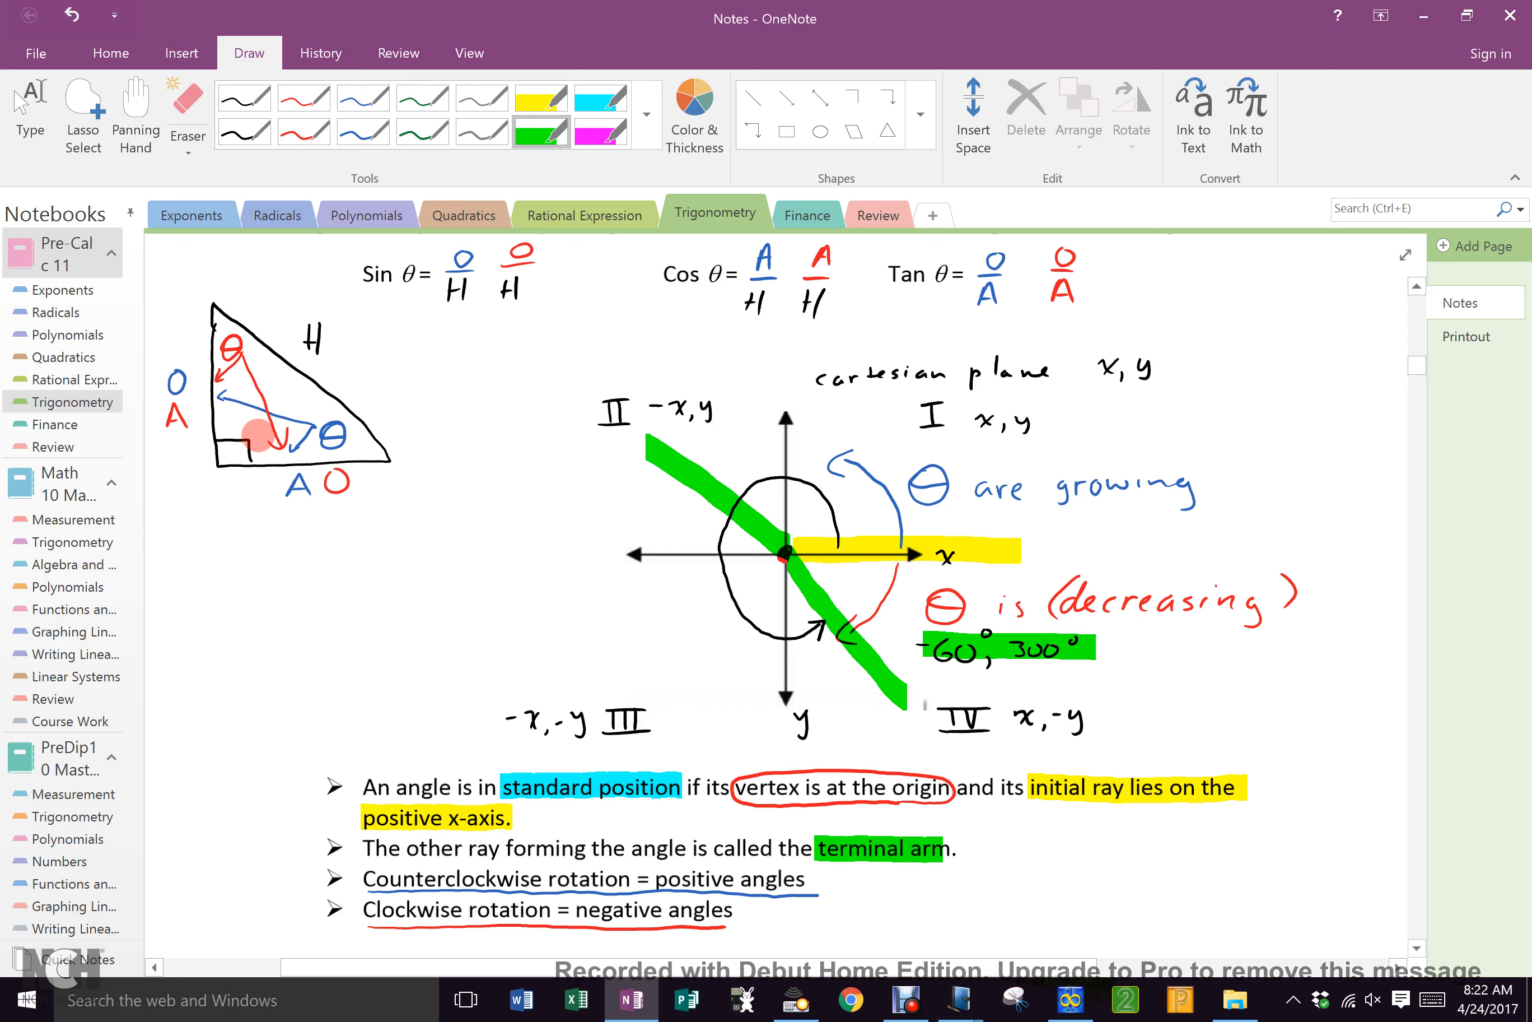
click(540, 98)
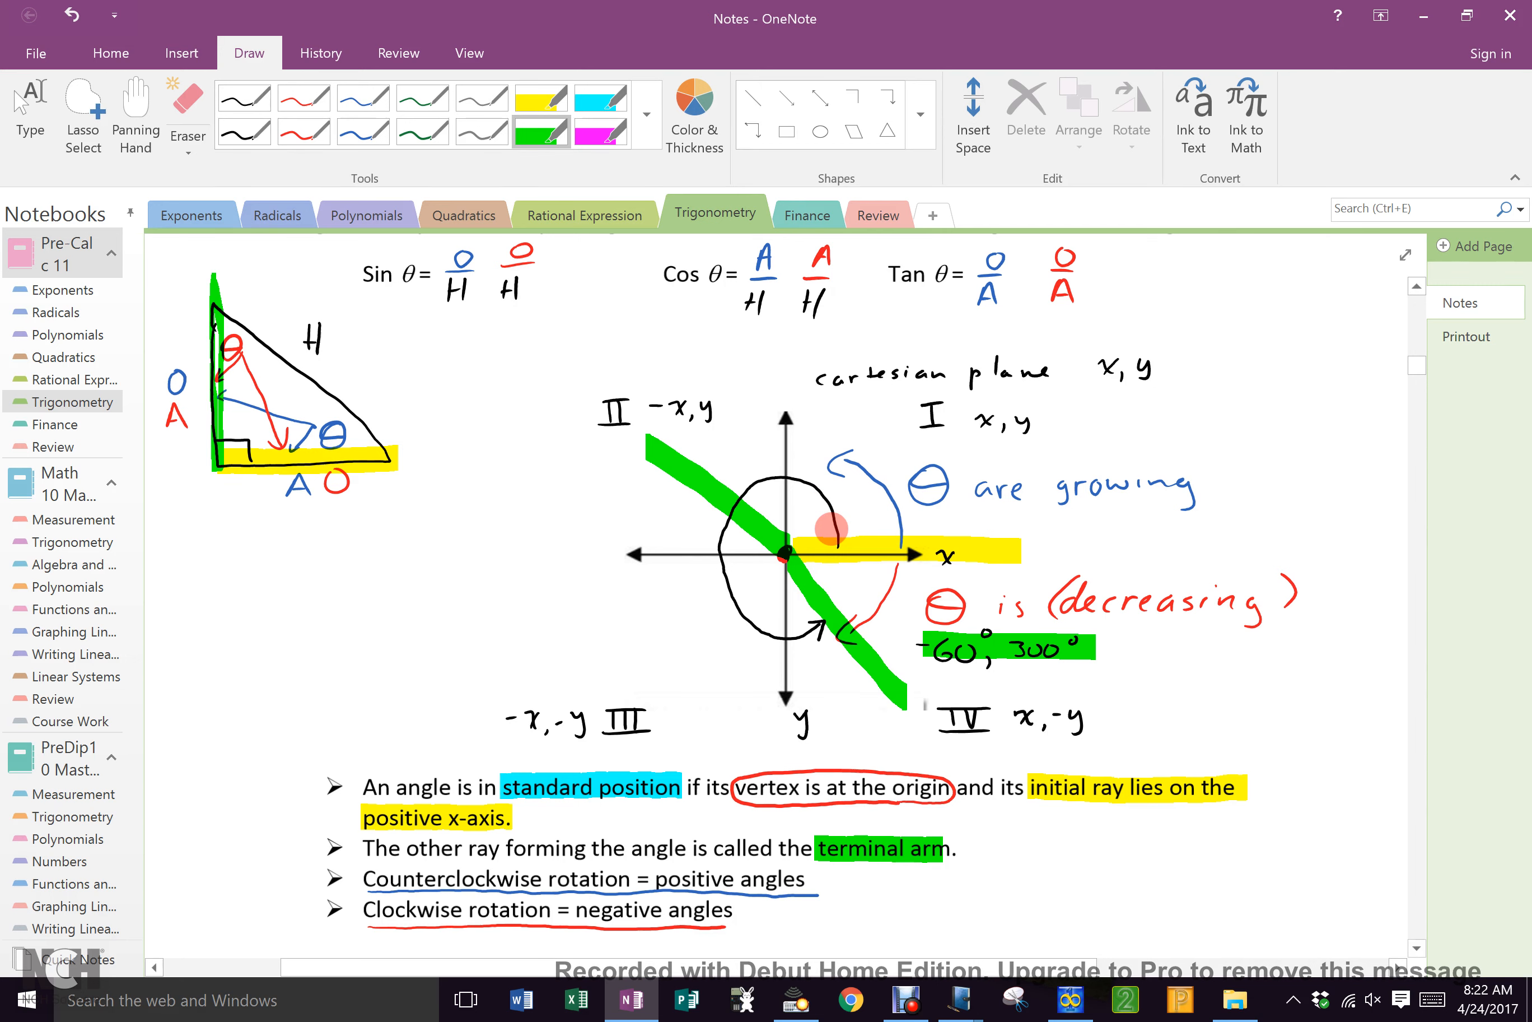
Highlight SKETCH in magenta and draw the 30° terminal arm with its arc on part a's axes.
scroll(down, 3)
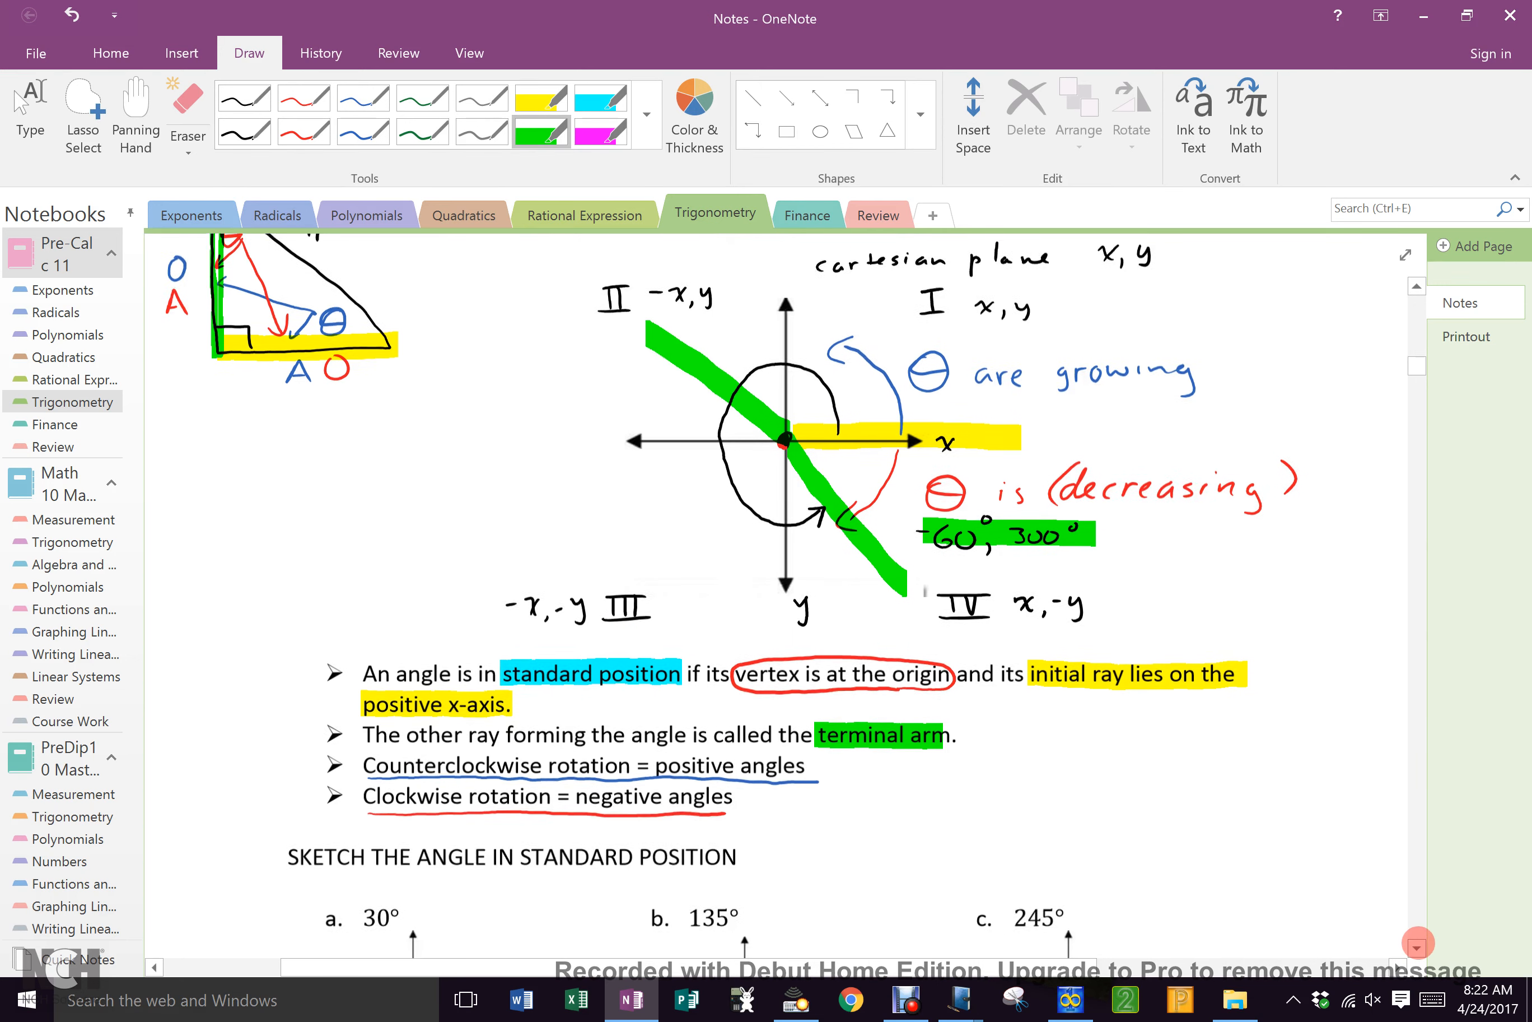
scroll(down, 3)
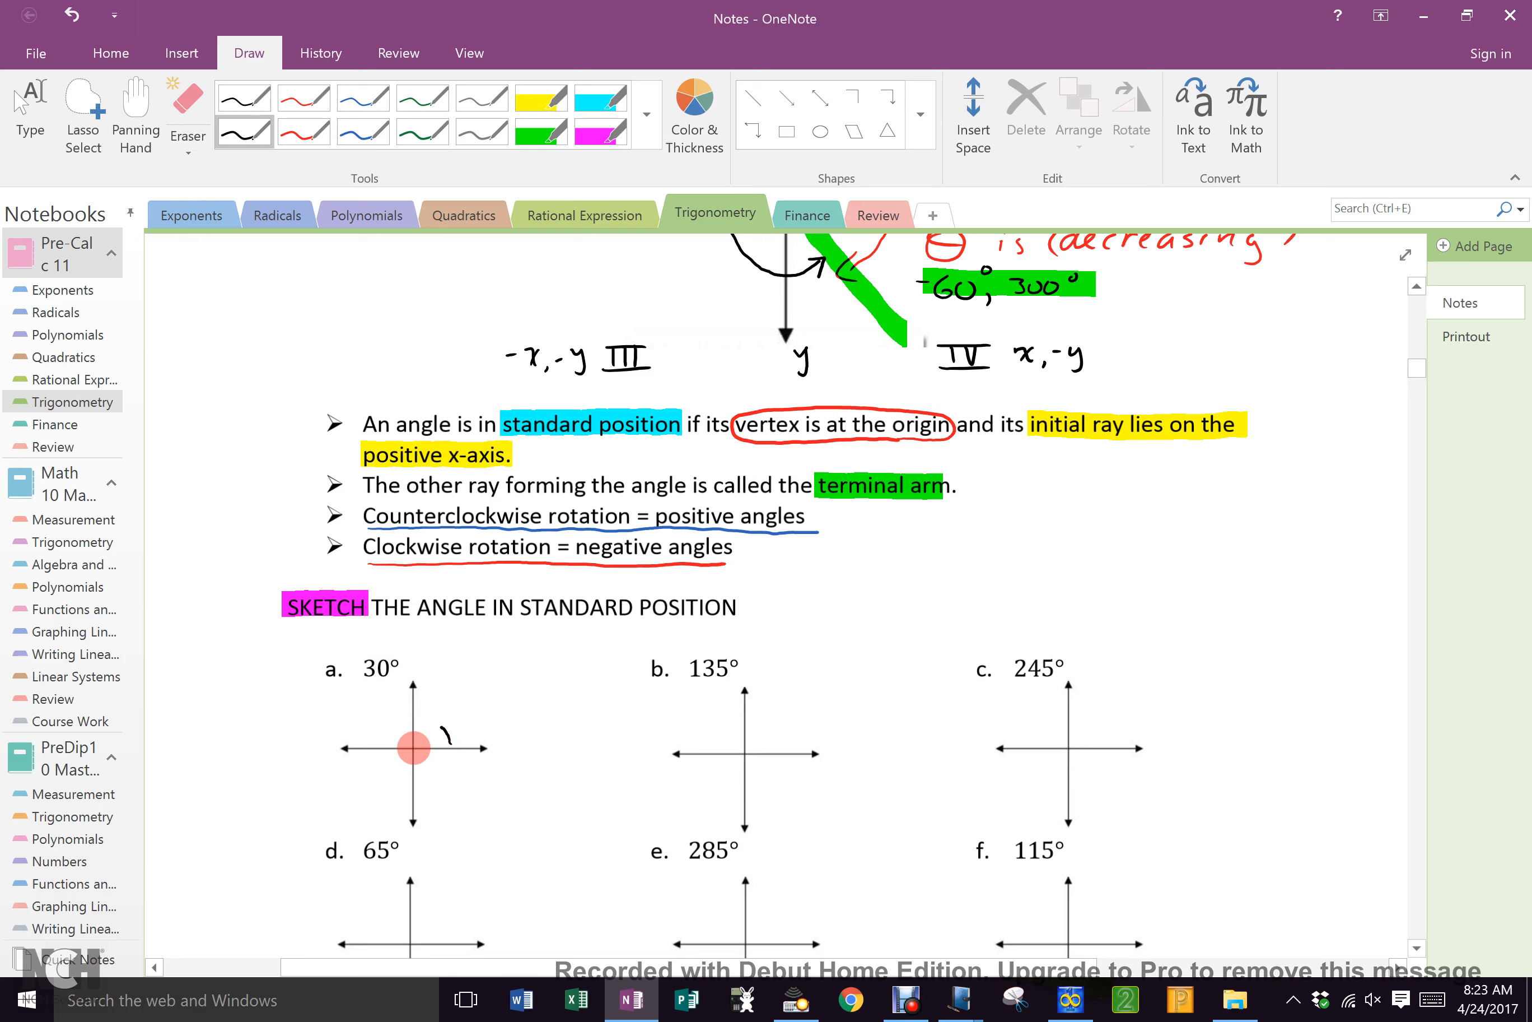
drag(411, 748, 501, 695)
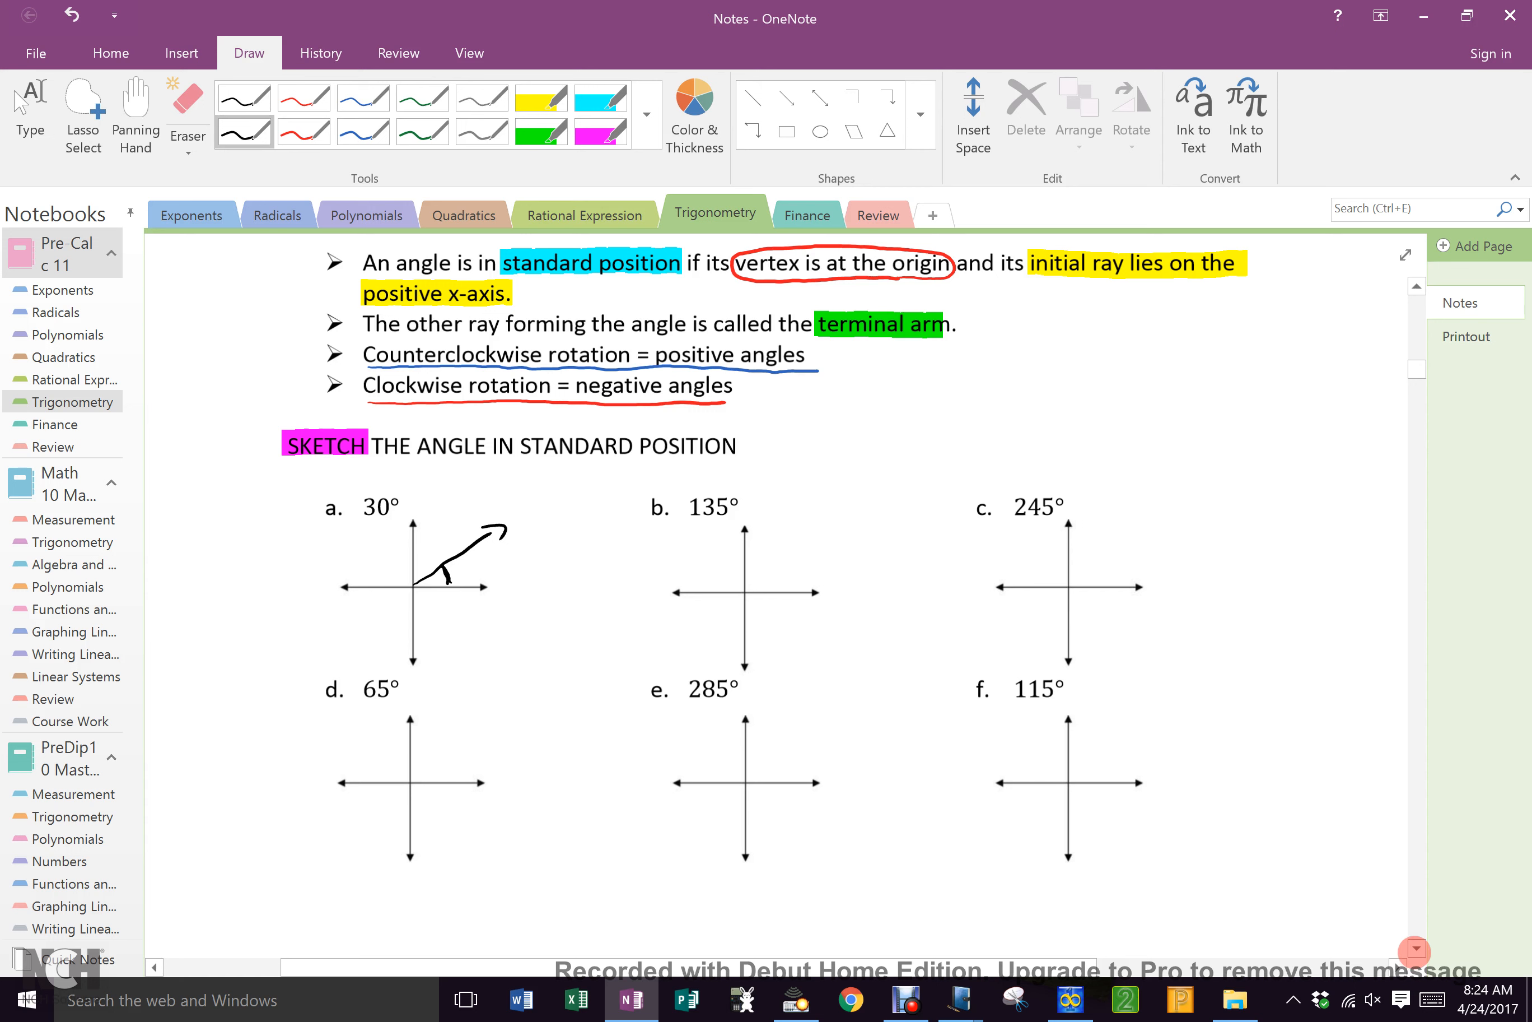
scroll(down, 3)
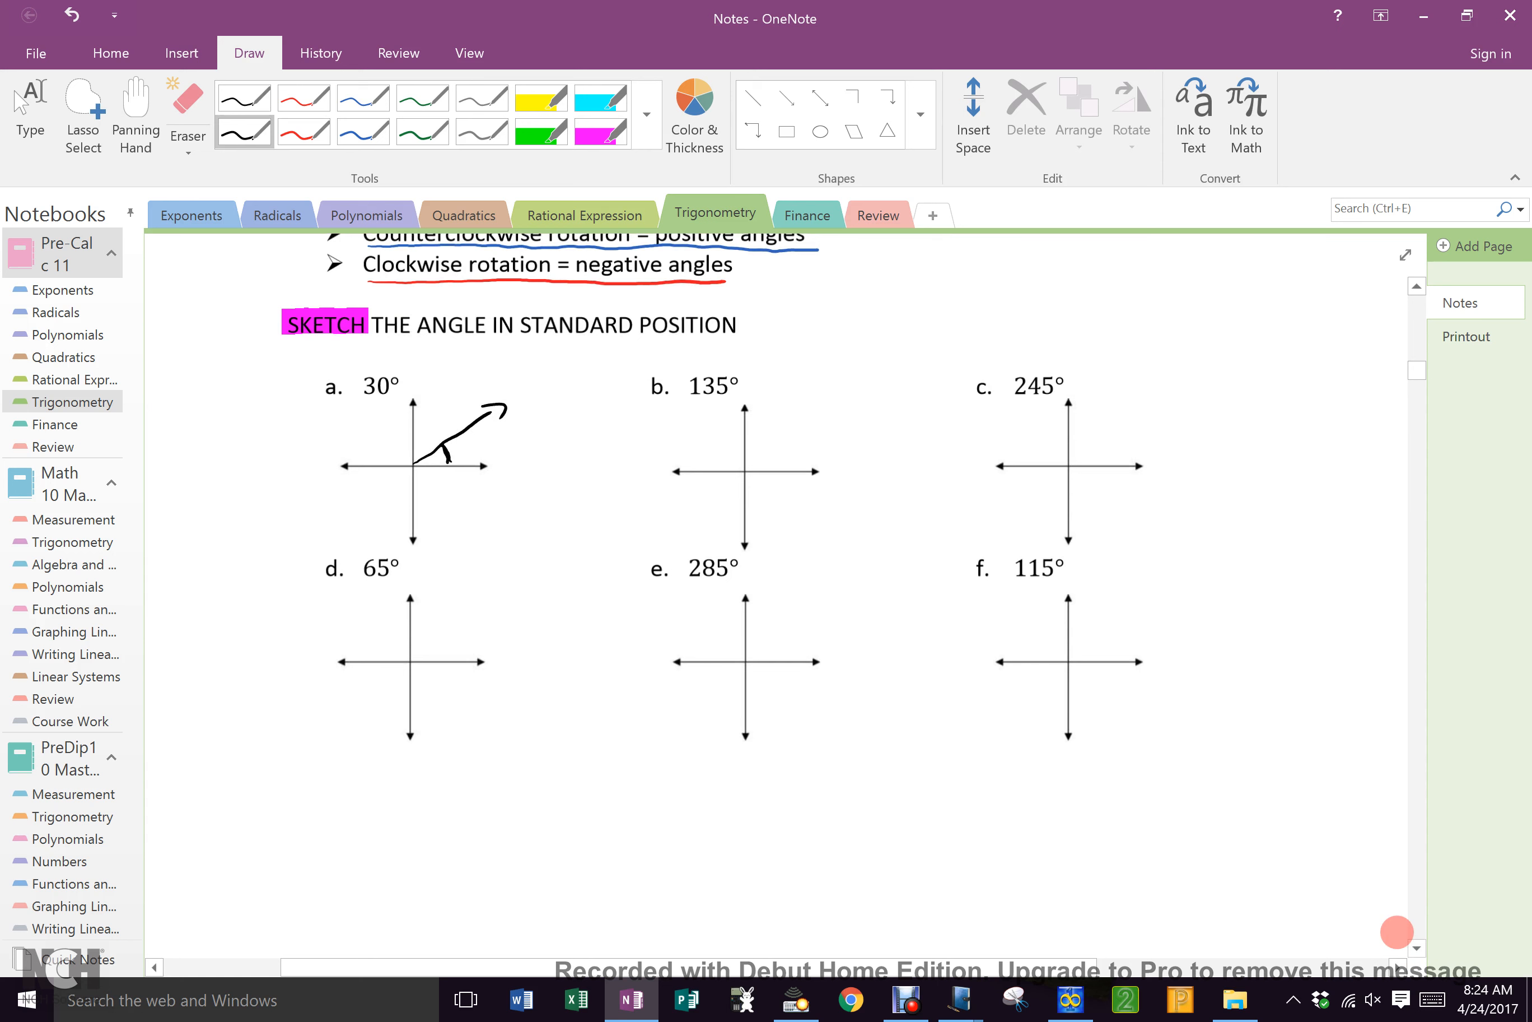
mouse_move(310, 843)
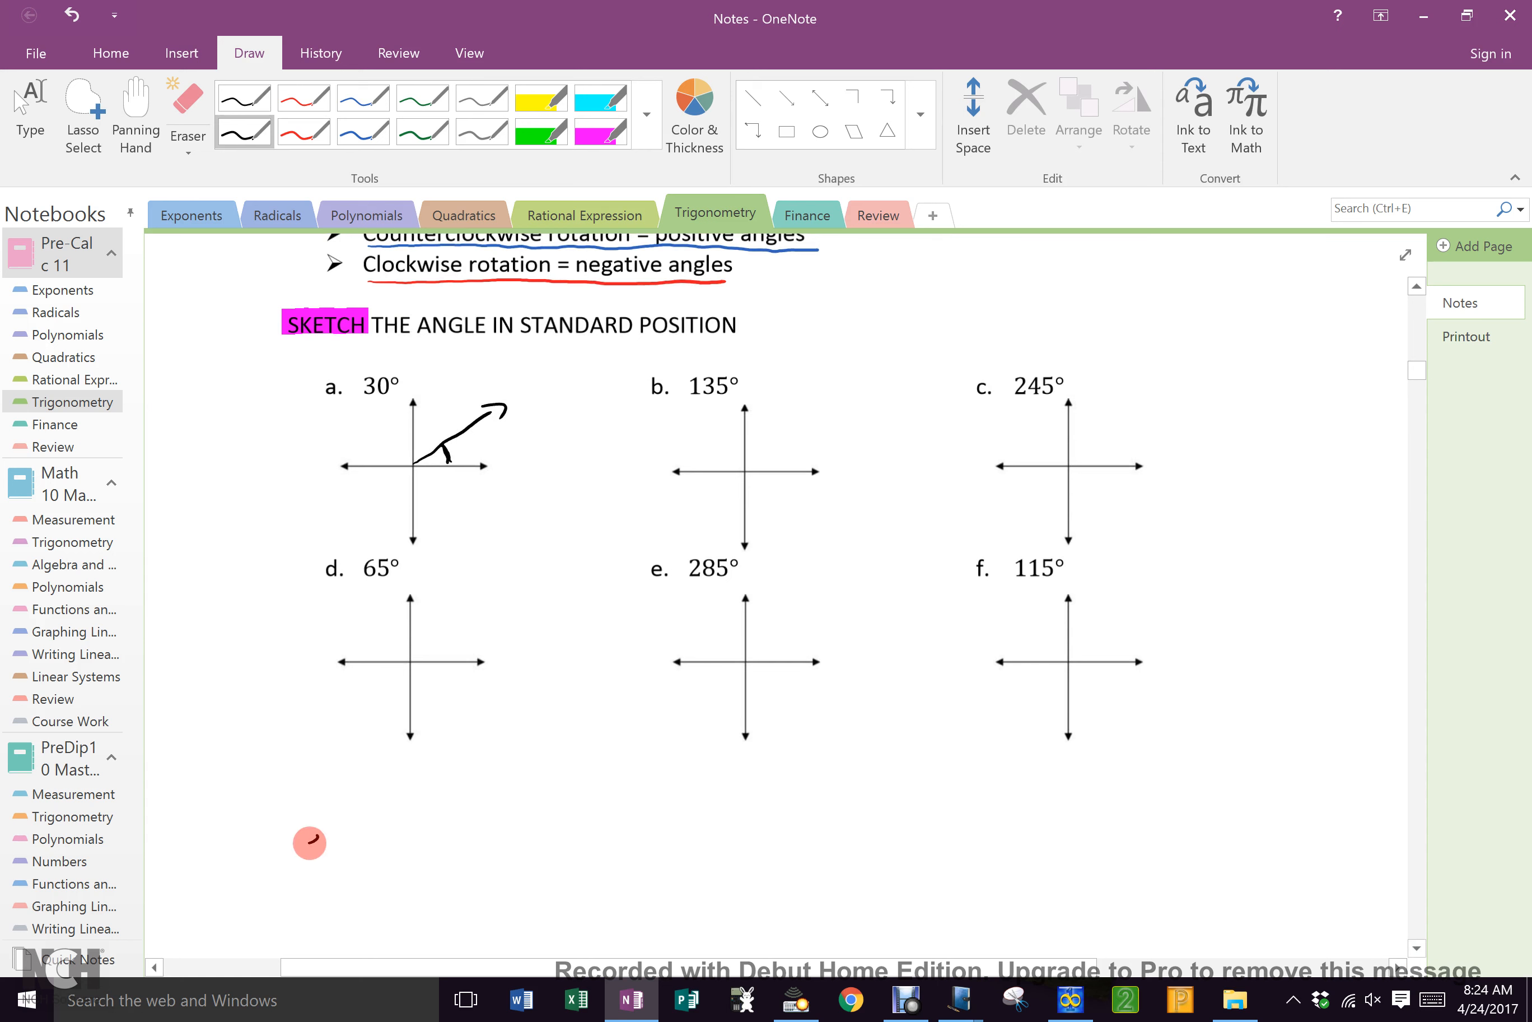
Handwrite exercises e) −75°, f) −95° and g) 425° beneath the sketch grid.
drag(310, 842, 337, 836)
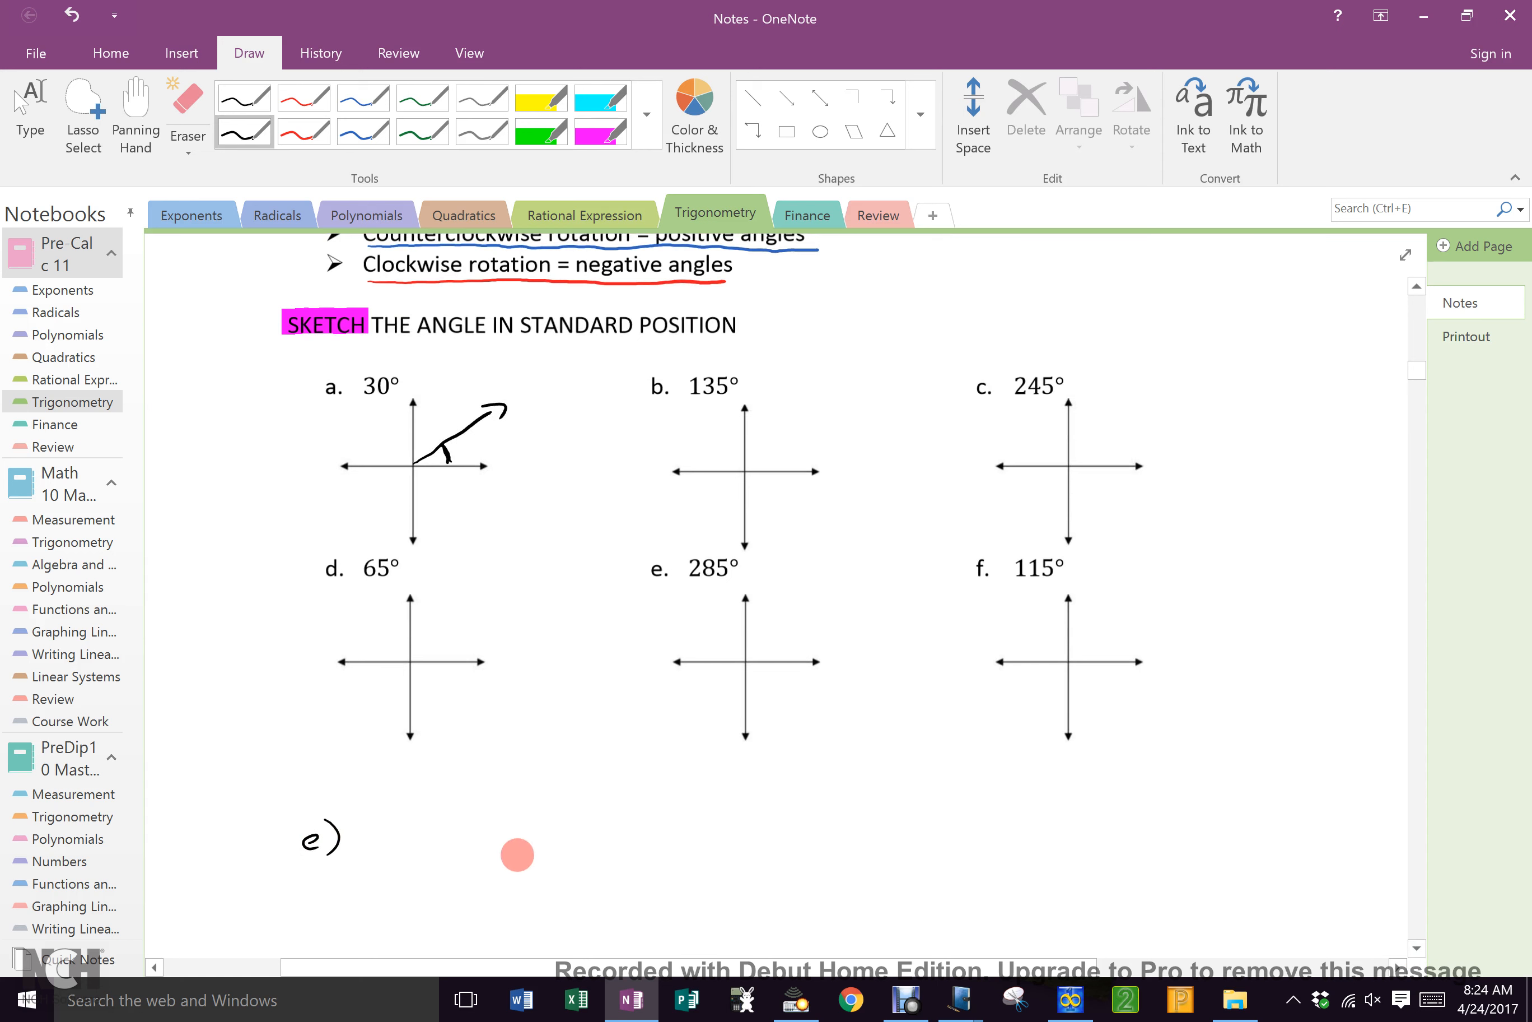
drag(381, 841, 420, 826)
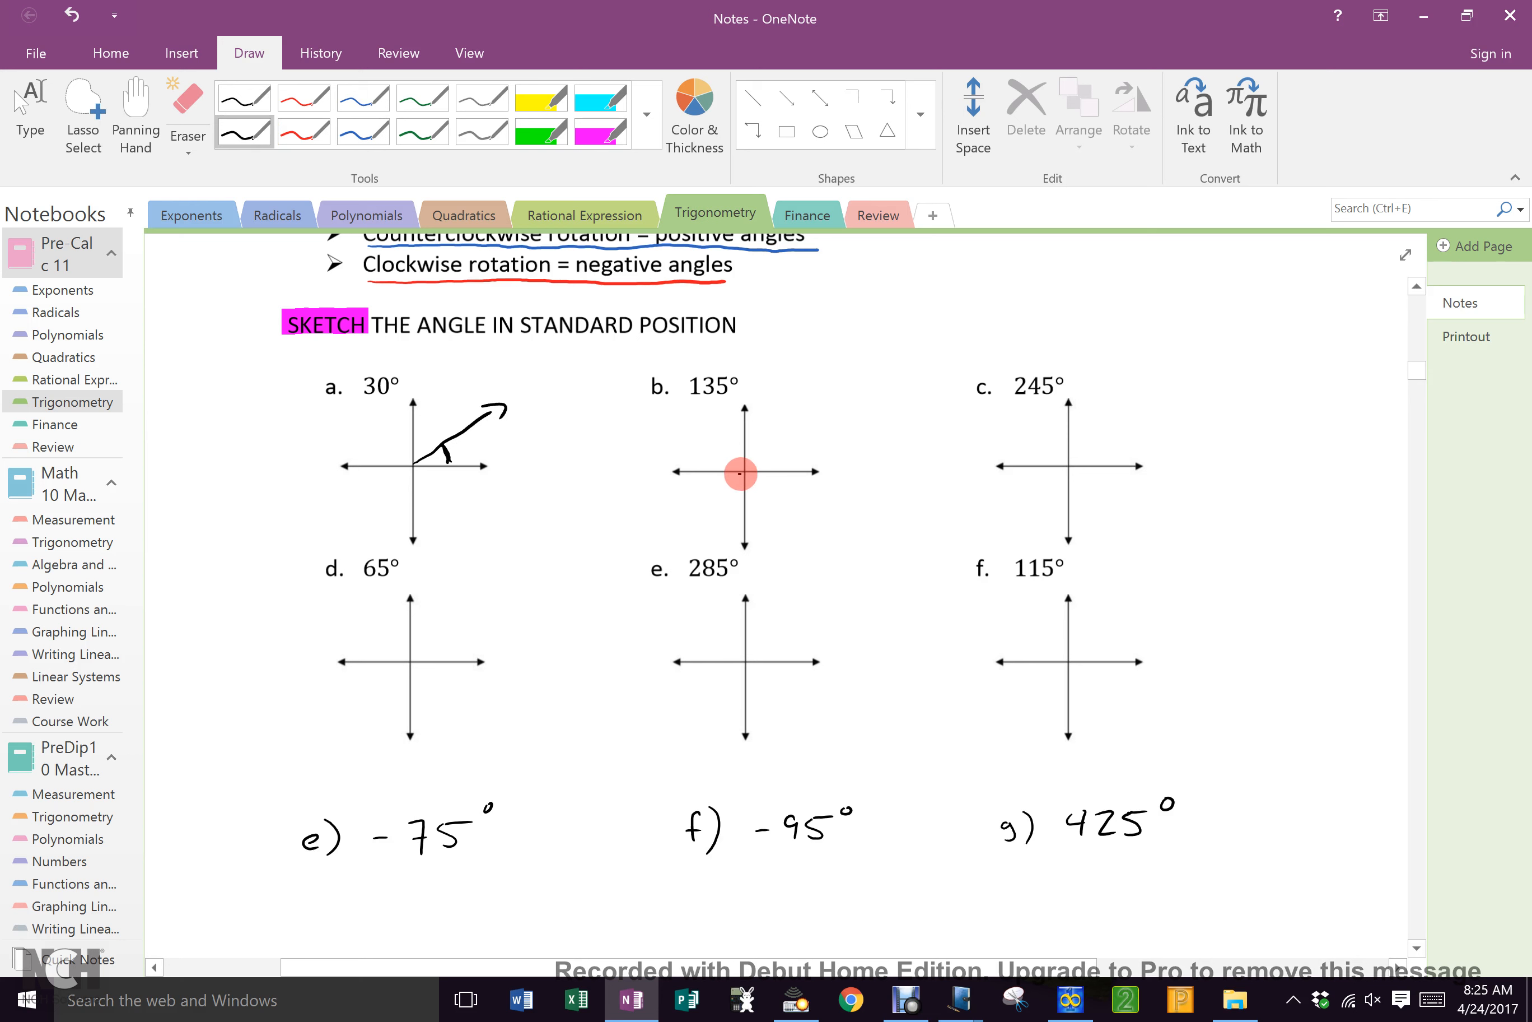
Ink terminal arms for 135°, 245°, 285° and 115° on their printed axes.
drag(740, 474, 664, 406)
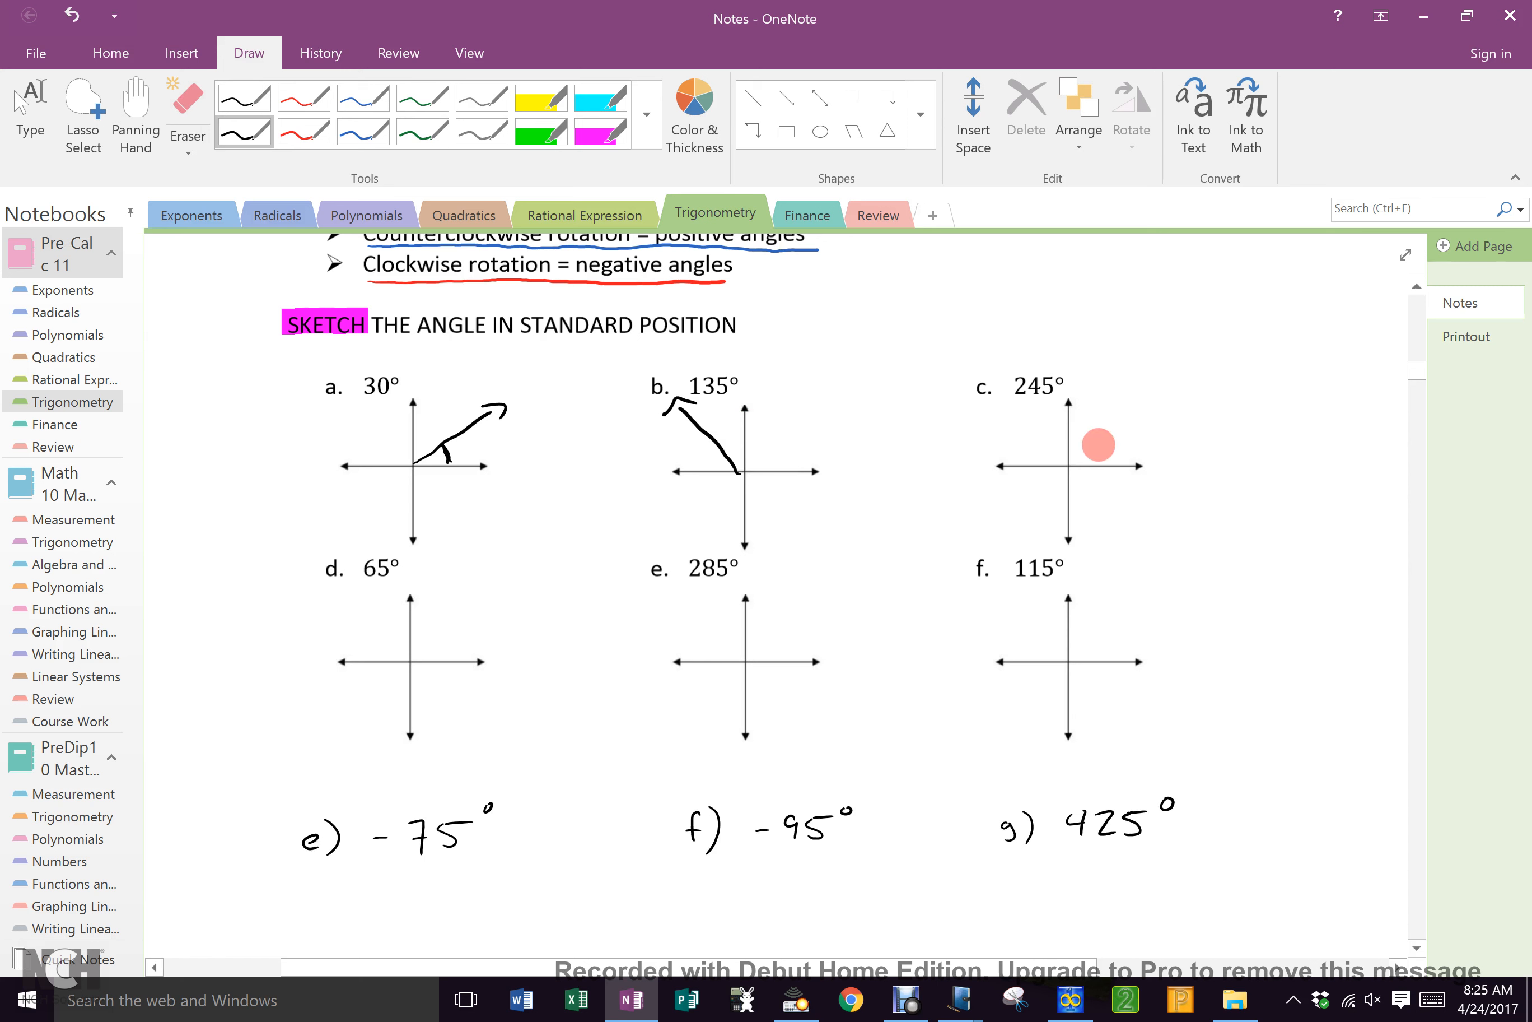
drag(1099, 444, 1021, 508)
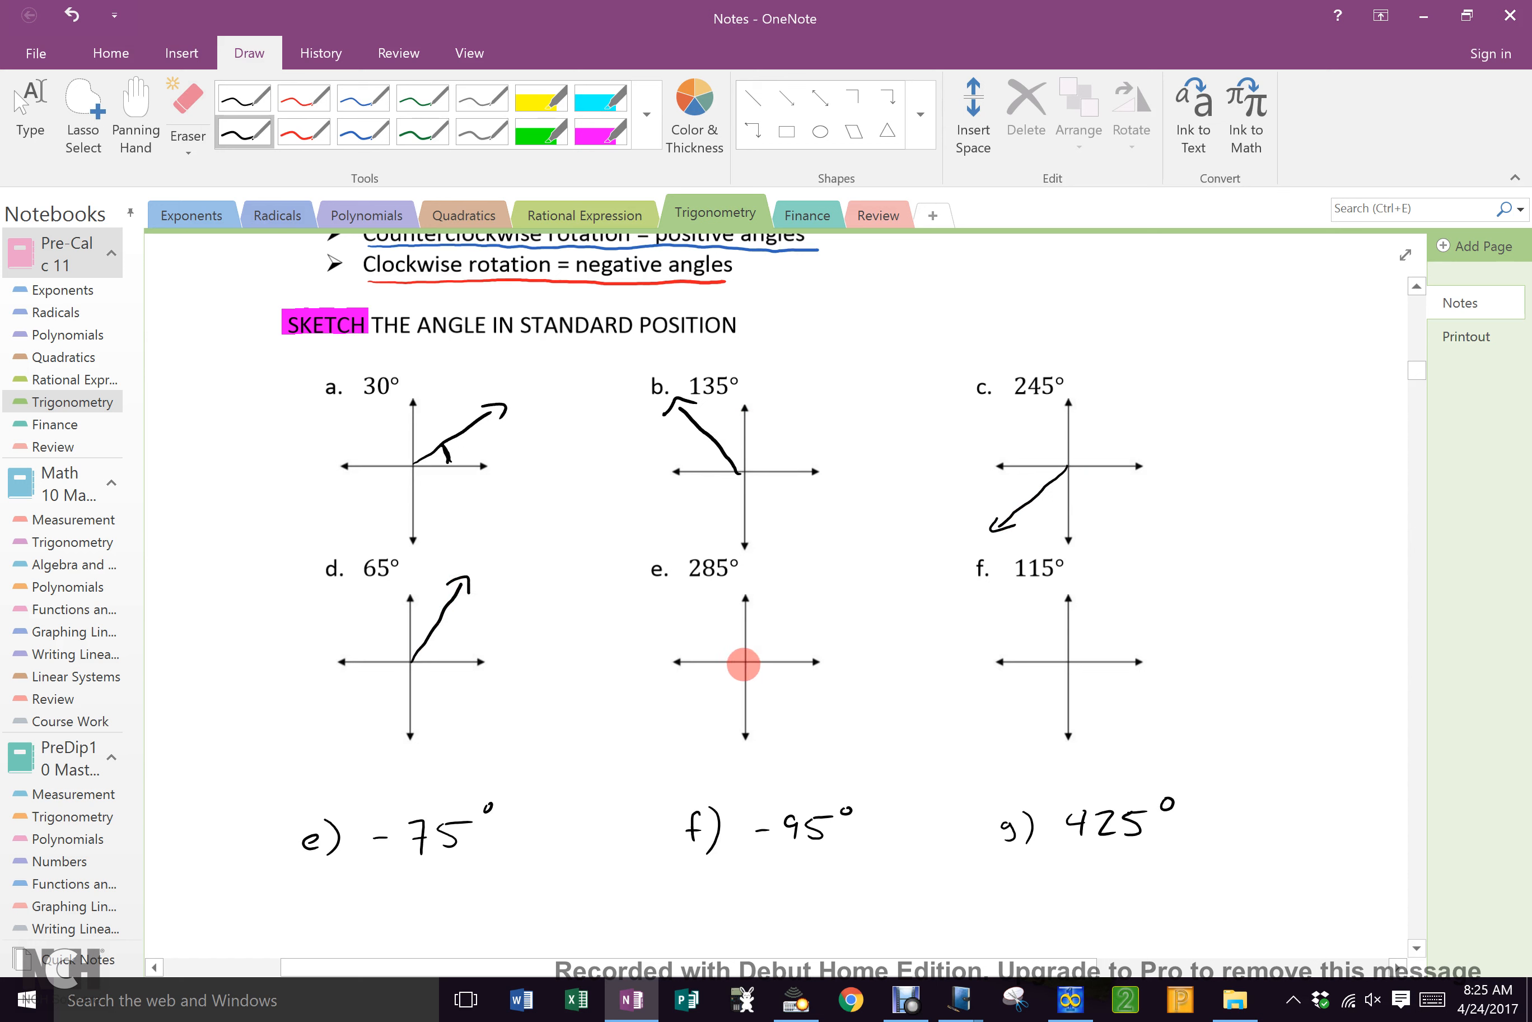
drag(744, 664, 842, 712)
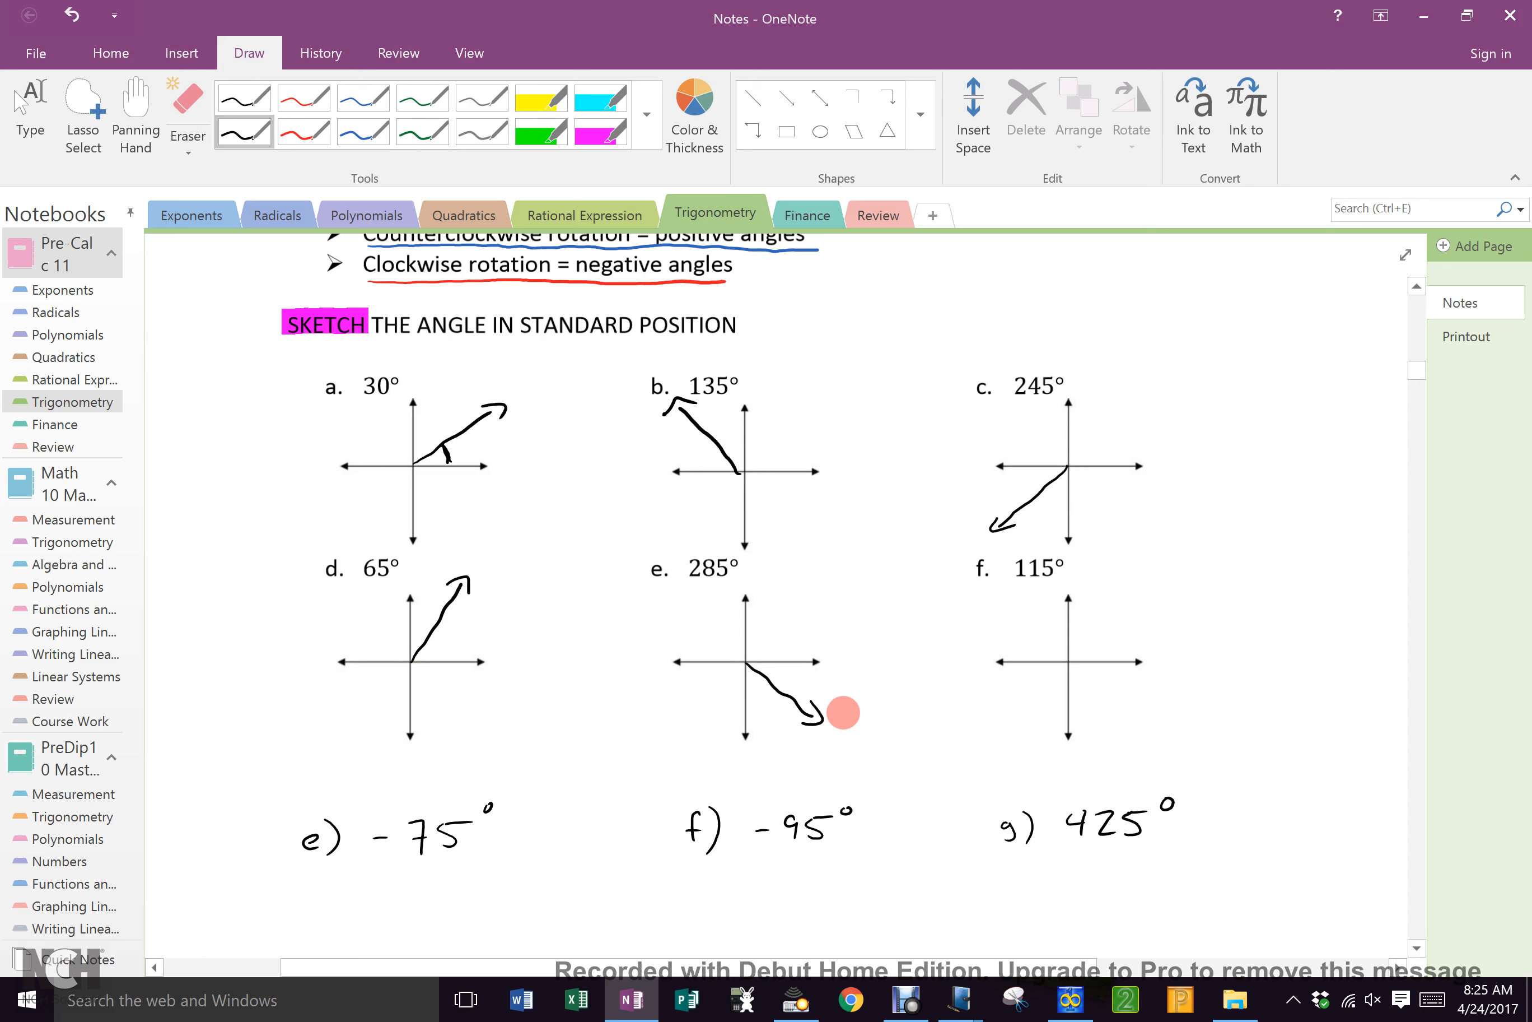
mouse_move(1053, 664)
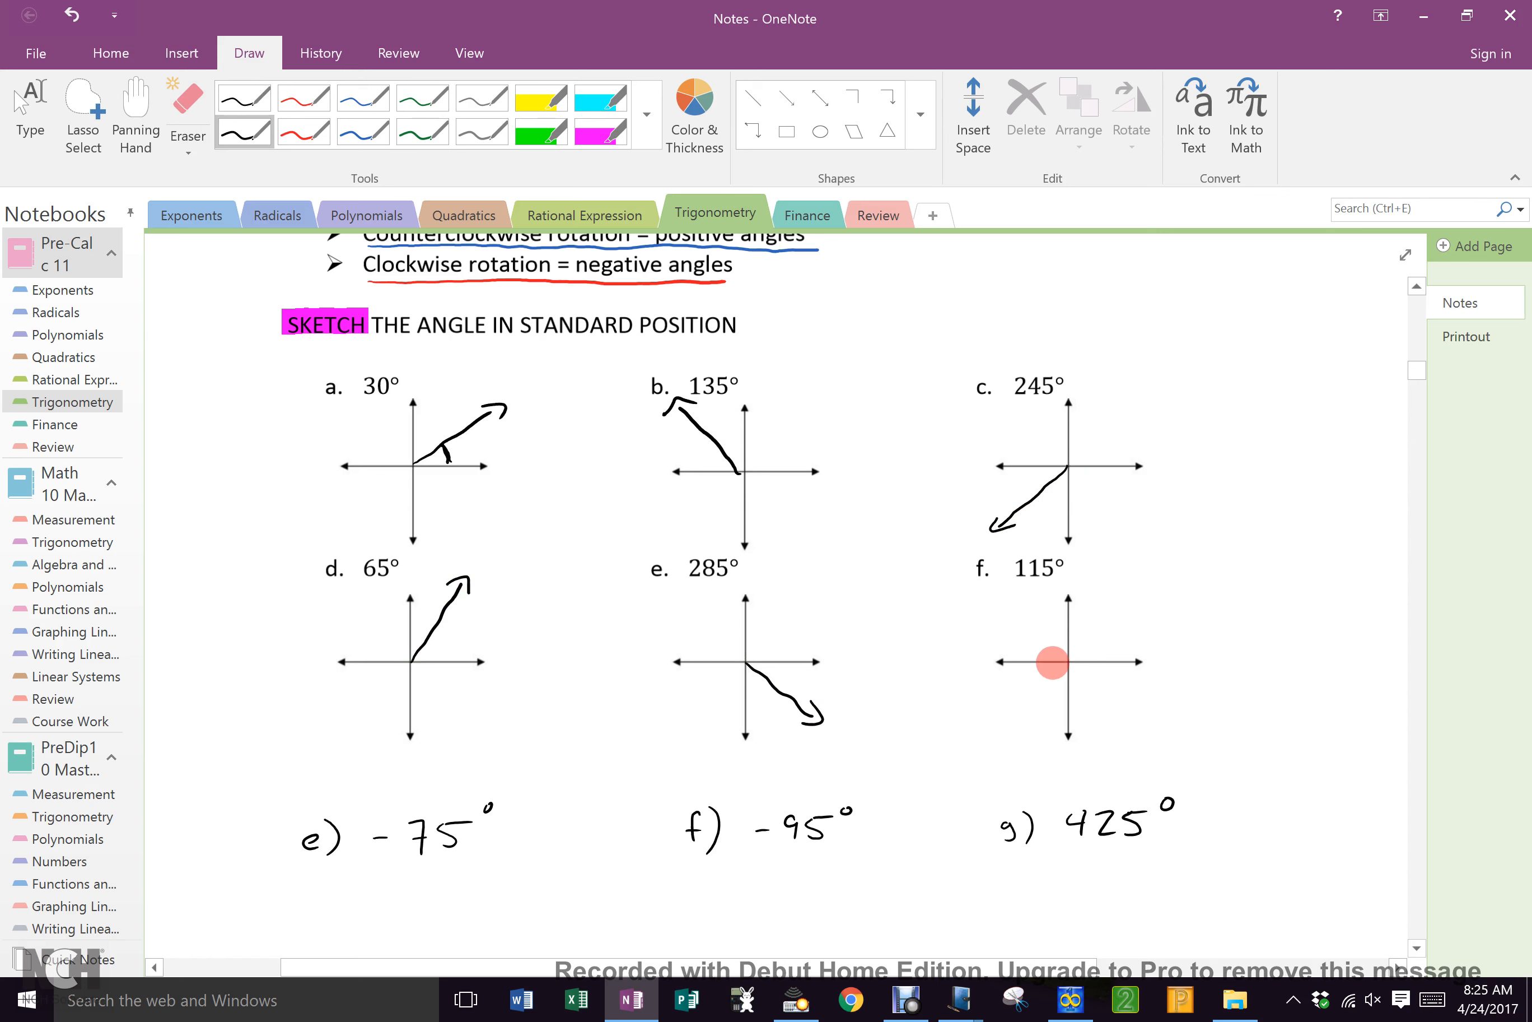
drag(1053, 663, 1034, 595)
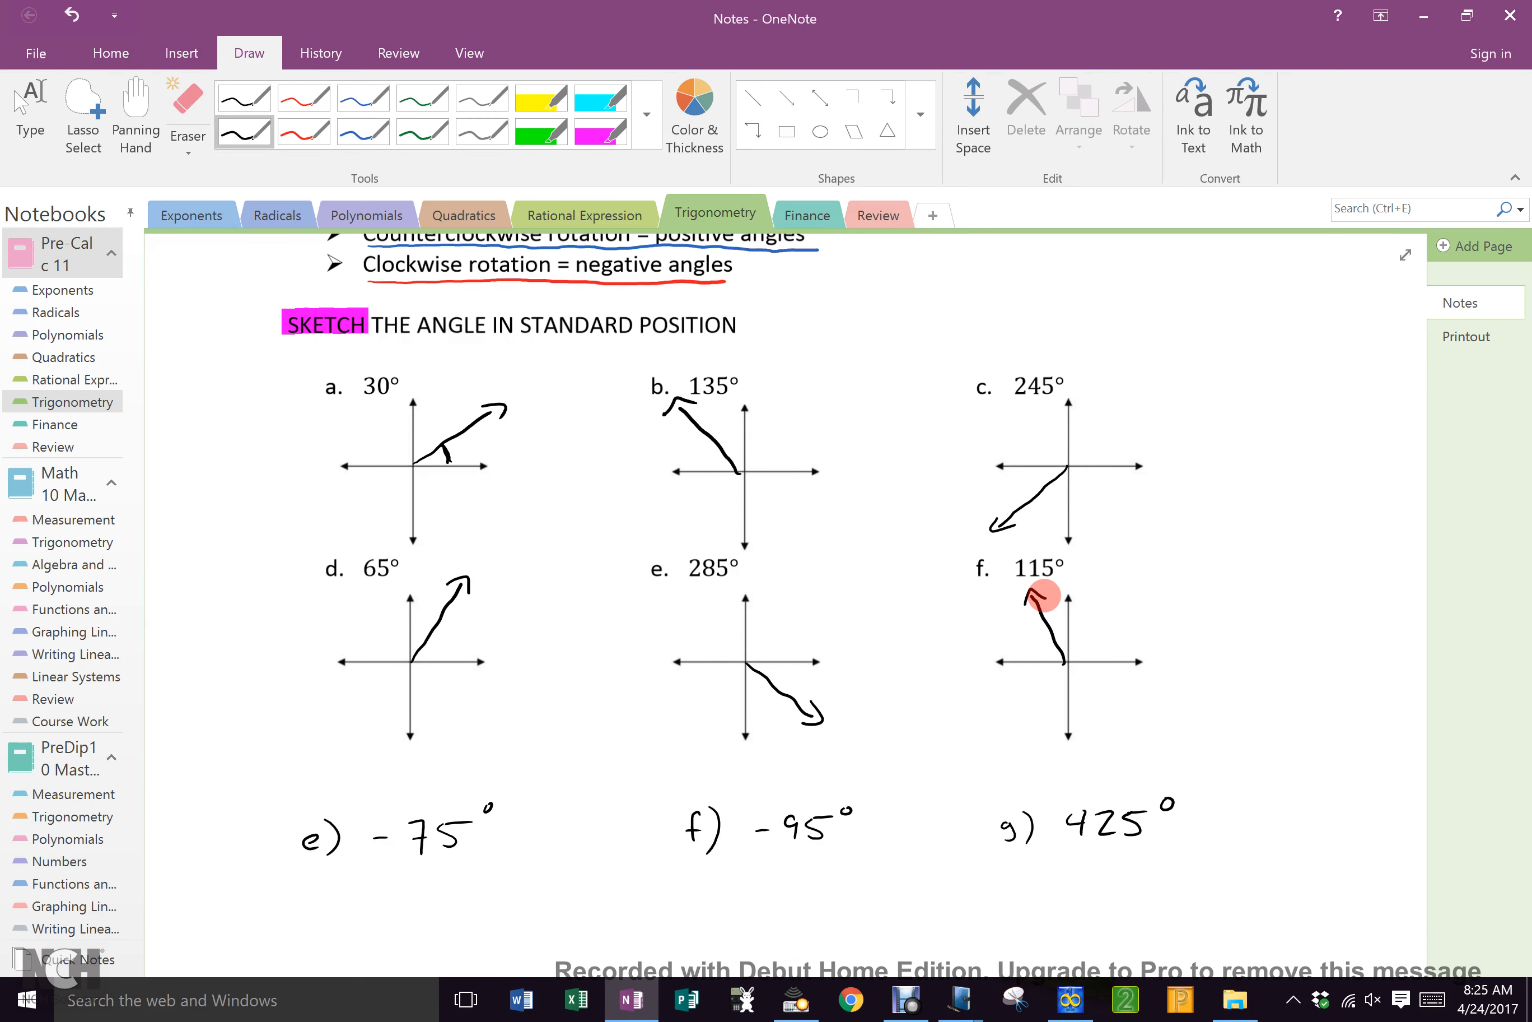
Draw axes under e) and f) with the −75° arm in quadrant four and the −95° arm pointing down.
scroll(down, 3)
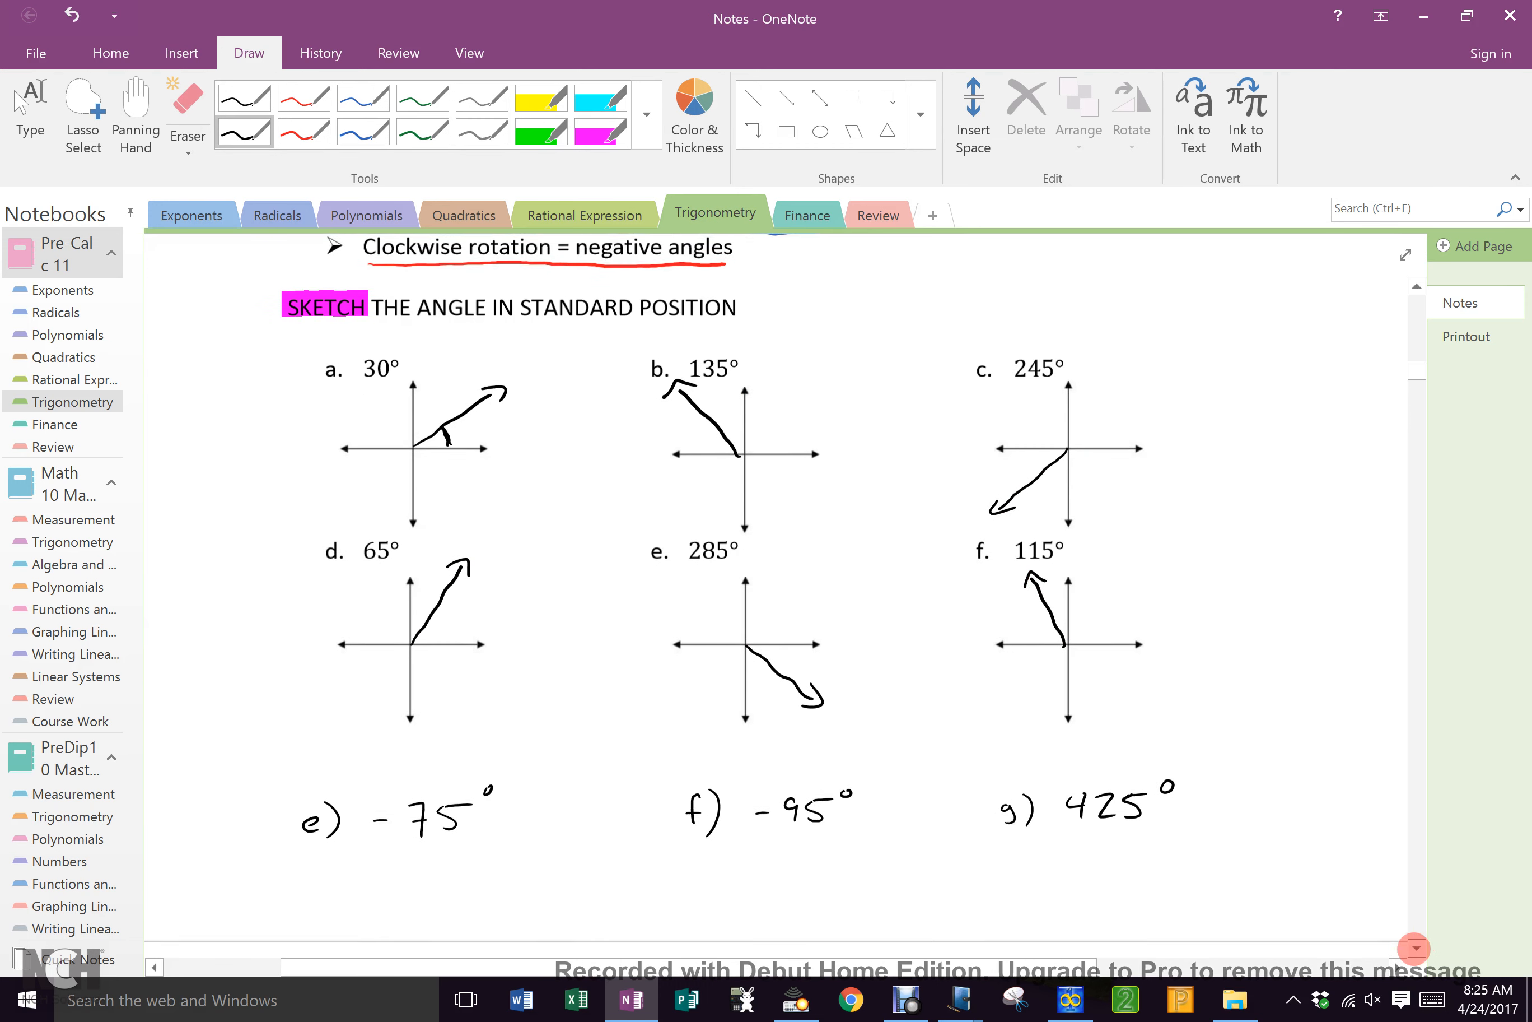
scroll(down, 3)
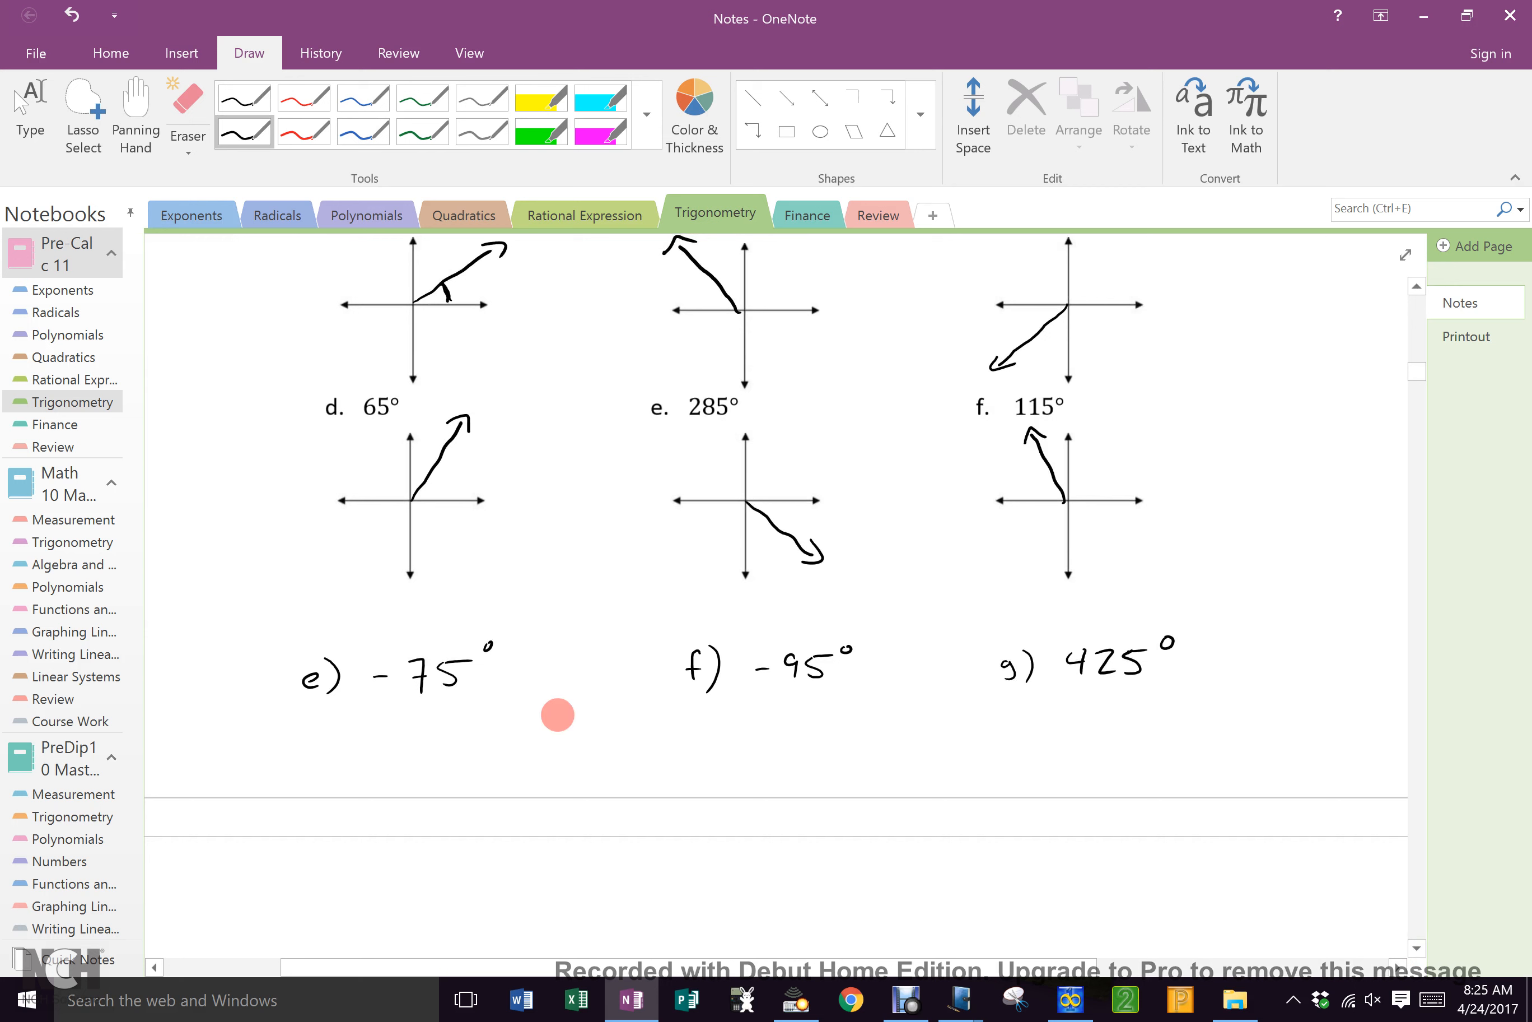
drag(548, 660, 556, 748)
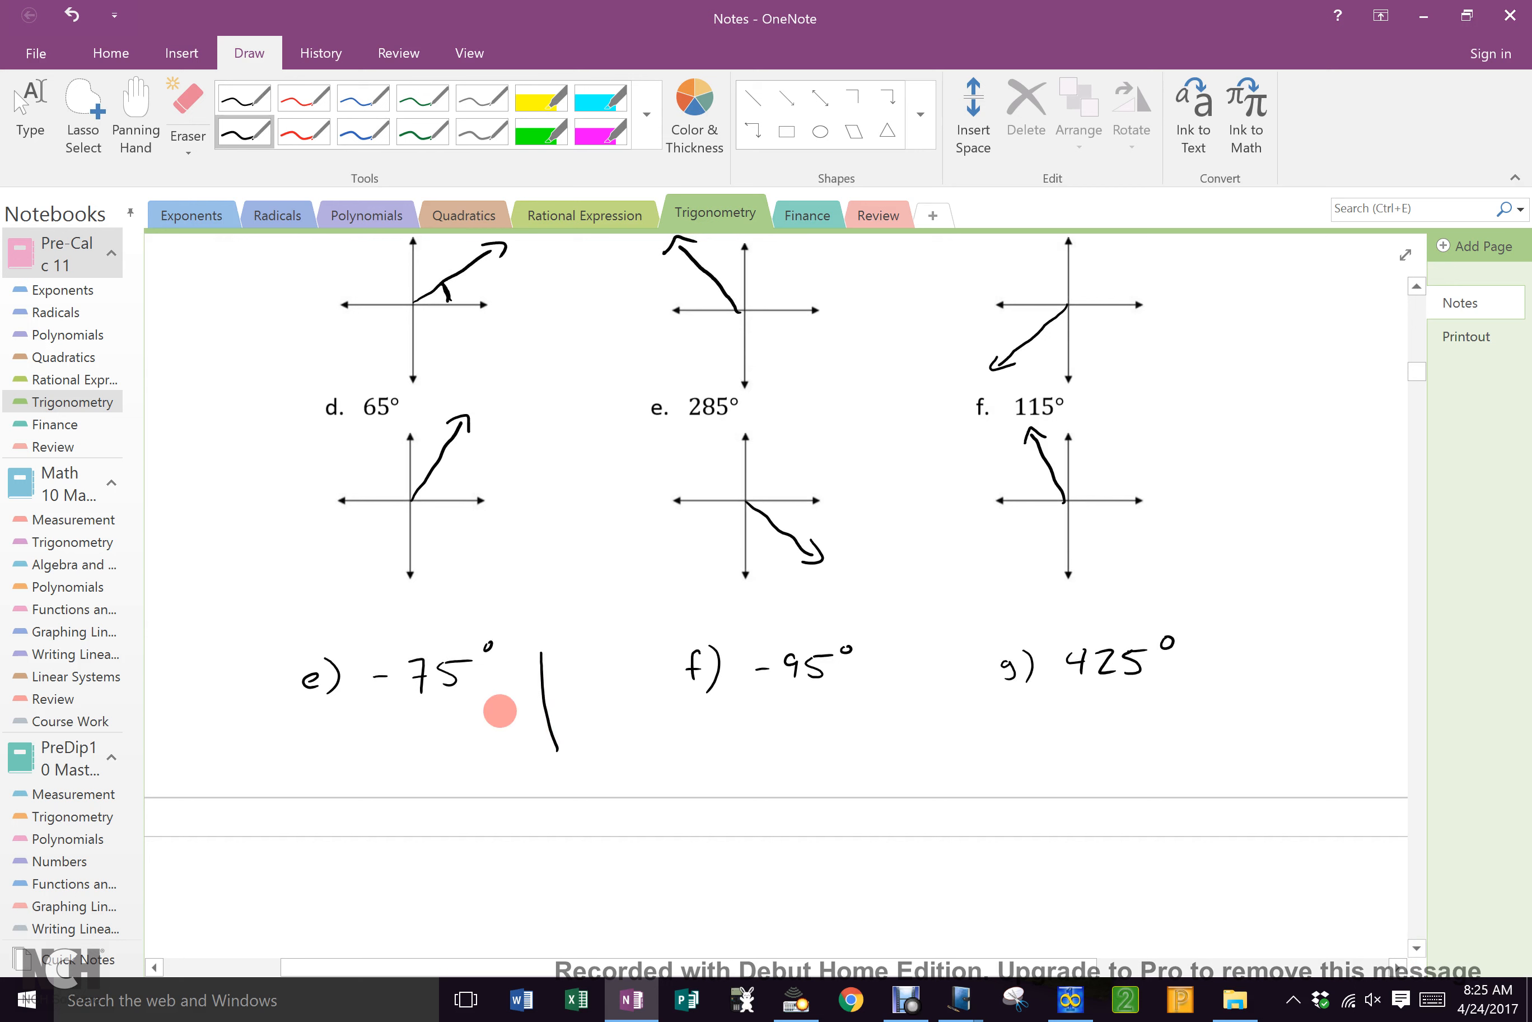
drag(459, 706, 639, 703)
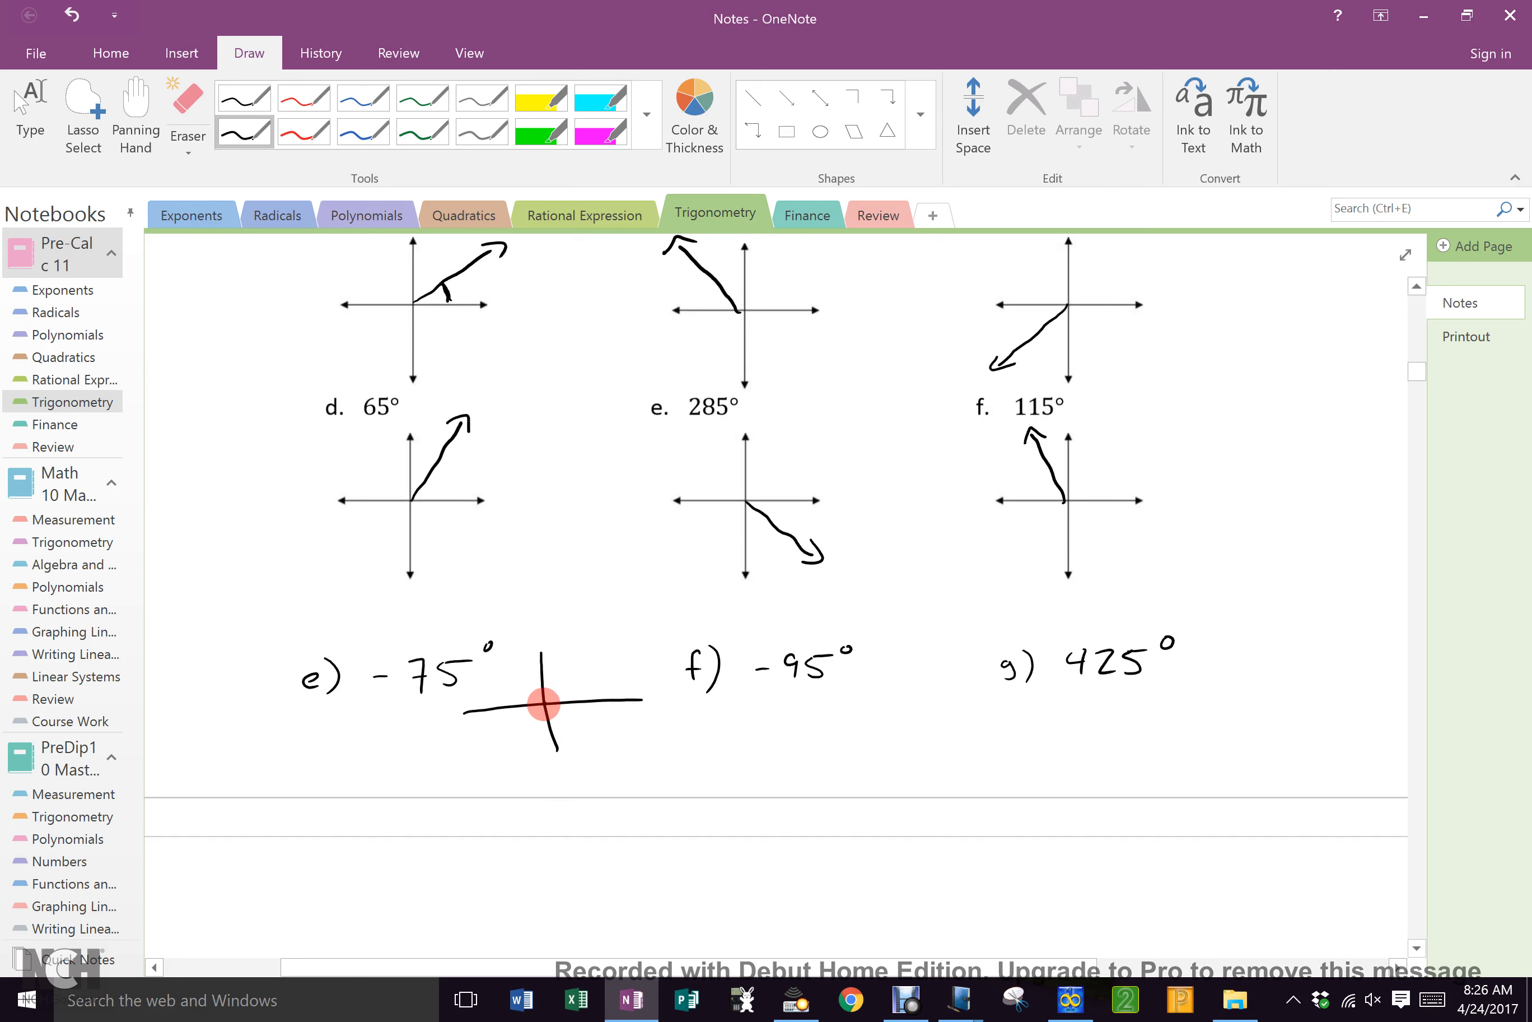
drag(537, 702, 635, 741)
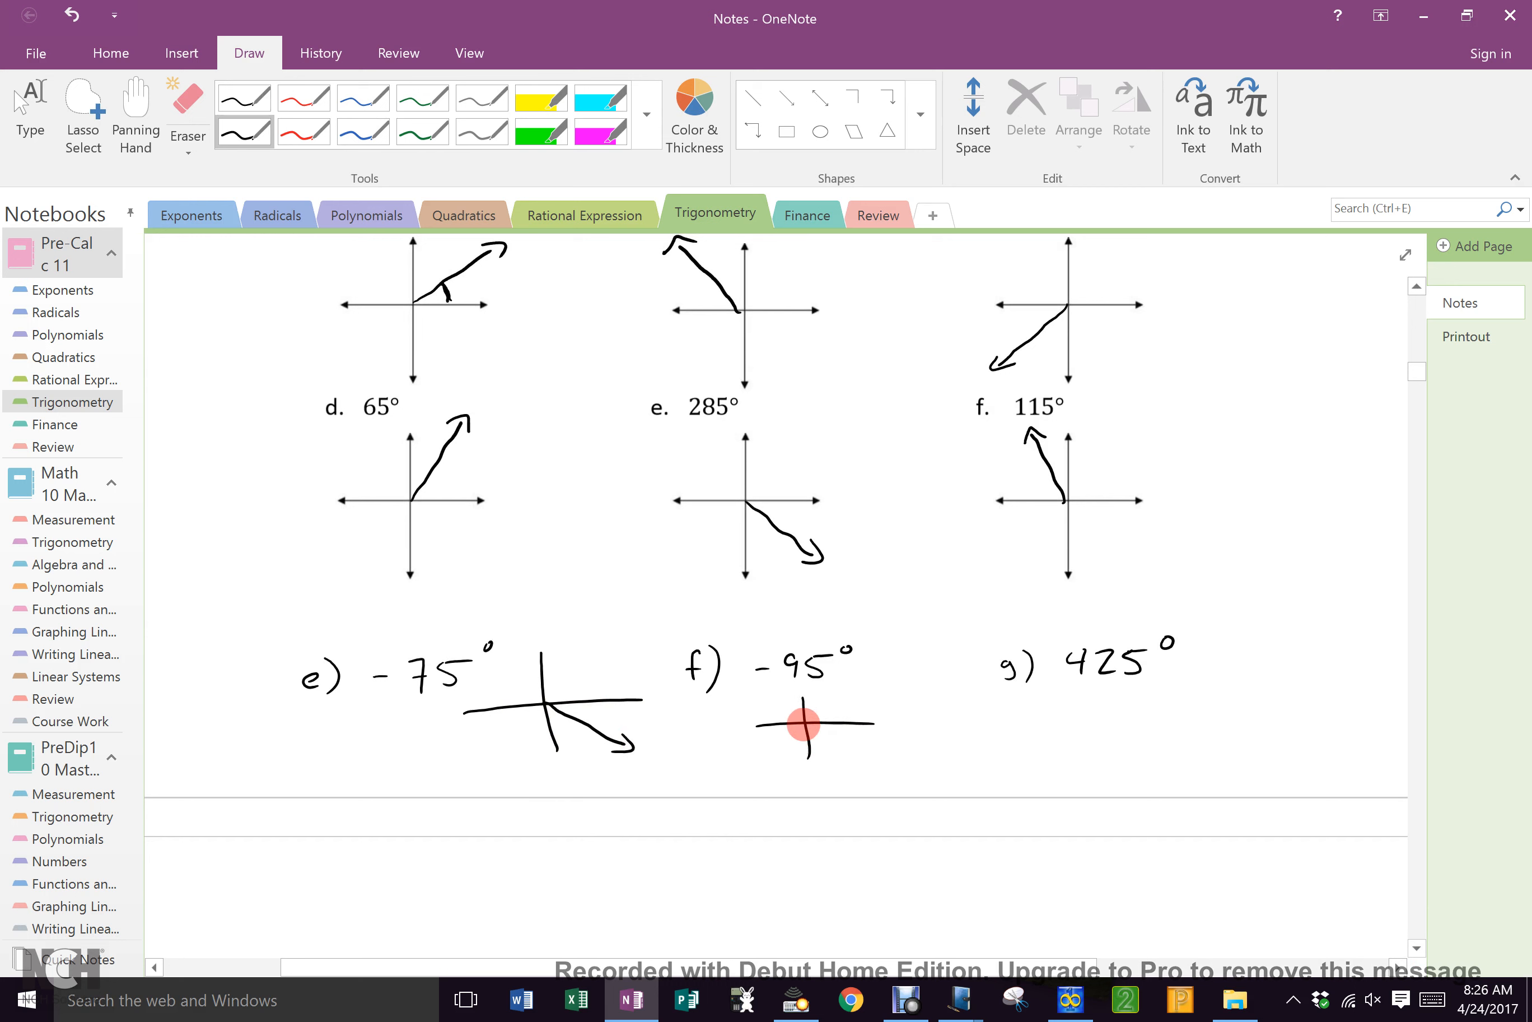
drag(803, 724, 793, 772)
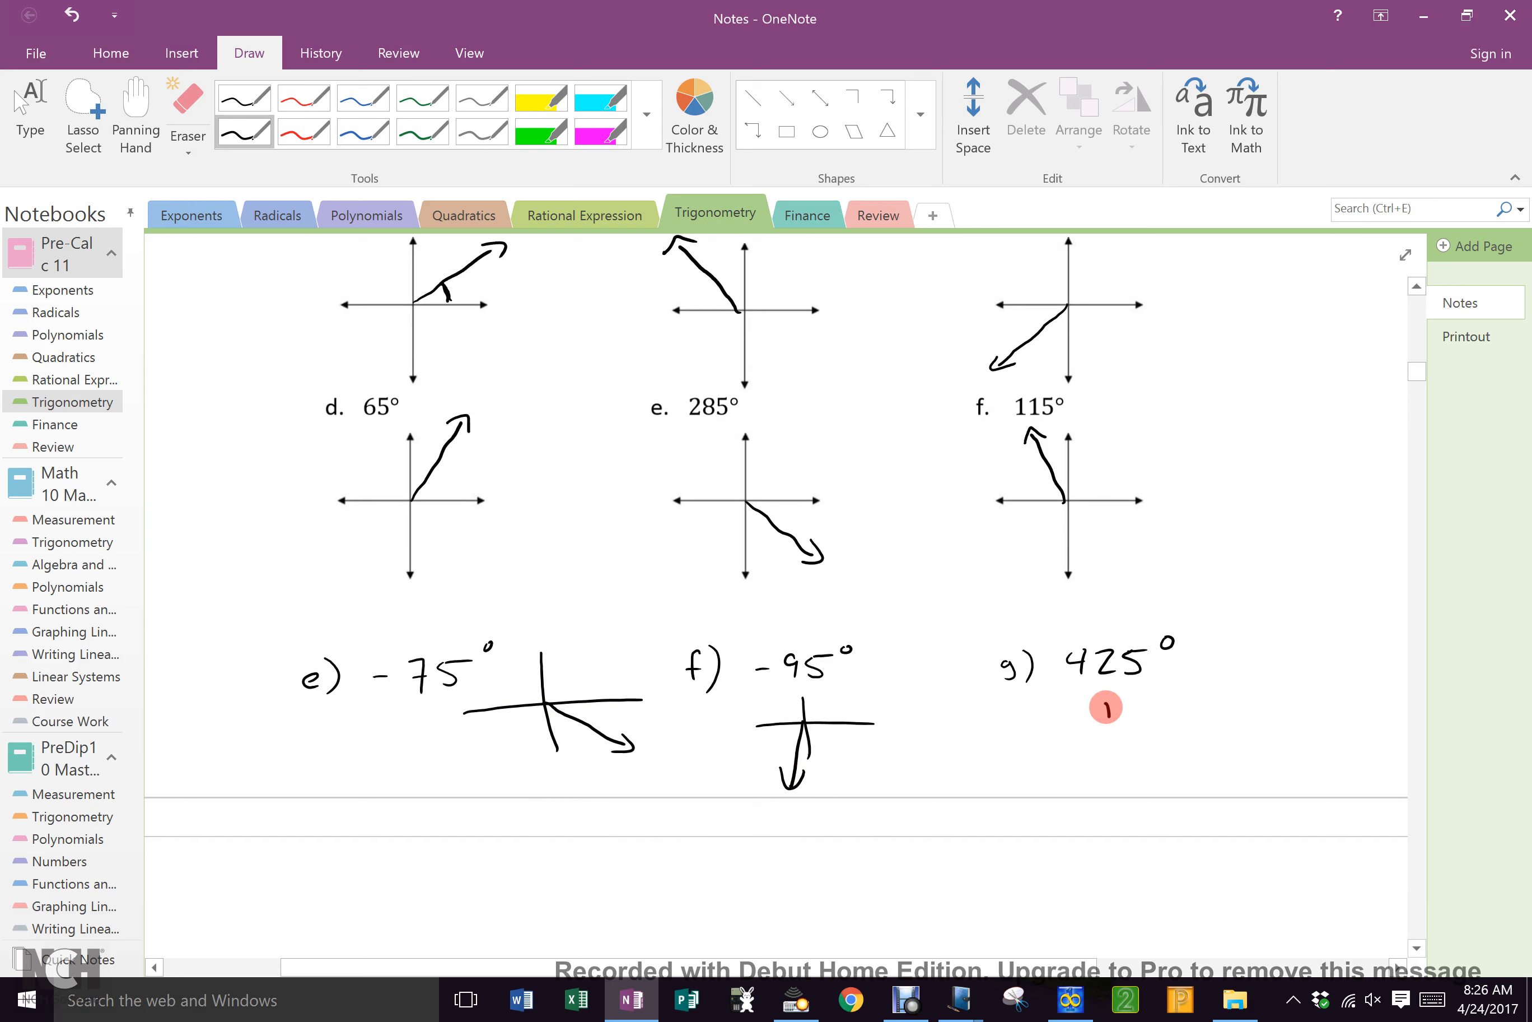
Draw the 425° axes with a full-rotation loop ending its arm in quadrant one.
drag(1106, 708, 1146, 742)
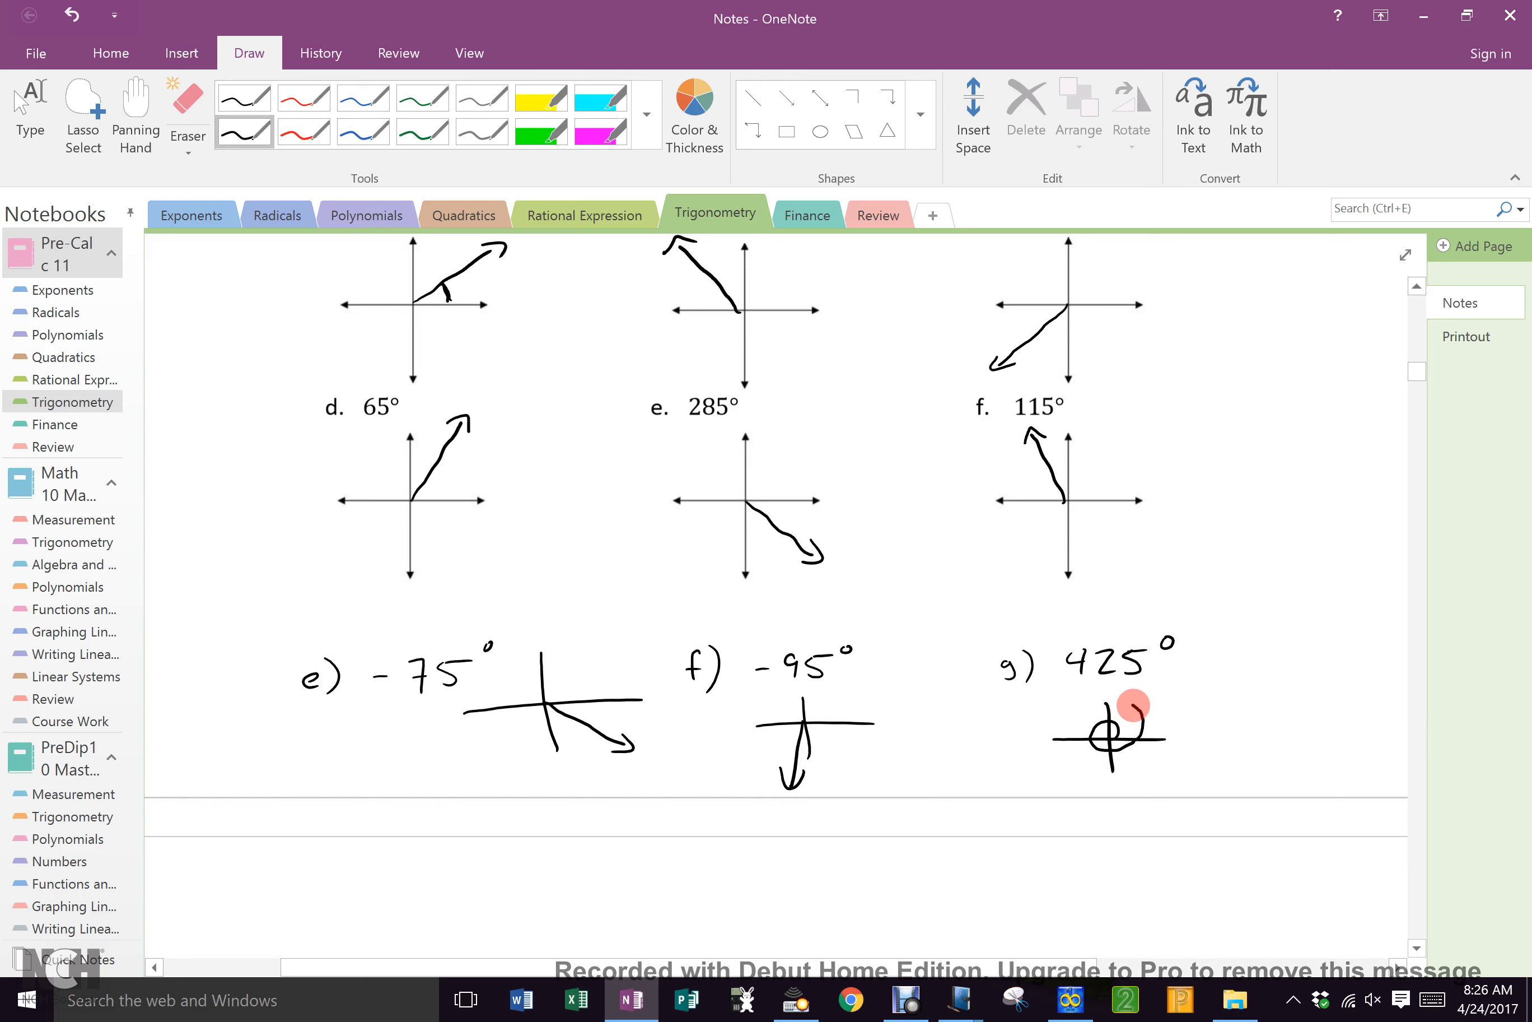
drag(1109, 718, 1173, 665)
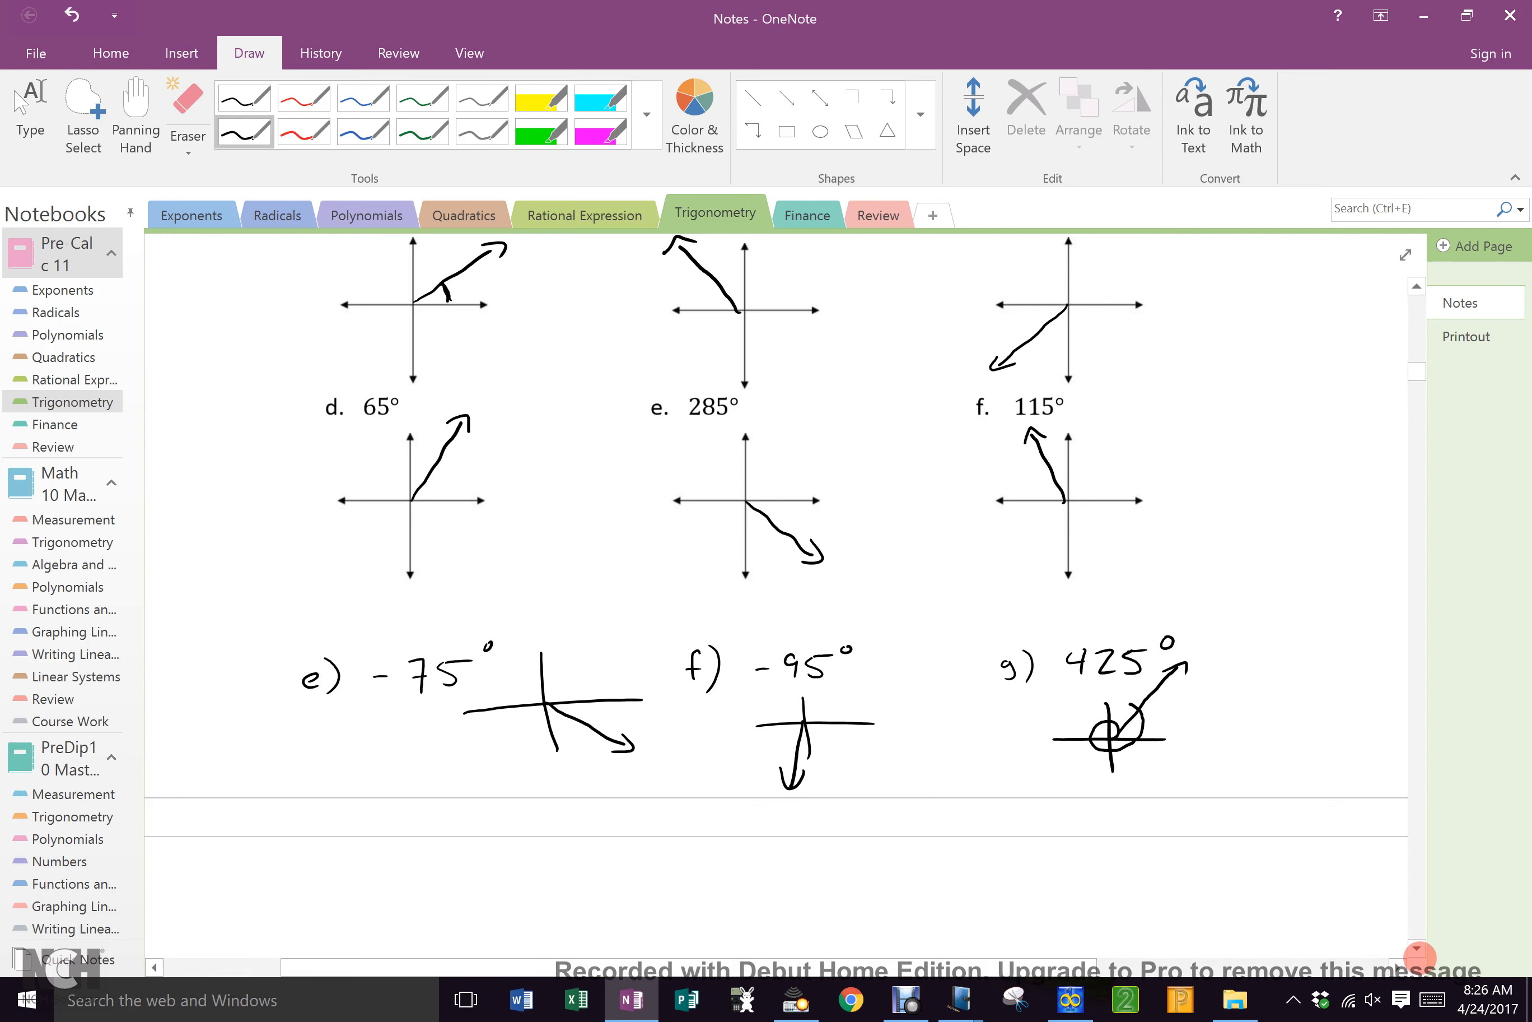
Handwrite the definition: the angle between the terminal arm and the x-axis.
scroll(down, 3)
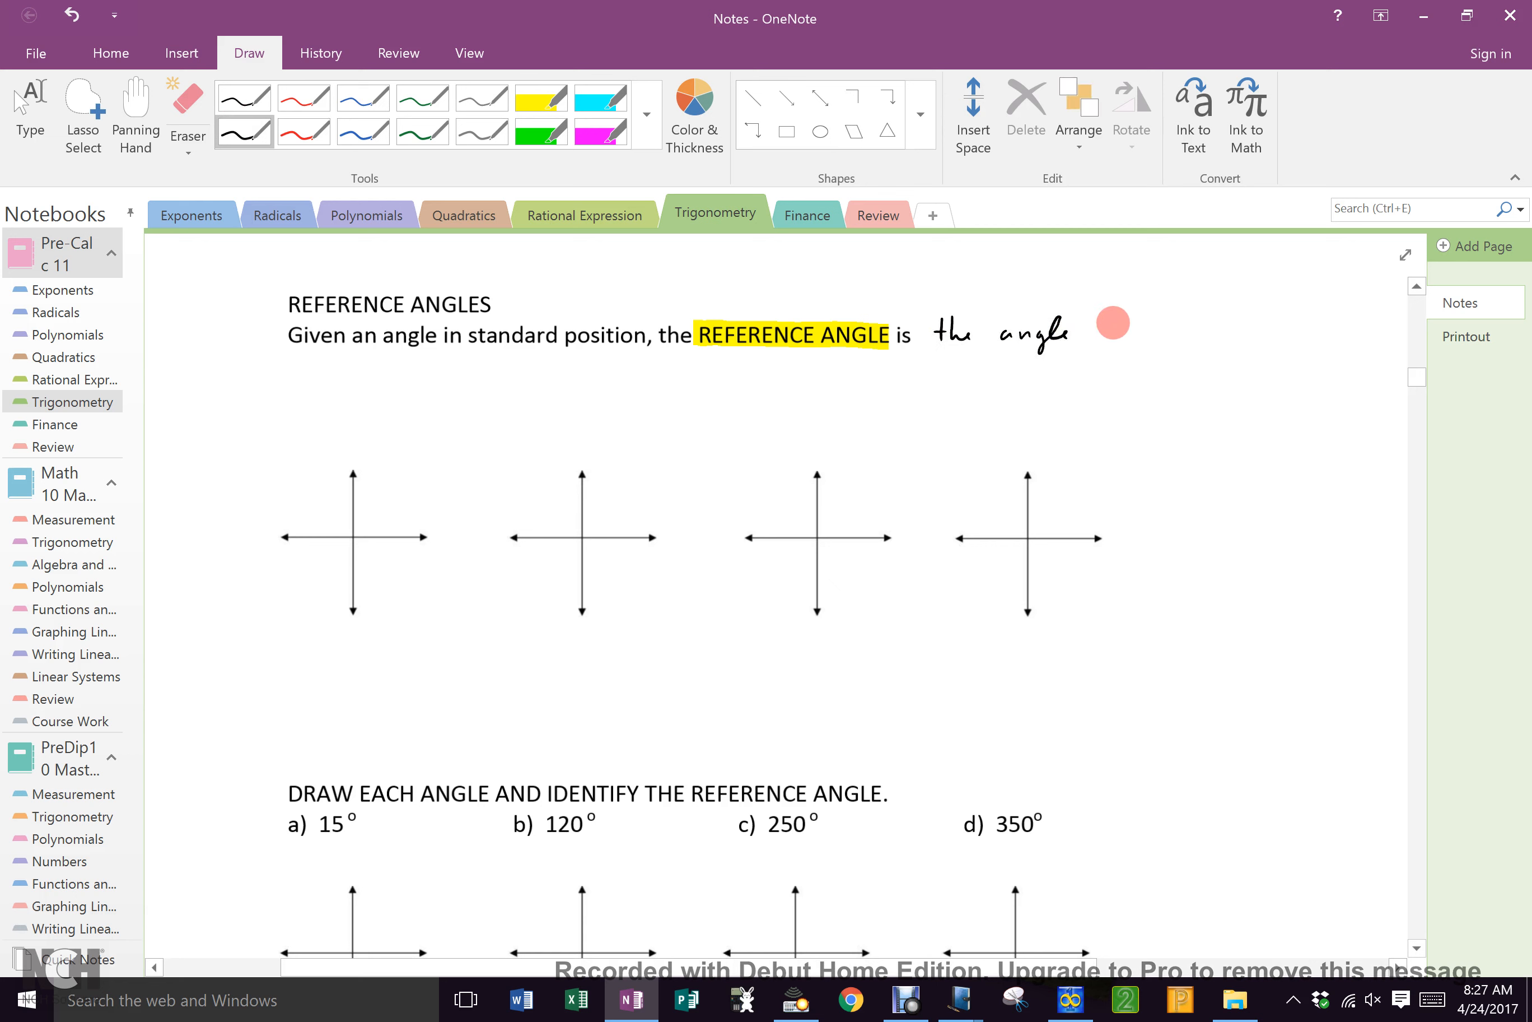
drag(1094, 333, 1183, 333)
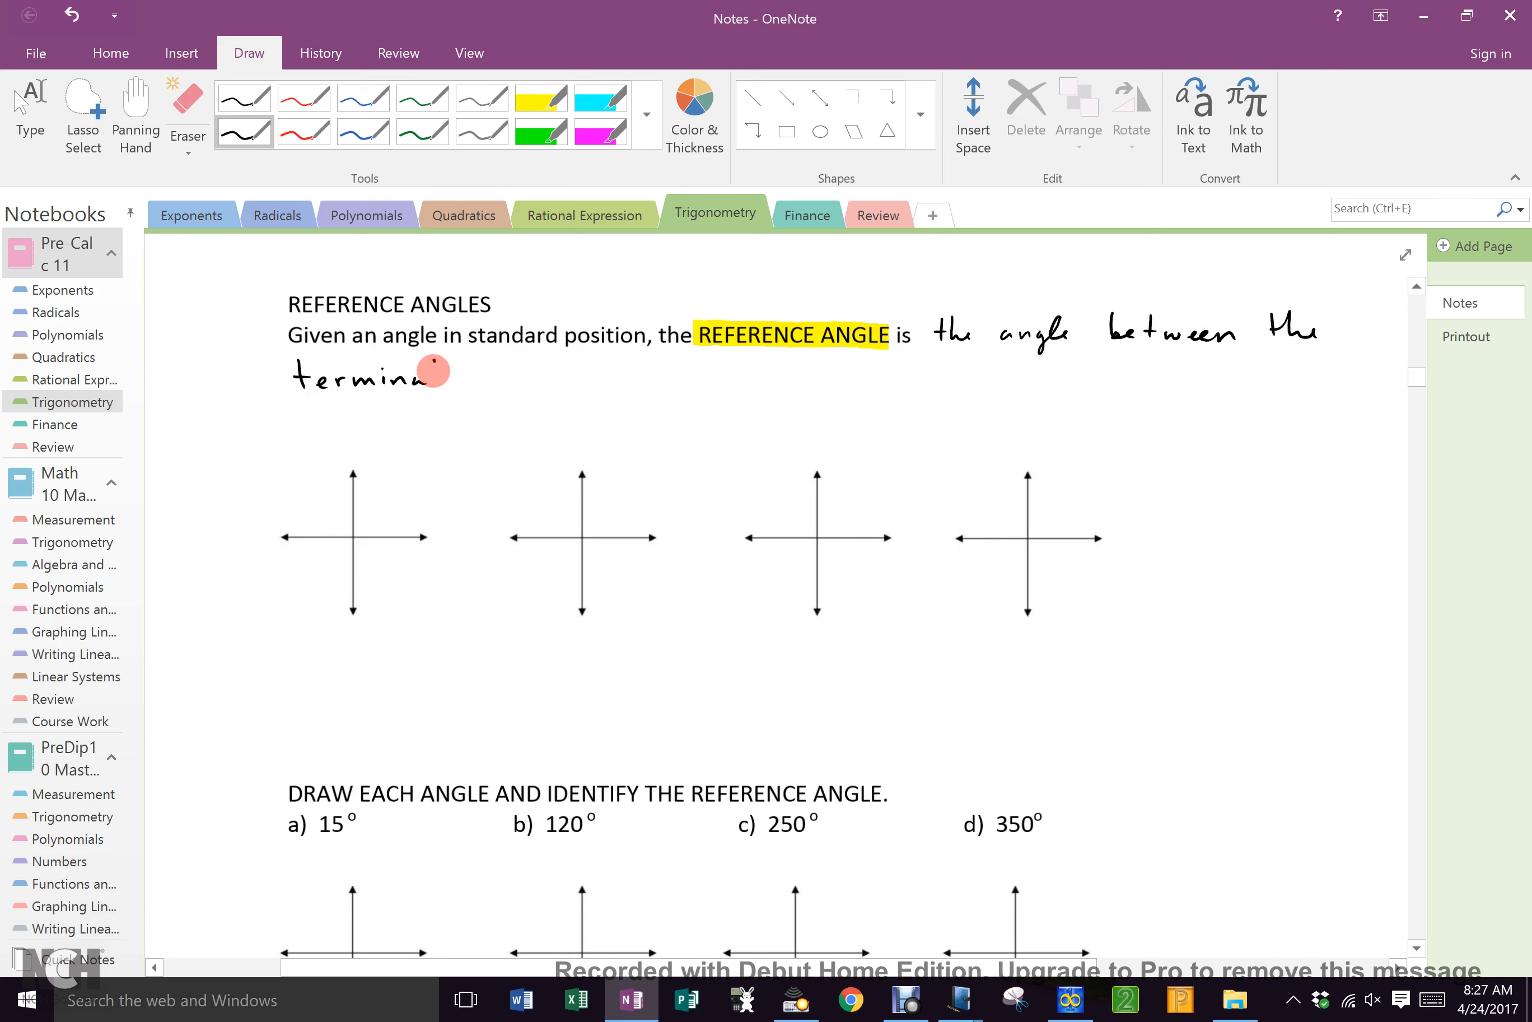
drag(426, 376, 528, 376)
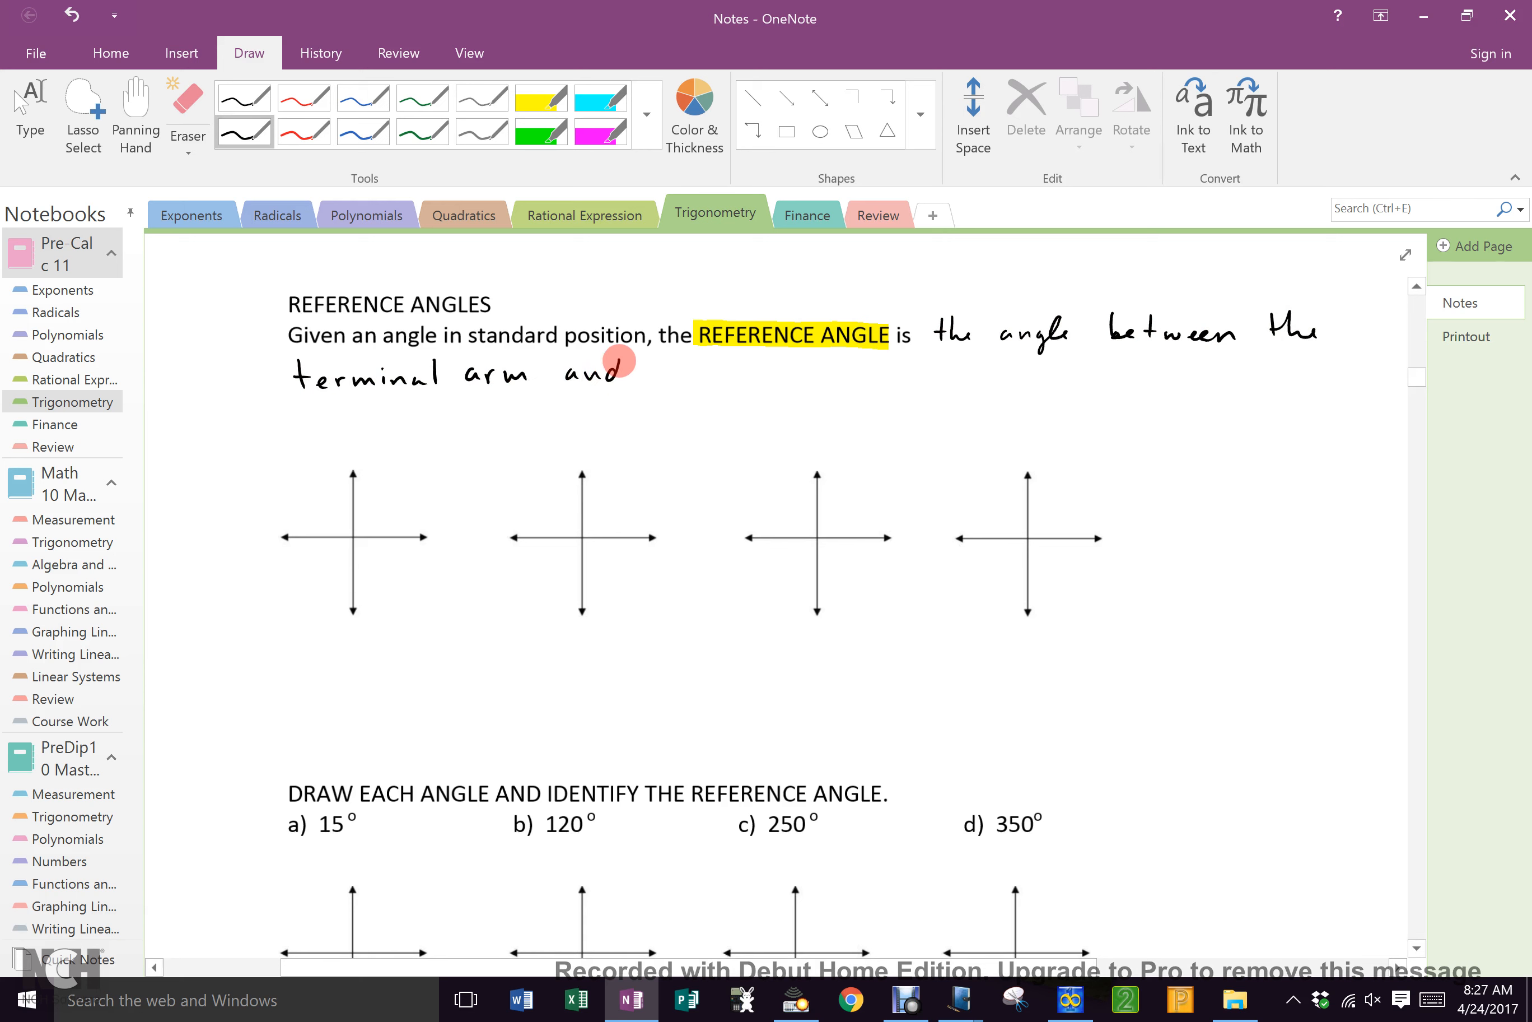
drag(616, 372, 704, 372)
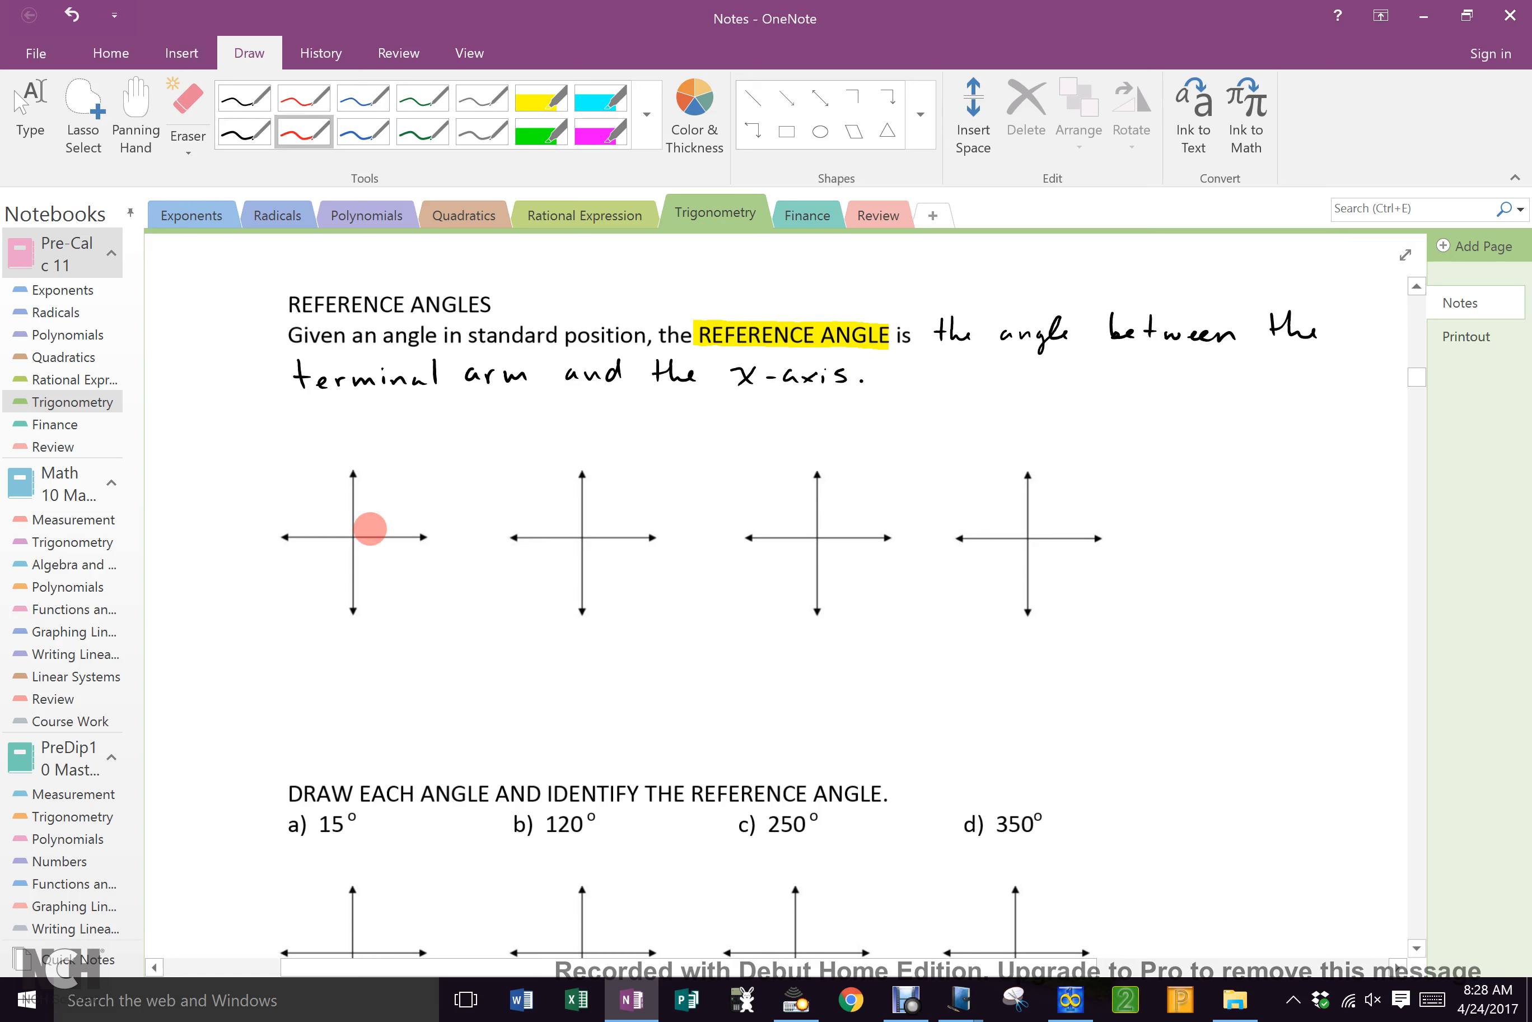
Trace the positive x-axis in red, then ink a blue quadrant I terminal arm on the first axes.
drag(367, 537, 426, 537)
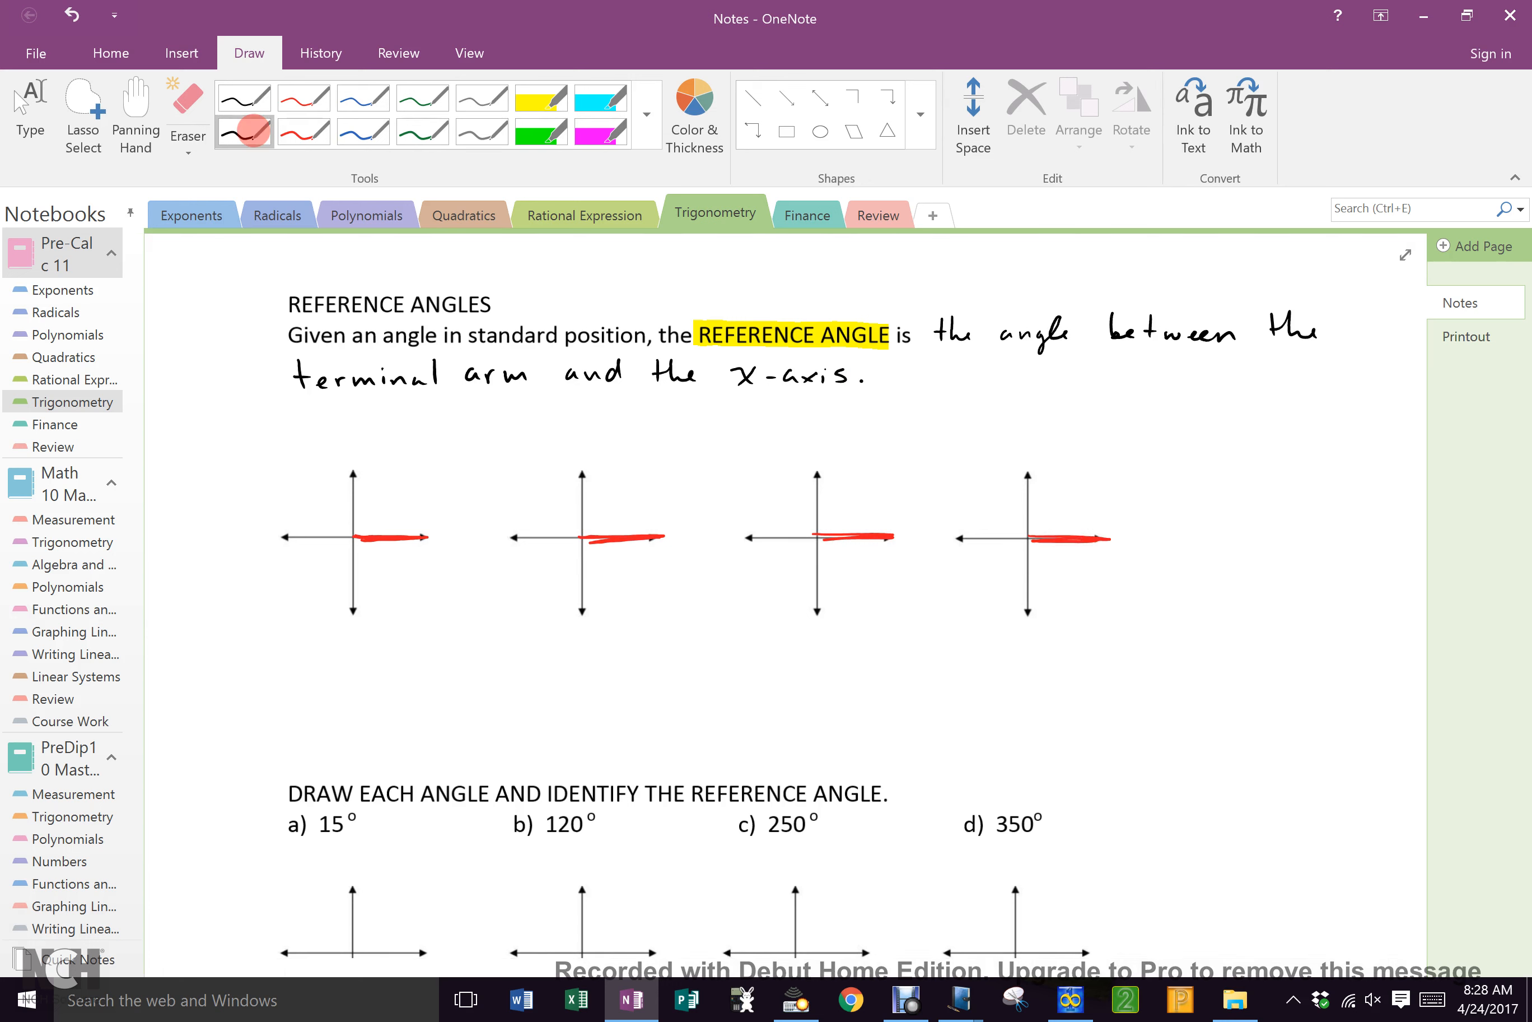
click(363, 131)
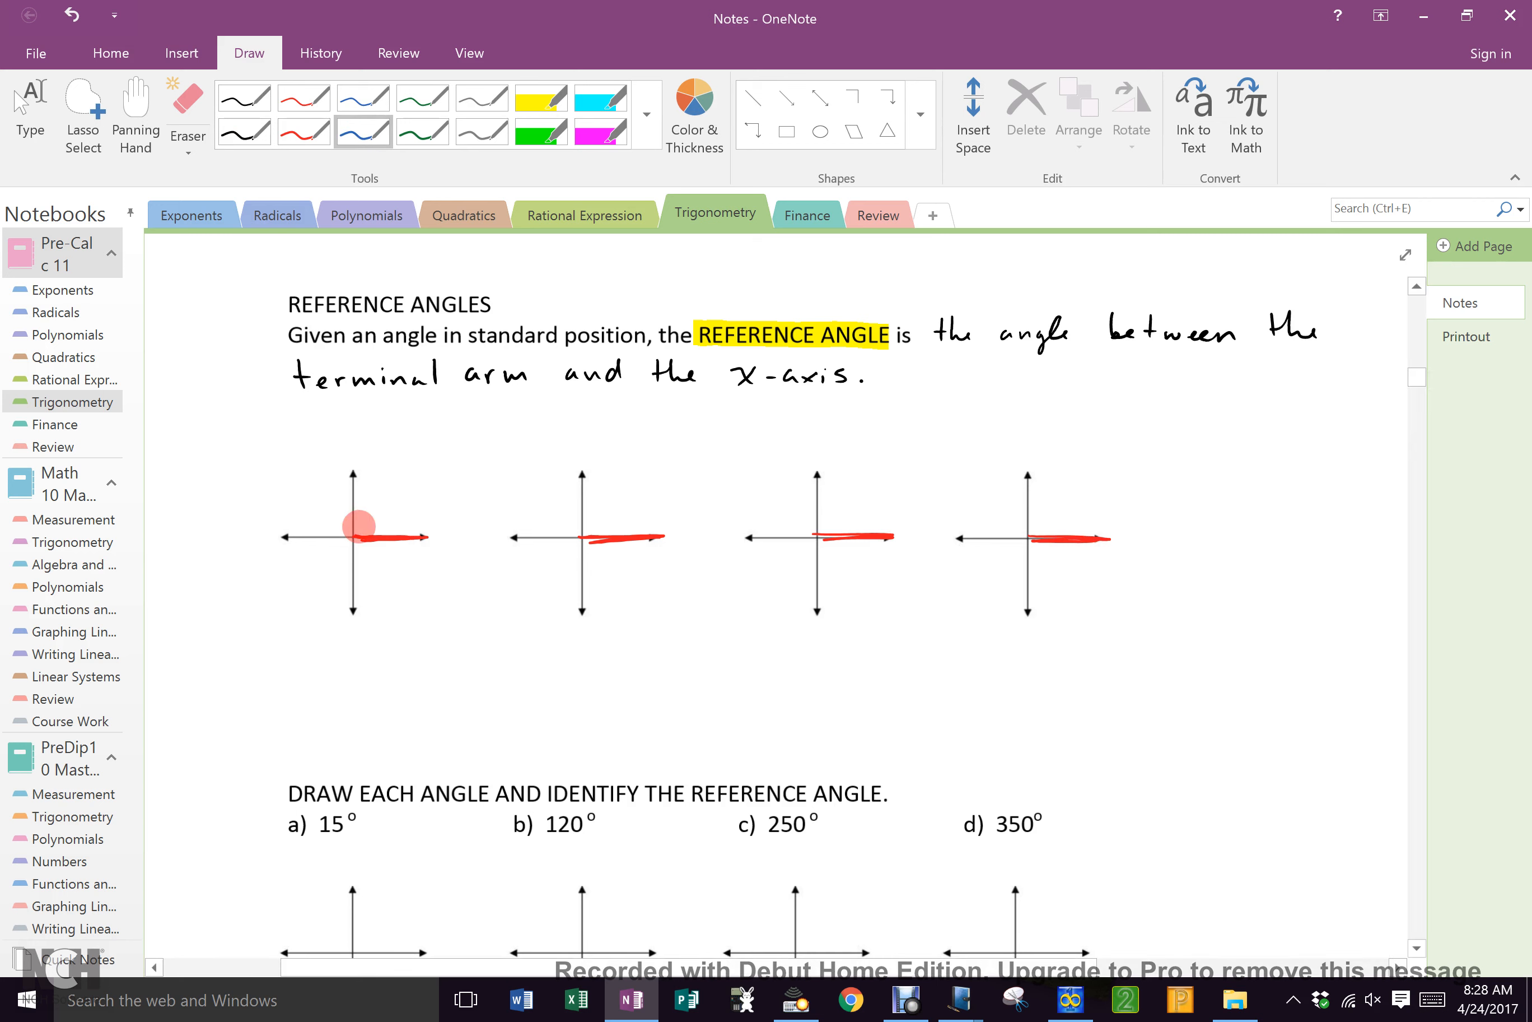
drag(354, 527, 445, 476)
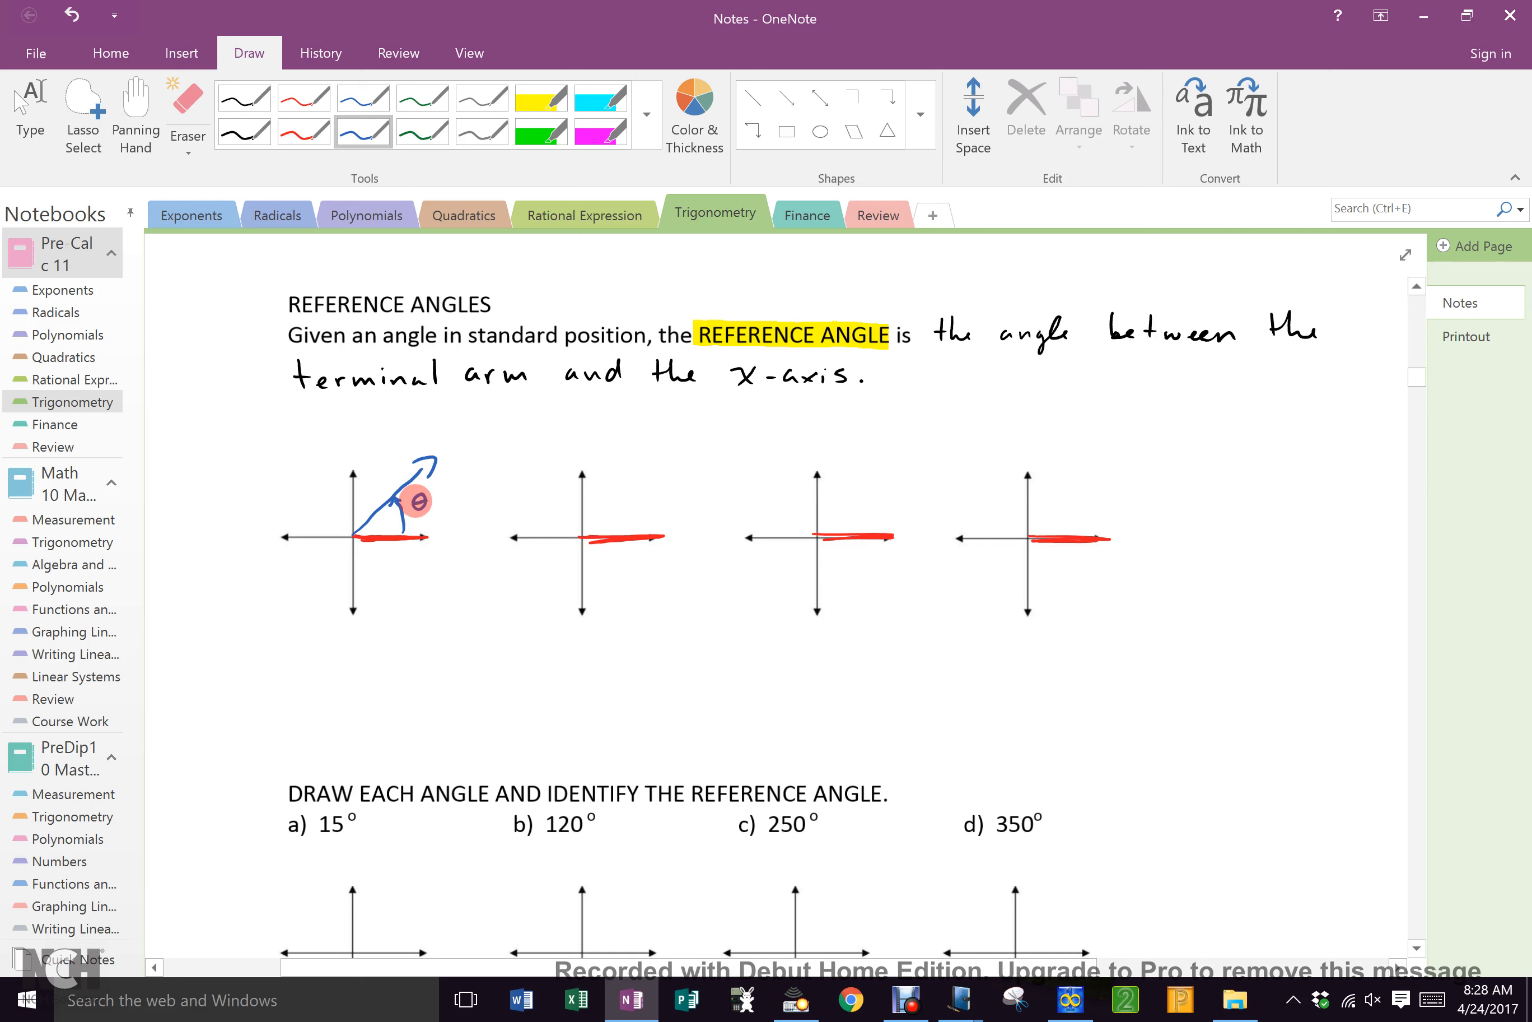
Label the first diagram's angle θ with an R written beside it.
click(244, 131)
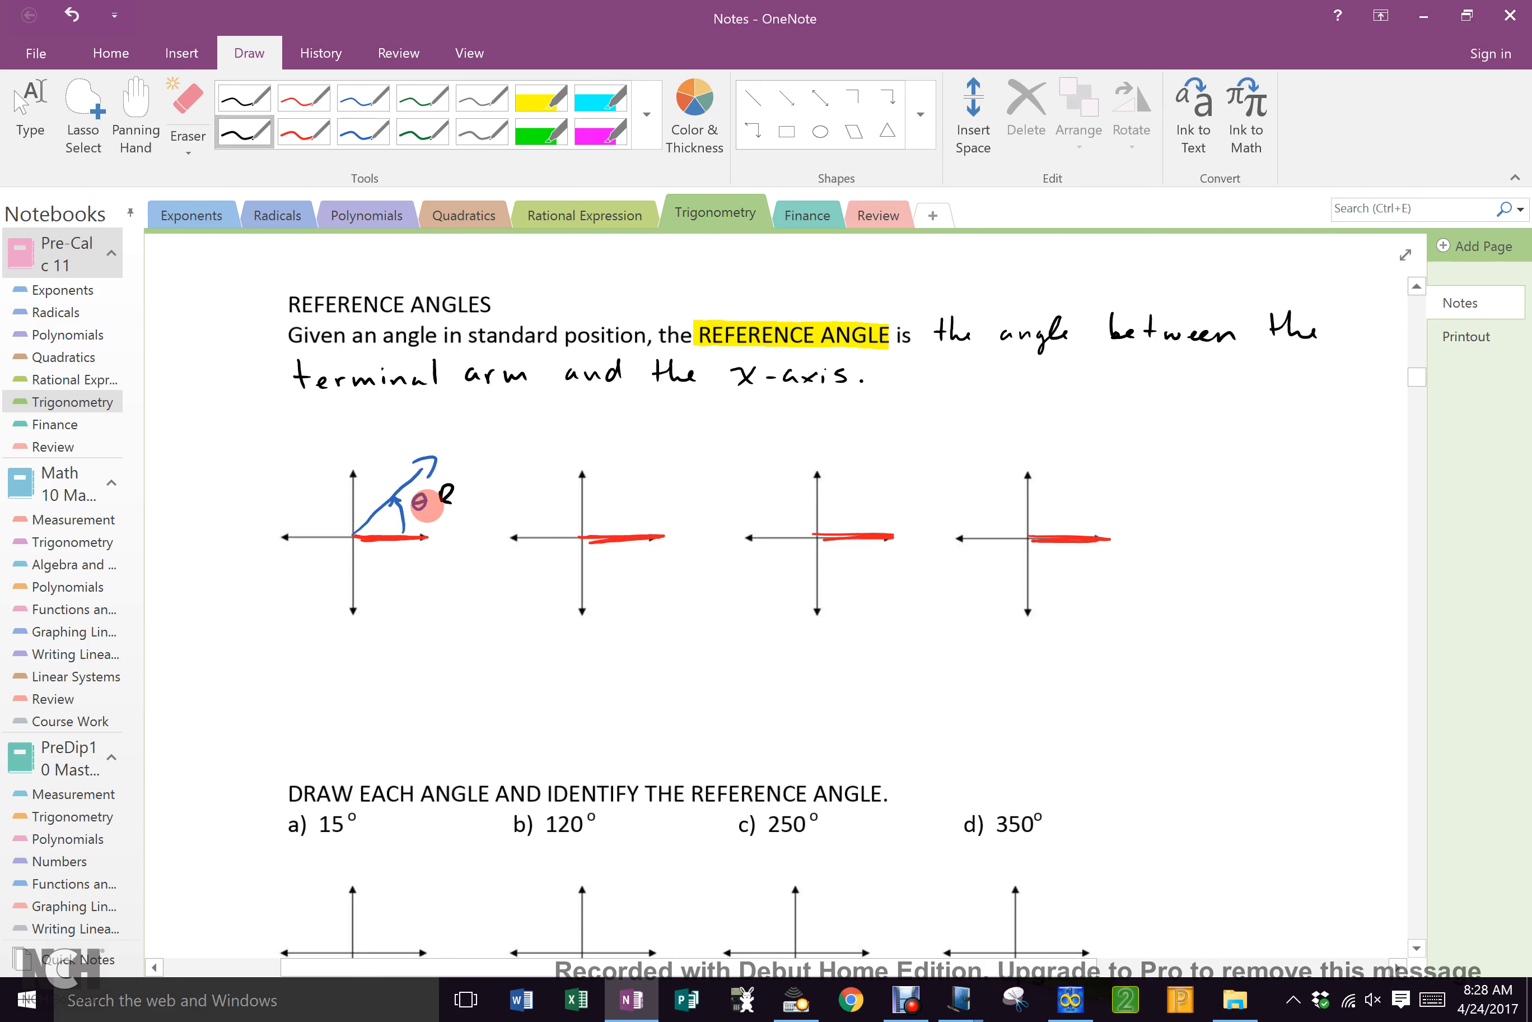
click(363, 130)
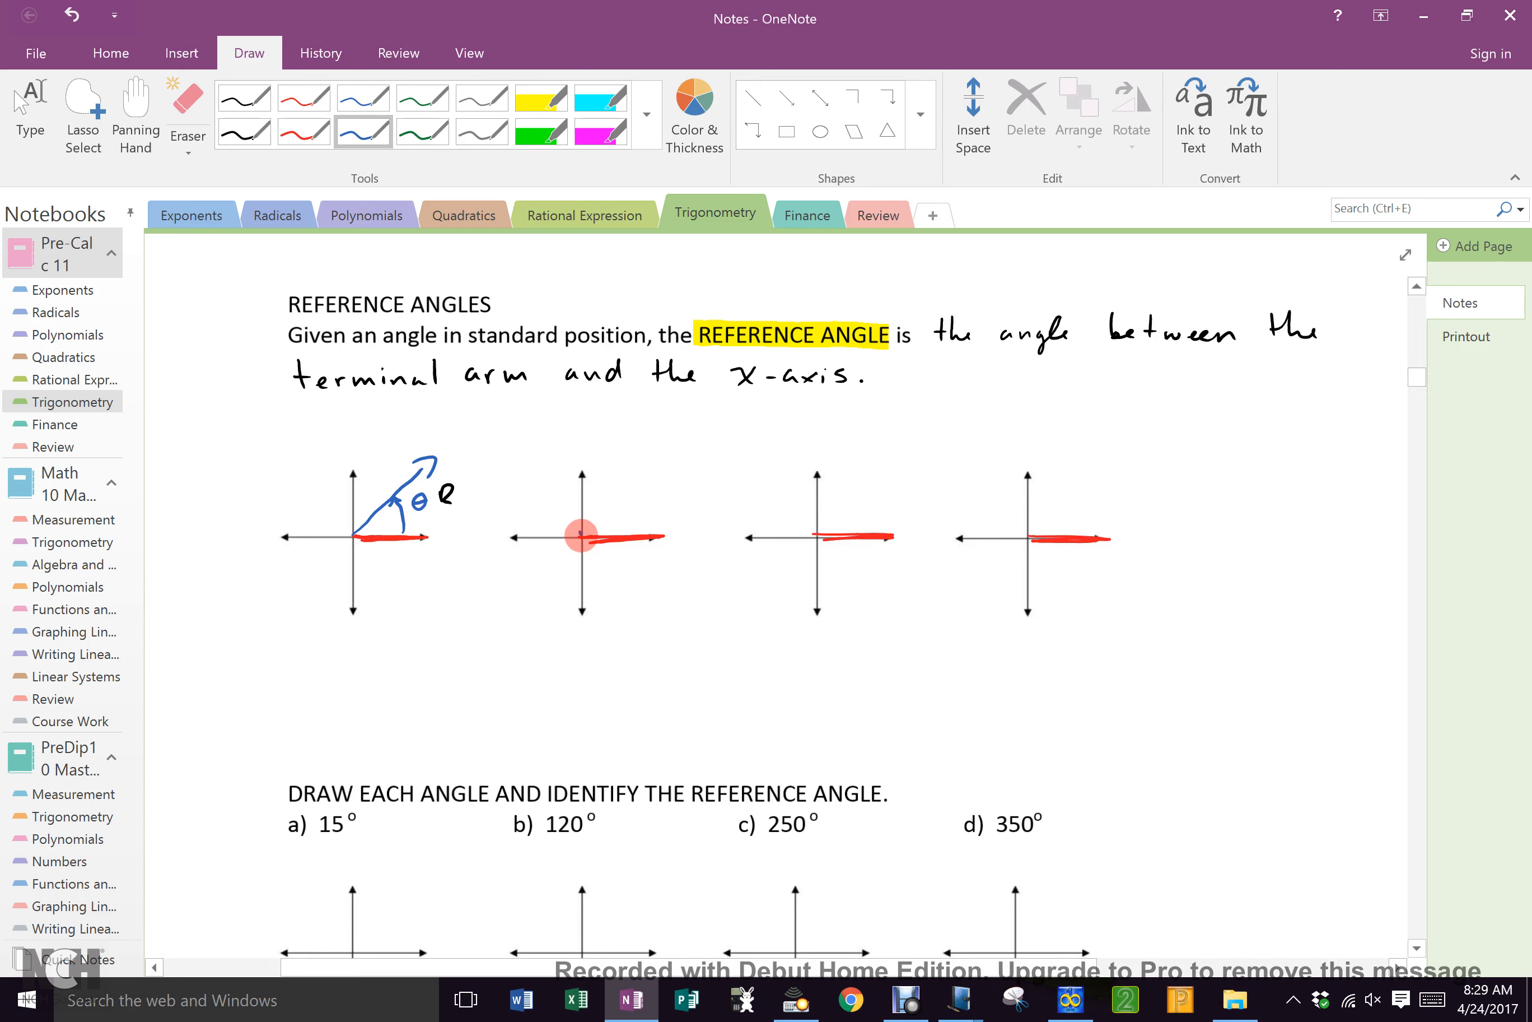
Draw blue terminal arms with θ arcs and R labels on the second, third and fourth axes.
drag(580, 536, 544, 481)
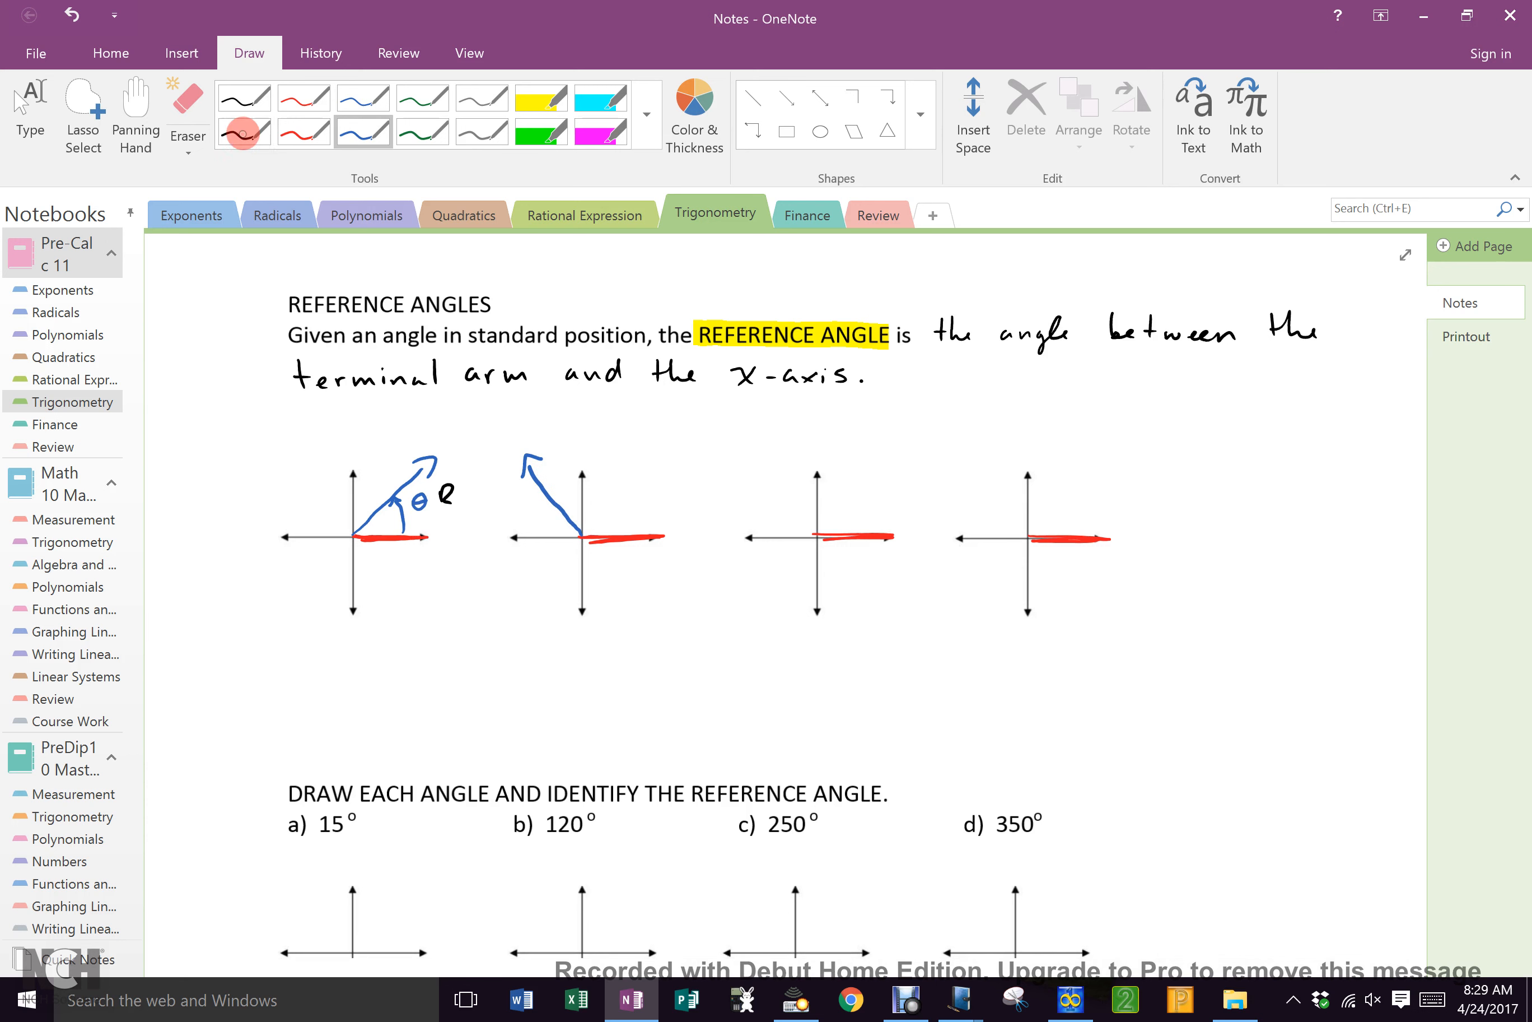
click(363, 131)
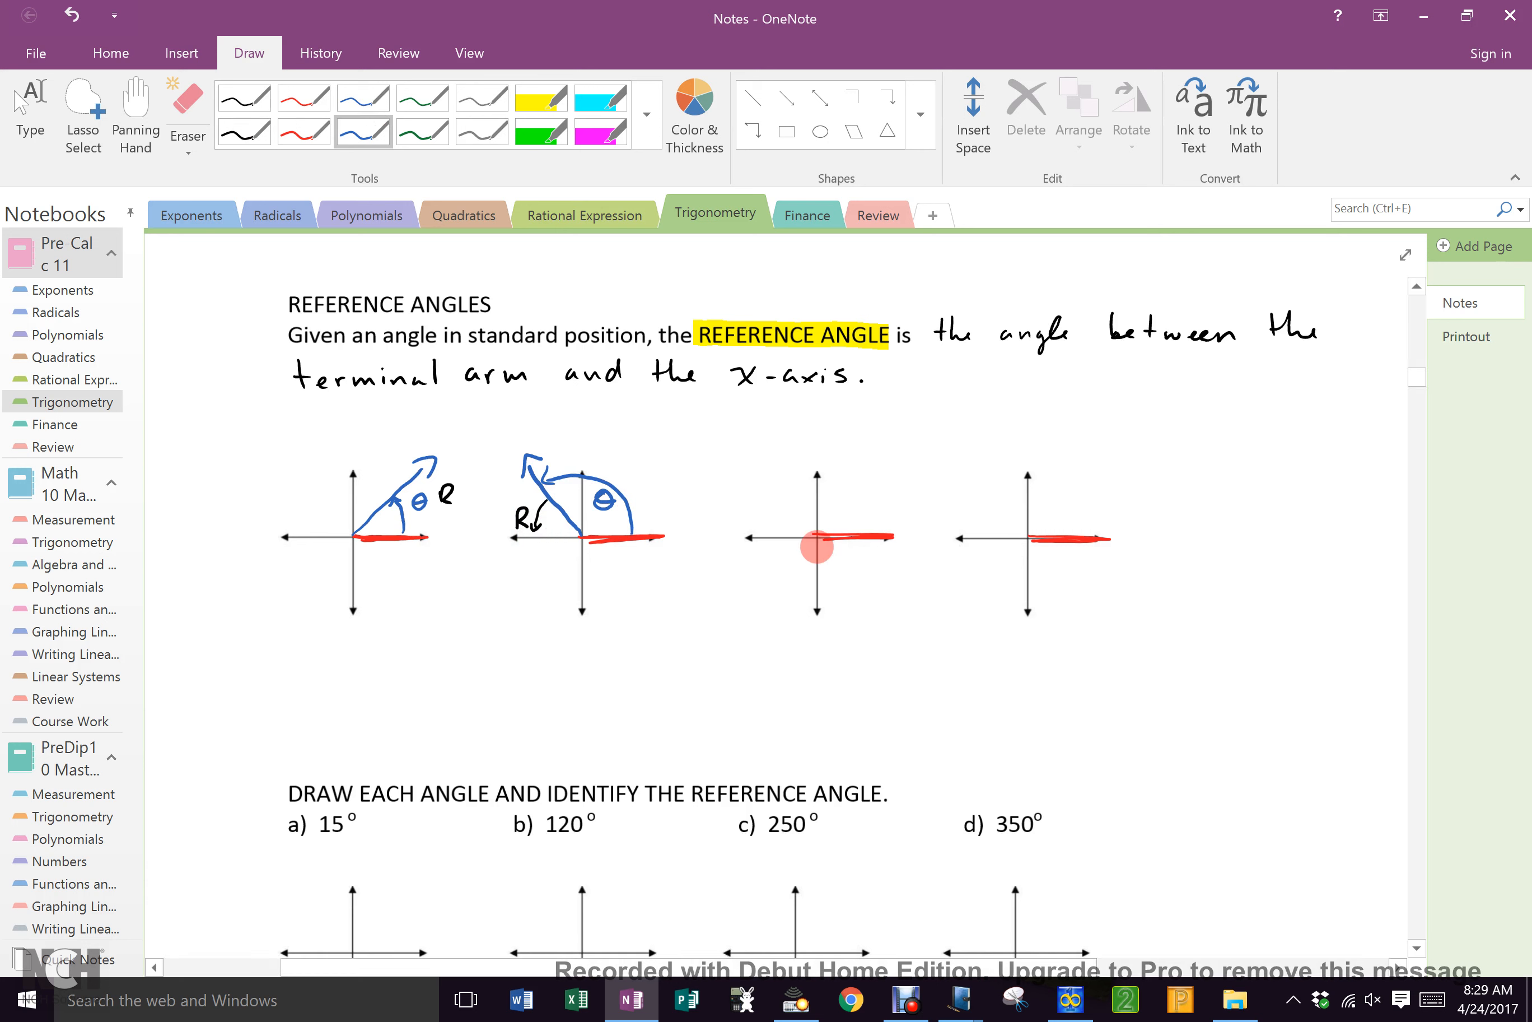
drag(816, 544, 731, 618)
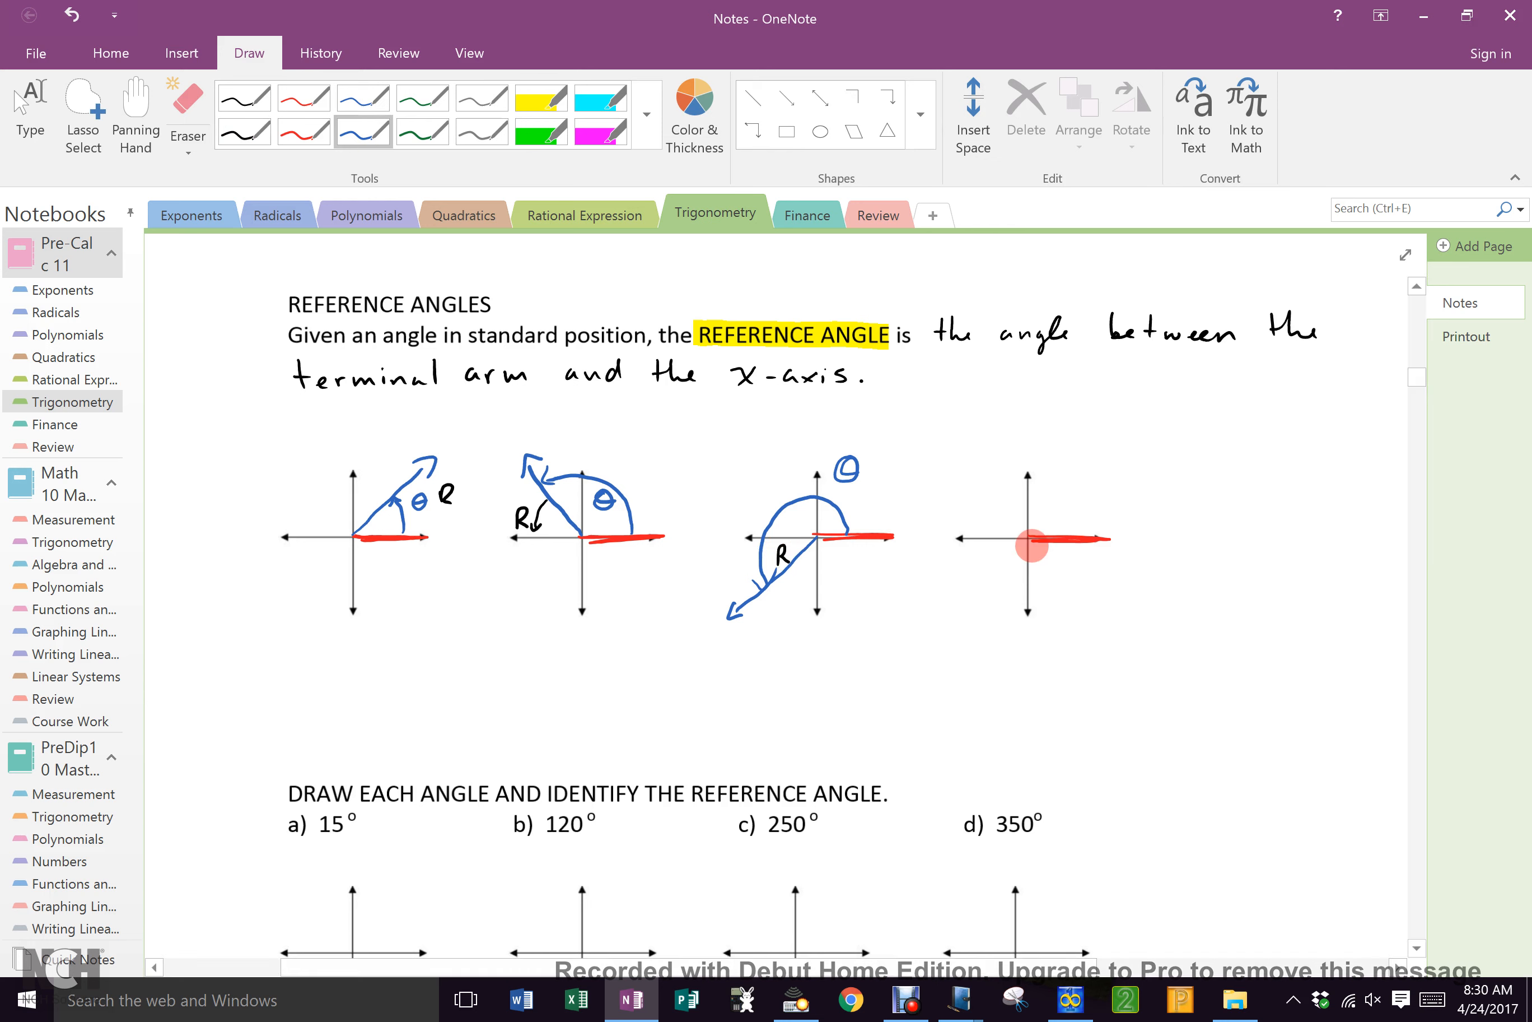
drag(1030, 546, 1119, 601)
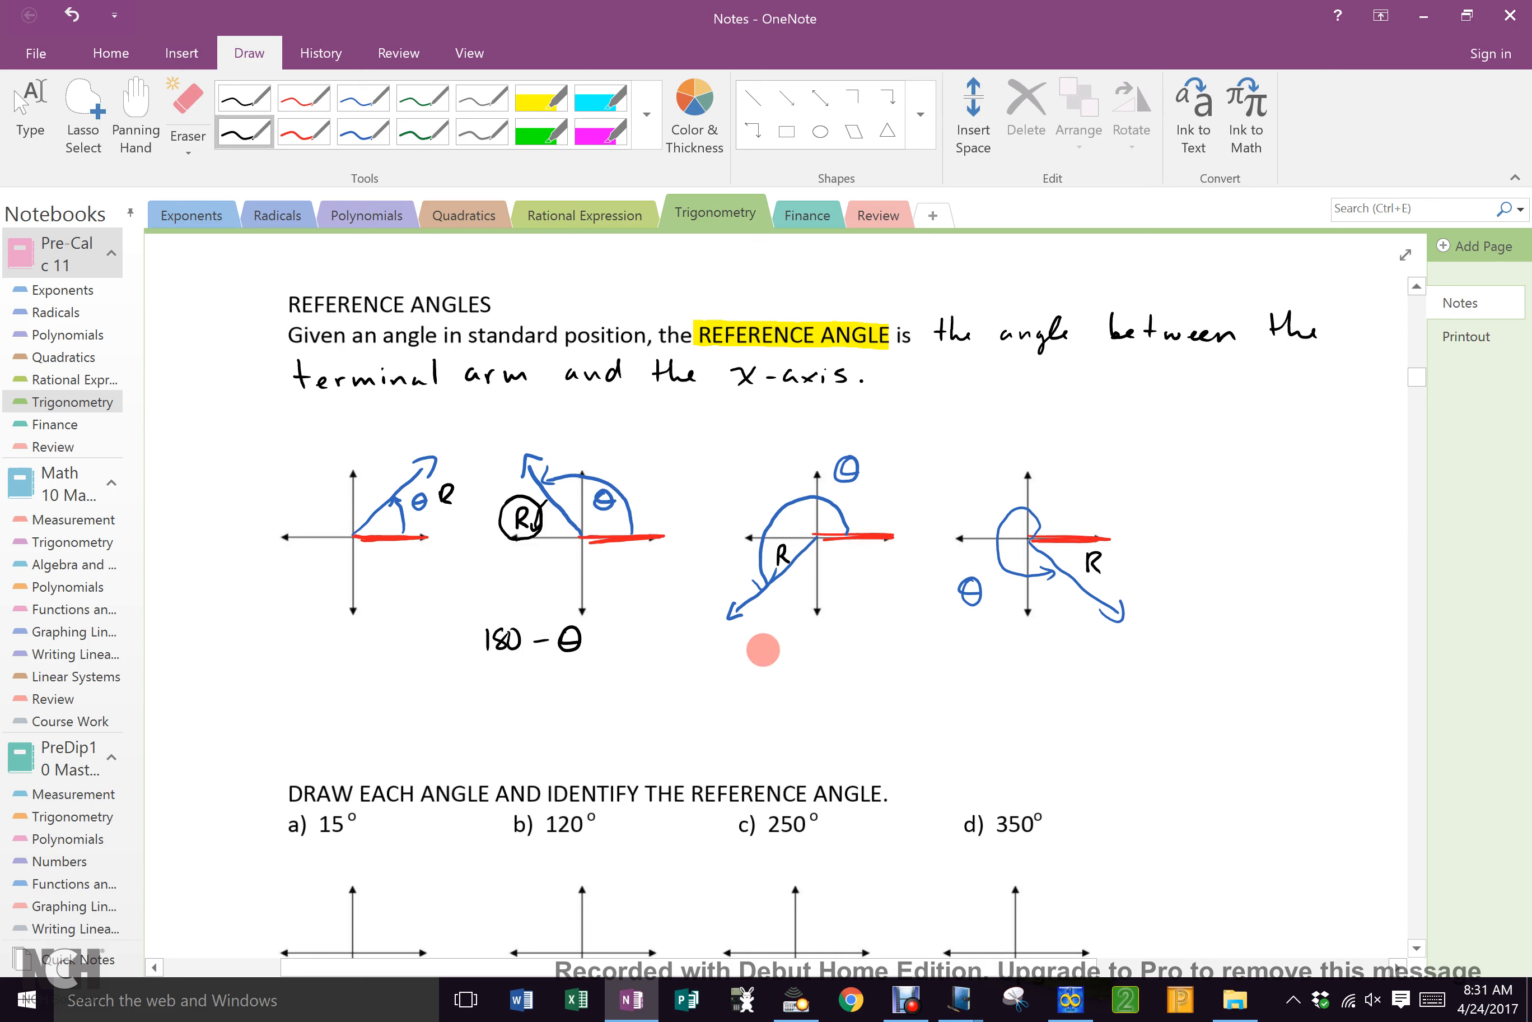
Write 270 − θ under the third diagram and 360 − θ under the fourth.
text(270-θ)
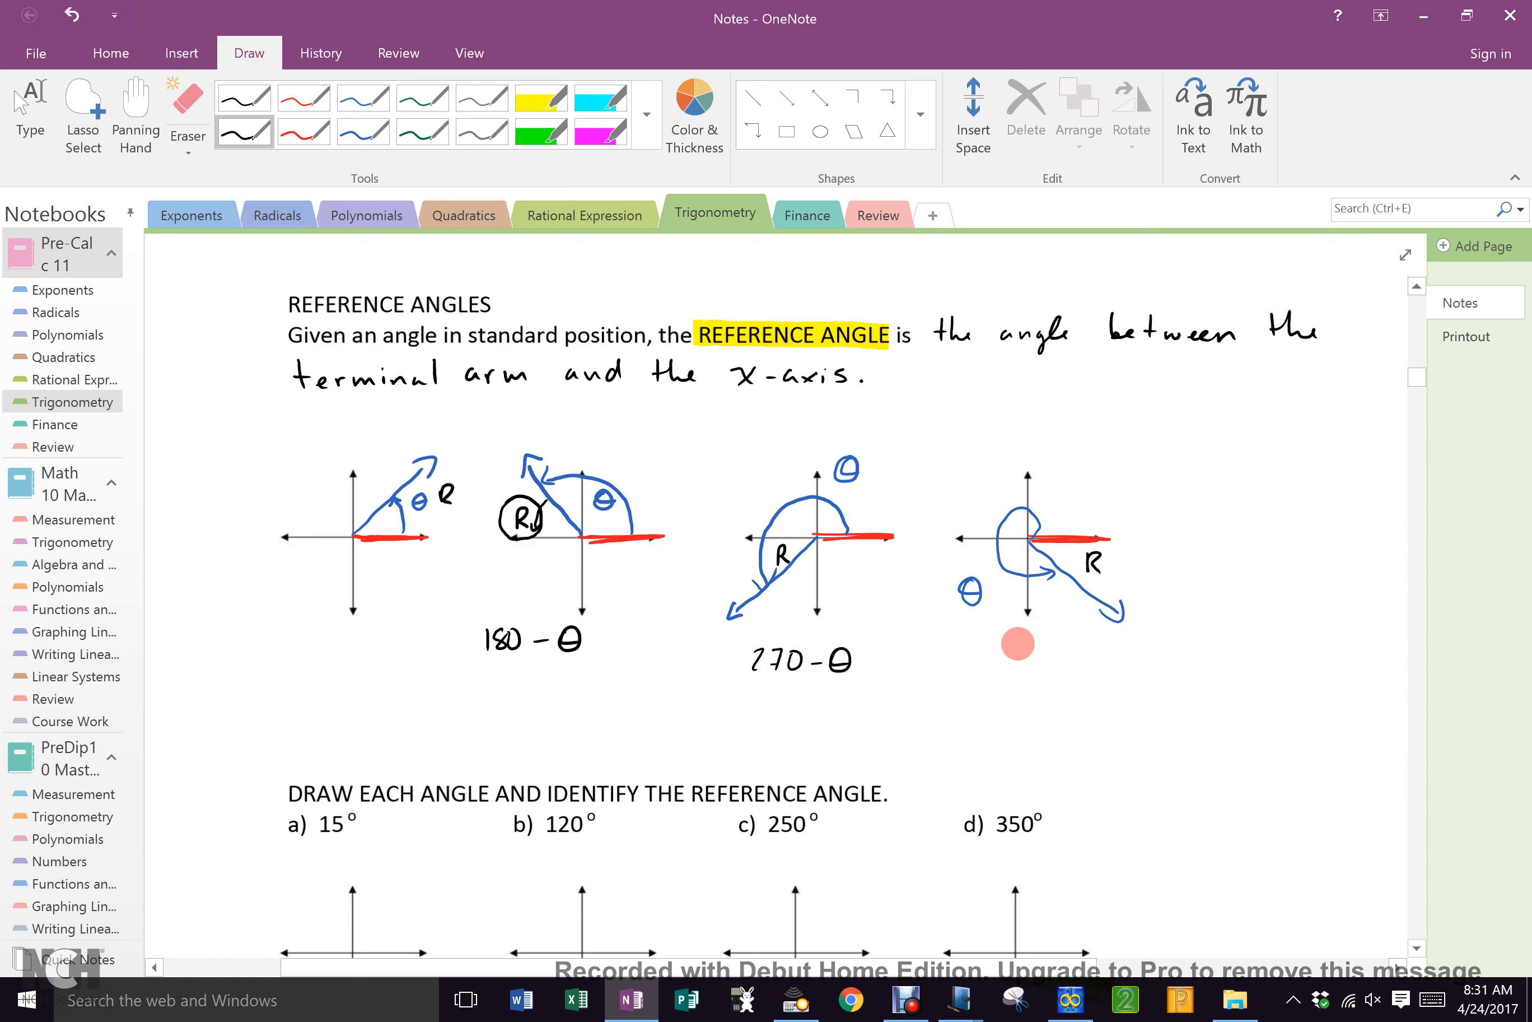
text(360 - θ)
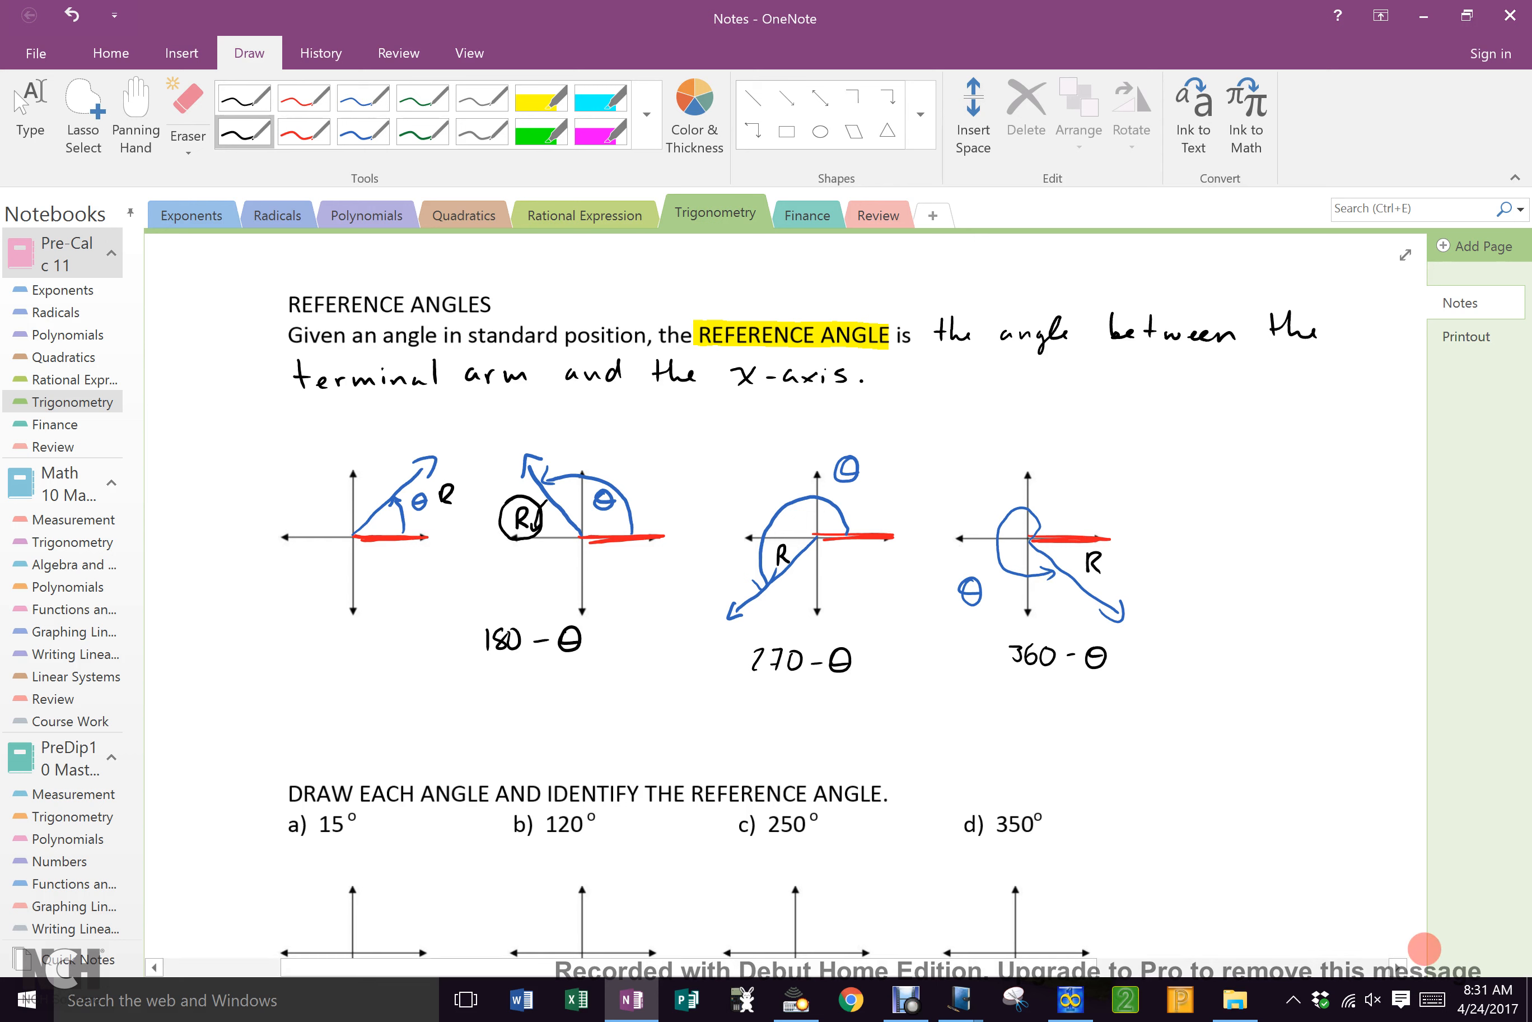
Highlight IDENTIFY THE REFERENCE ANGLE yellow and handwrite → measurement beside it.
scroll(down, 3)
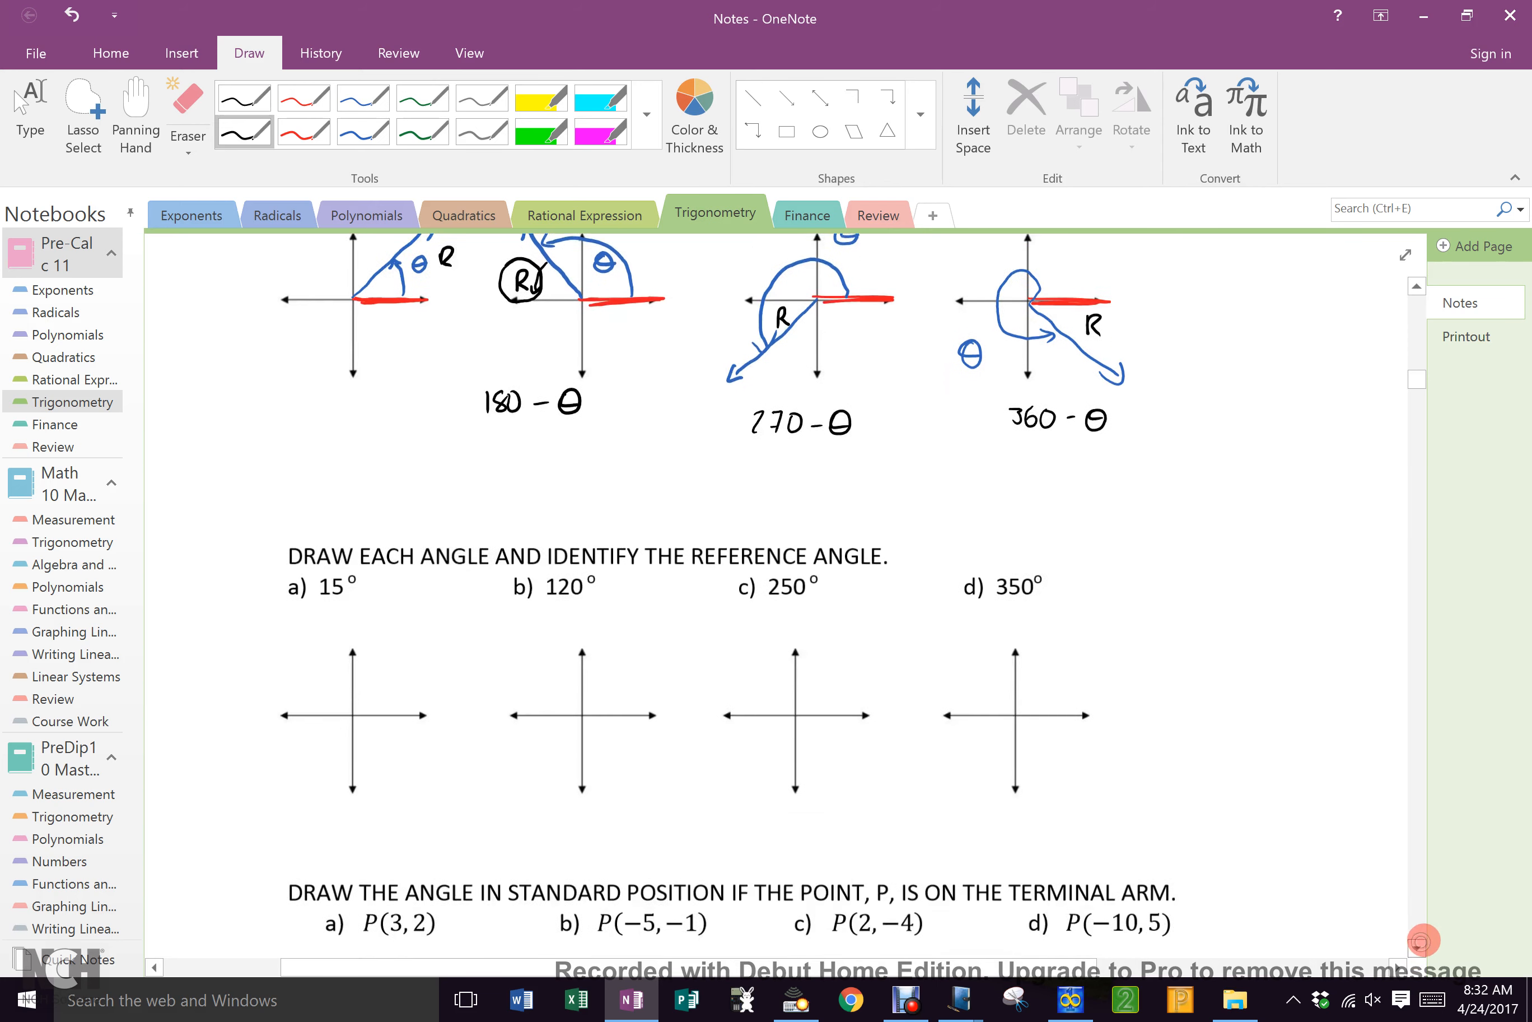
scroll(down, 3)
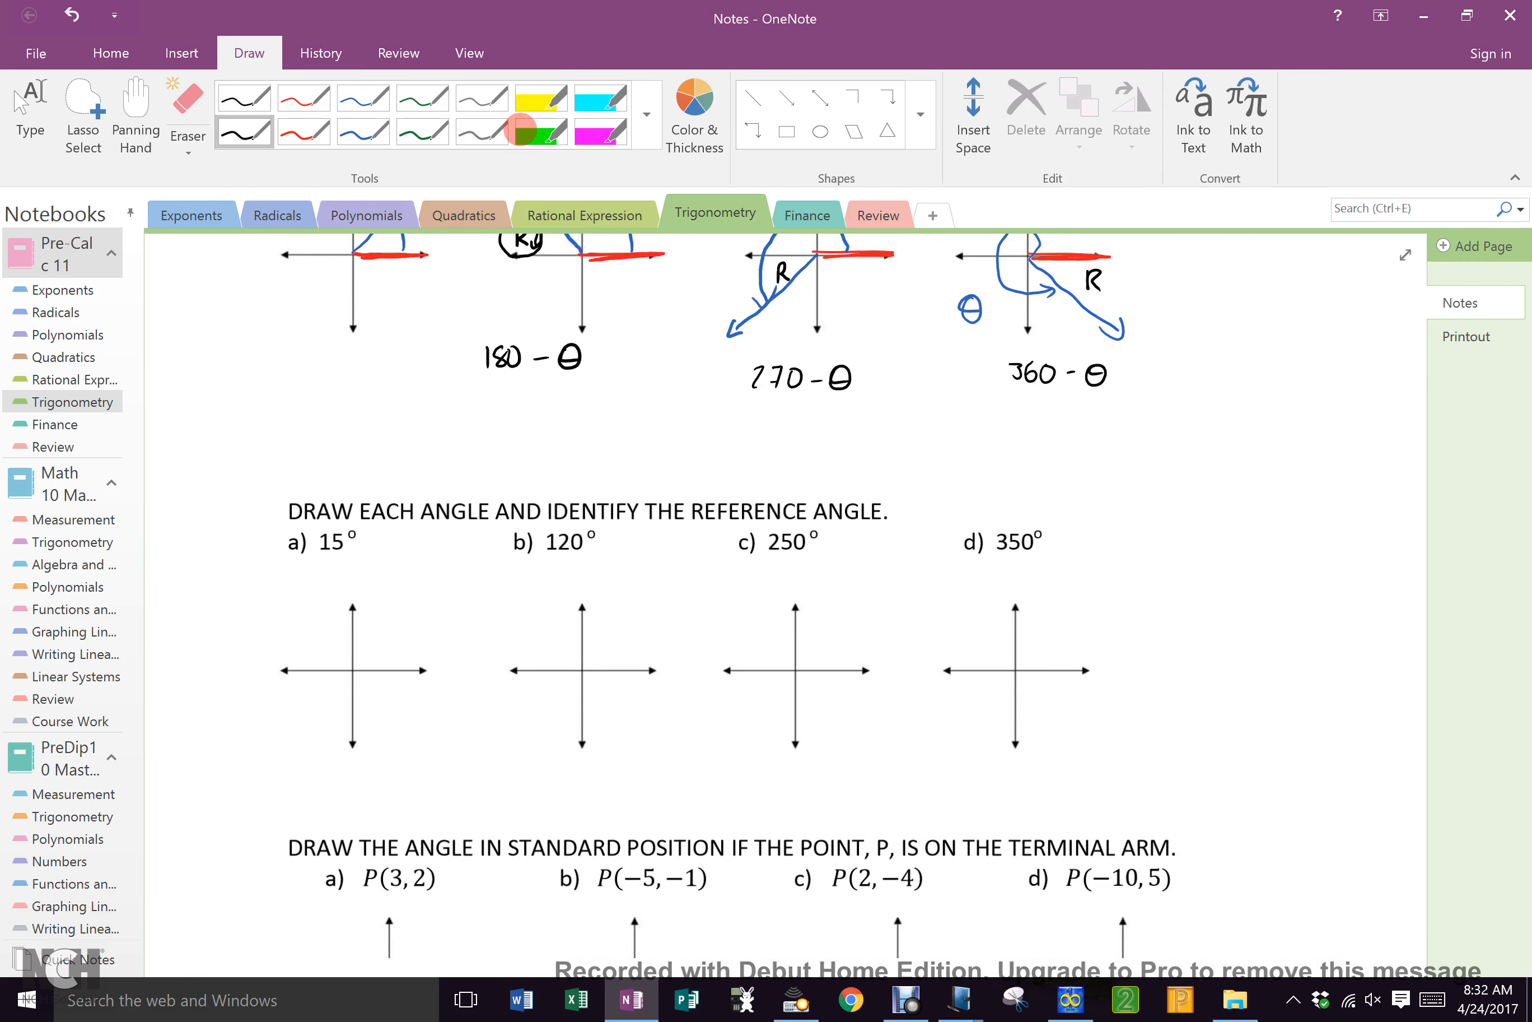
click(540, 132)
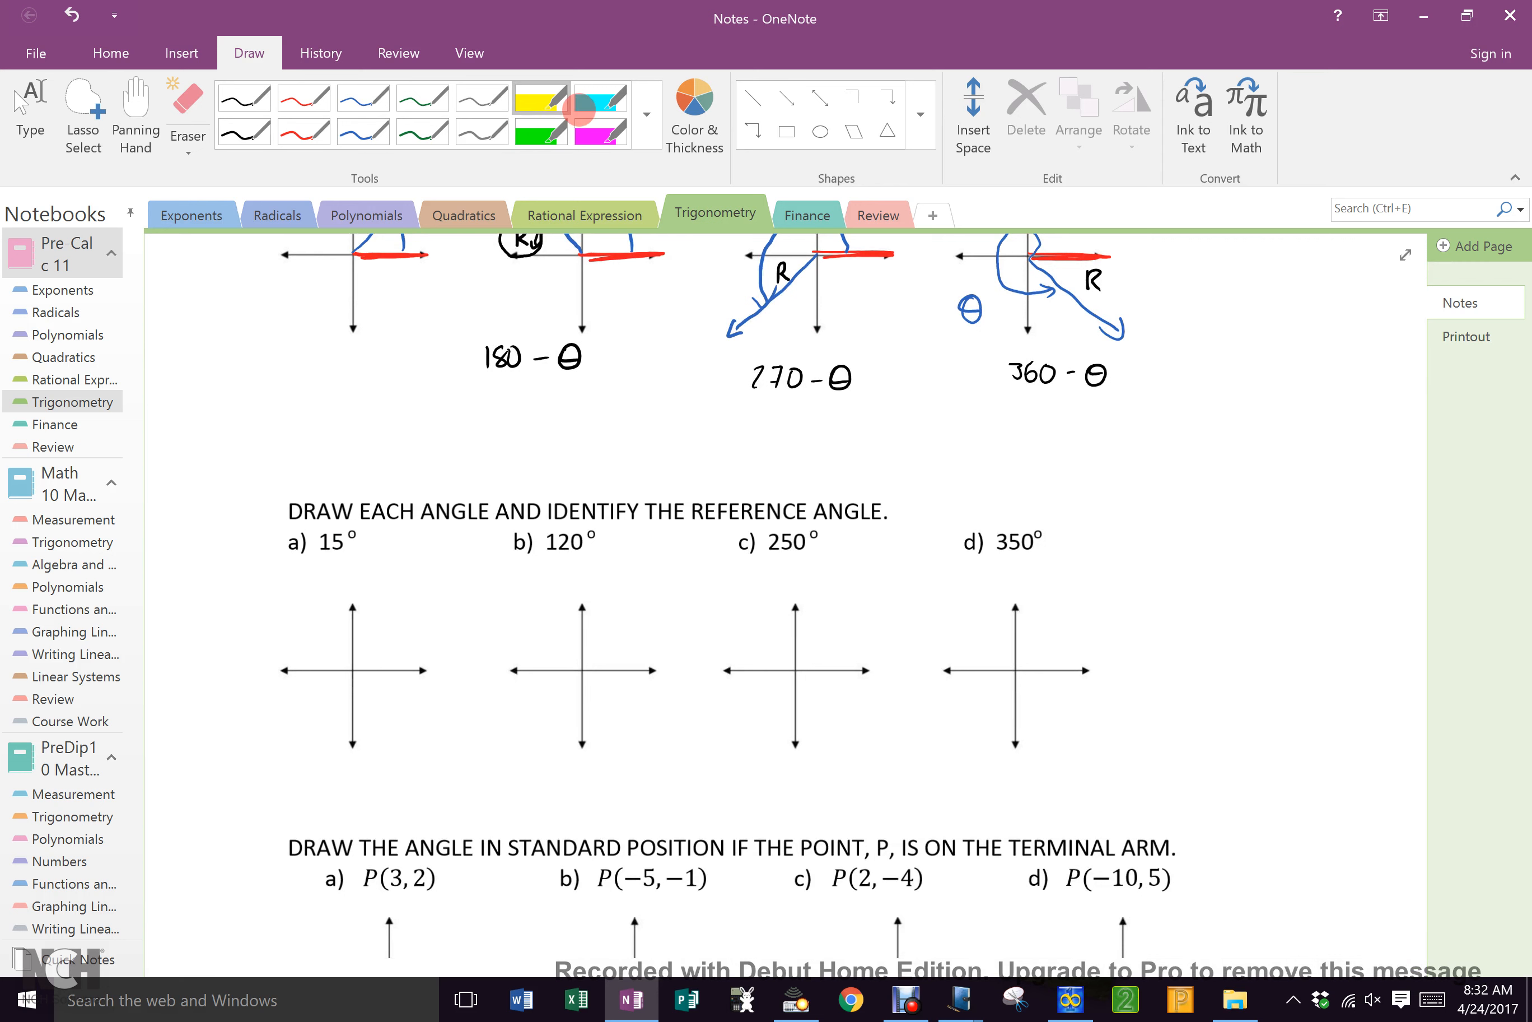
drag(550, 511, 861, 511)
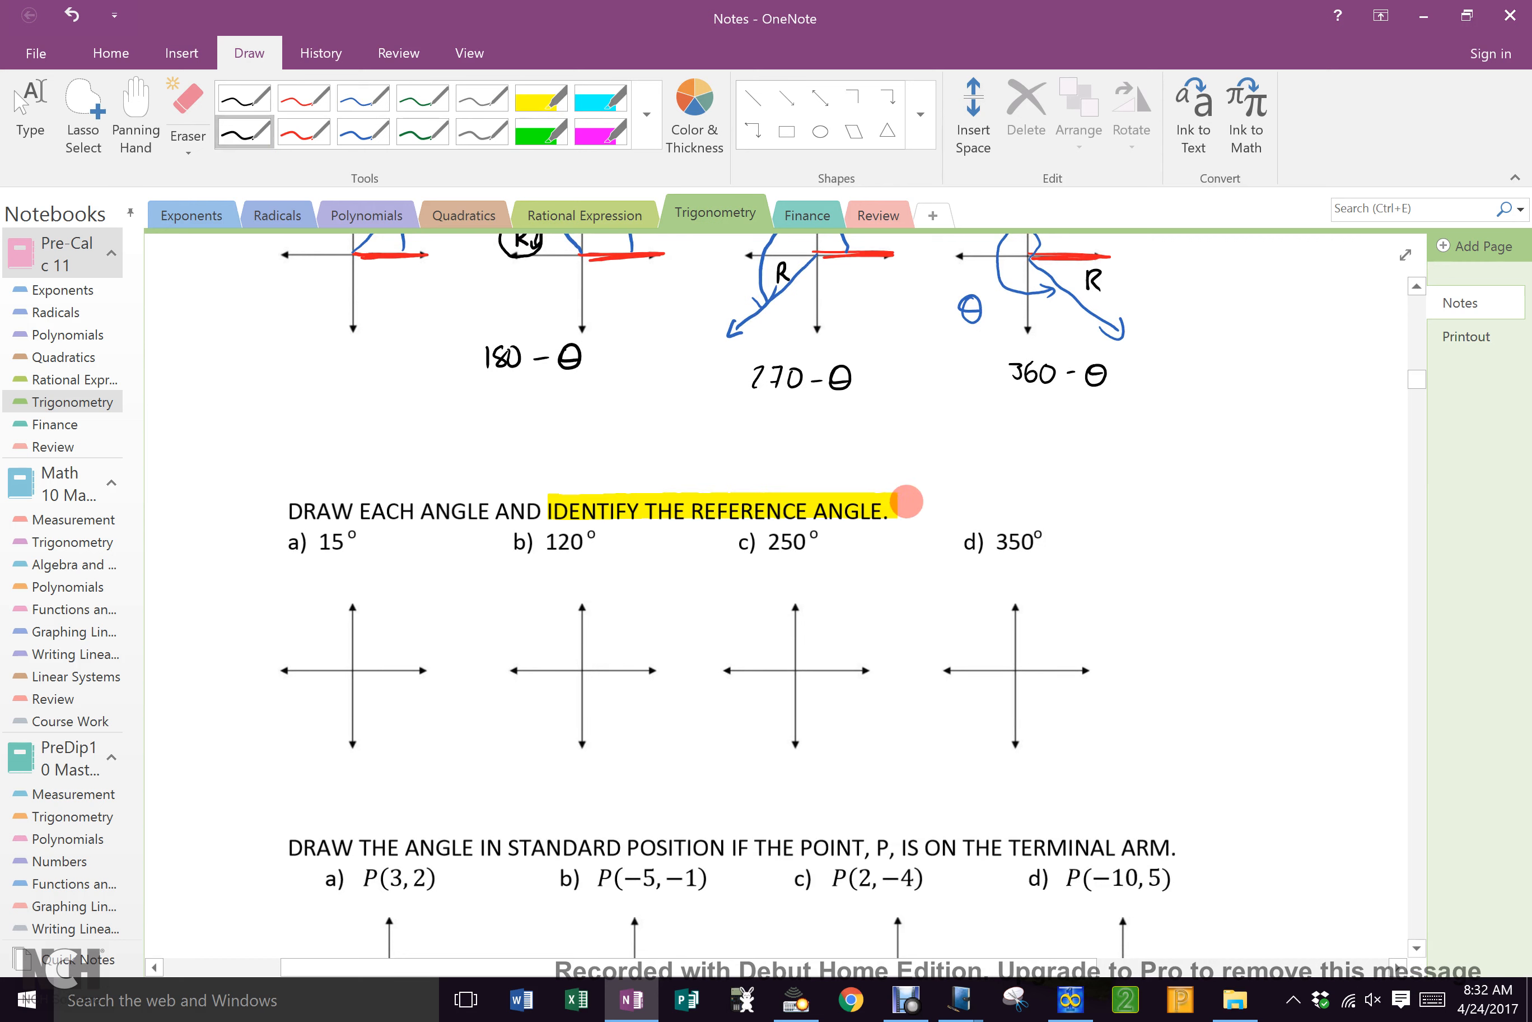
drag(899, 503, 996, 503)
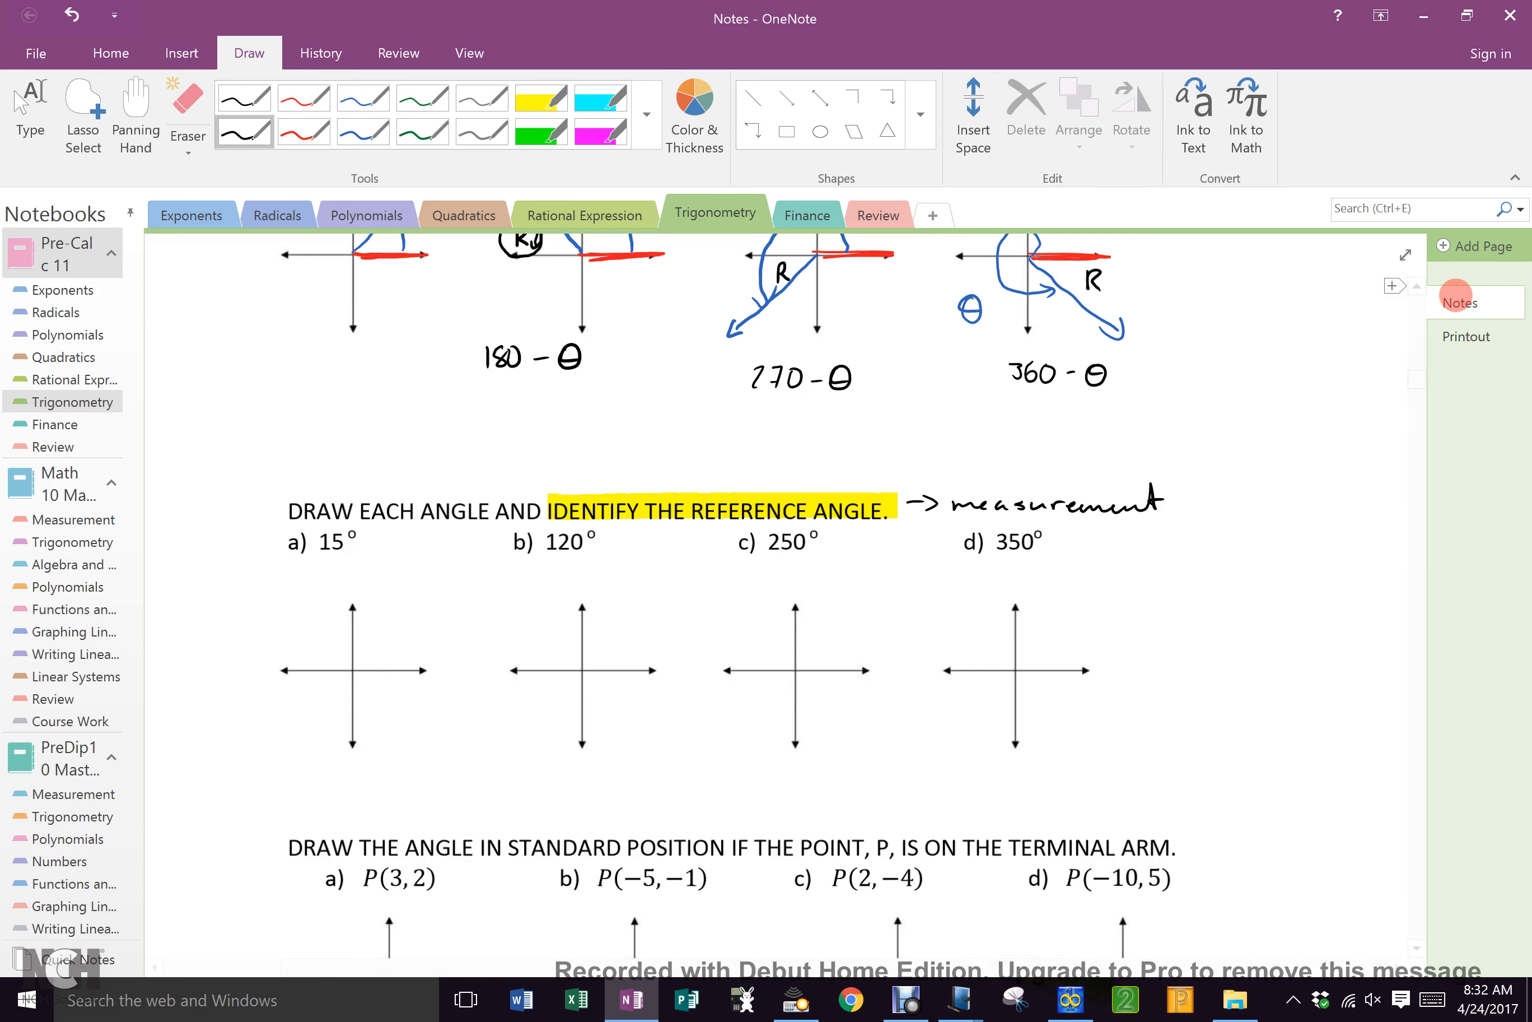
scroll(down, 3)
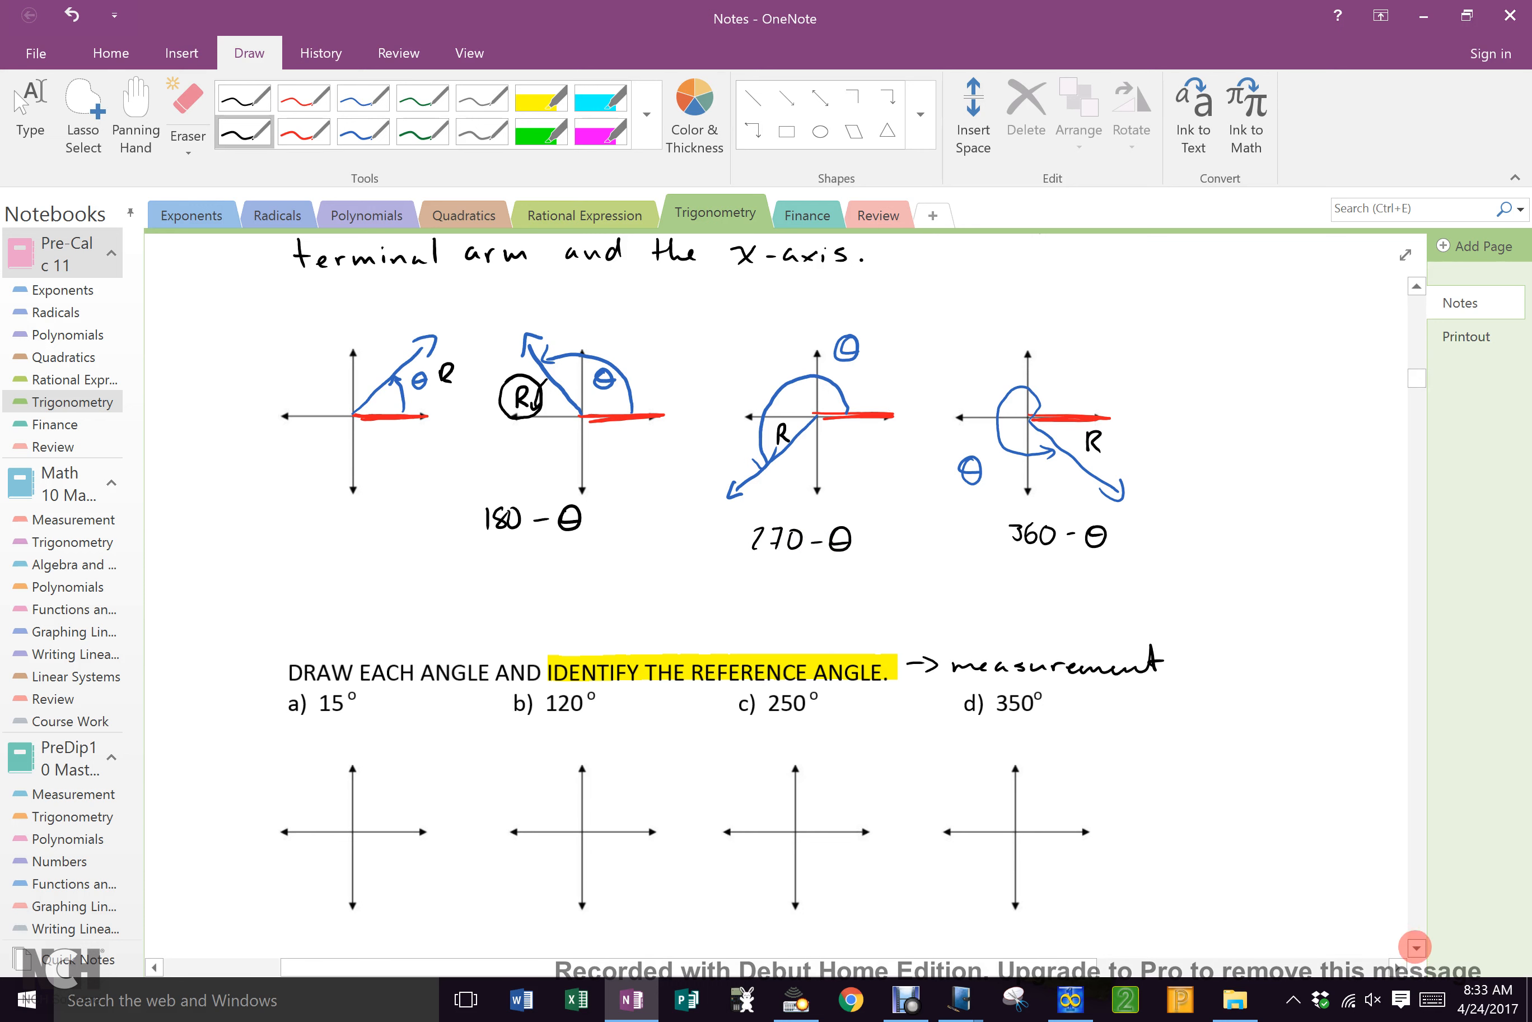
Sketch the 120° terminal arm and arc on the second exercise axes.
scroll(down, 3)
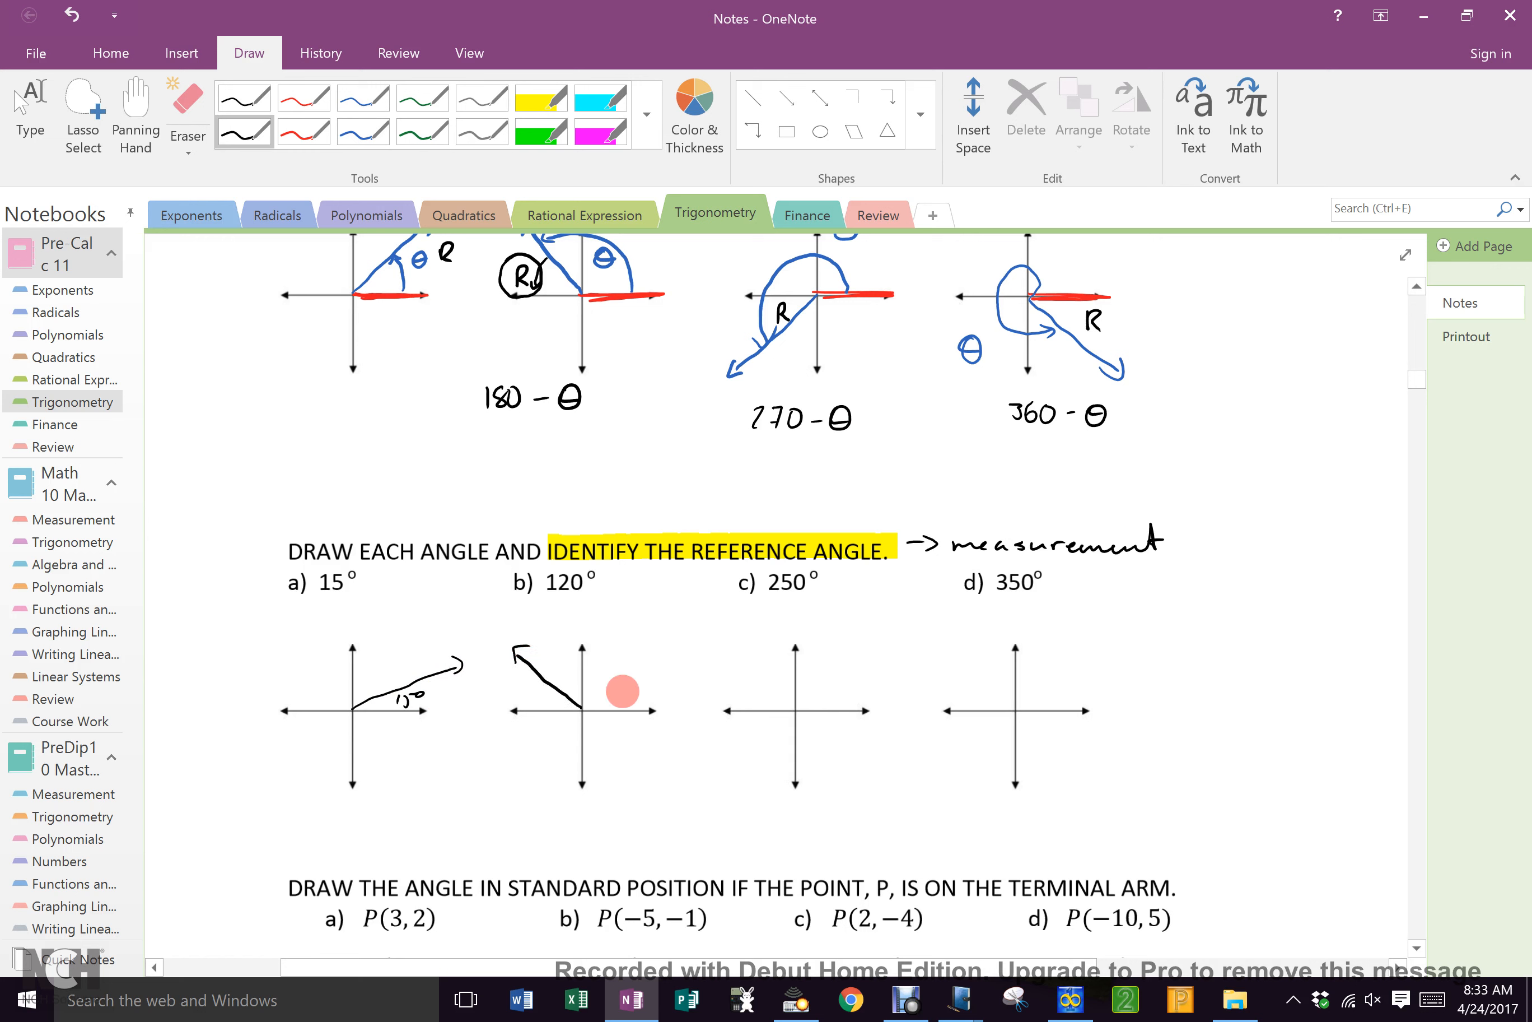
drag(620, 689, 567, 674)
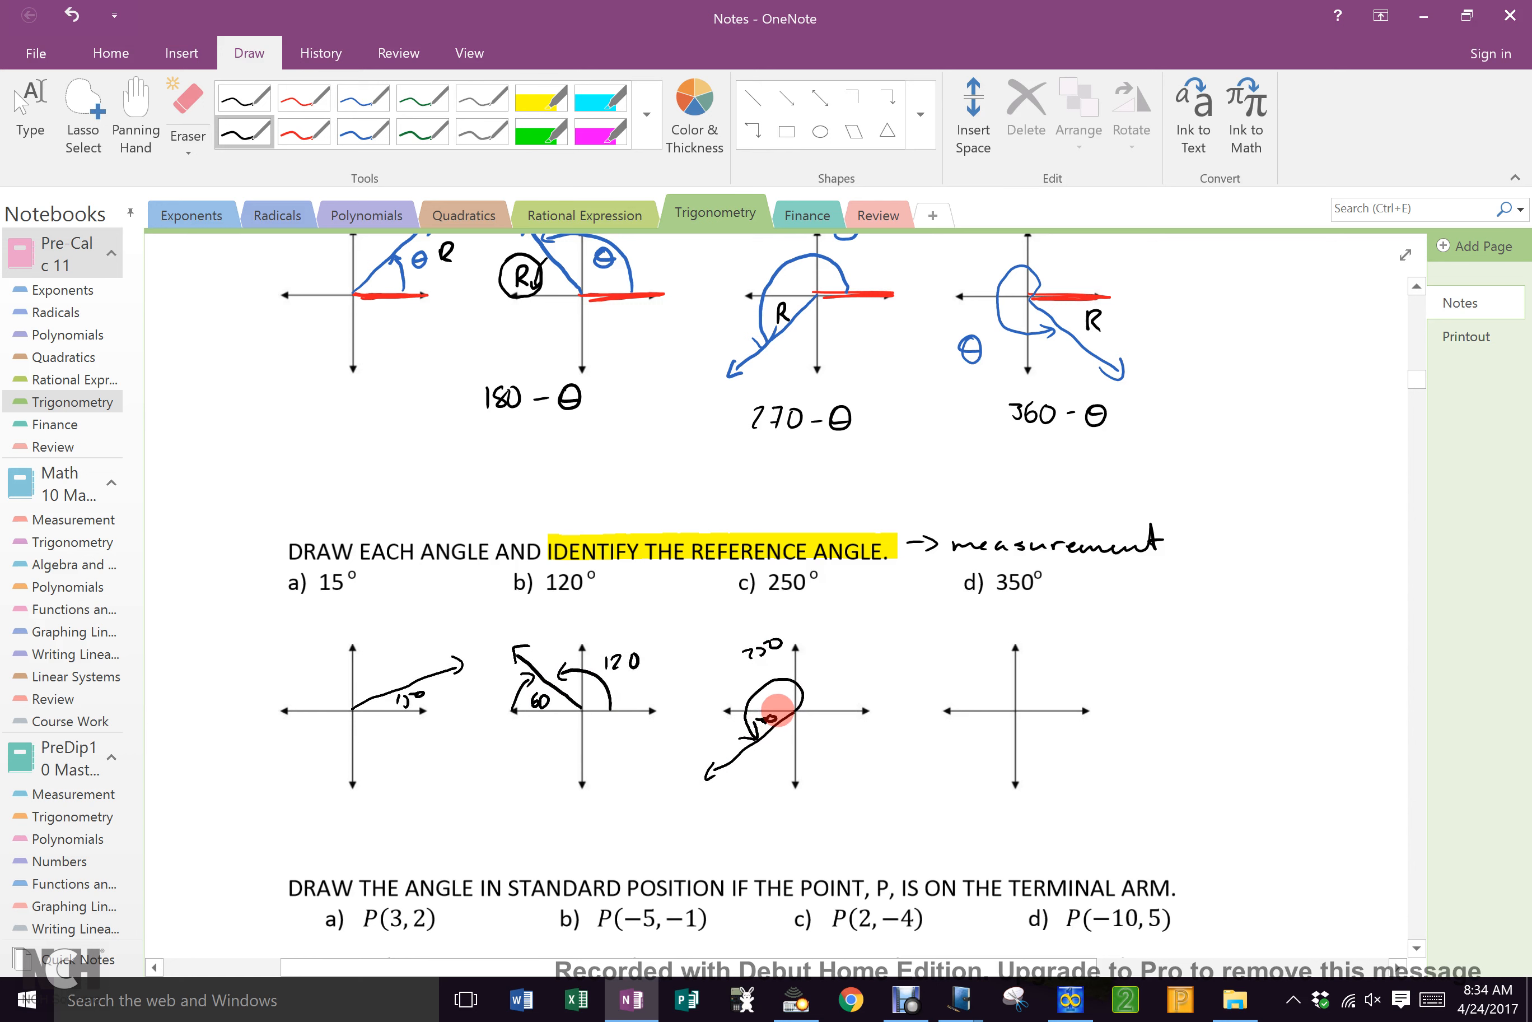
Erase the rough ink on the third axes and redraw the 250° terminal arm.
click(188, 110)
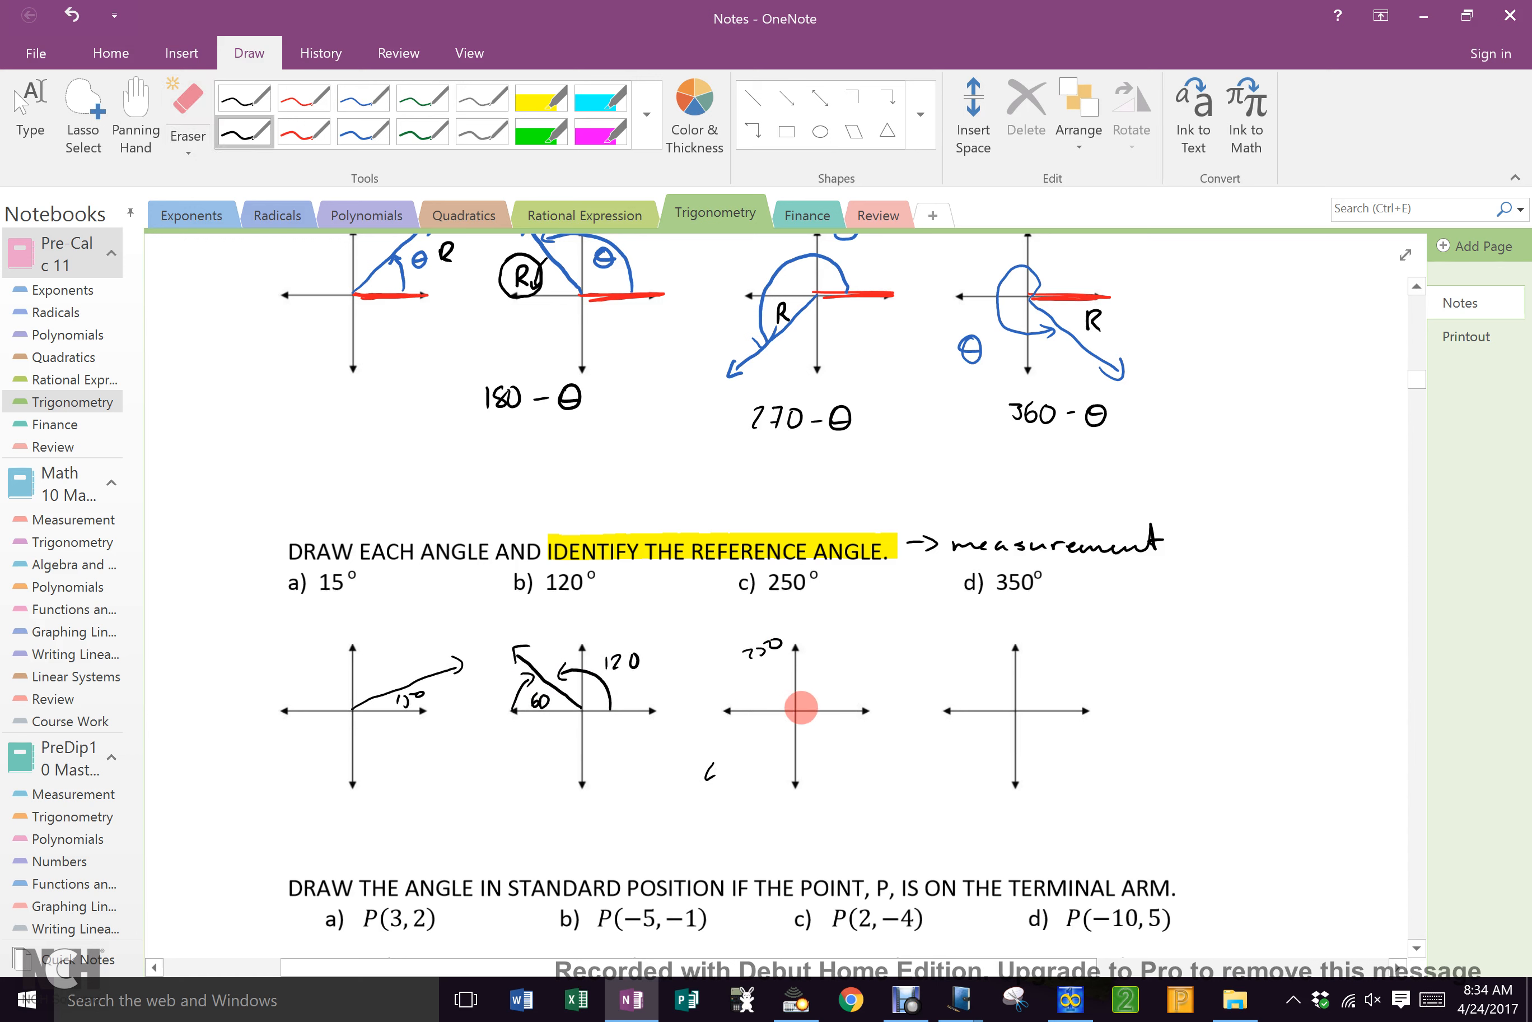
drag(801, 704, 767, 728)
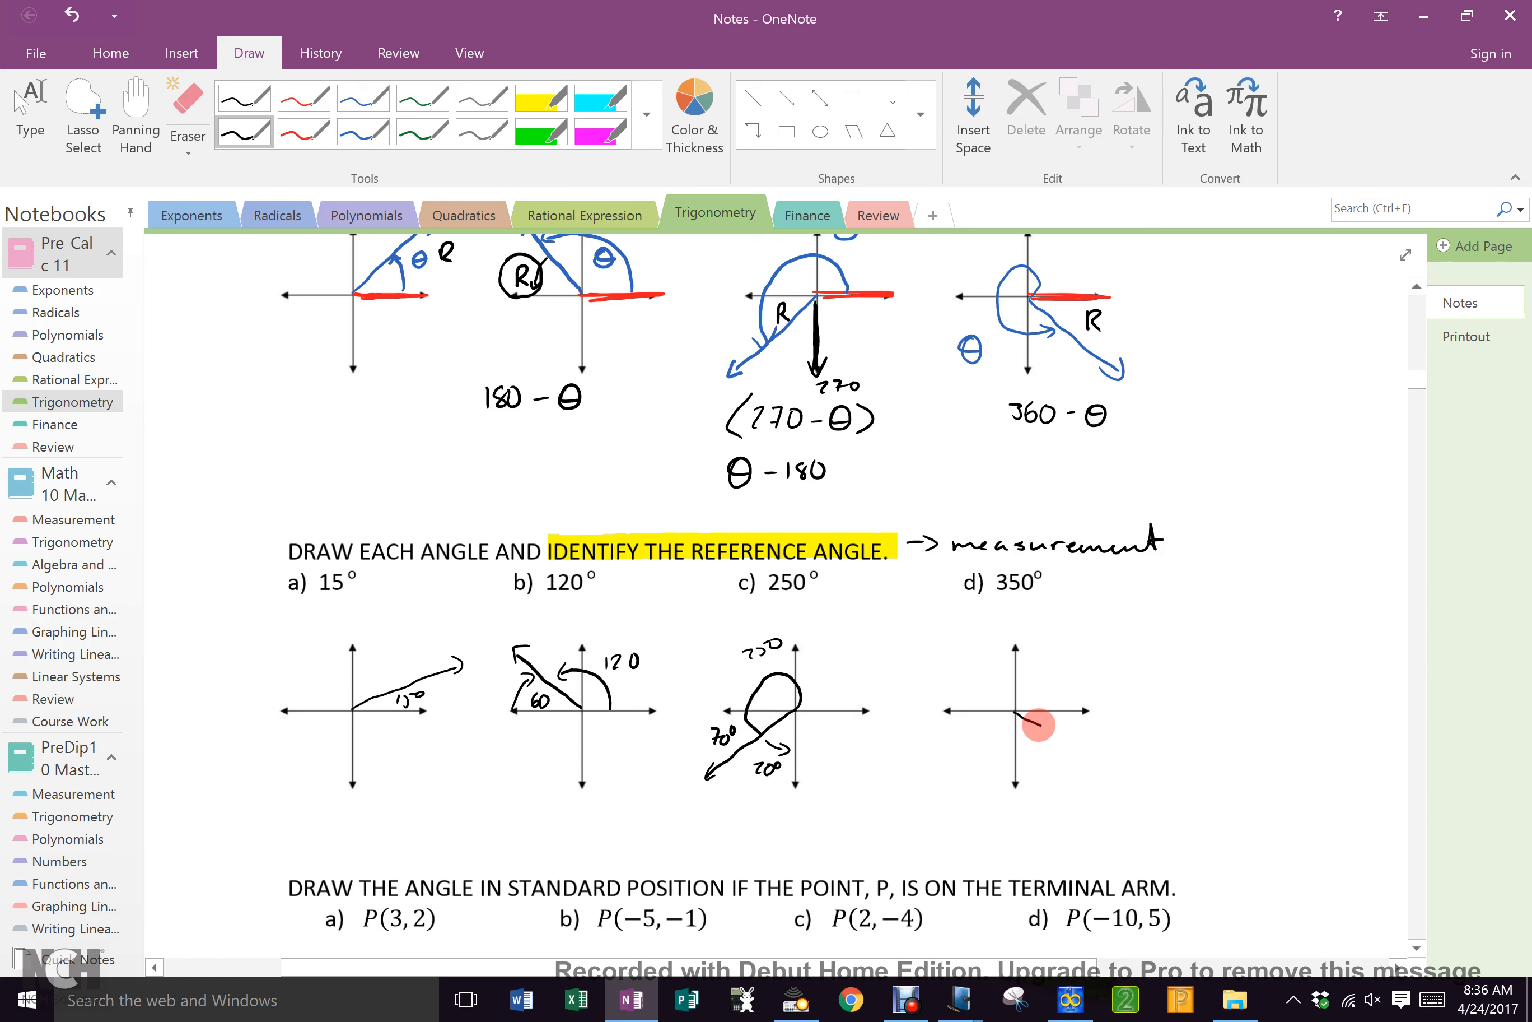
Ink the 350° terminal arm looping into quadrant IV on the fourth axes.
drag(1016, 706, 1138, 777)
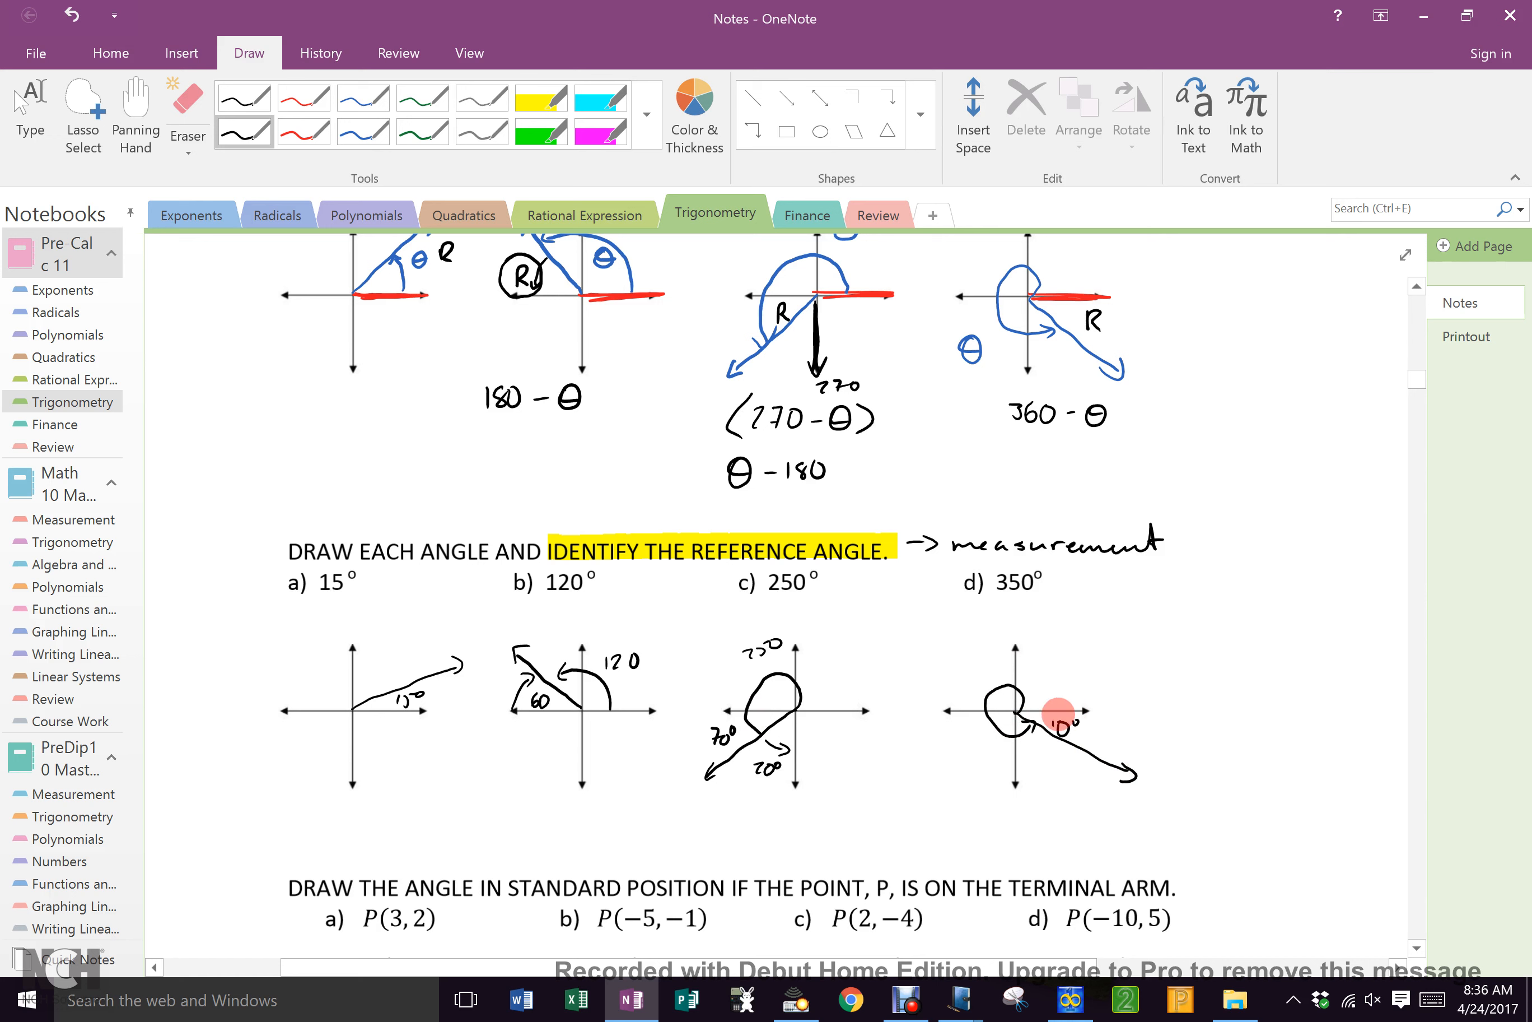
mouse_move(1106, 721)
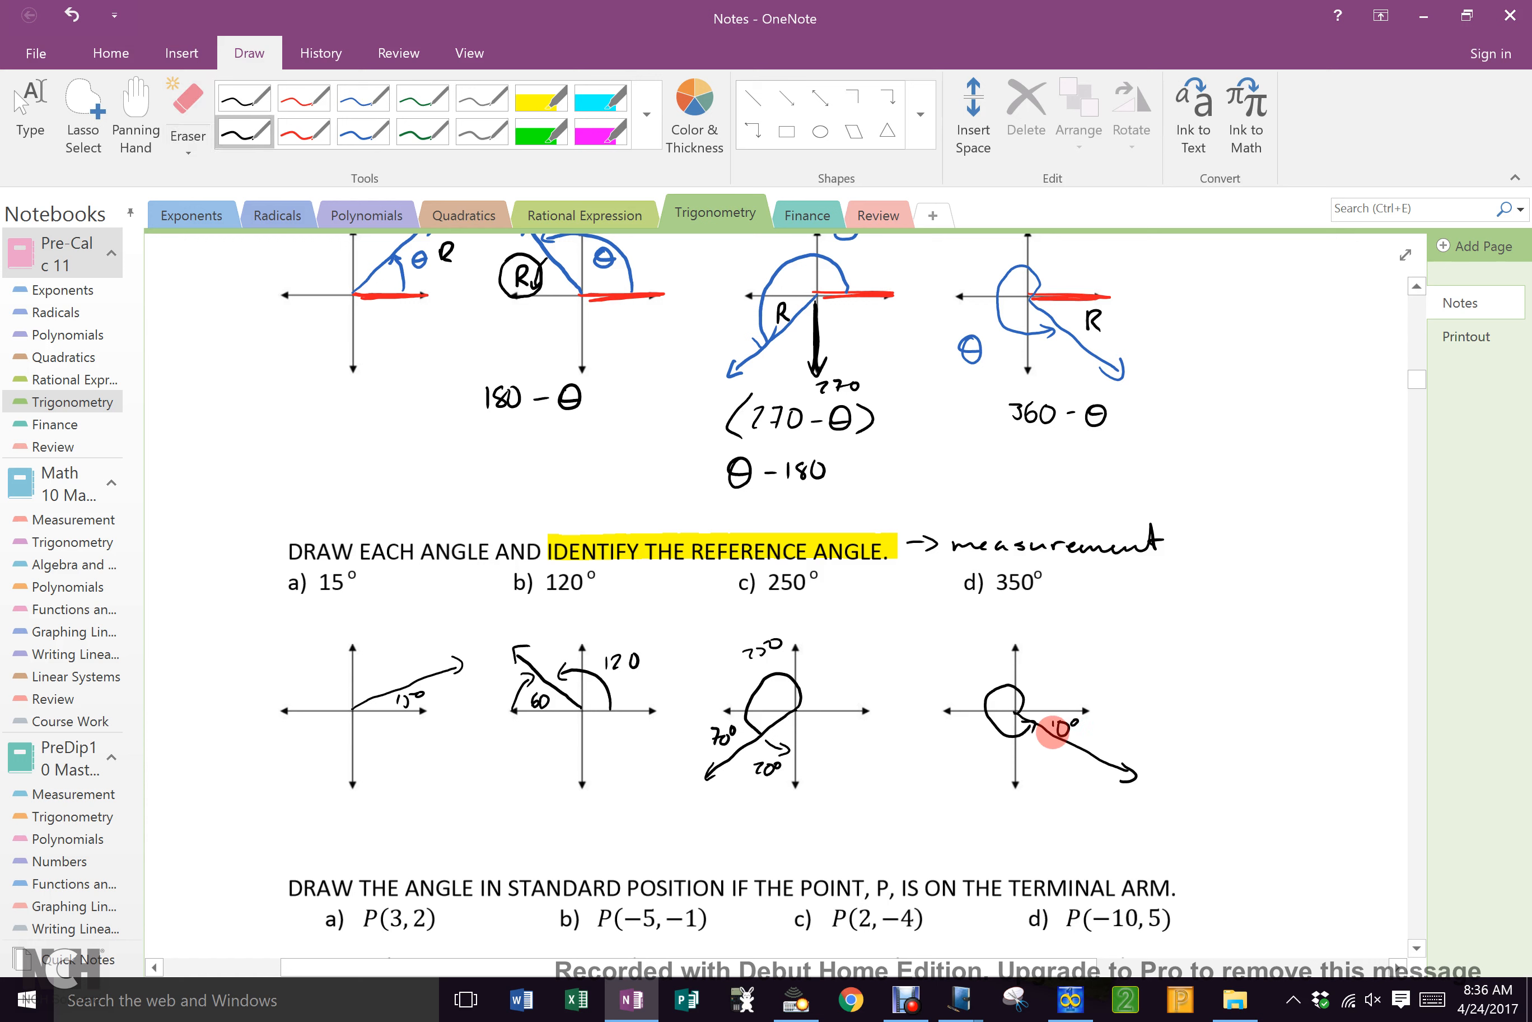
mouse_move(1176, 683)
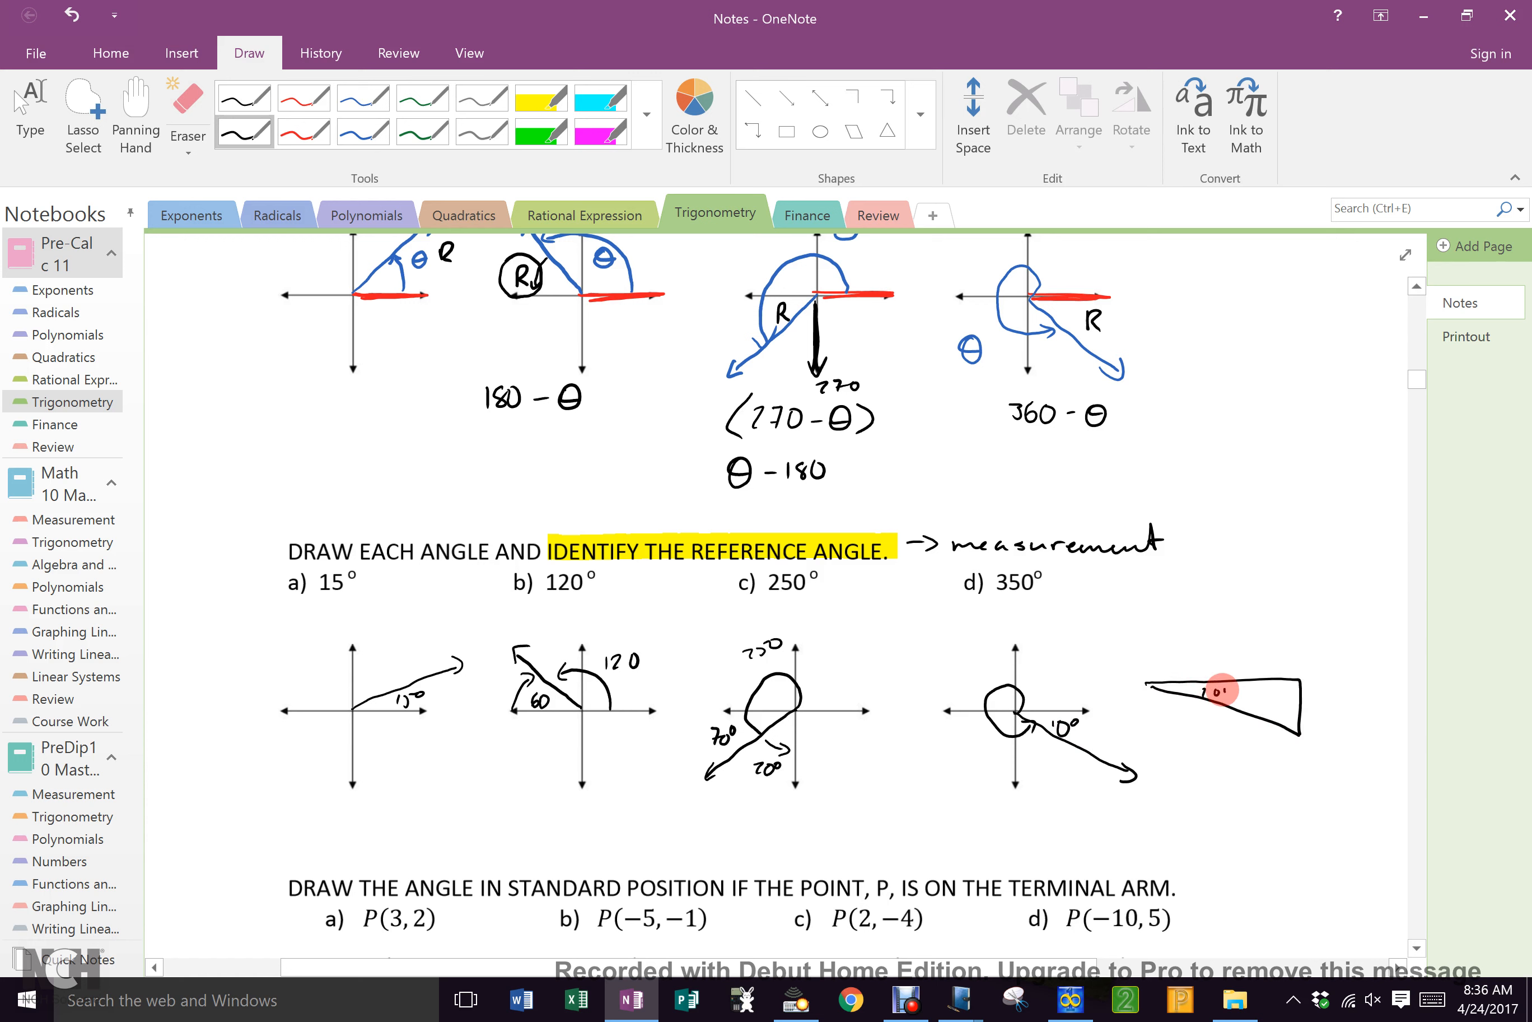
mouse_move(1298, 695)
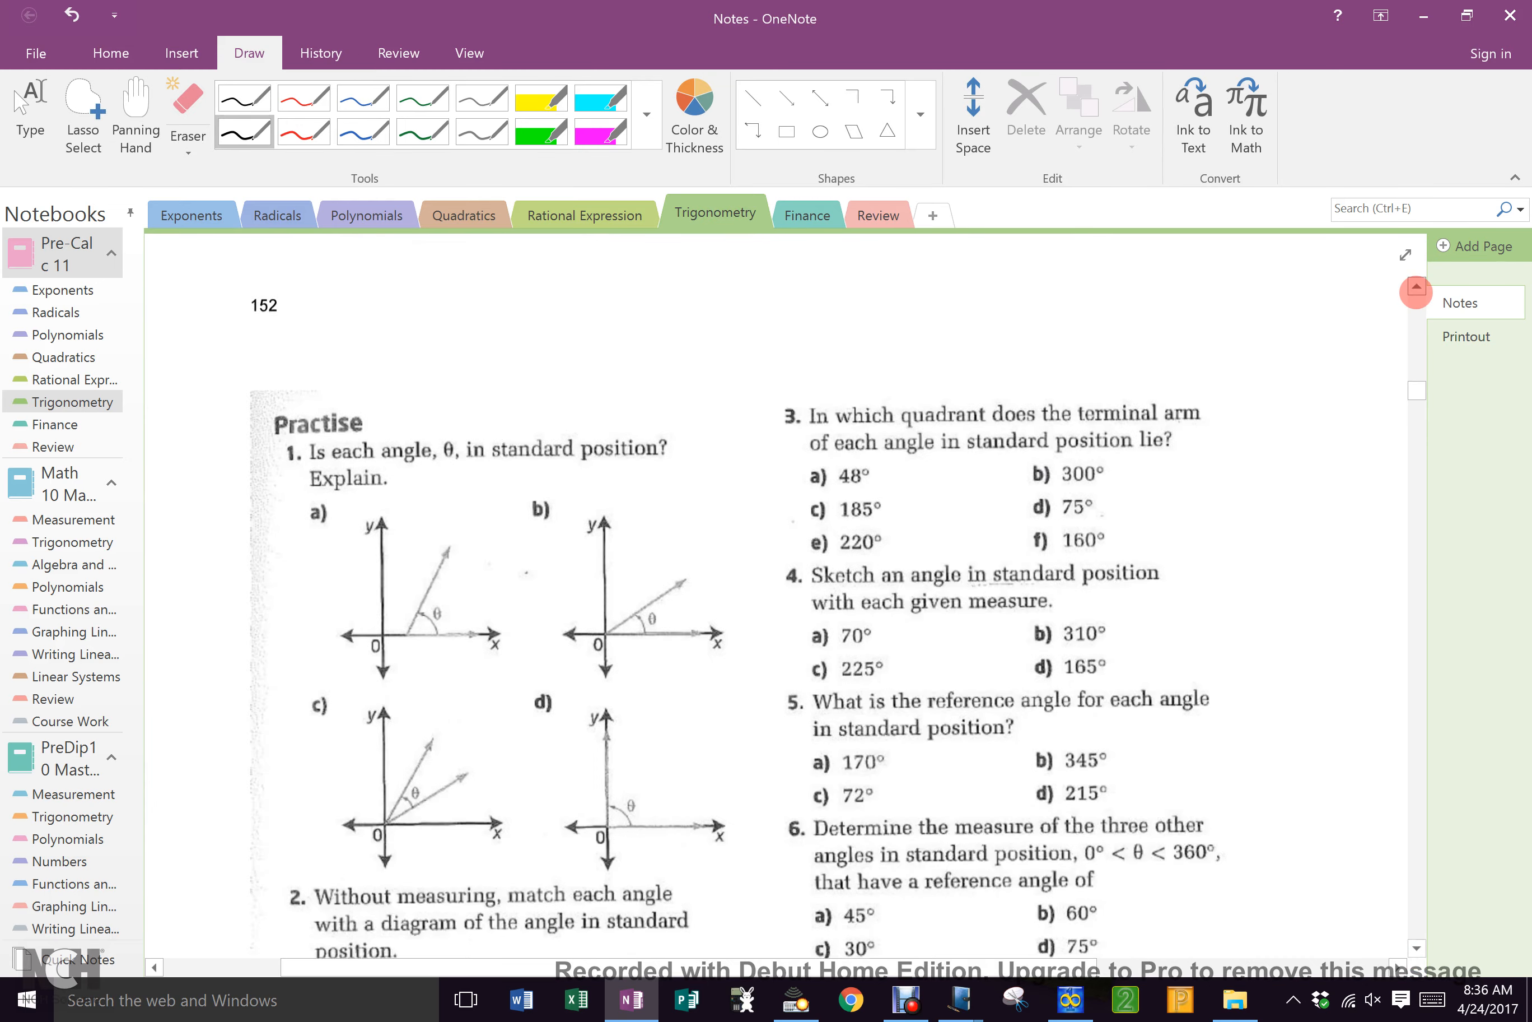
Scroll down to the 'Draw the angle in standard position' exercise with its blank axes.
scroll(down, 3)
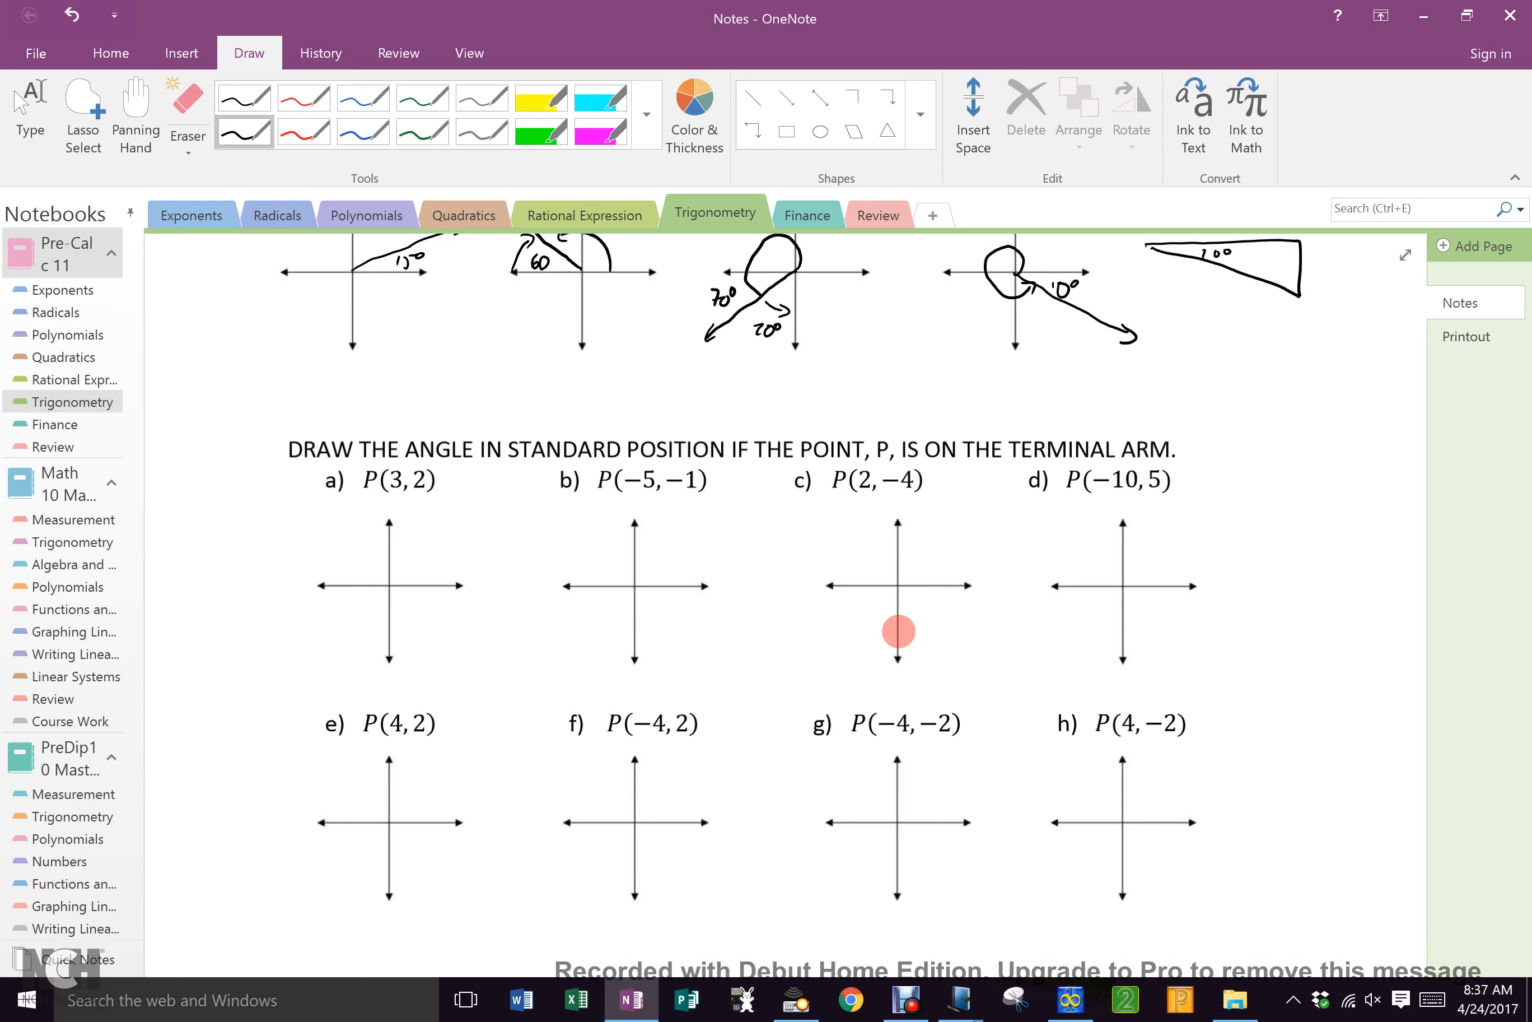
mouse_move(395, 494)
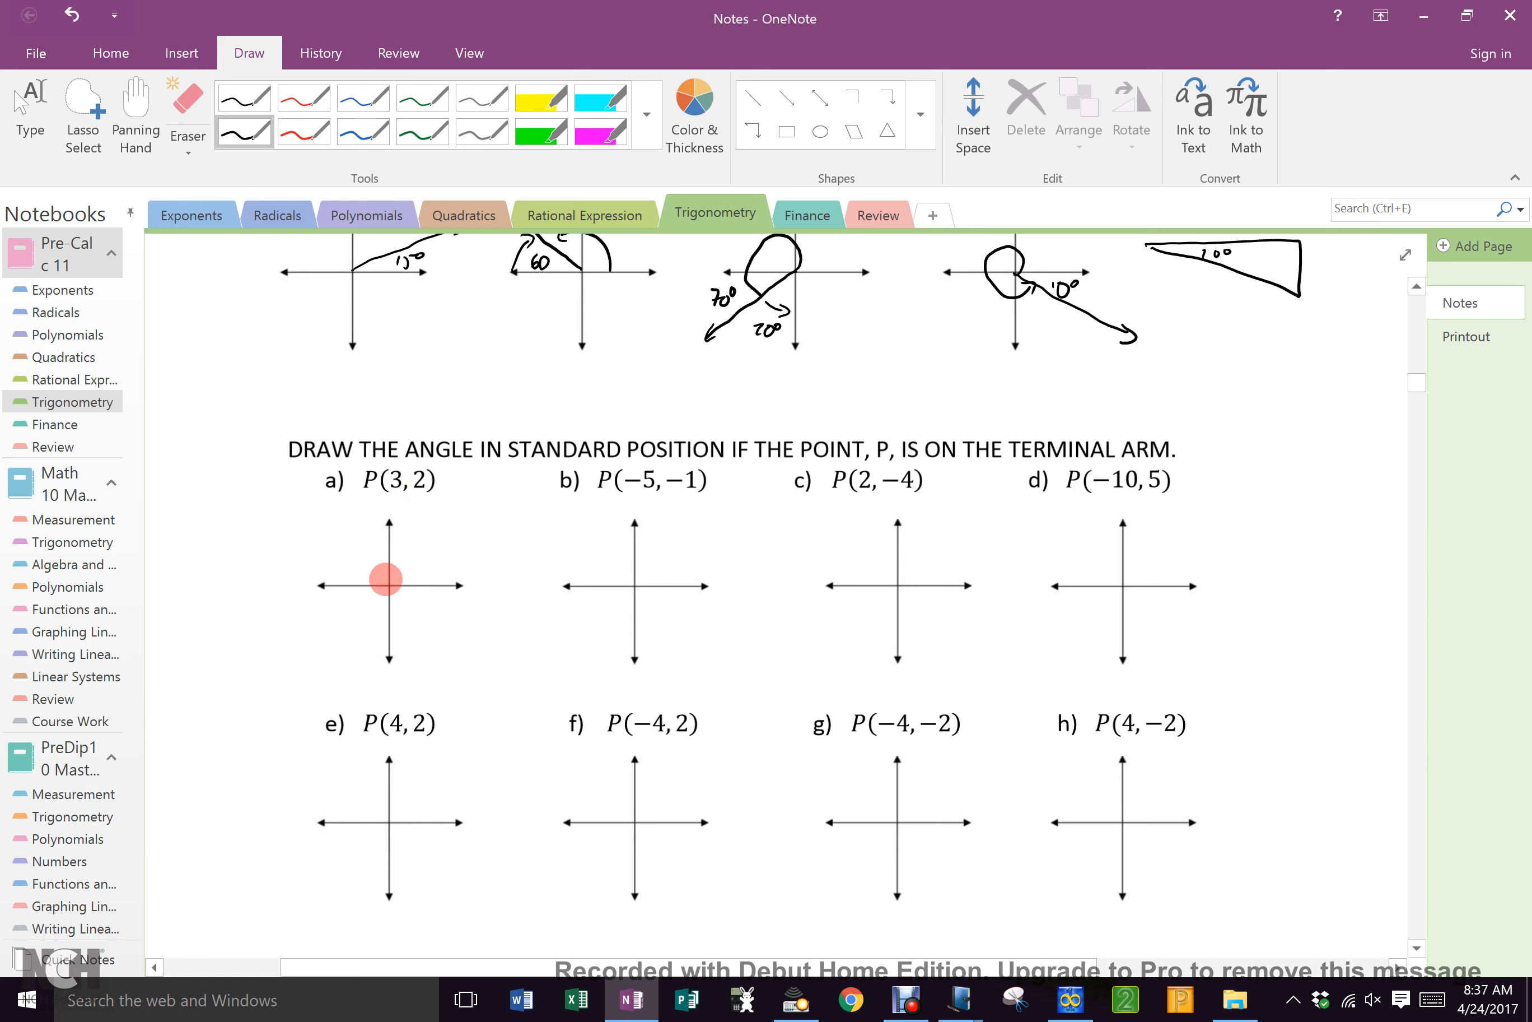
Draw the black terminal arm through P(3,2) on part a) and label the point 3,2.
drag(387, 580, 441, 553)
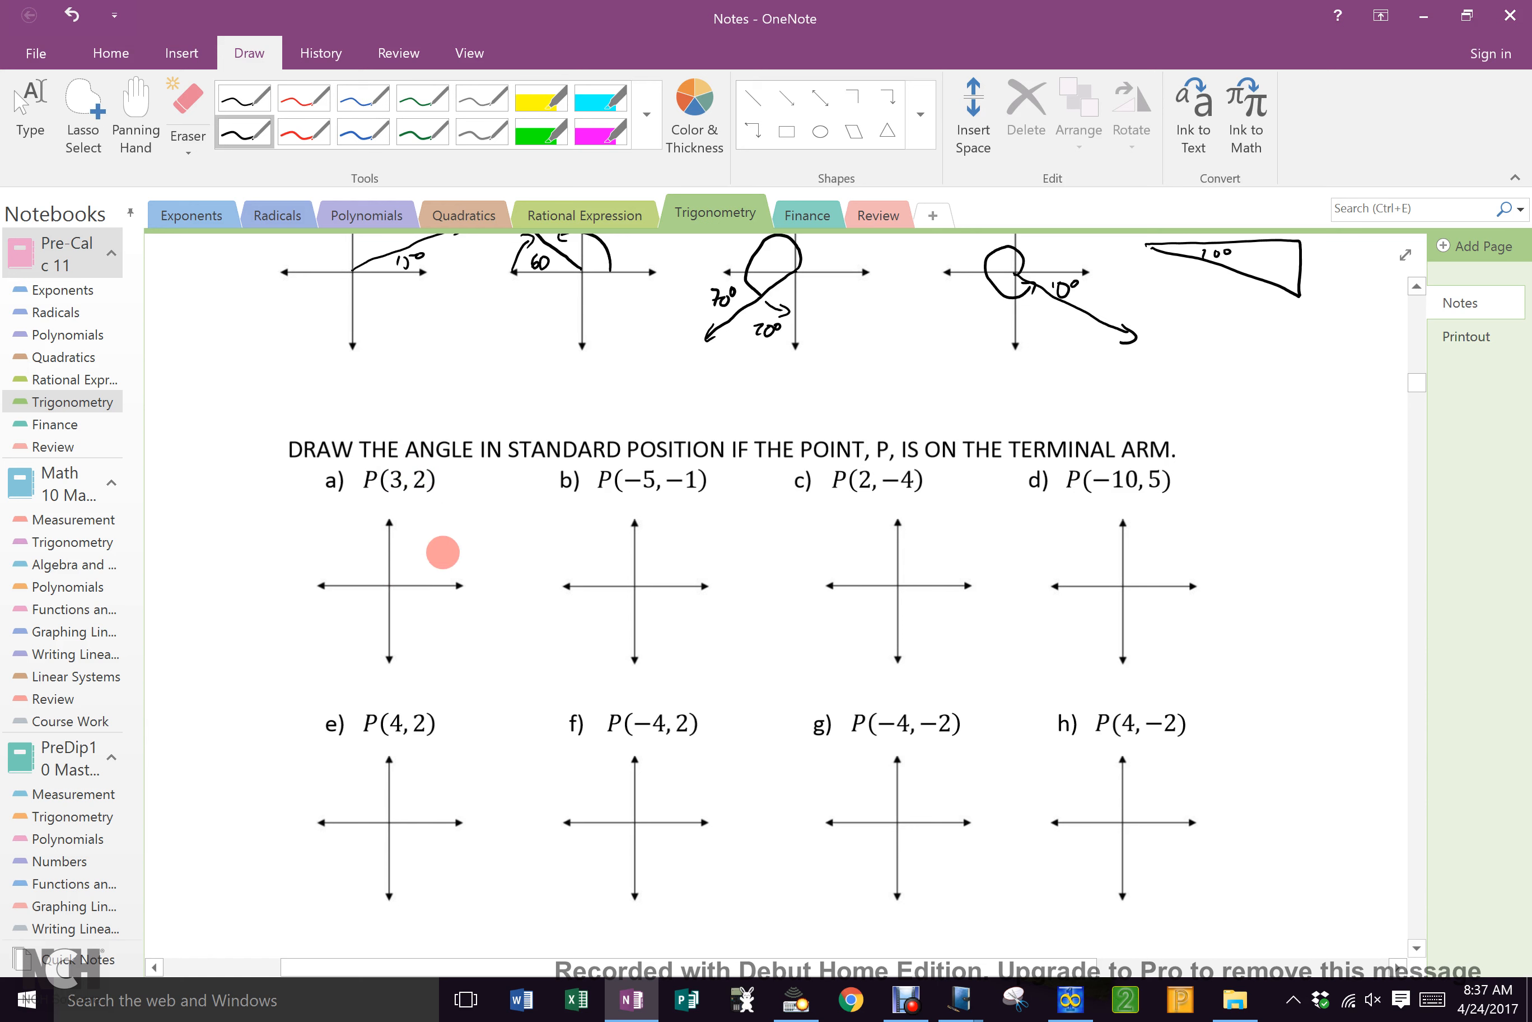
drag(388, 582, 469, 533)
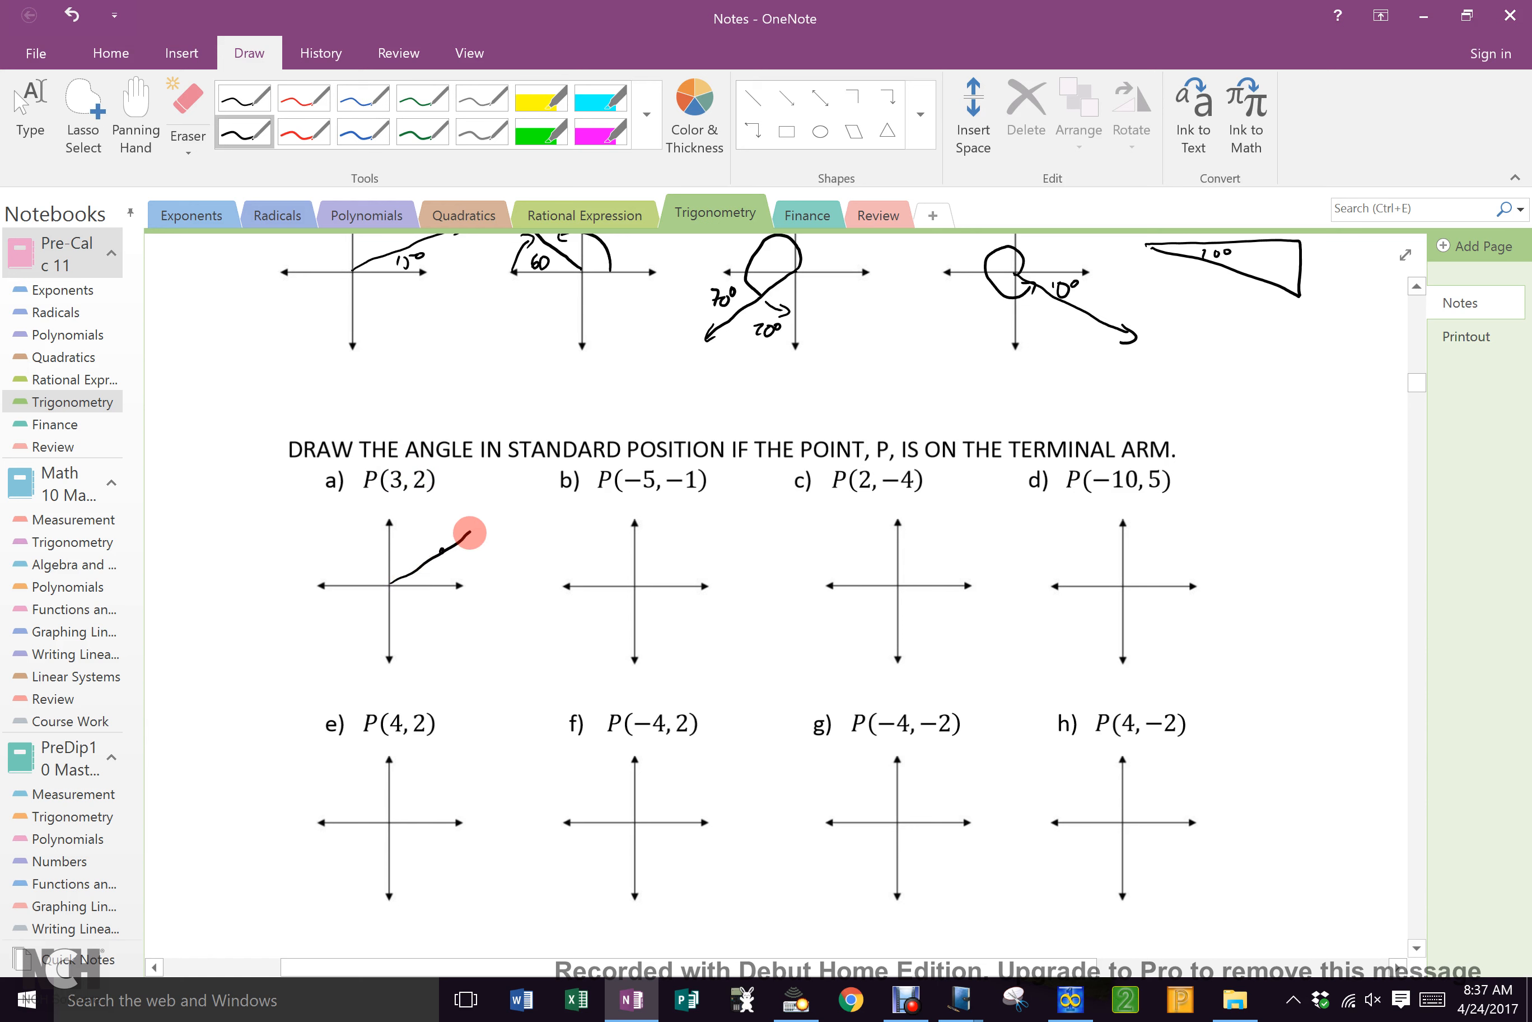
drag(474, 533, 494, 513)
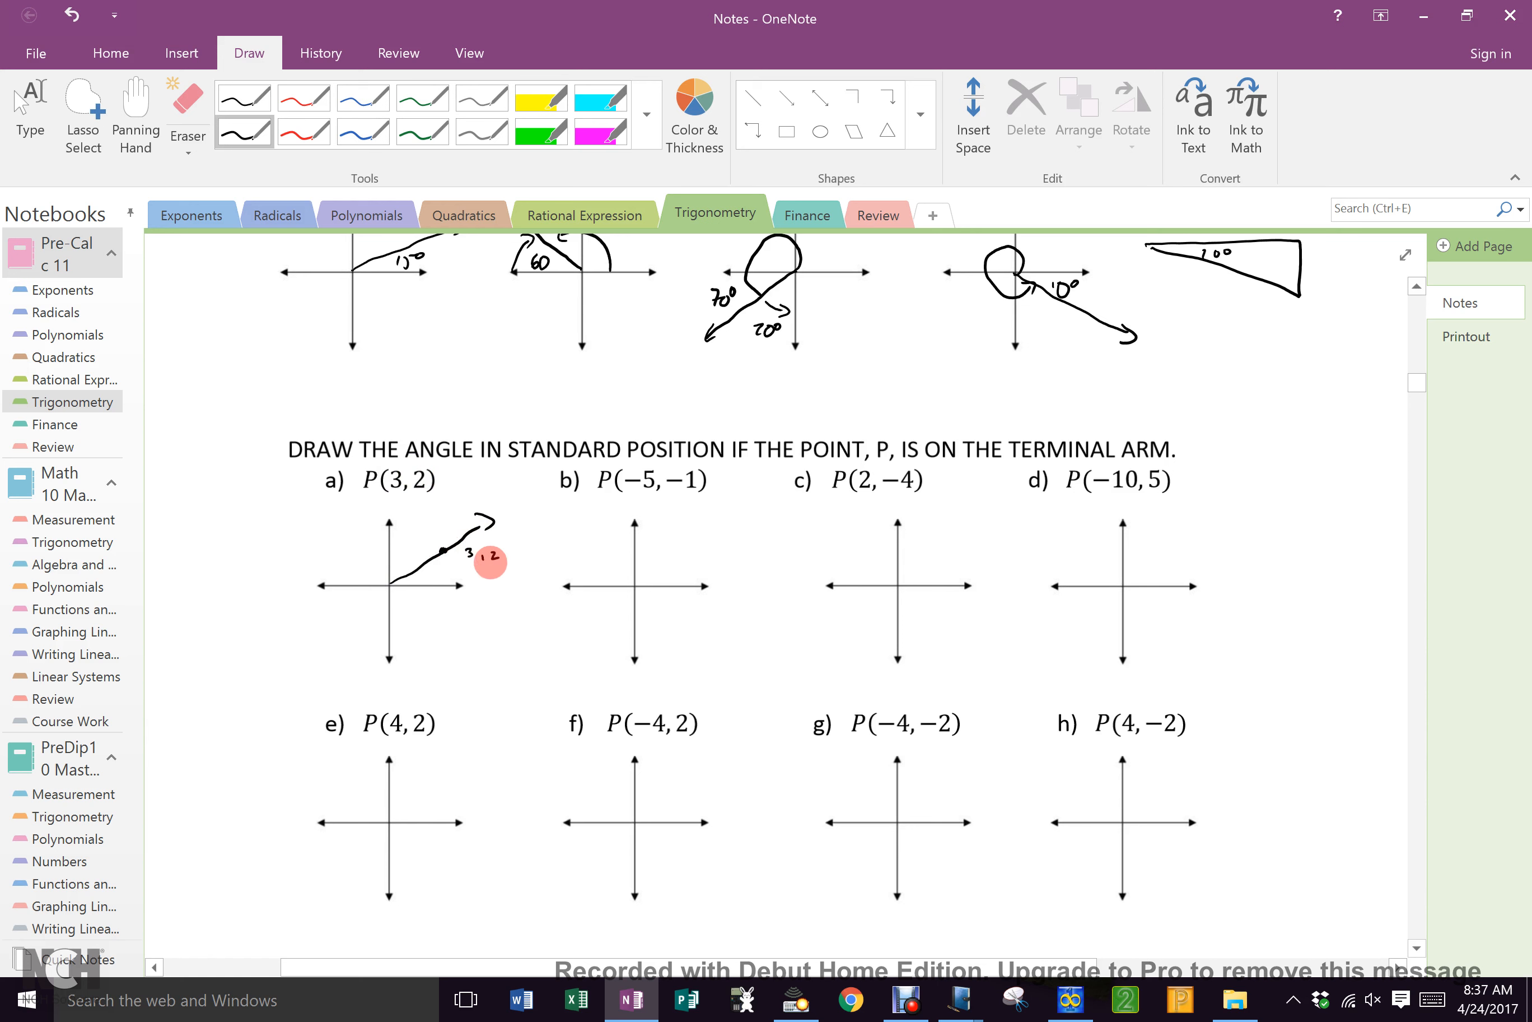
click(304, 130)
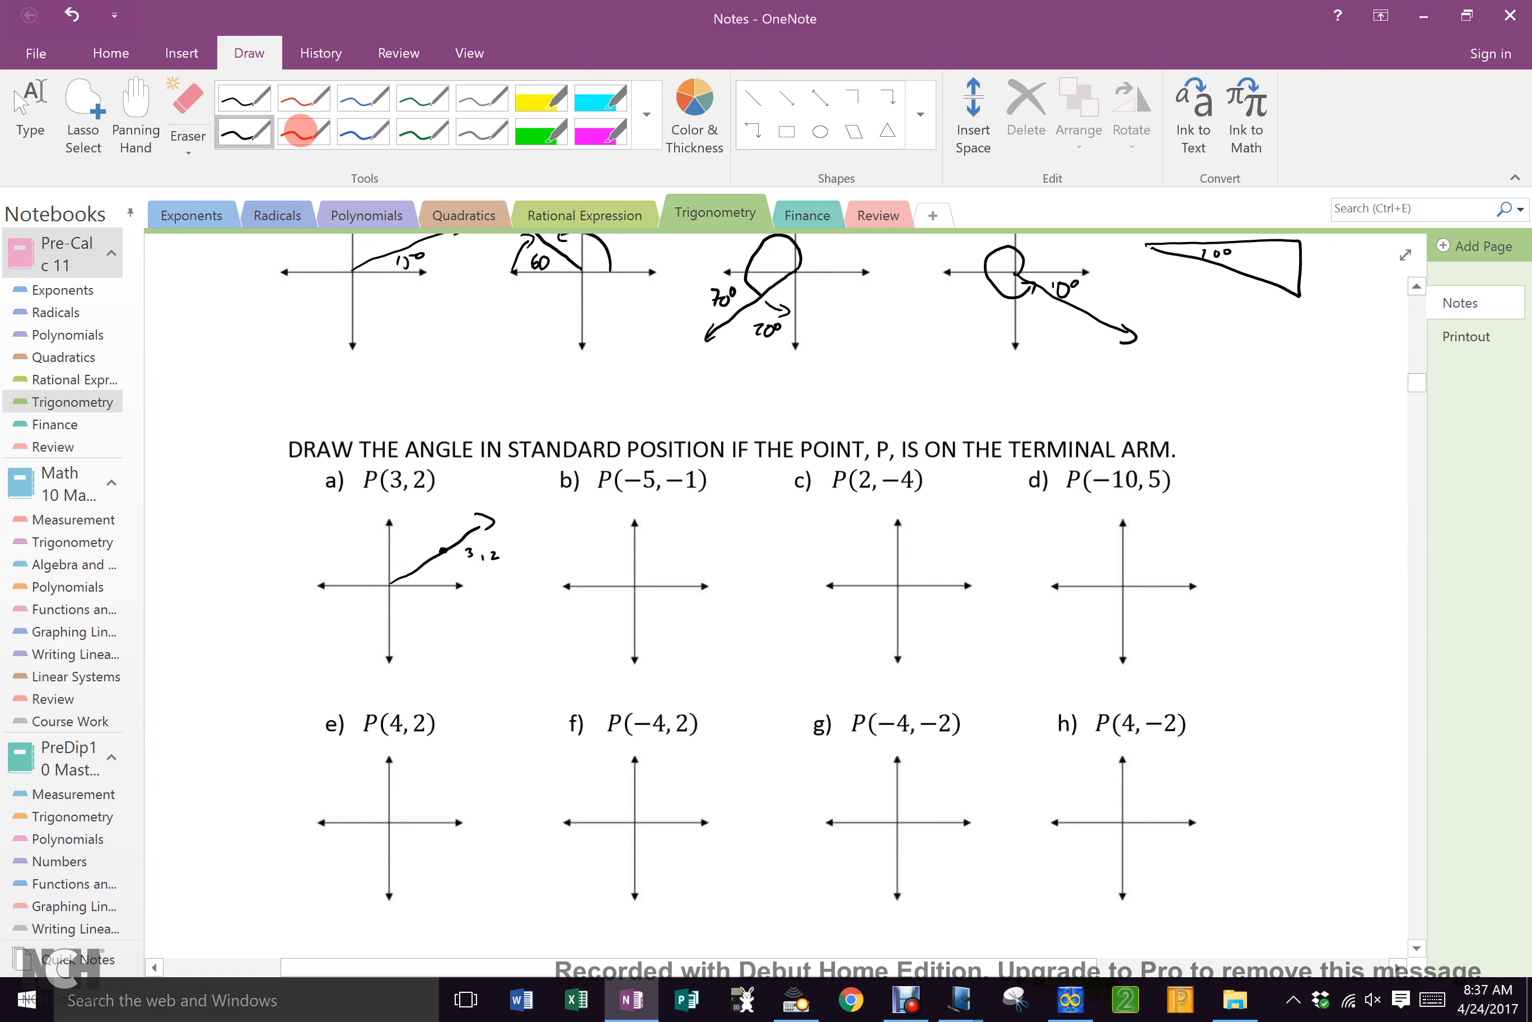
Add a red reference triangle under the arm with sides labelled 3 and 2.
click(304, 132)
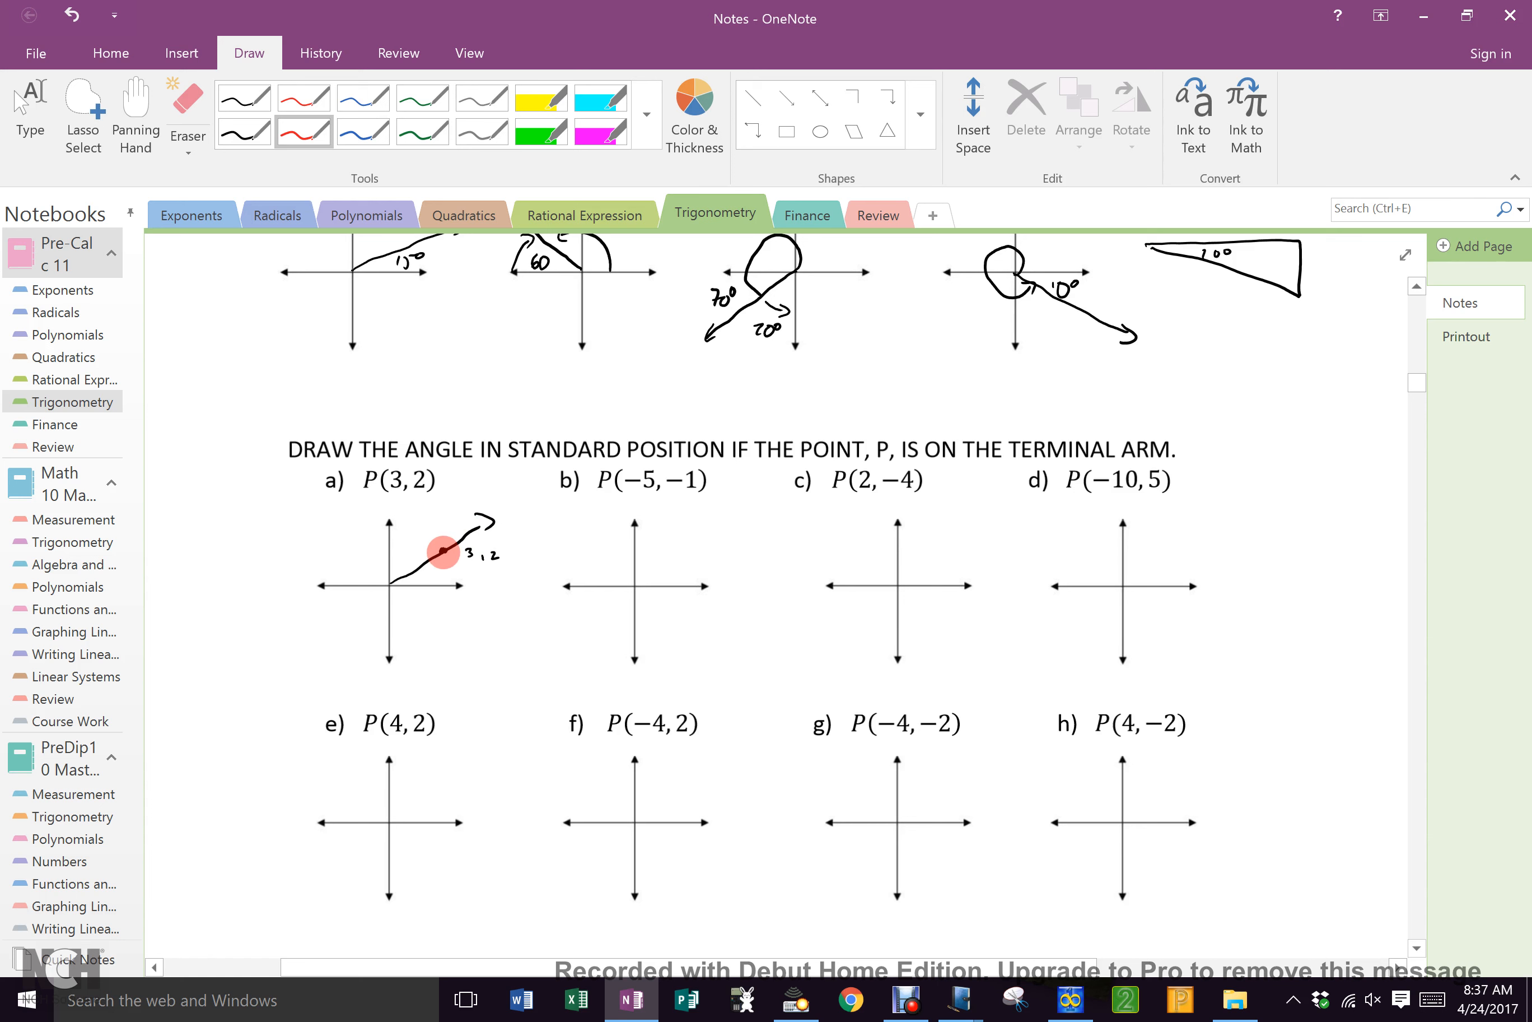
drag(441, 552, 448, 595)
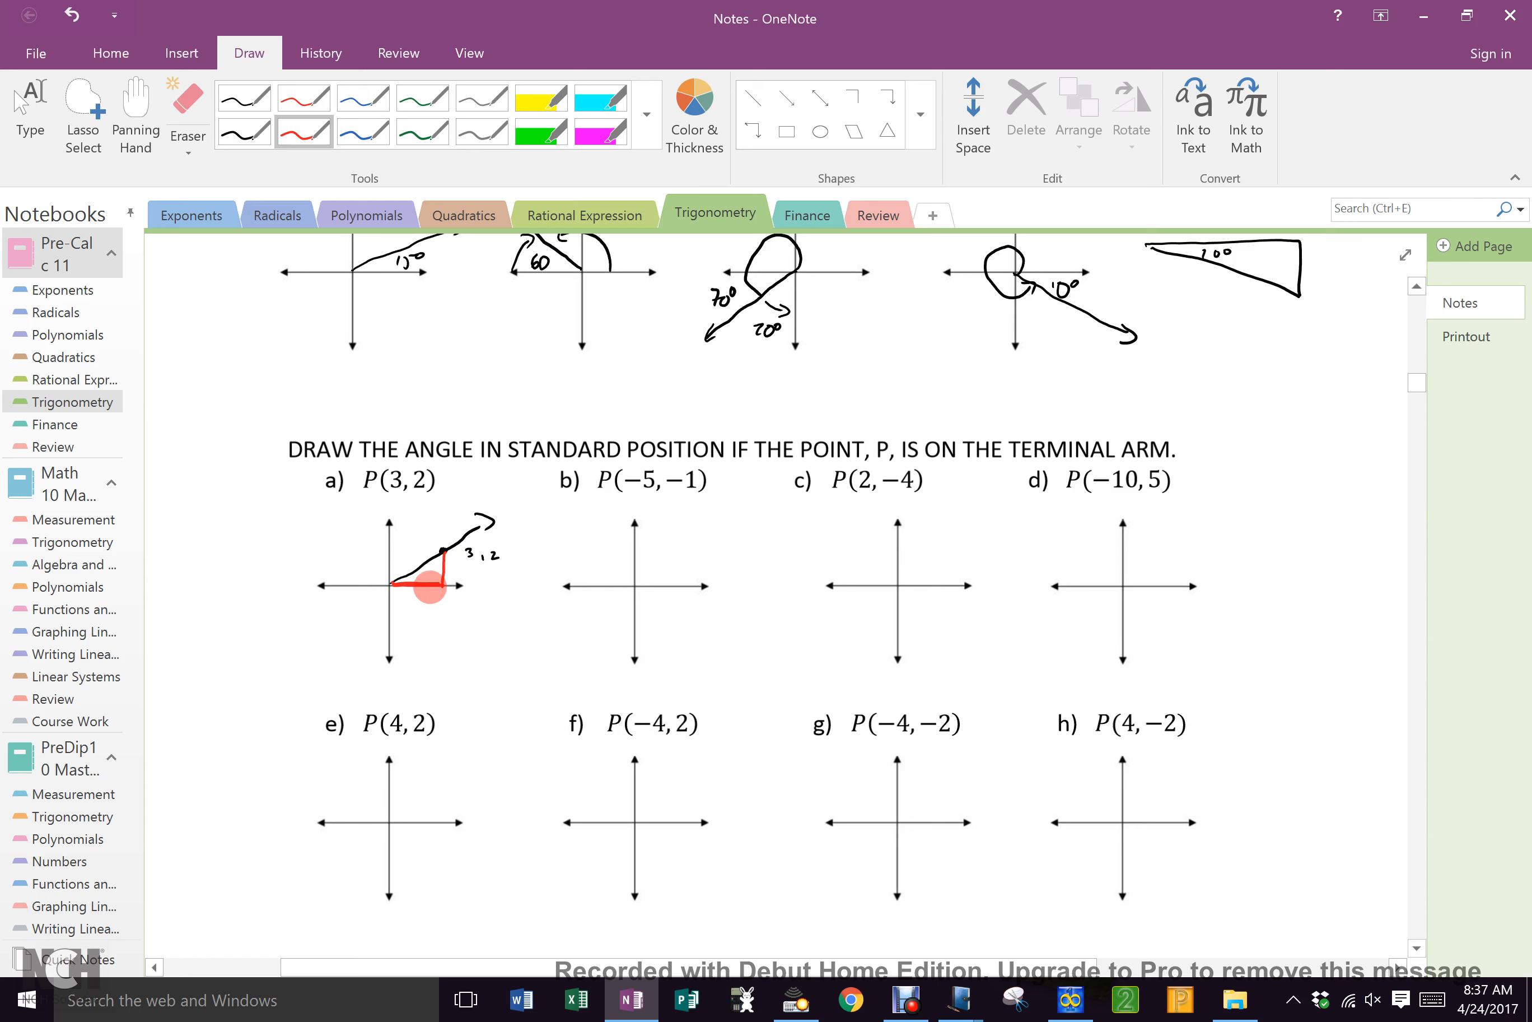
drag(430, 587, 415, 606)
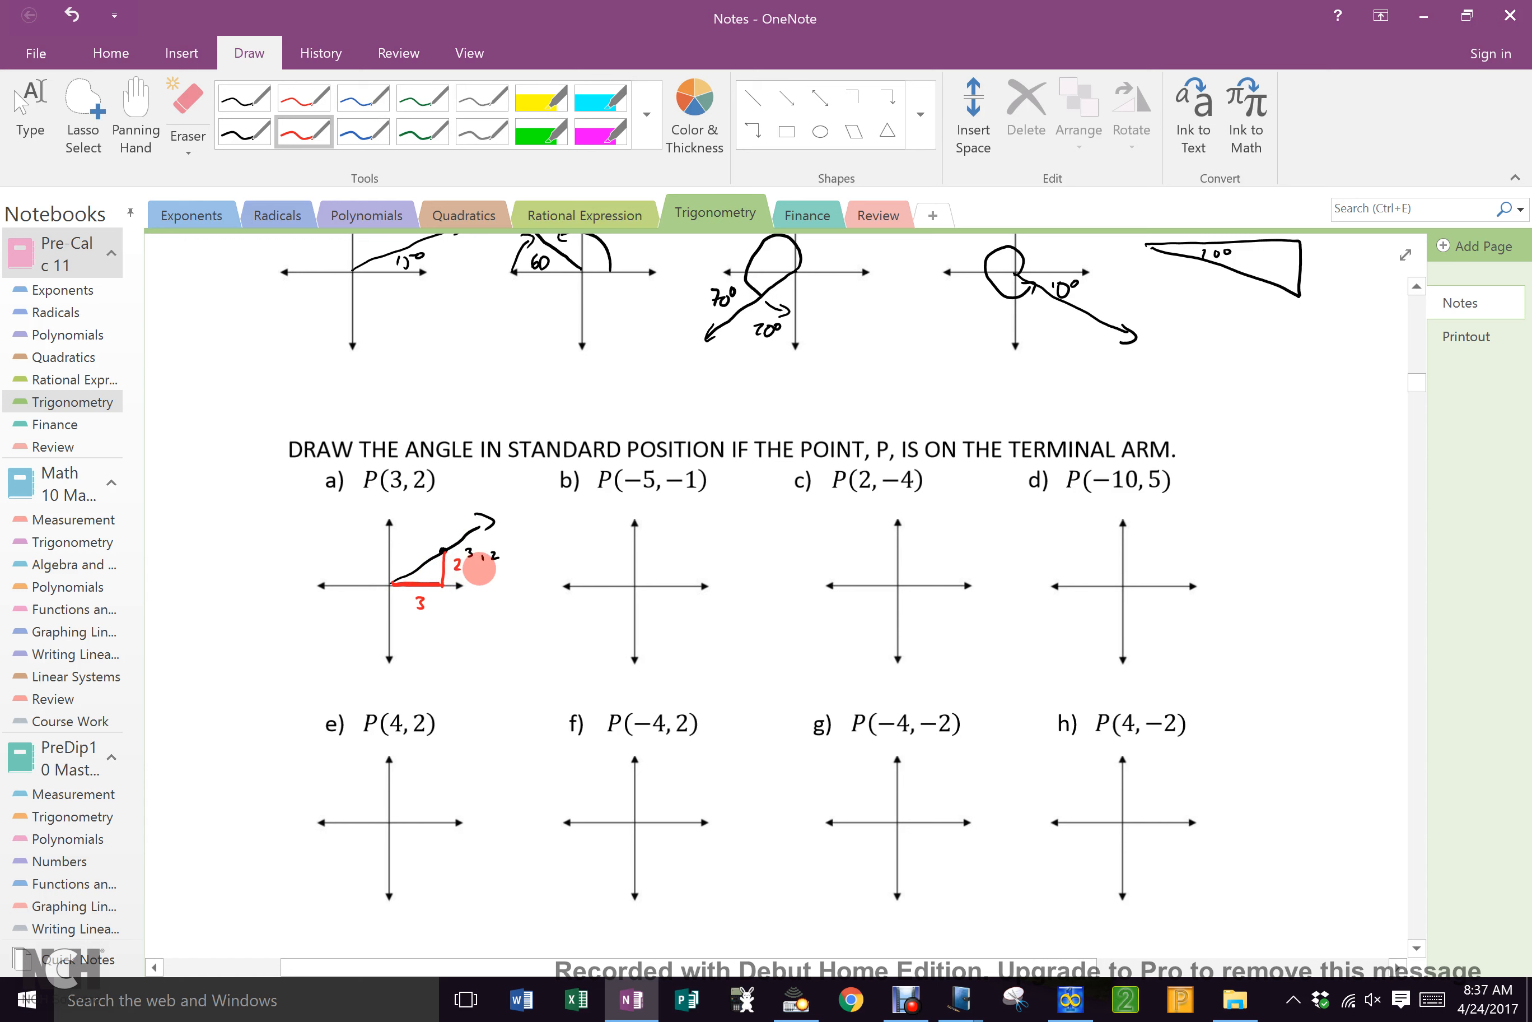
click(244, 131)
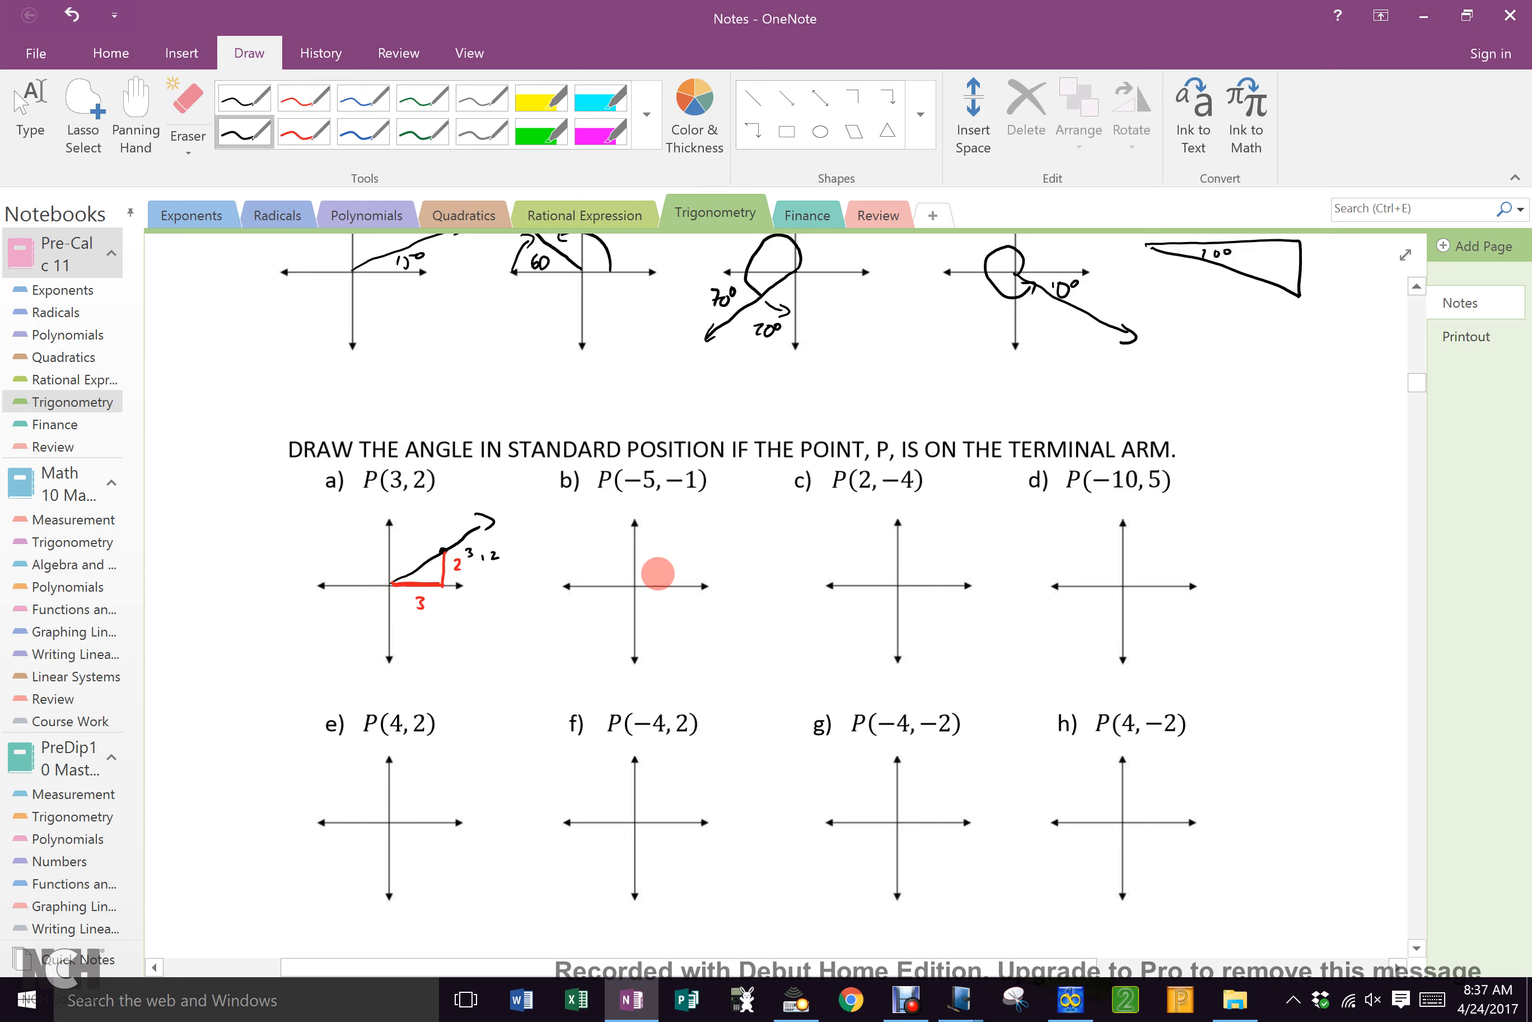
Draw the terminal arm through P(-5,-1) on part b), label it, and add the red reference triangle.
drag(656, 572, 638, 594)
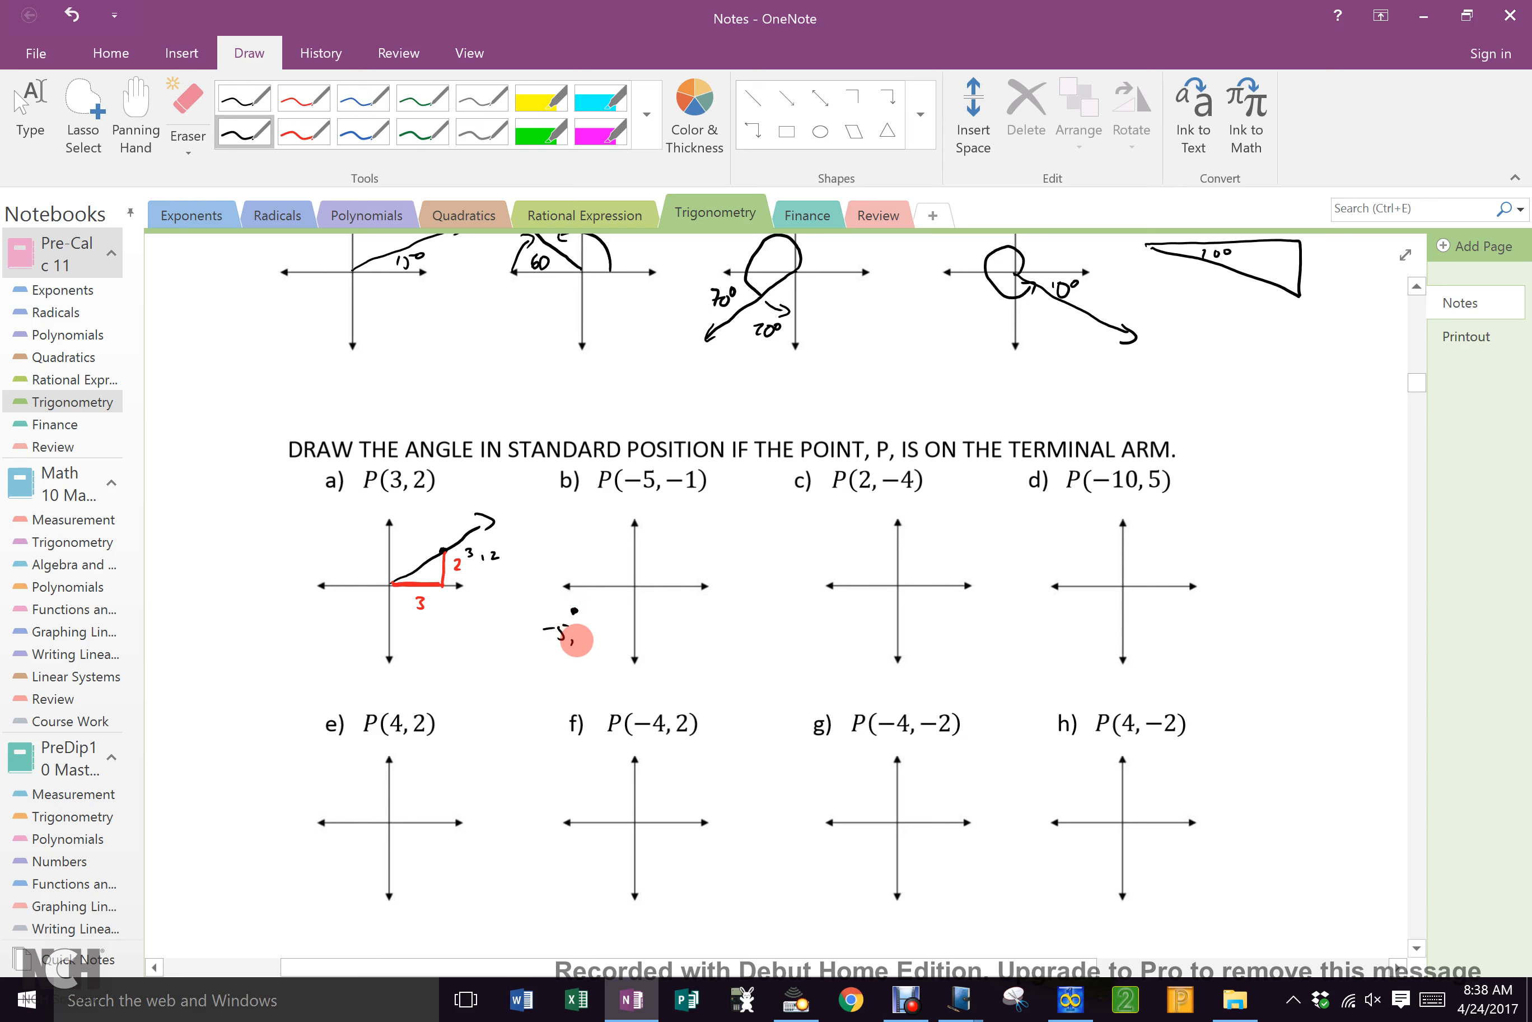
drag(570, 635, 640, 590)
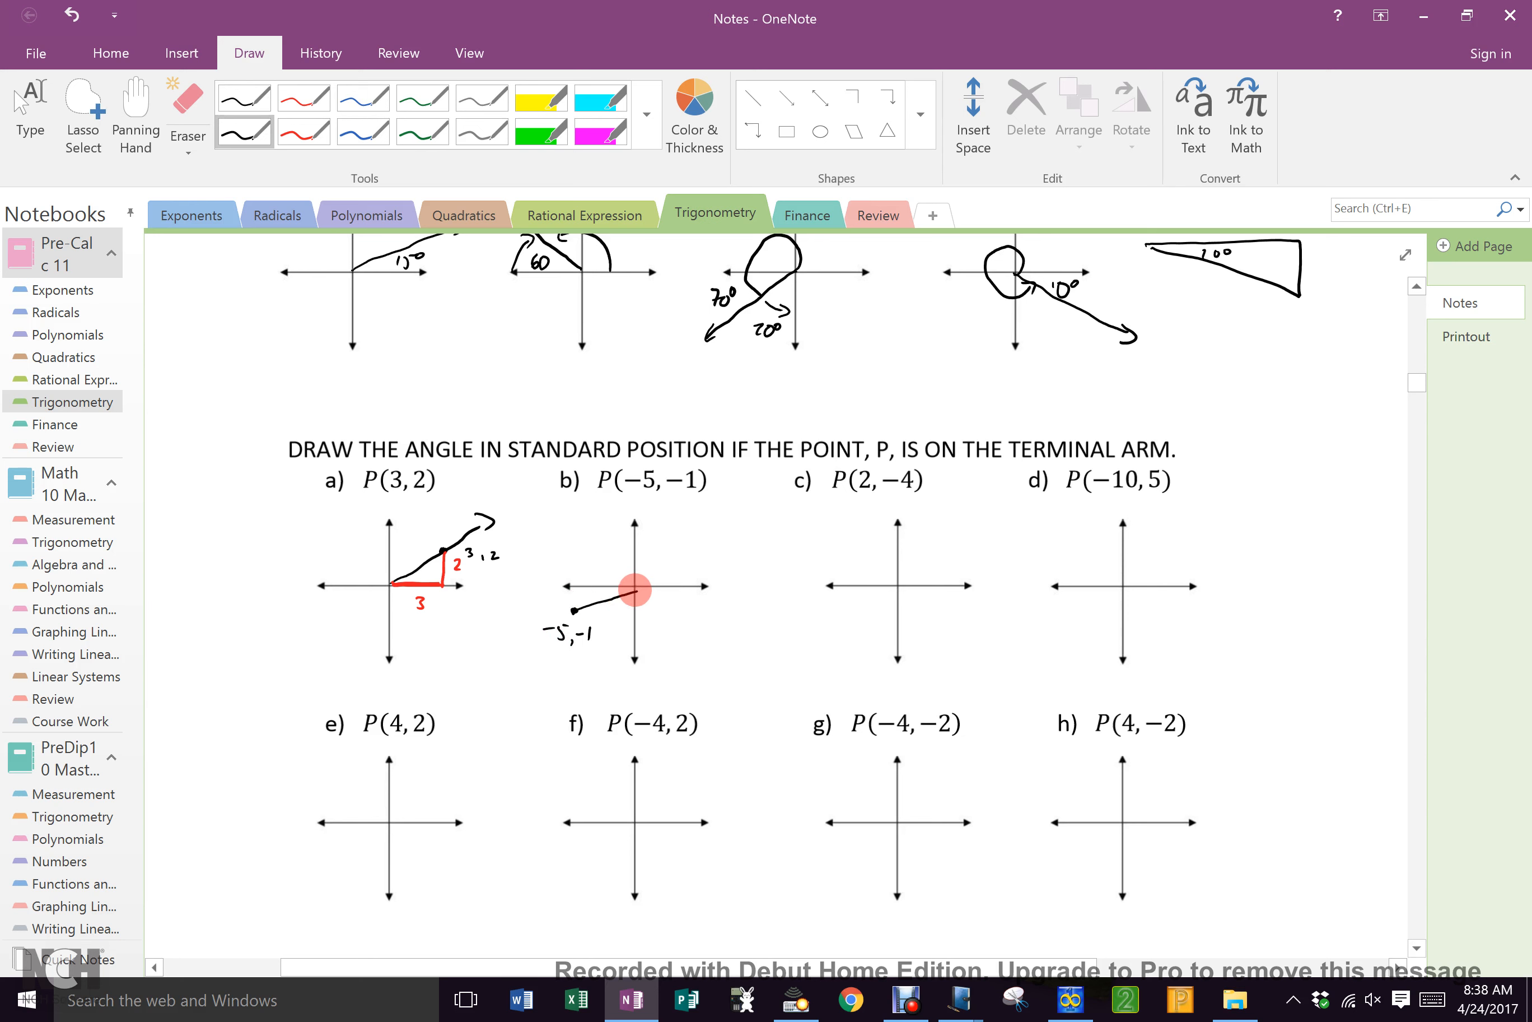
click(304, 129)
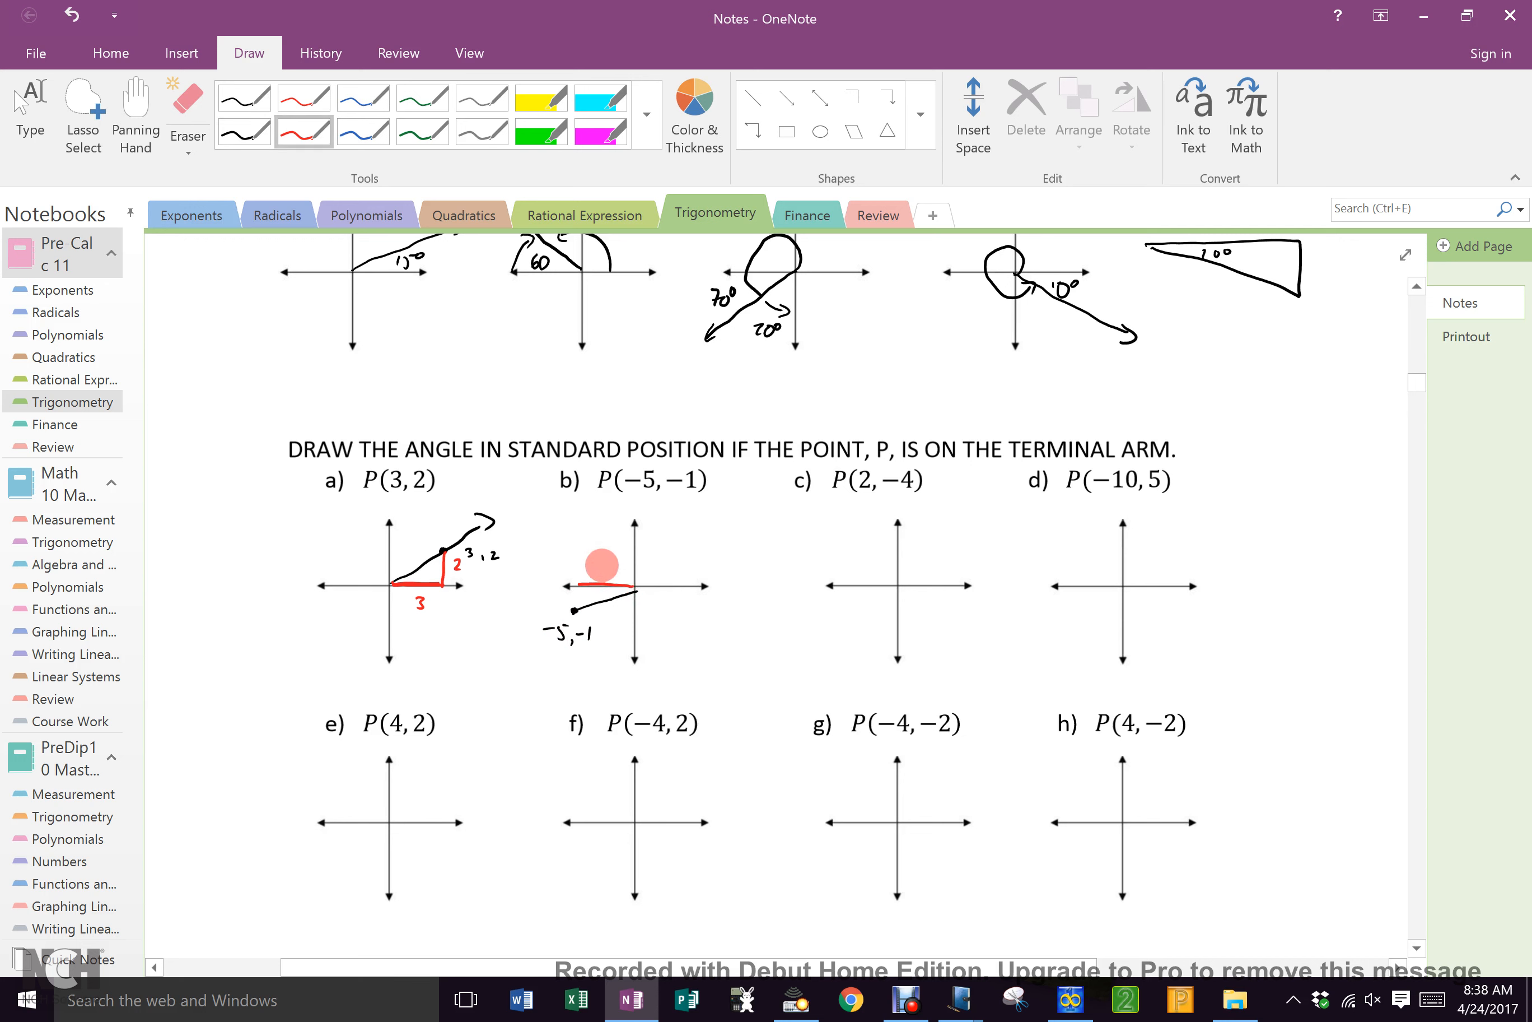
drag(600, 567, 610, 557)
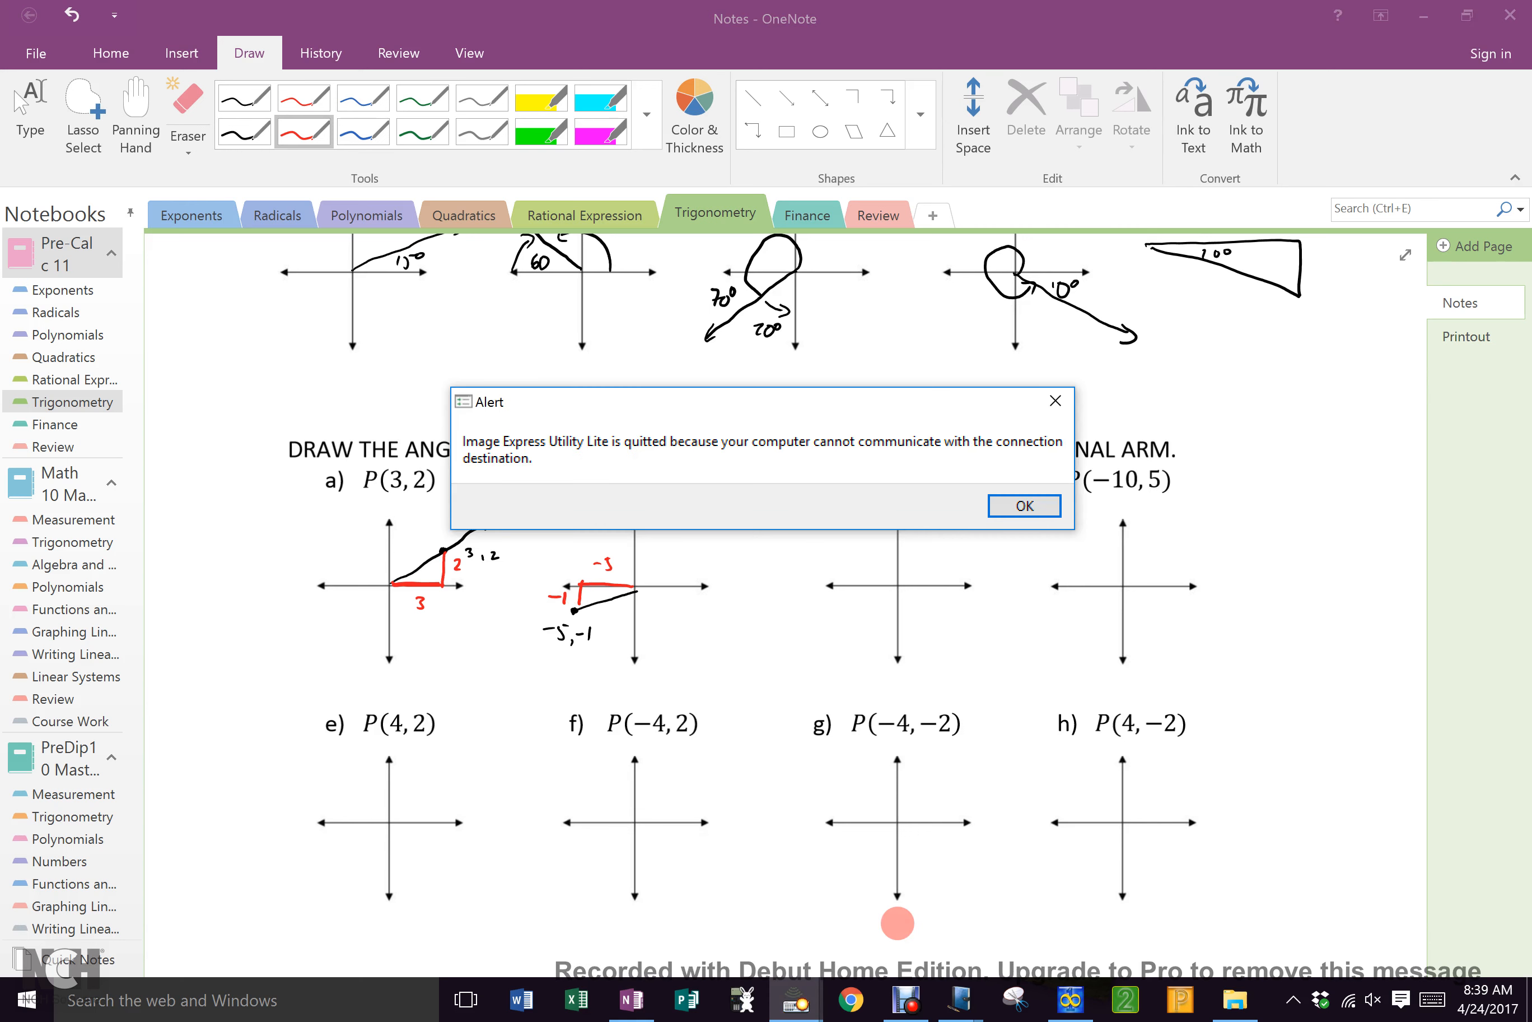
Dismiss the lost-connection alert, reconnect to projector PJ-5800121RA, and collapse the Projection toolbar.
click(1022, 505)
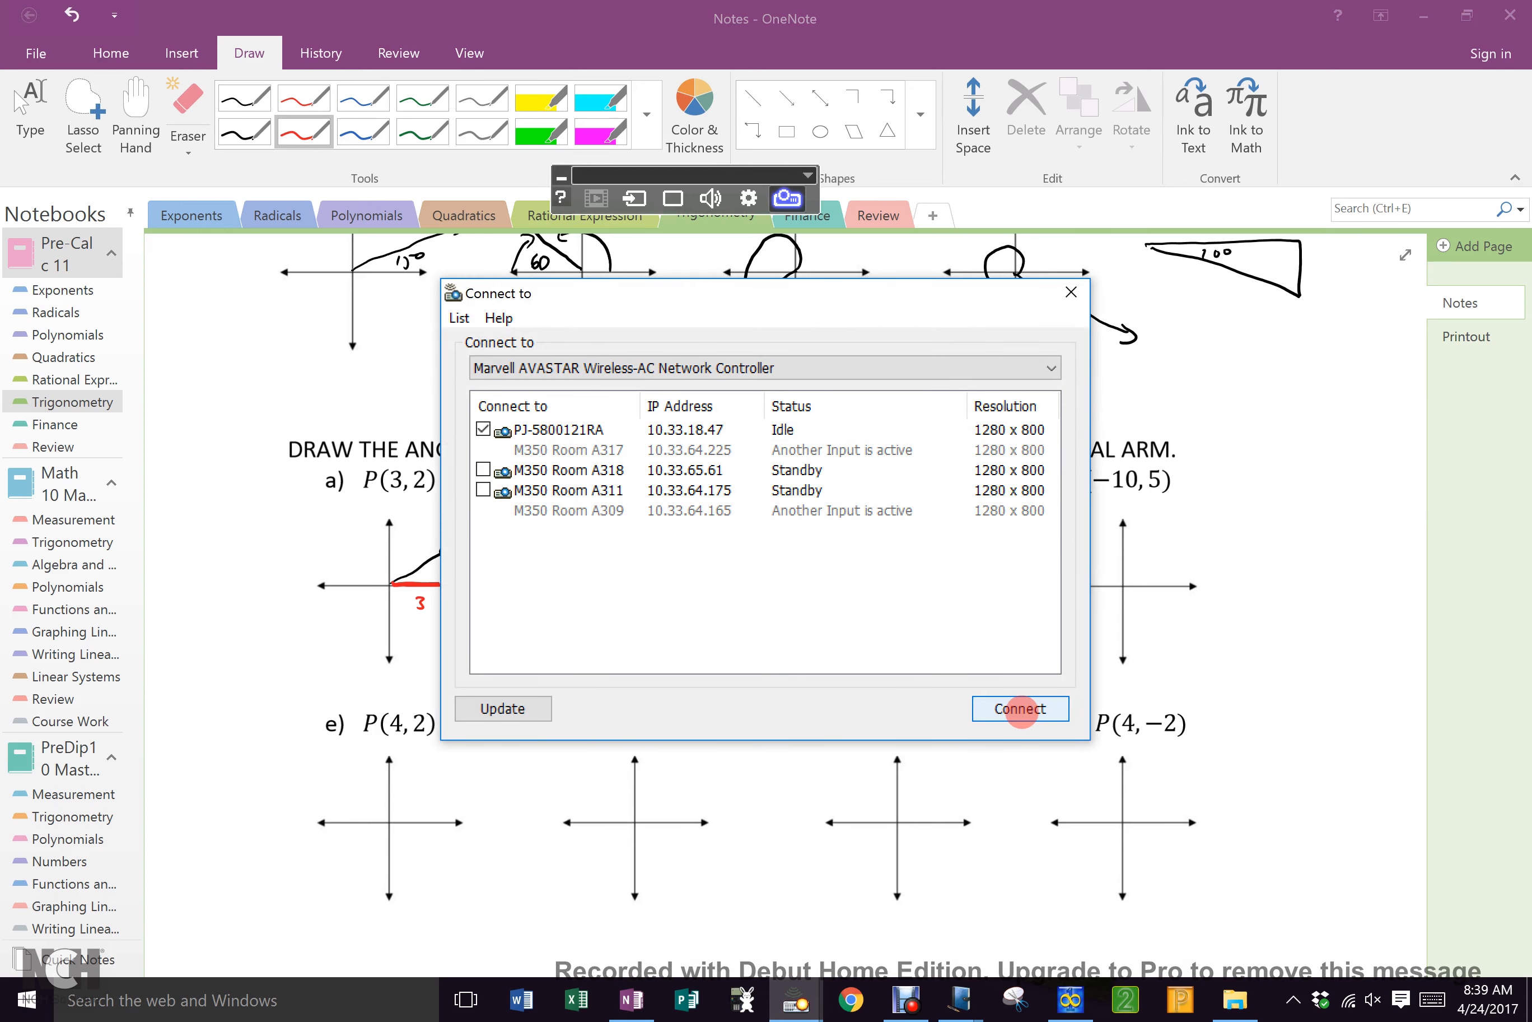
click(1019, 708)
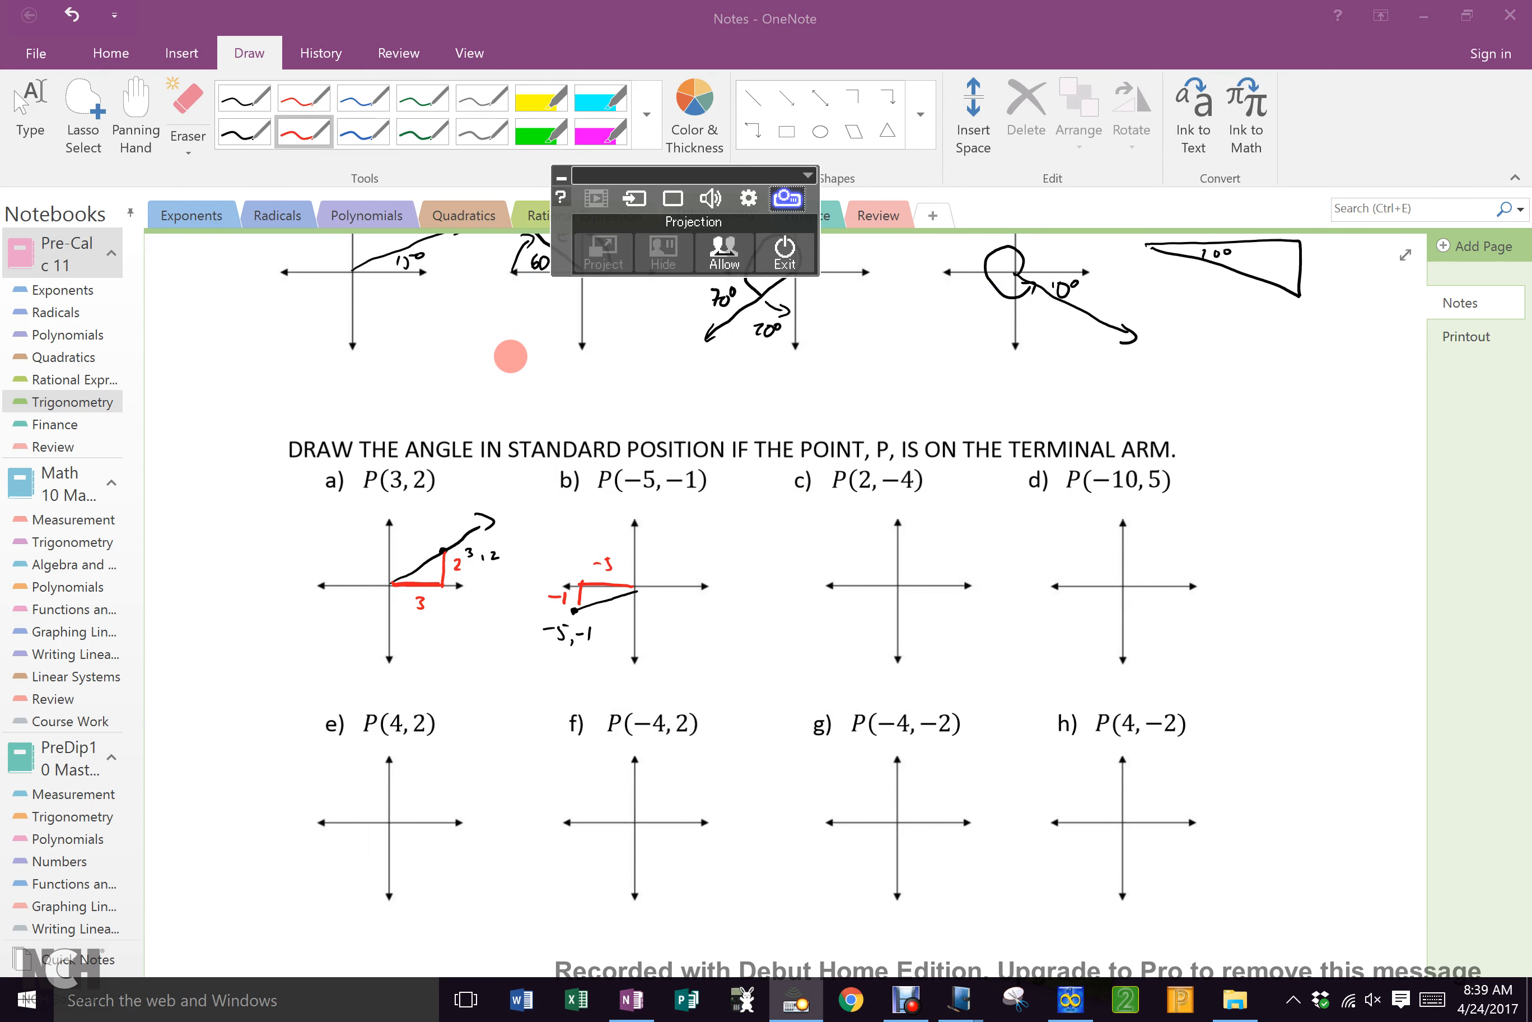
click(244, 103)
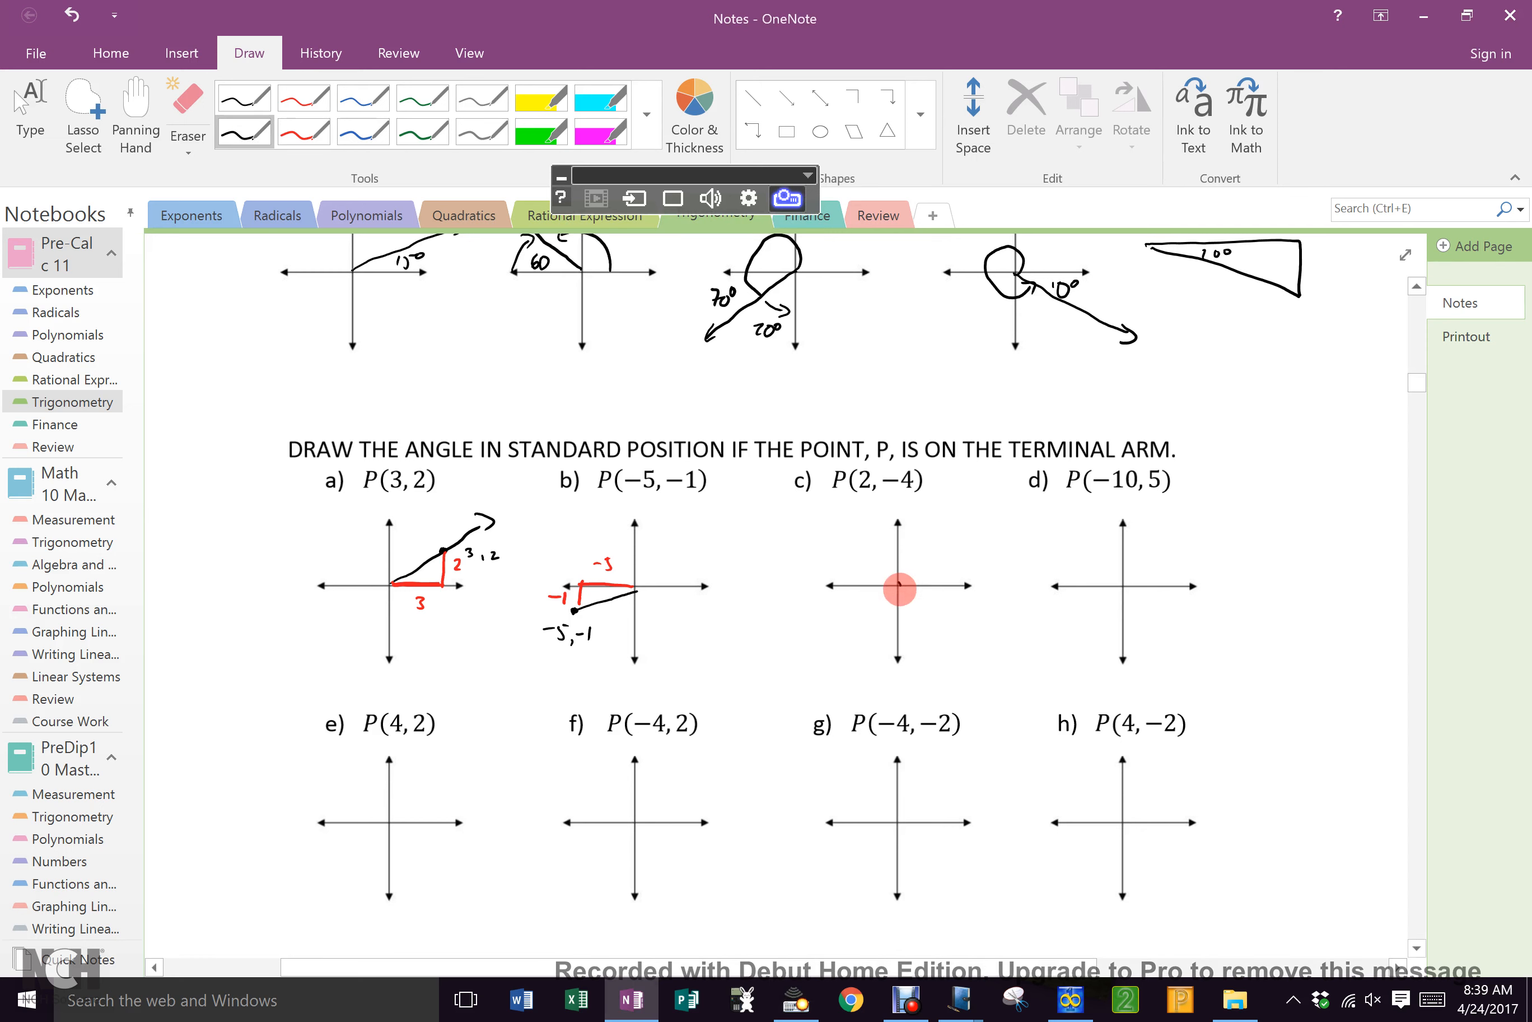
Draw terminal arms for P(2,-4), P(-10,5), P(4,2) and P(-4,2) on the c) to f) axes.
drag(899, 589, 926, 596)
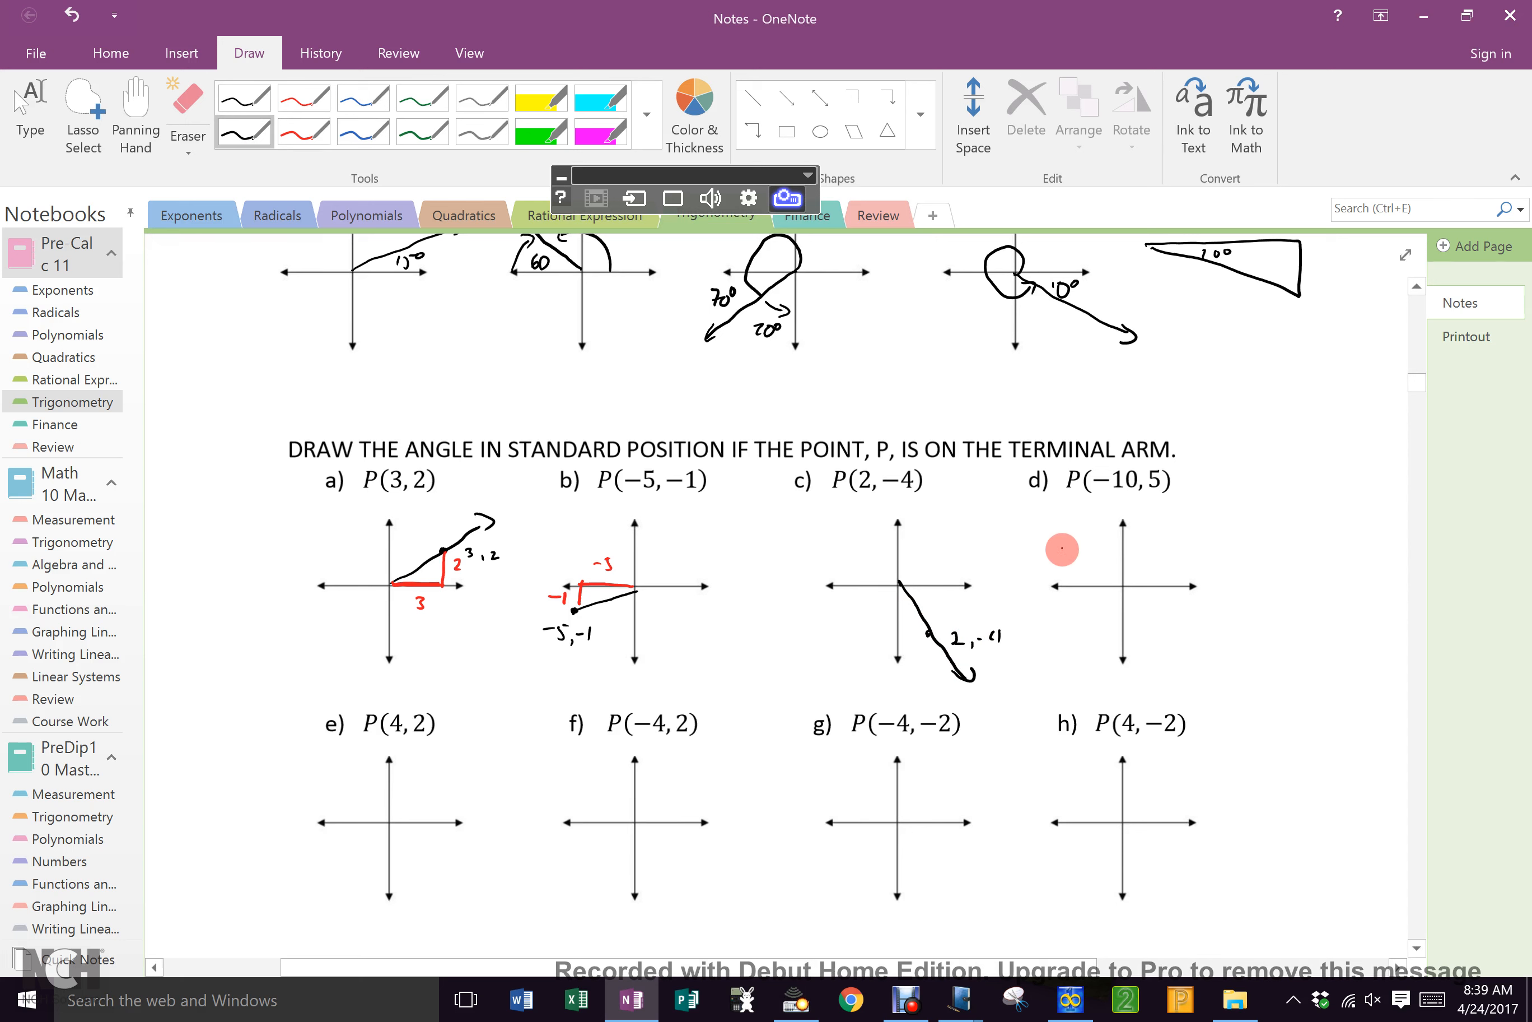
drag(1062, 549, 1124, 577)
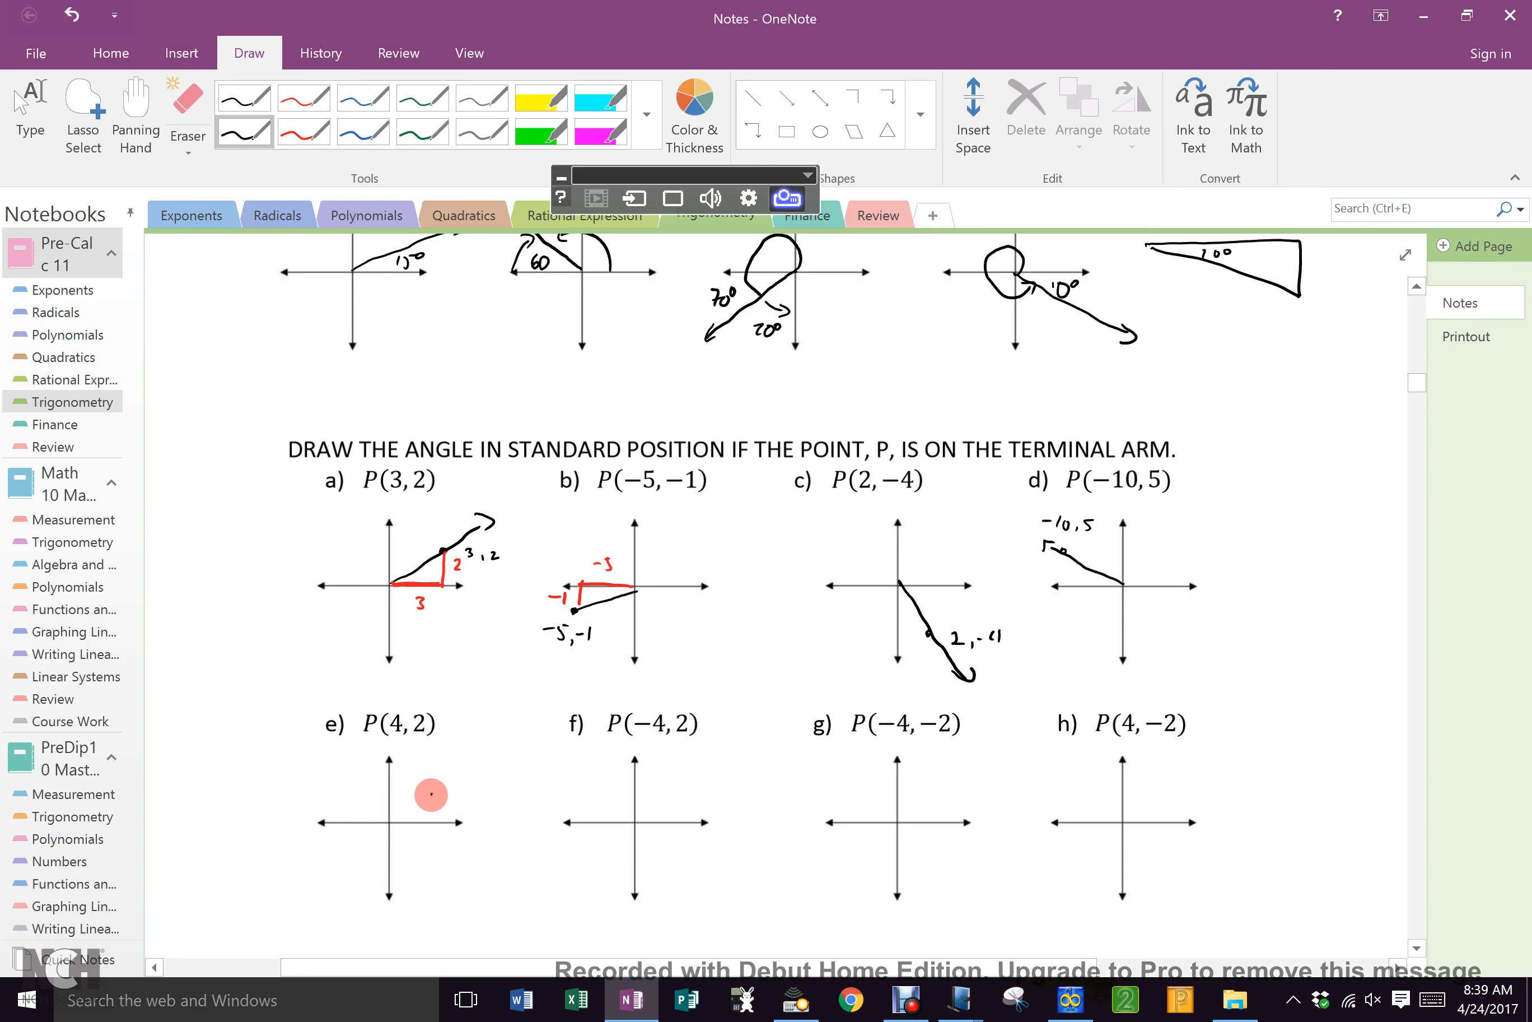
drag(384, 821, 487, 772)
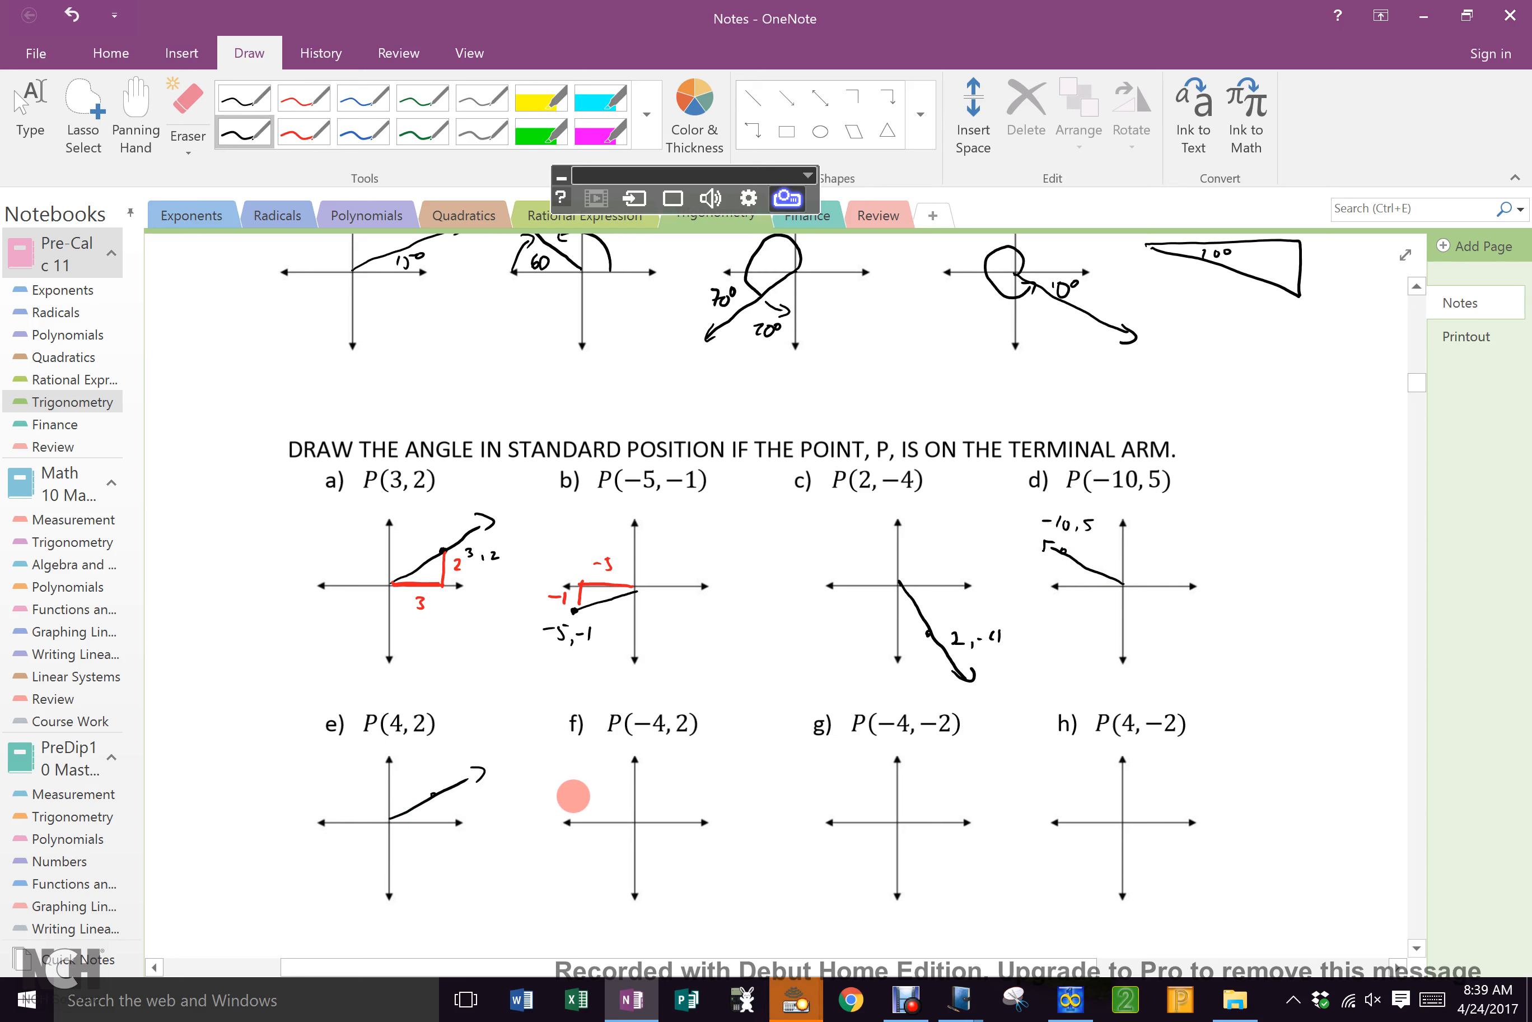
drag(566, 792, 614, 813)
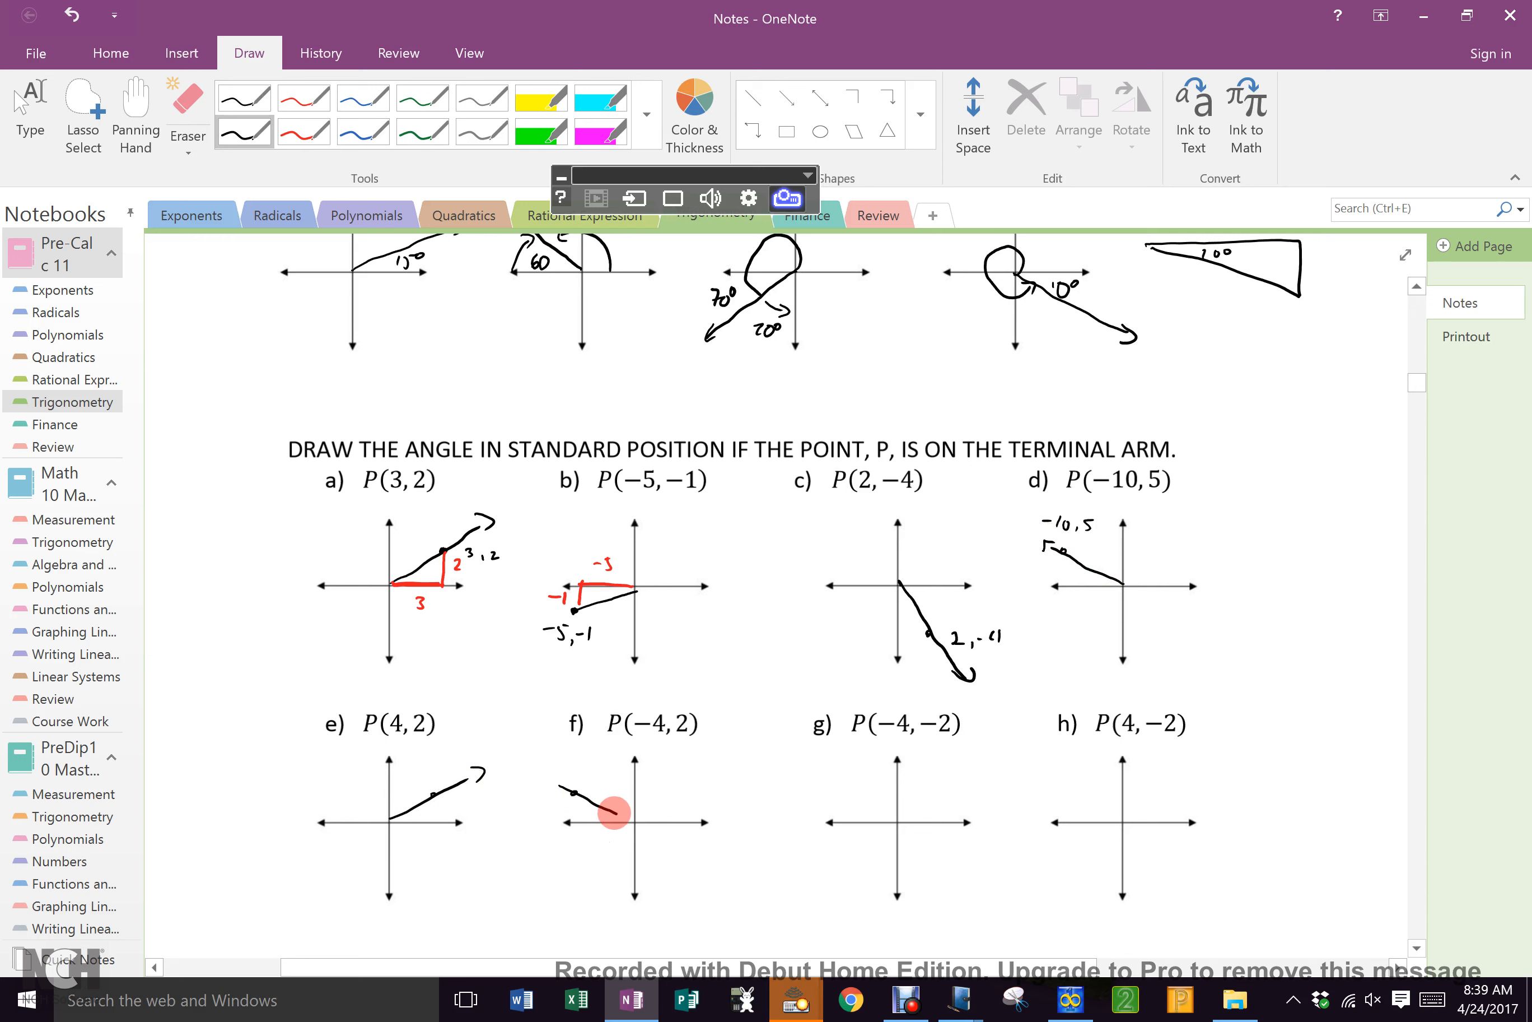